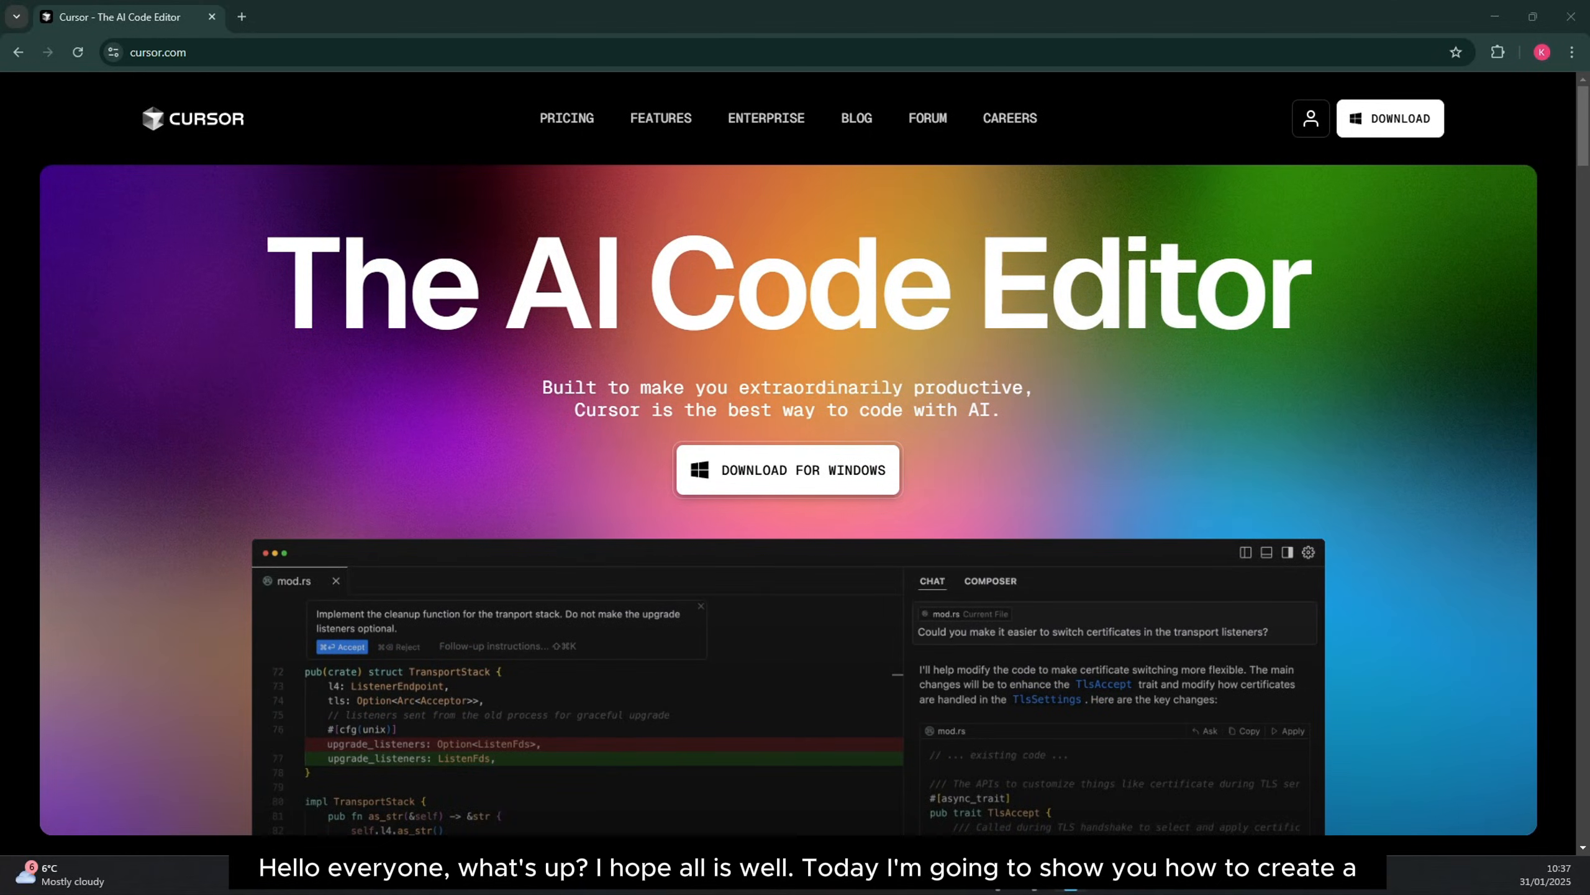
pyautogui.moveTo(1424, 554)
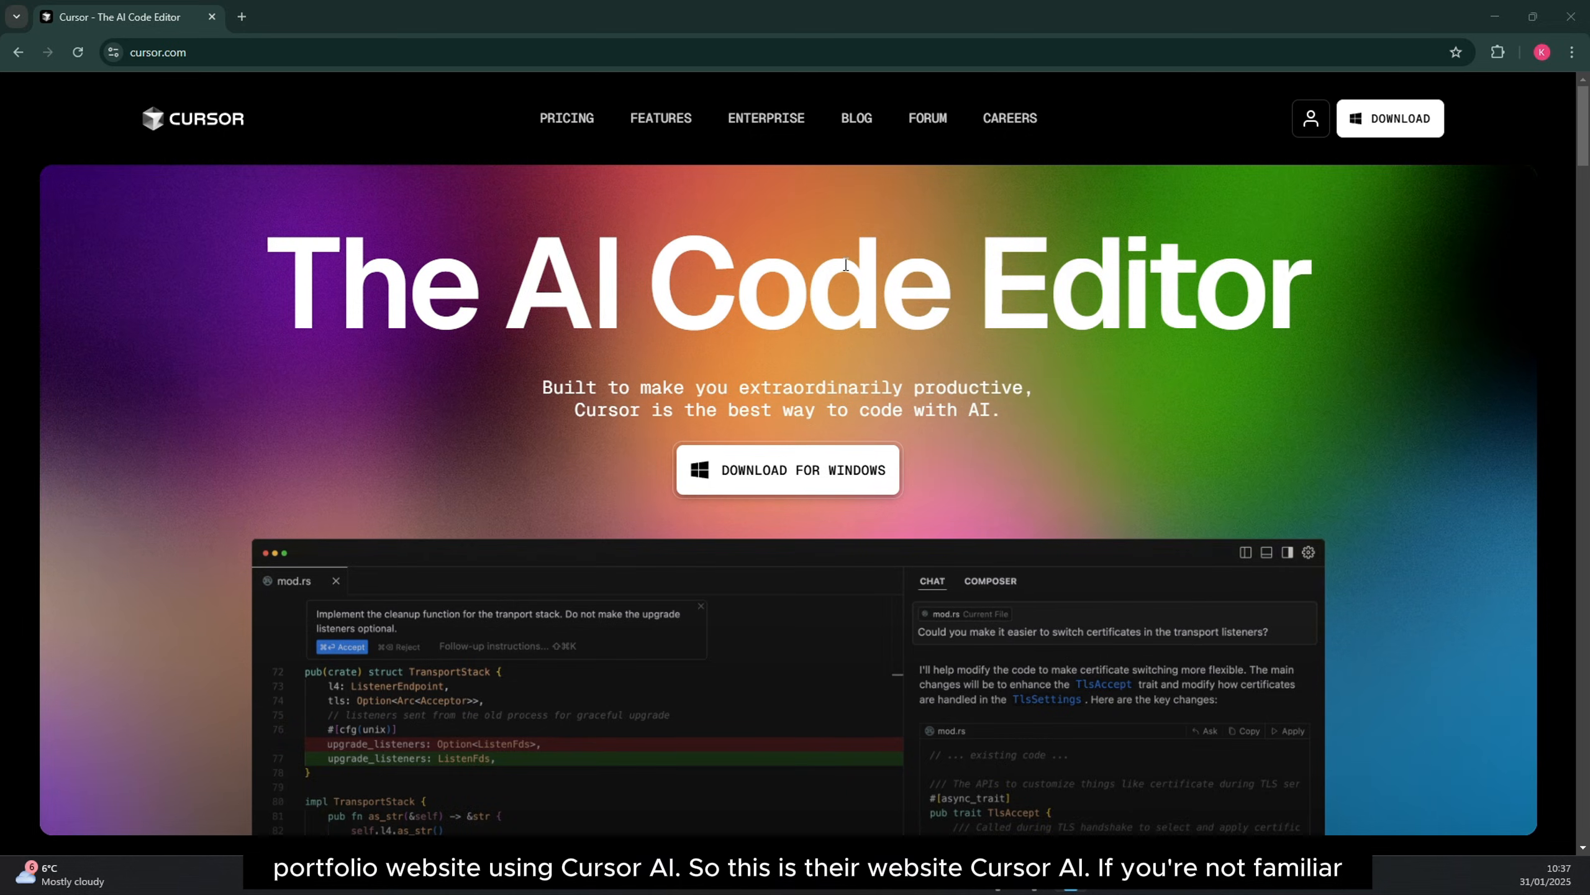
pyautogui.moveTo(660, 272)
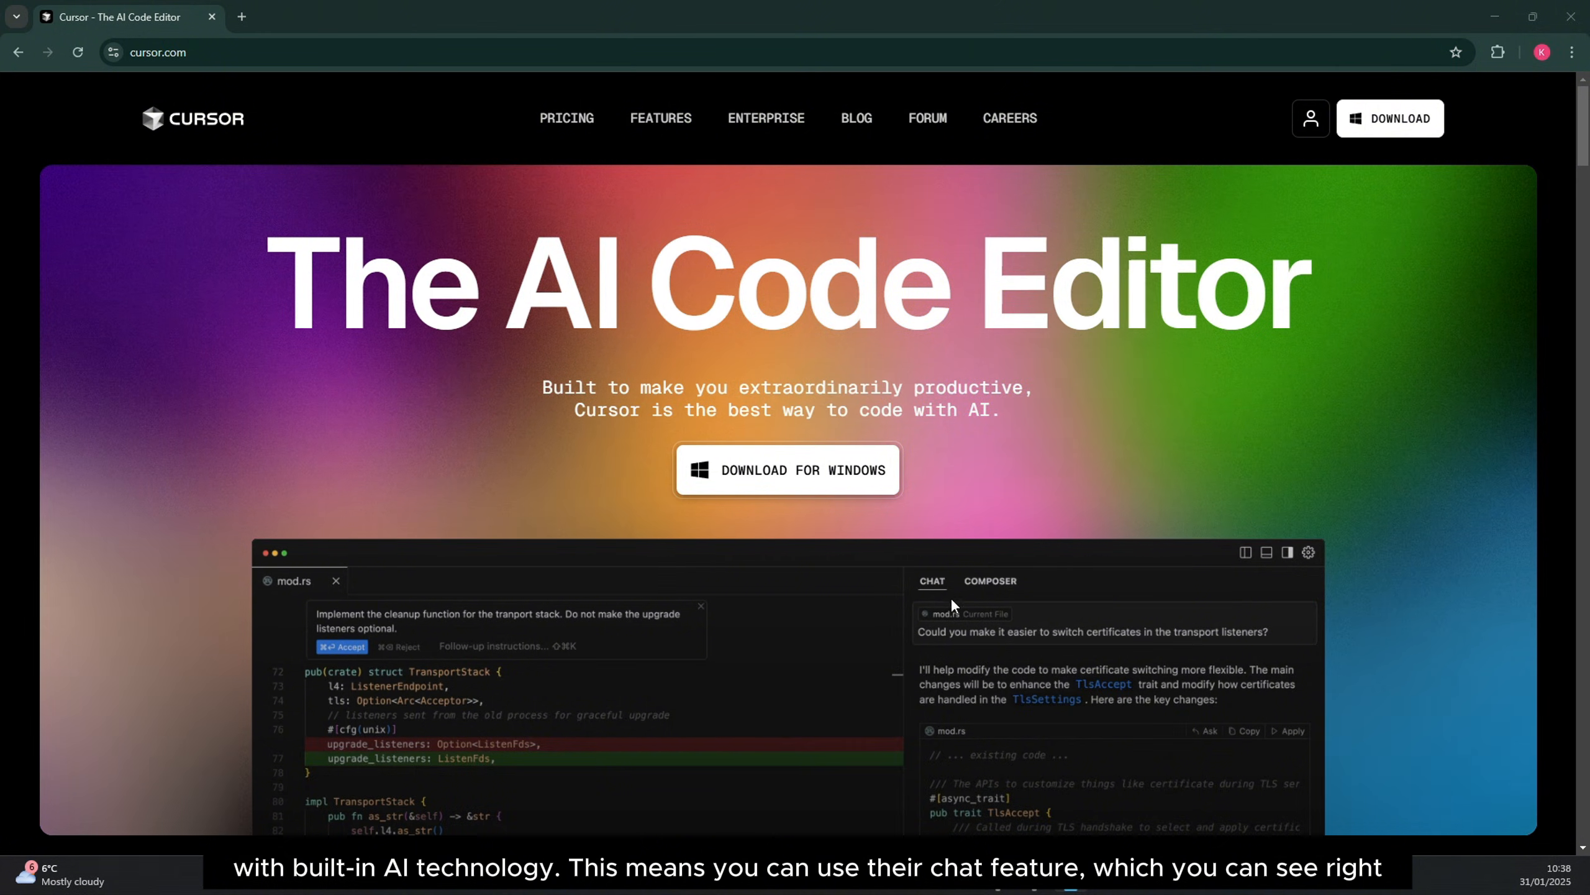
# - Switch the AI side panel from the composer conversation to an empty chat
pyautogui.scroll(-3)
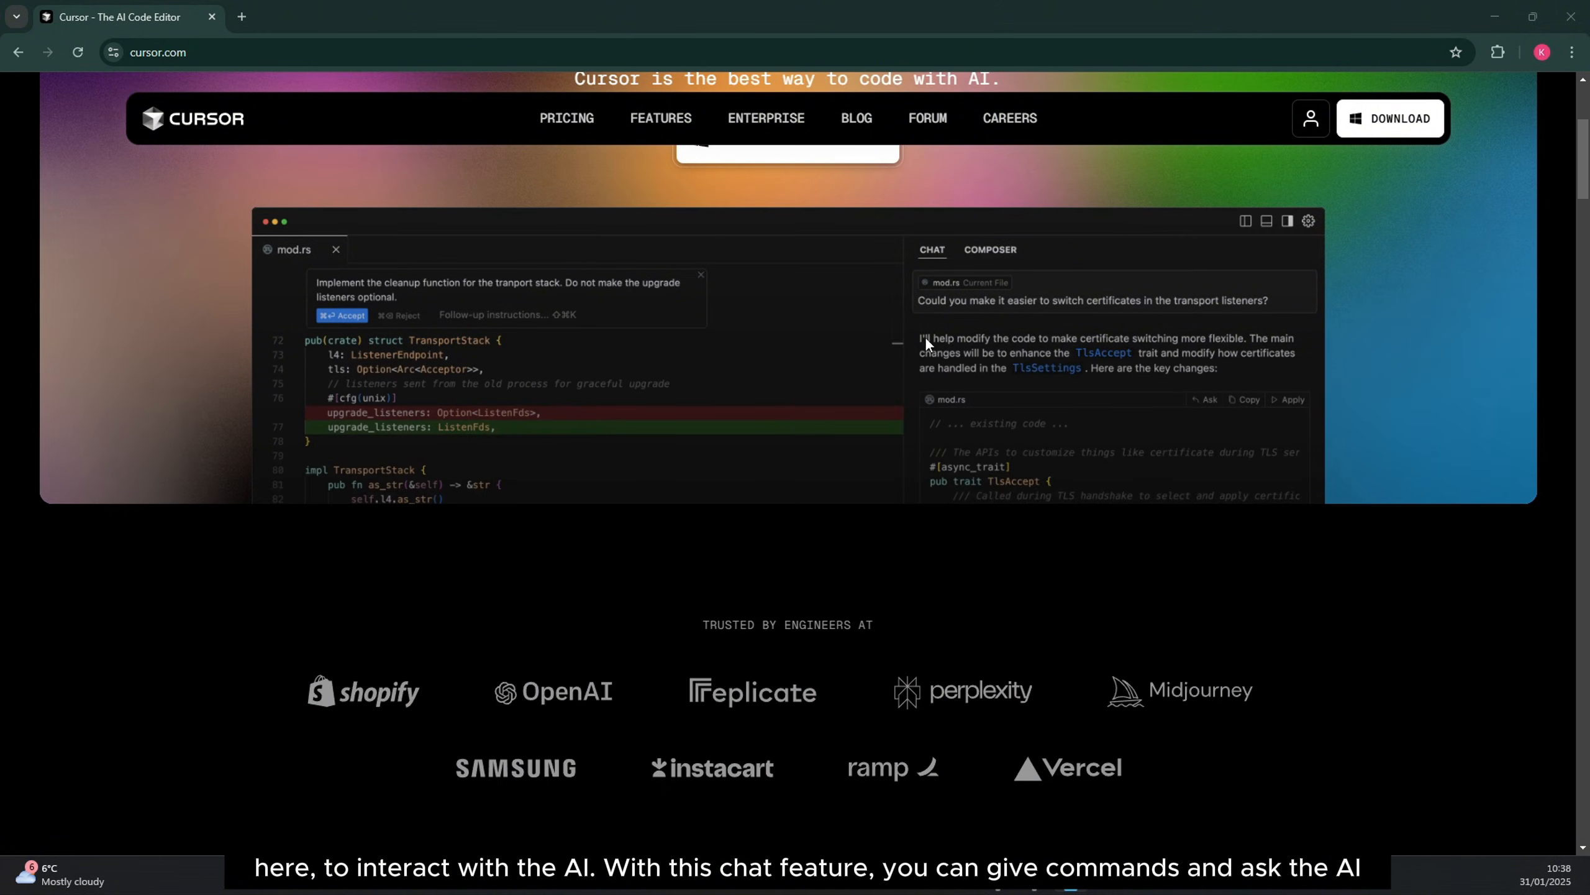
pyautogui.moveTo(1053, 386)
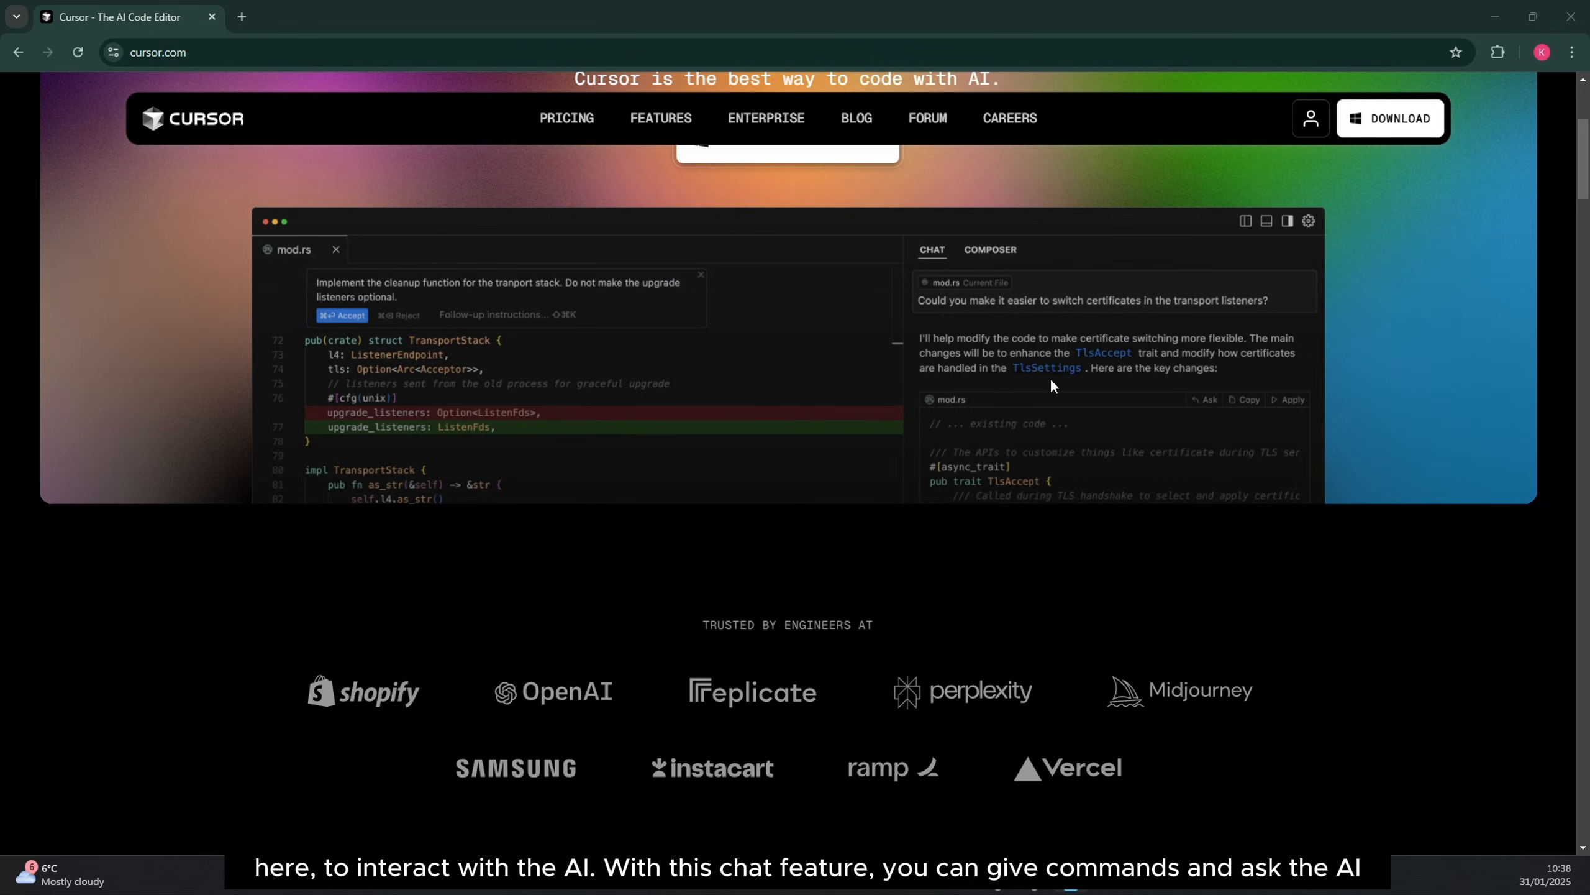
pyautogui.moveTo(738, 419)
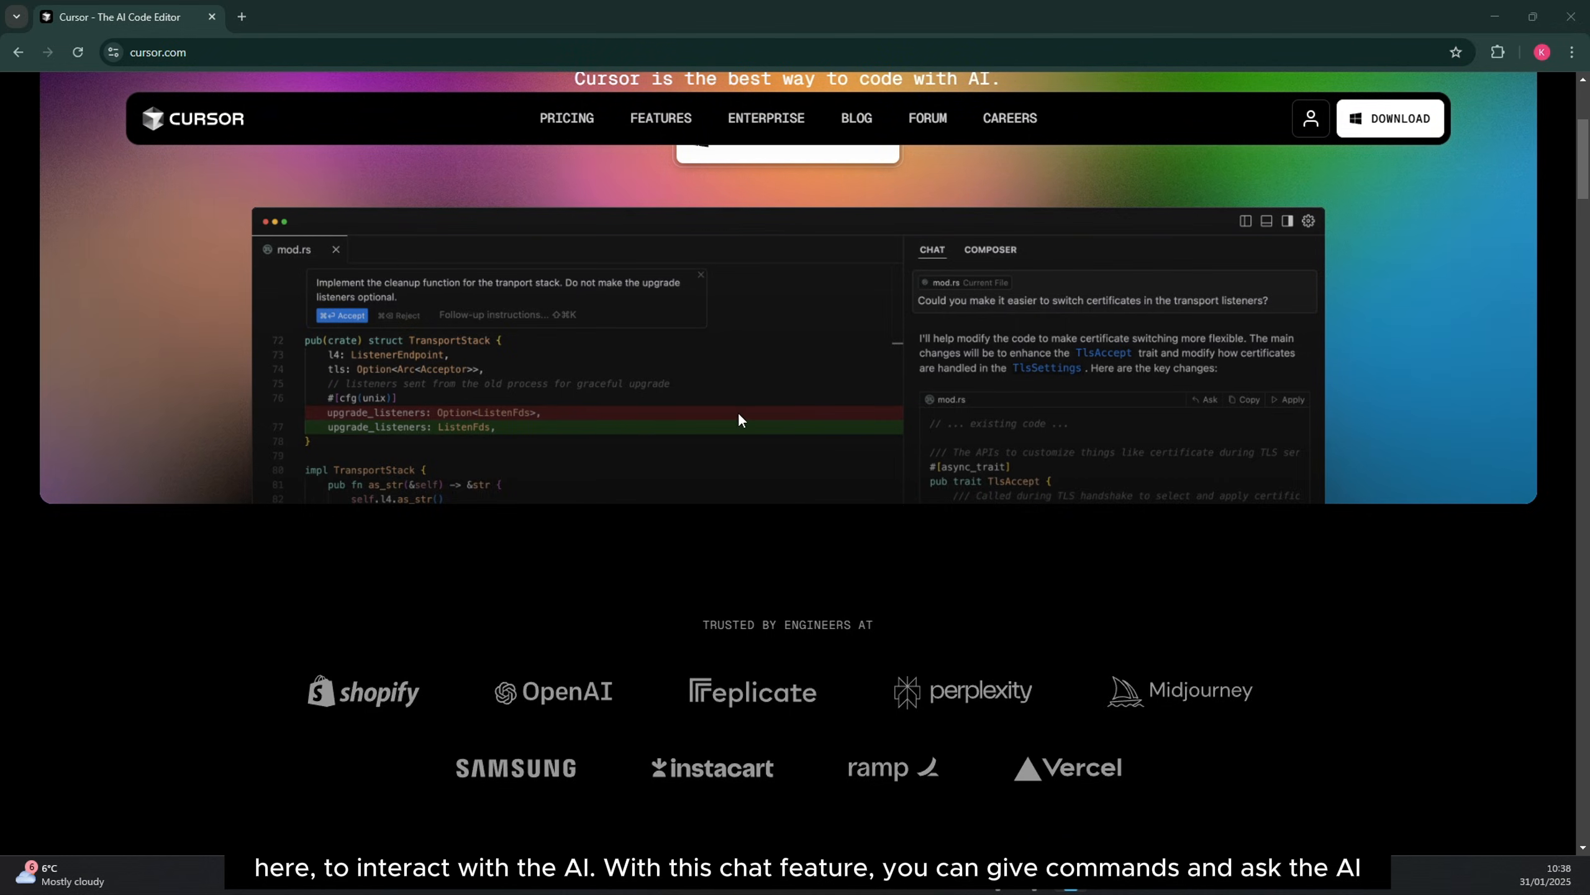
pyautogui.moveTo(635, 372)
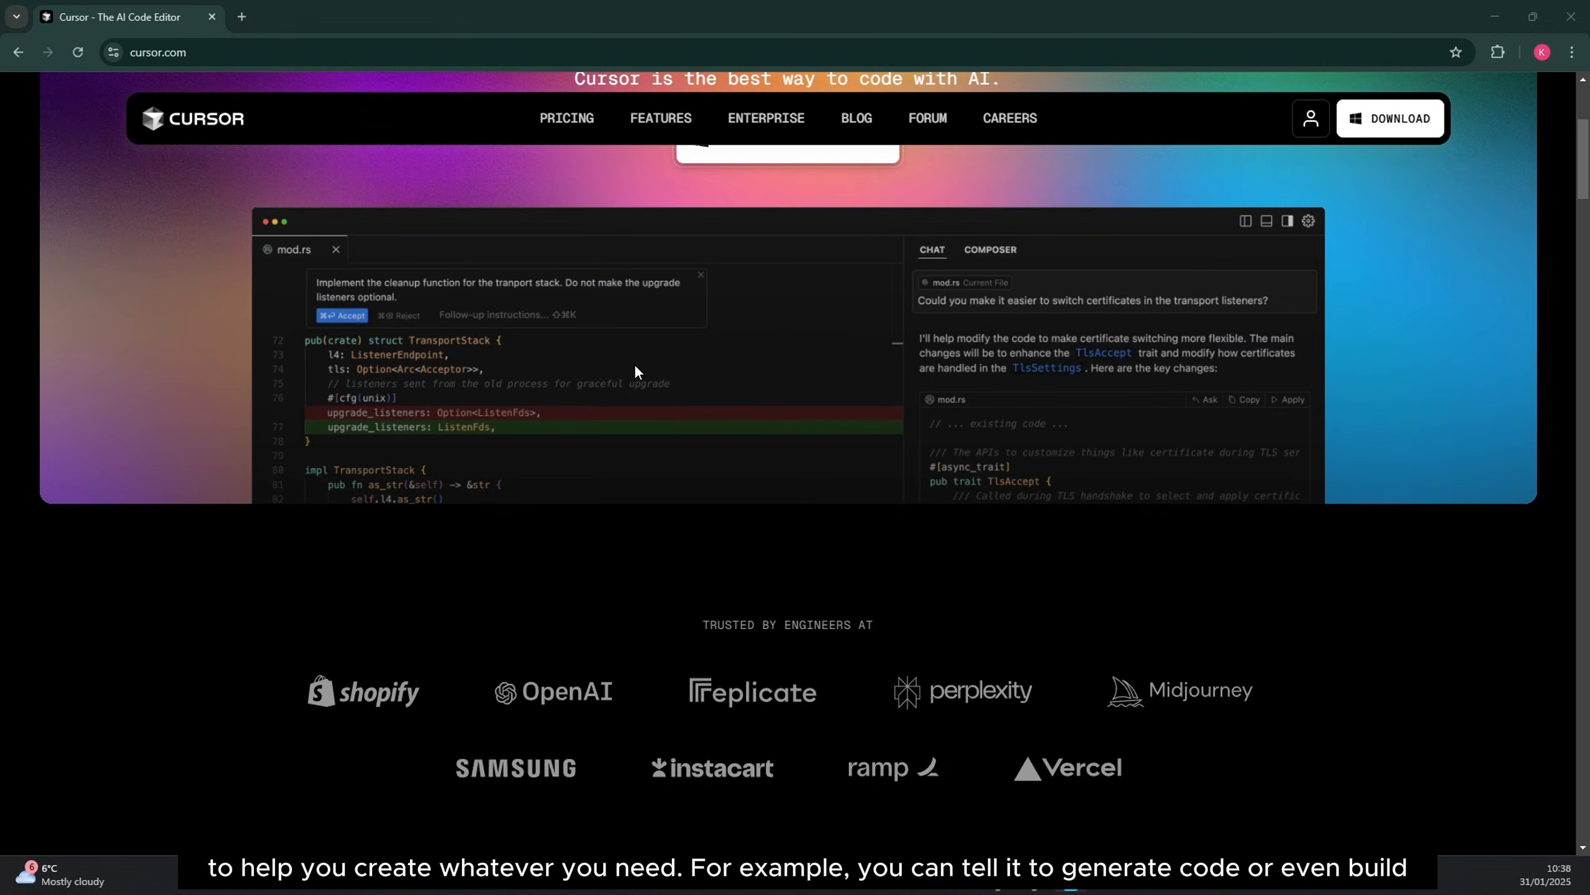
pyautogui.scroll(3)
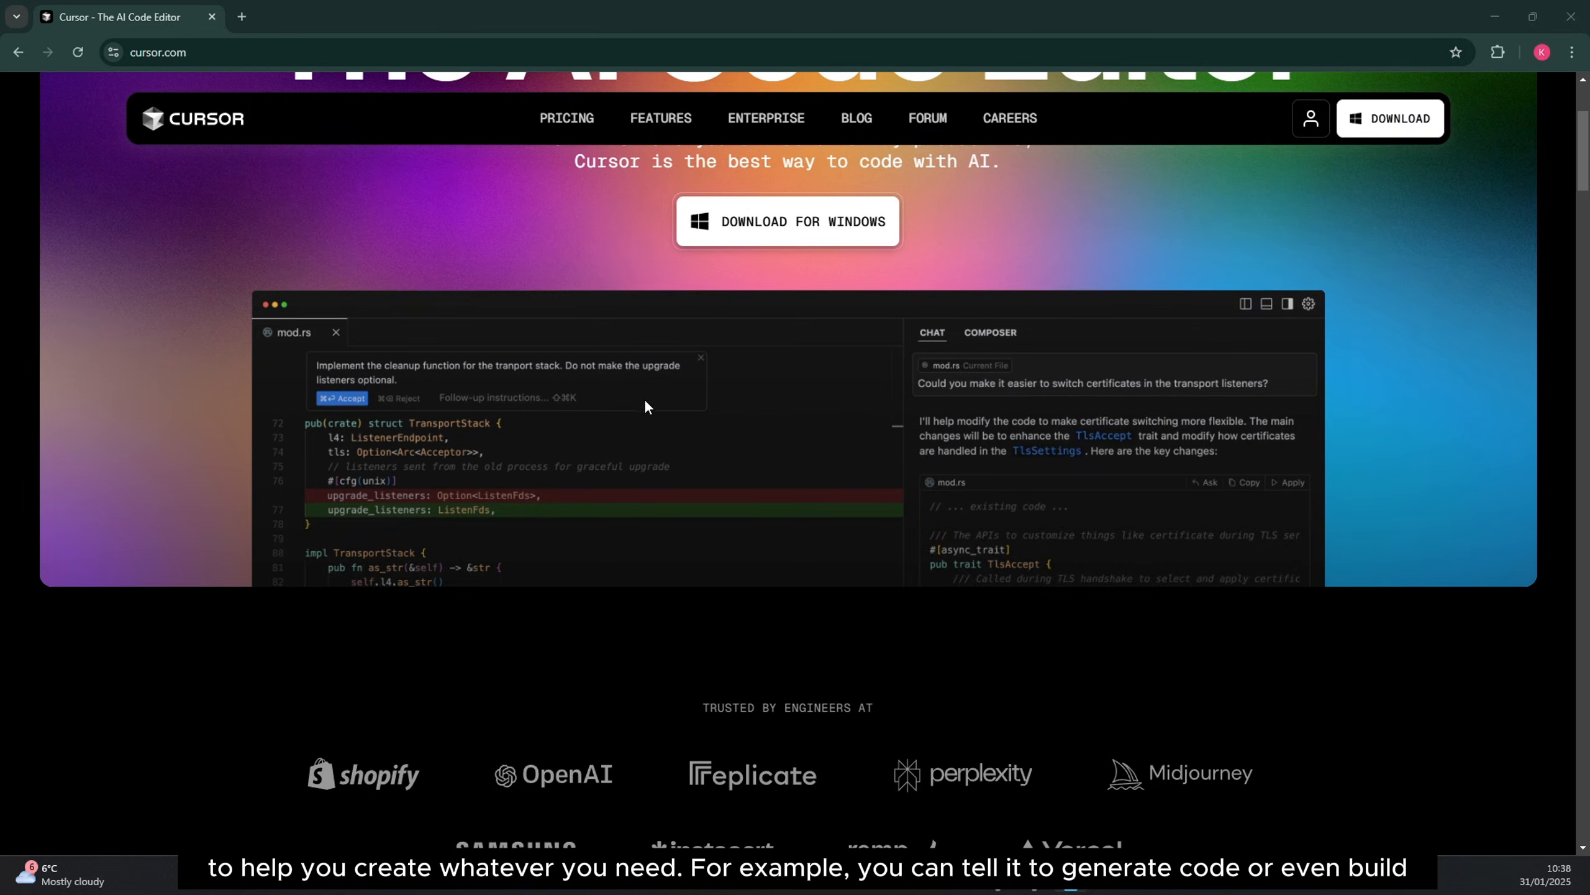
pyautogui.scroll(3)
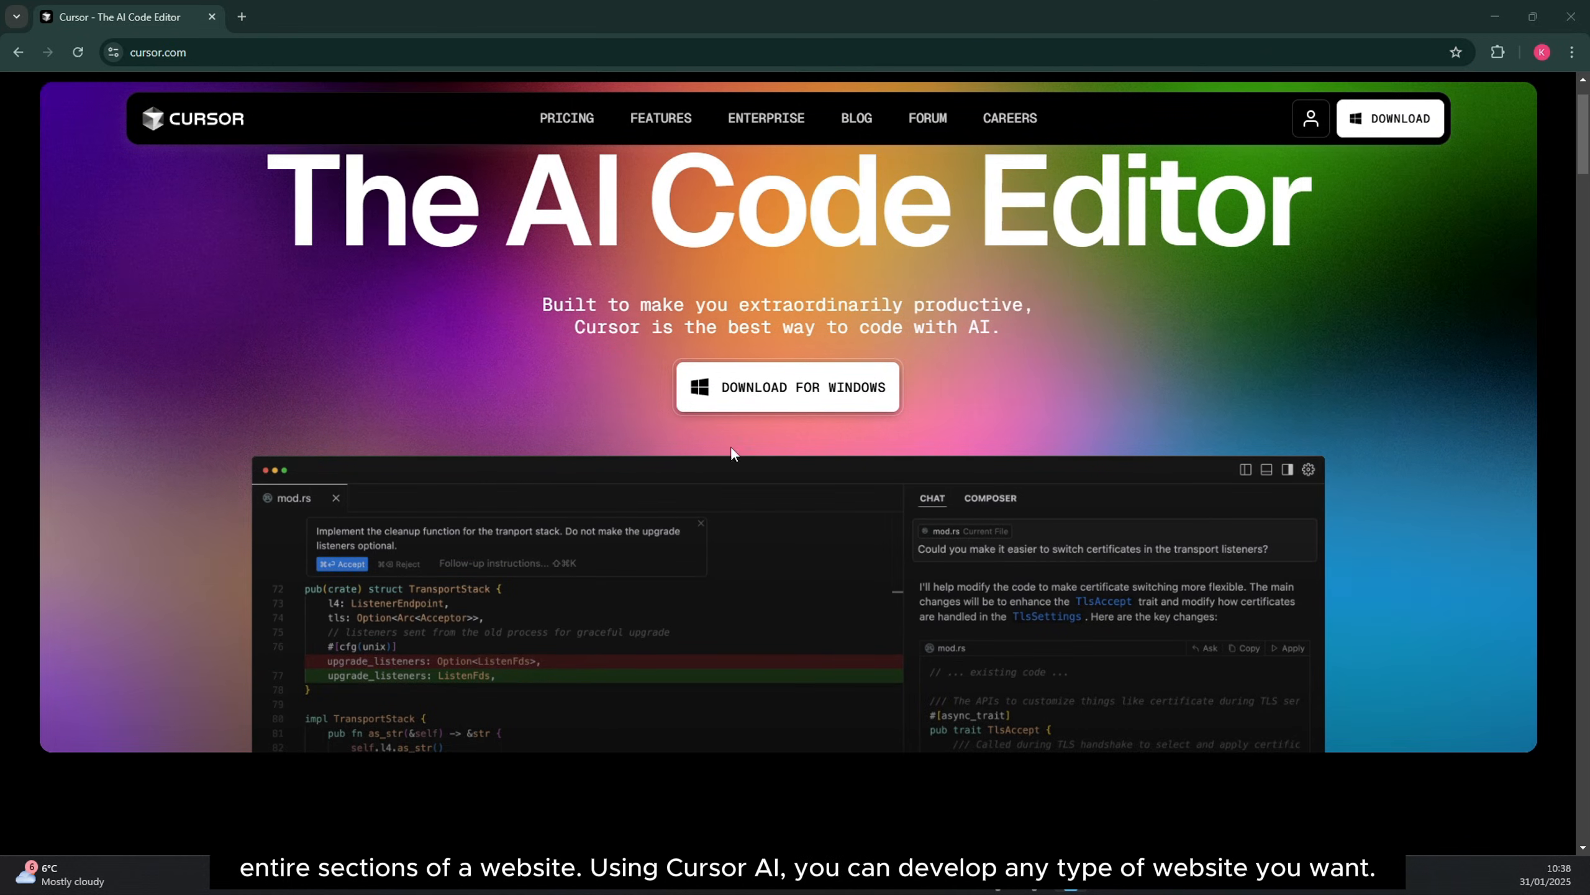
pyautogui.moveTo(828, 391)
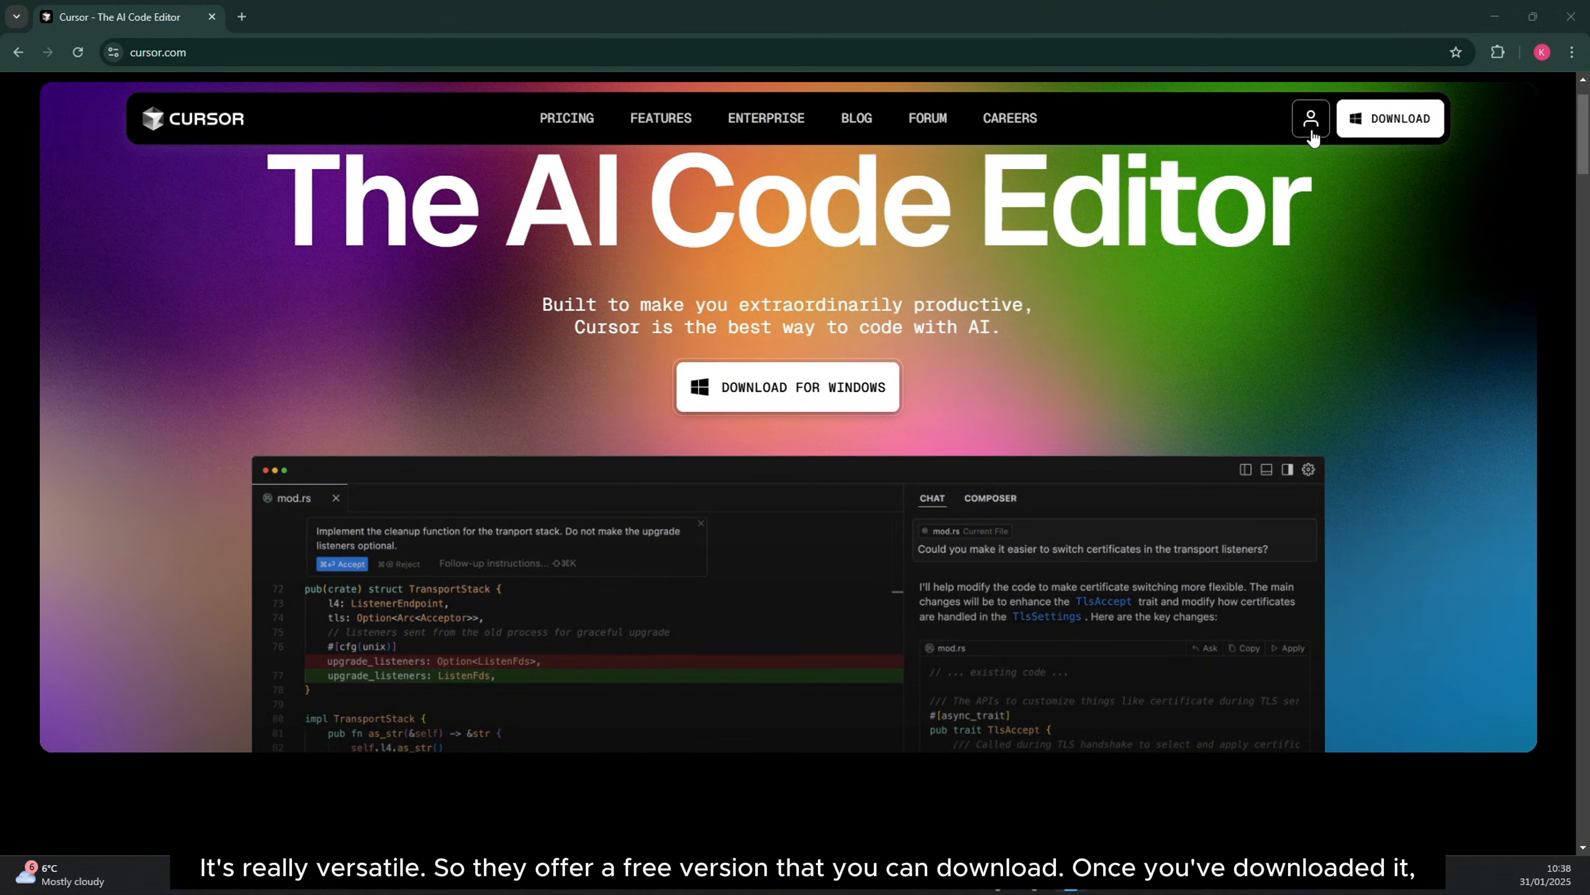
pyautogui.moveTo(937, 302)
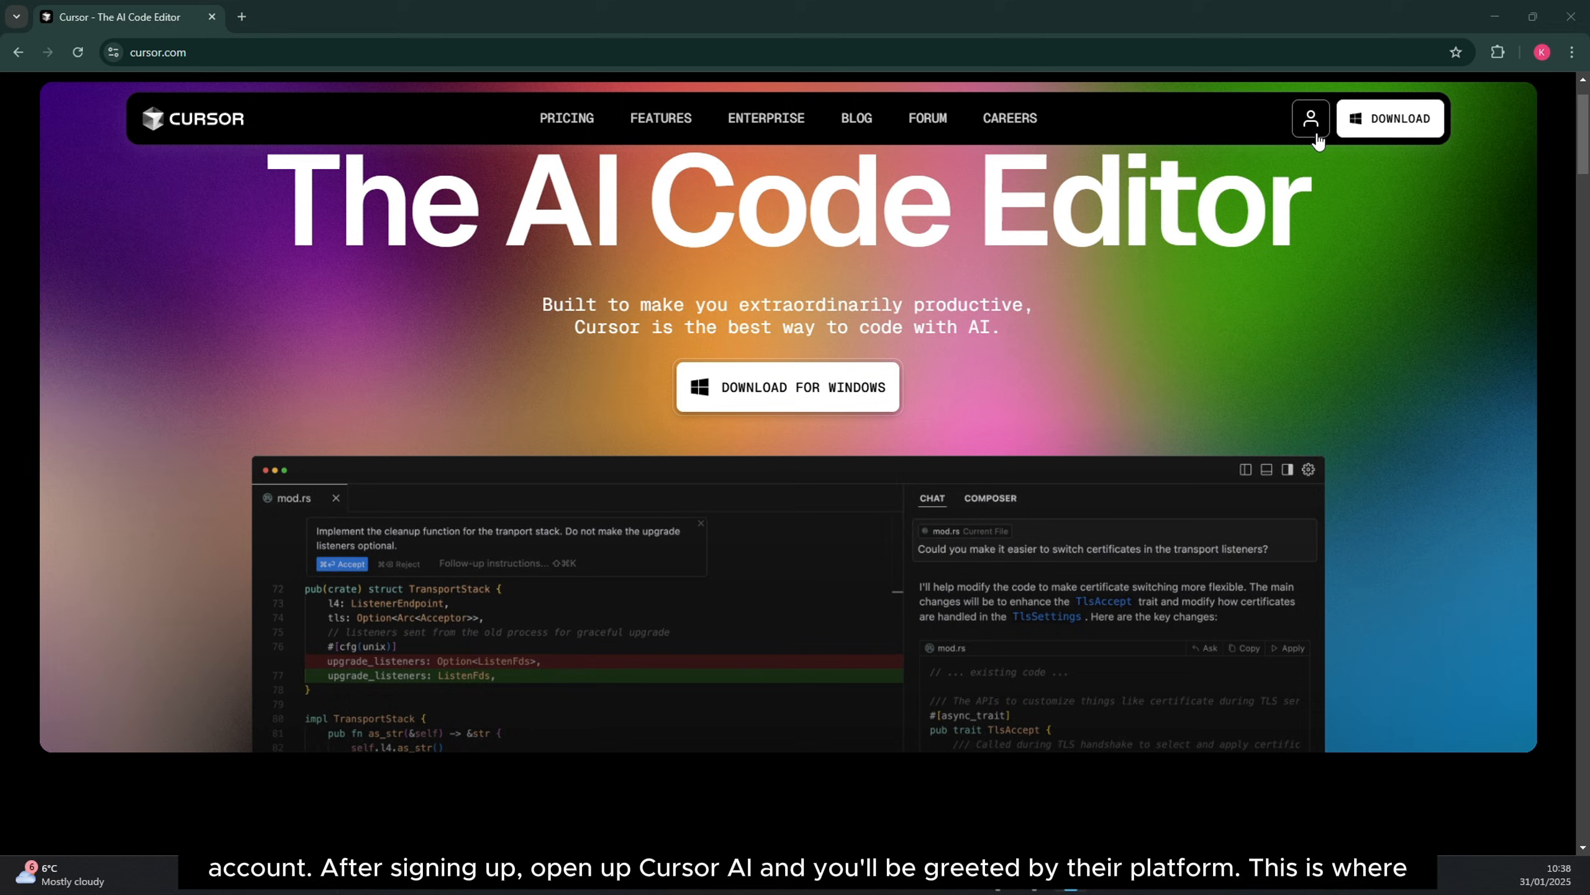
pyautogui.moveTo(1003, 655)
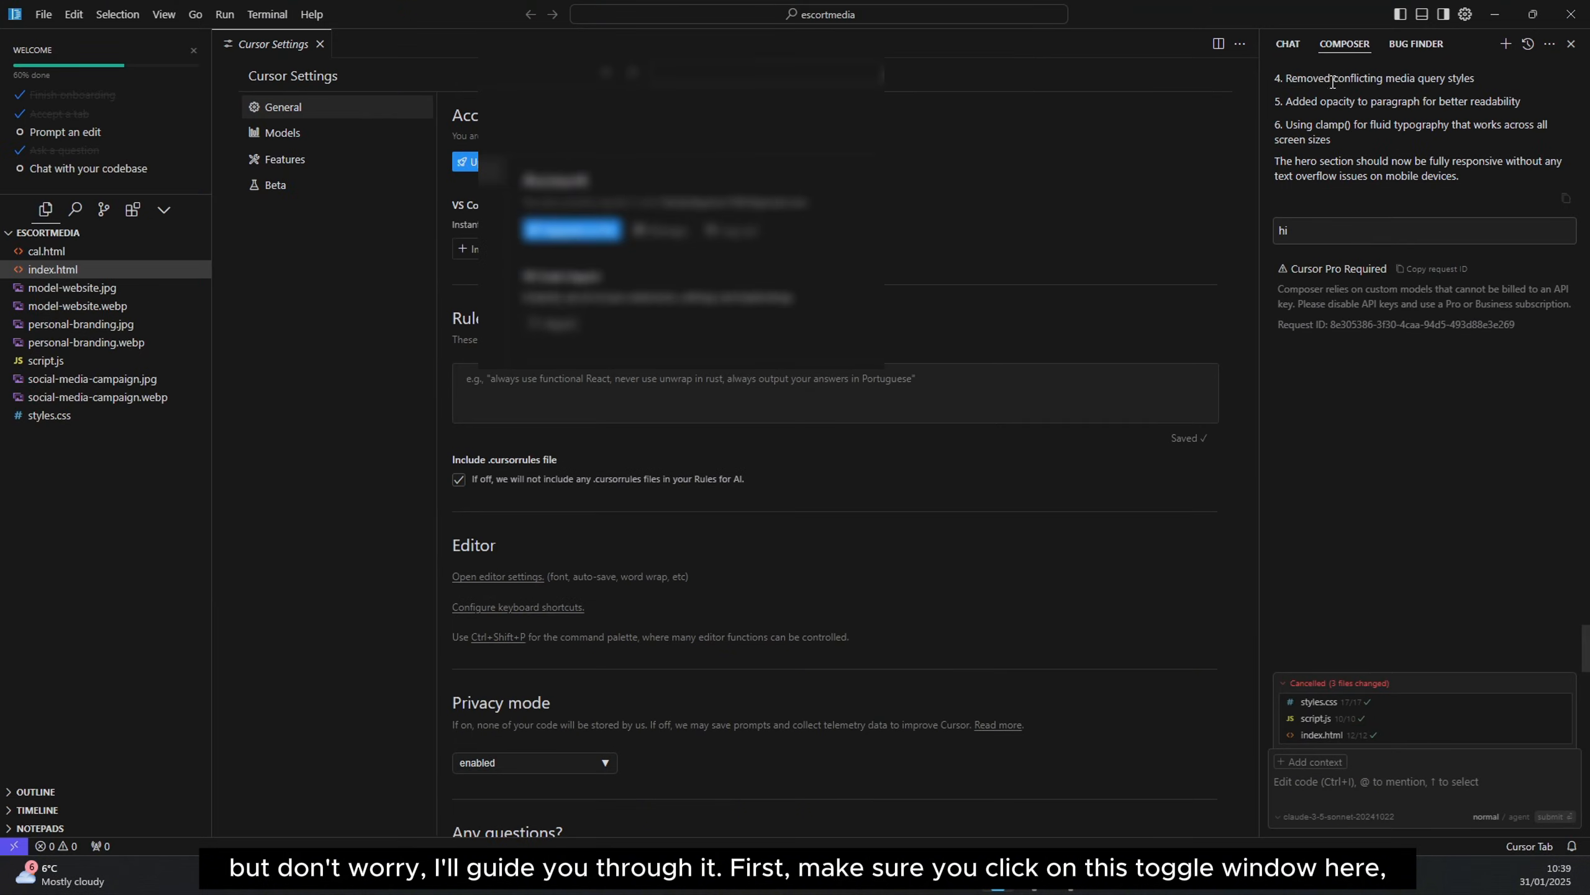
pyautogui.moveTo(1448, 36)
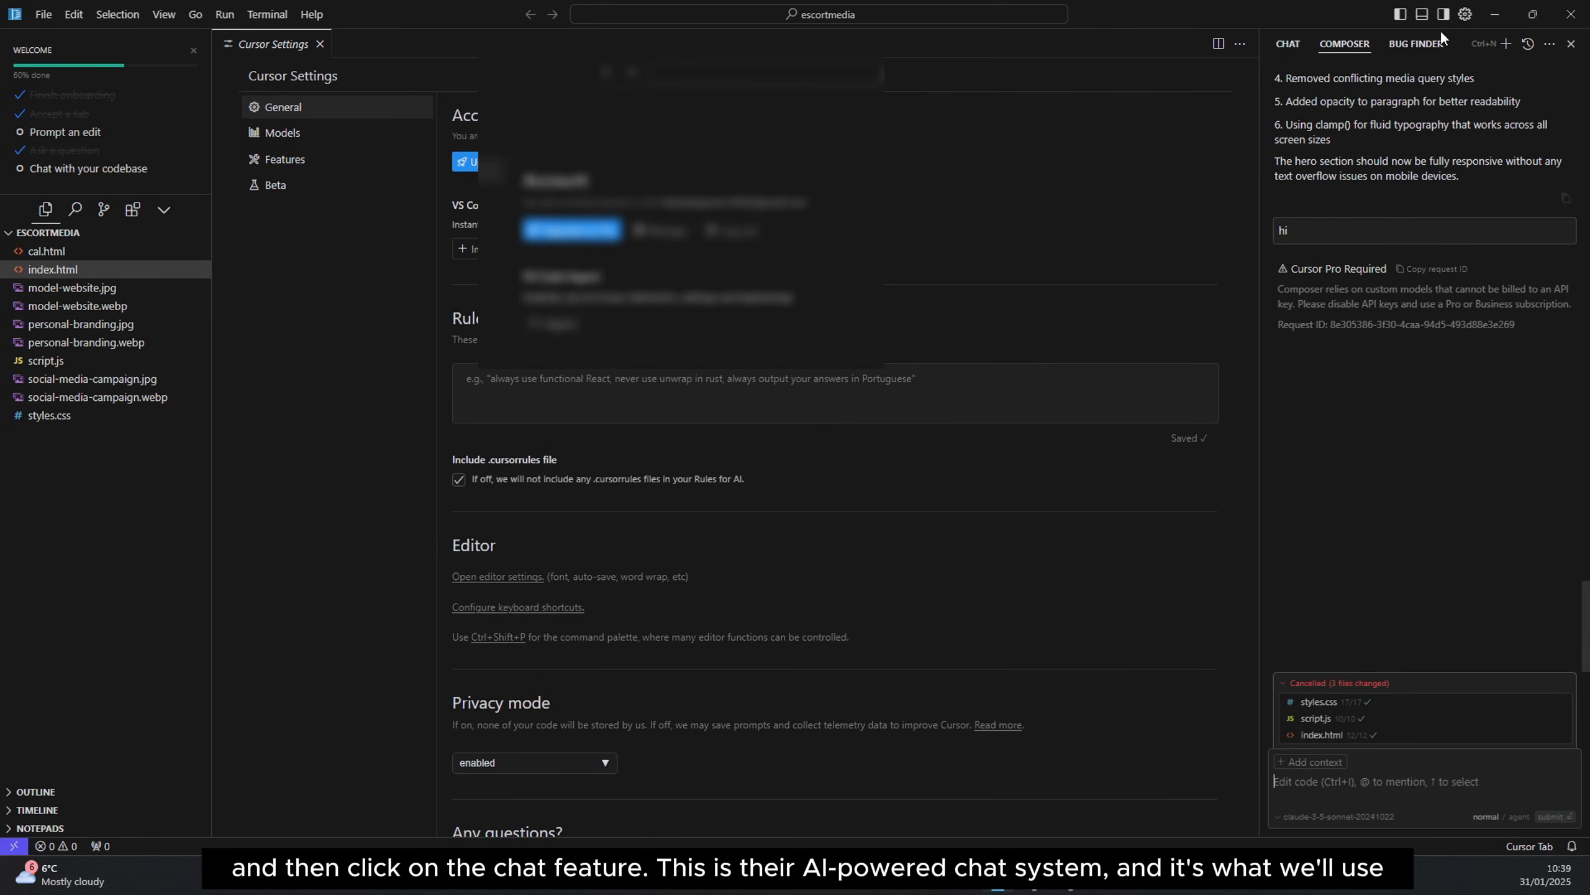
pyautogui.click(1287, 43)
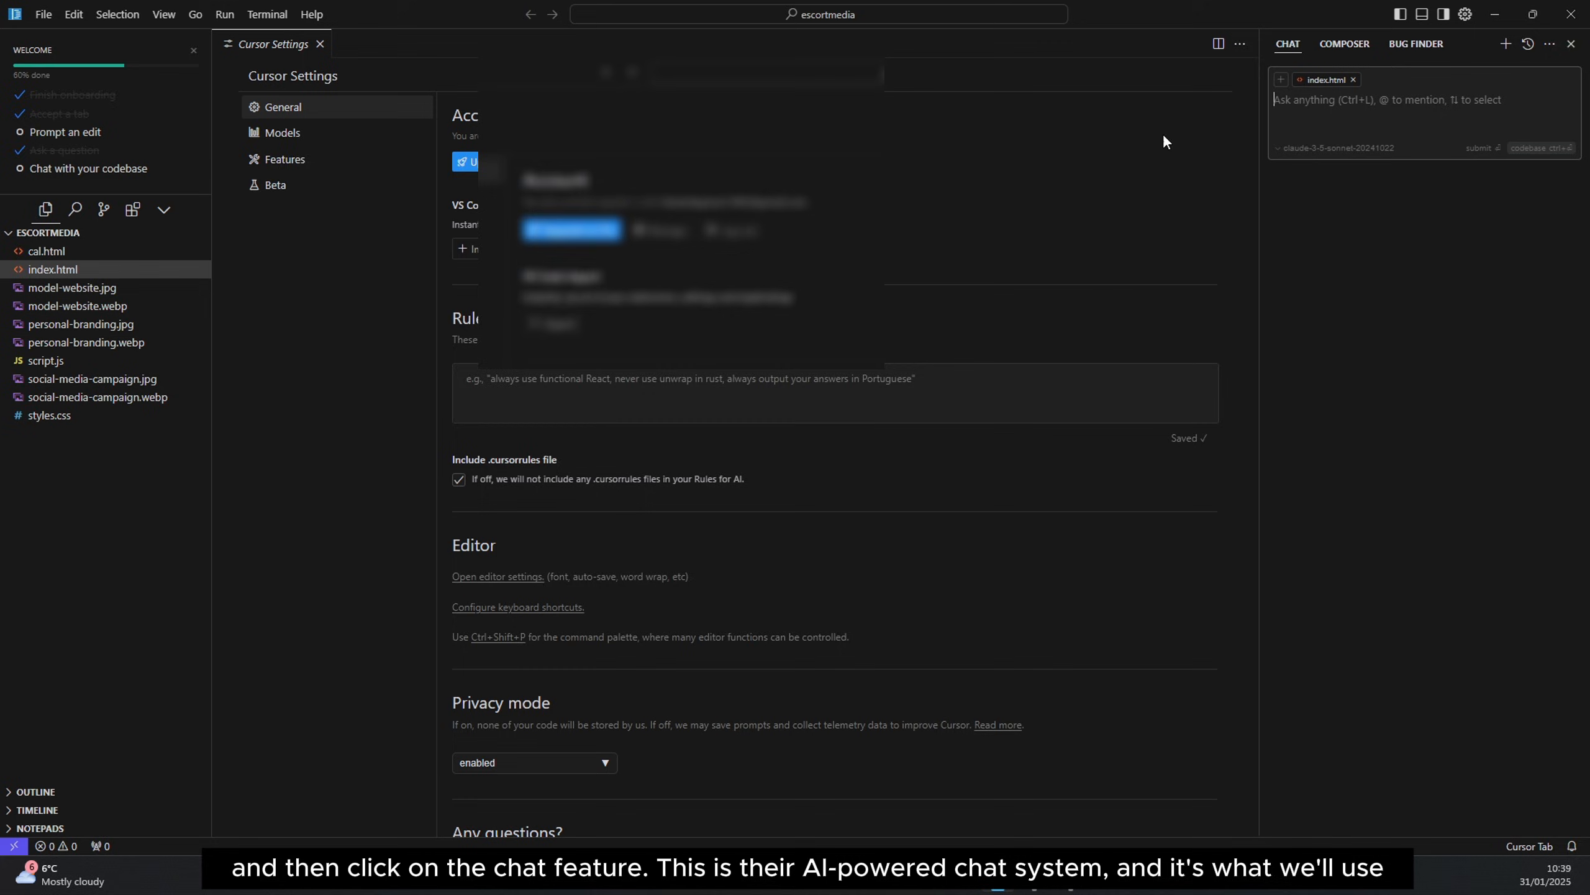
pyautogui.moveTo(43, 13)
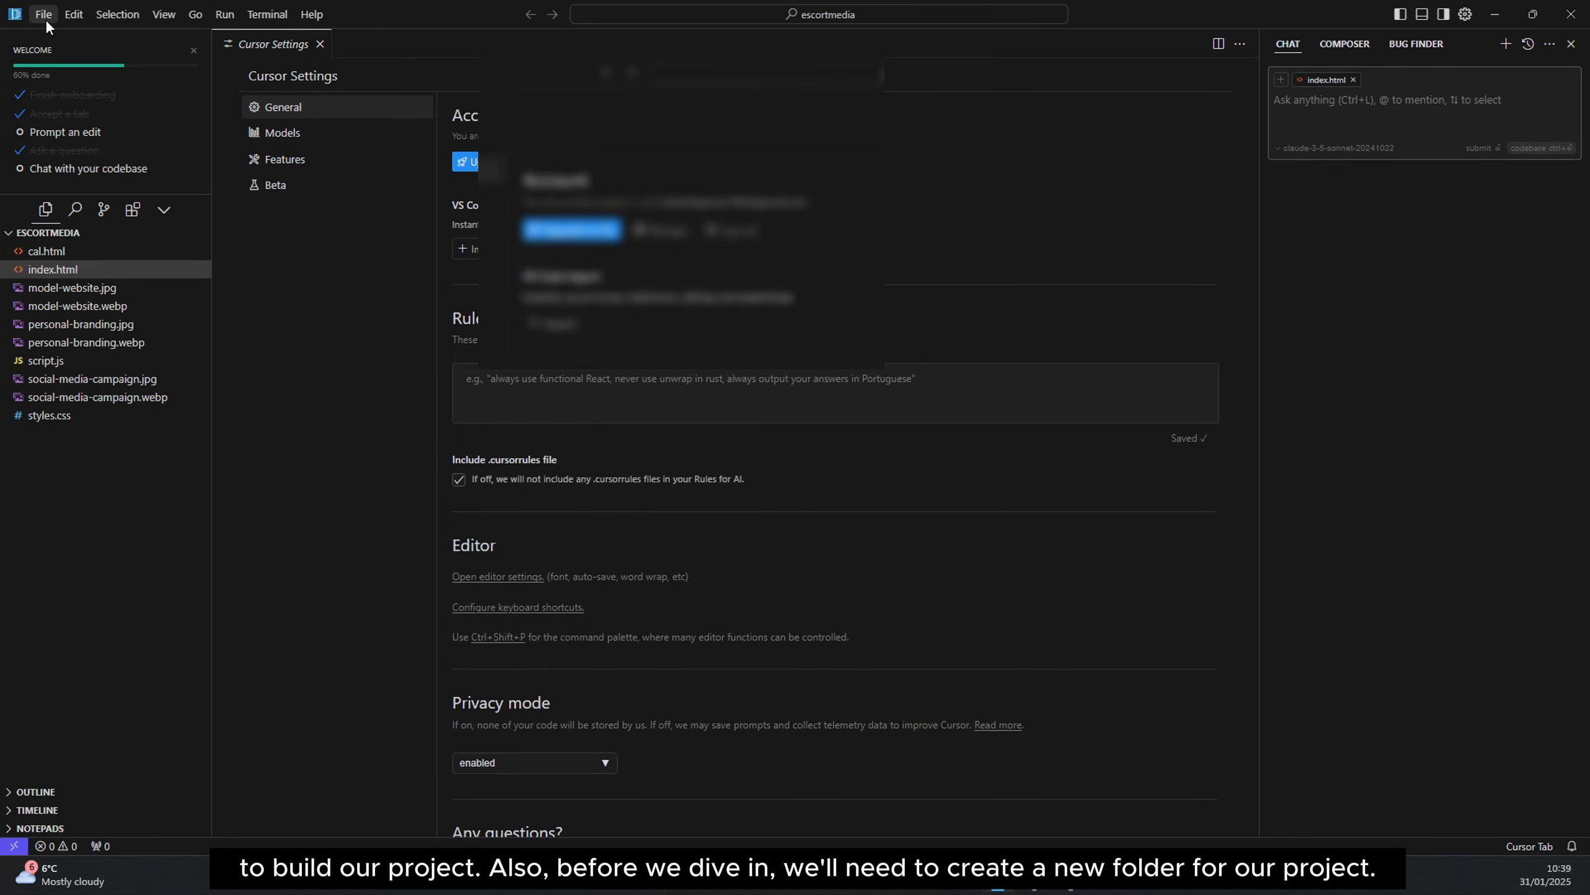
# - Create a new 'portfolio-website' folder in Downloads and open it as the Cursor project
pyautogui.click(43, 13)
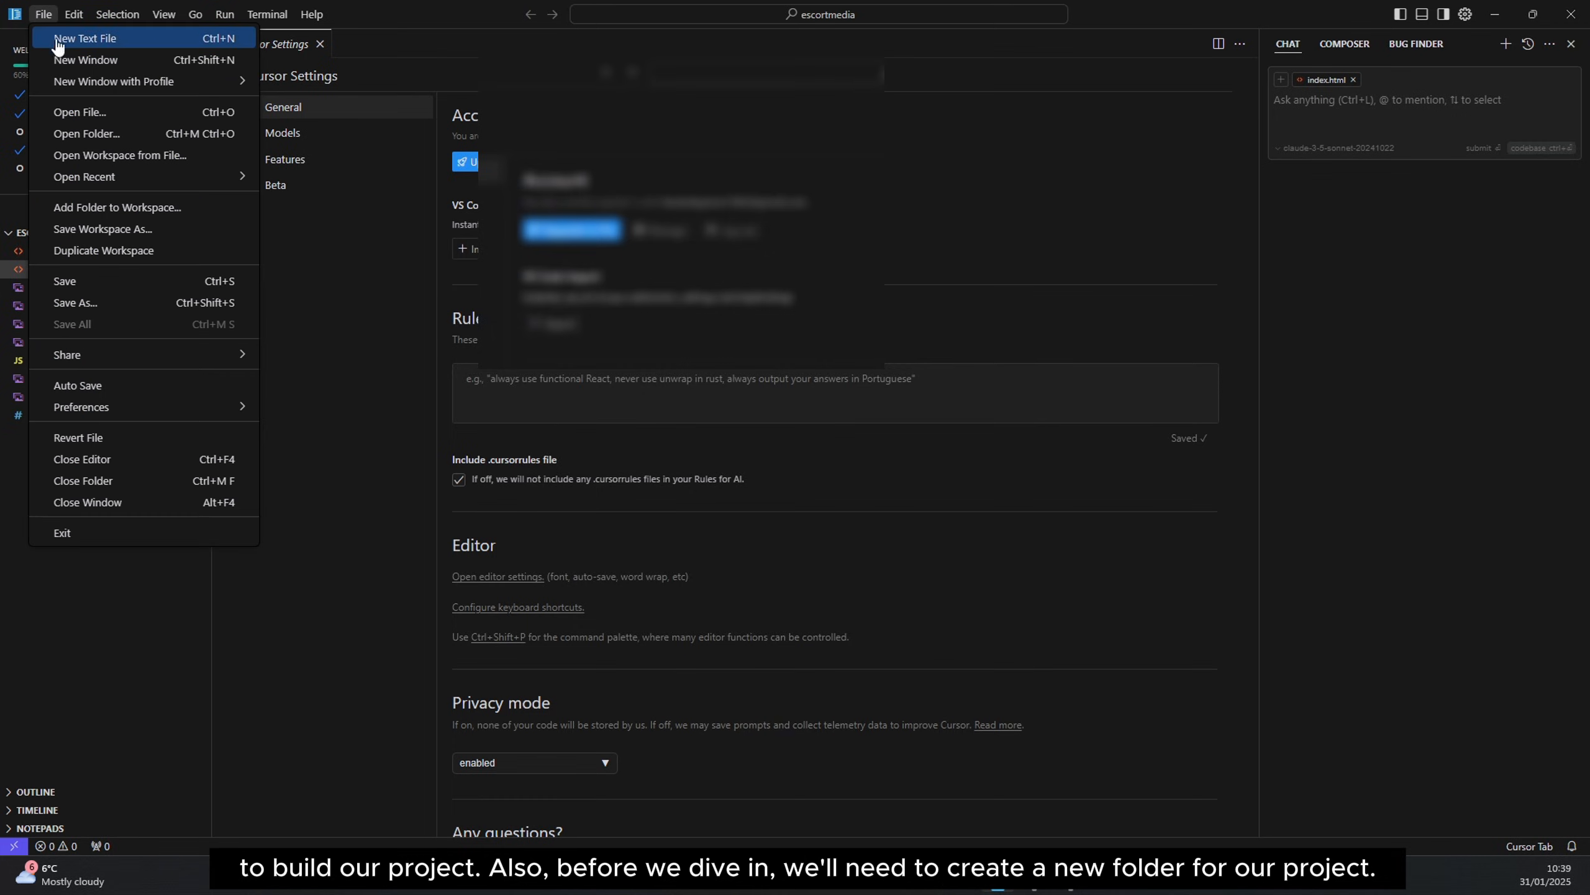
pyautogui.click(86, 134)
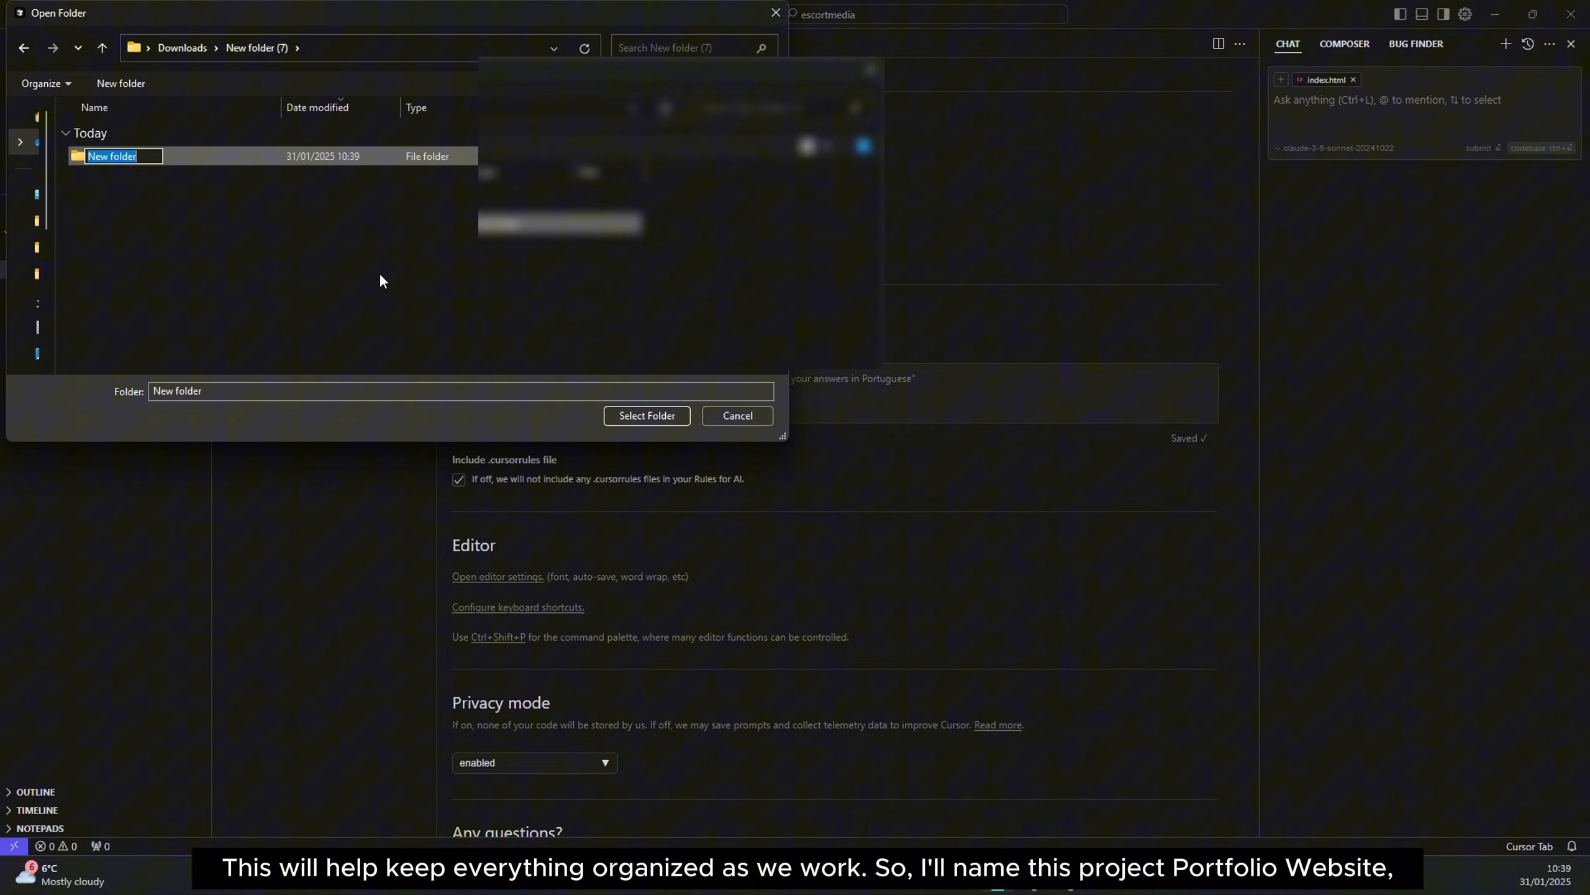
pyautogui.write('portfolio')
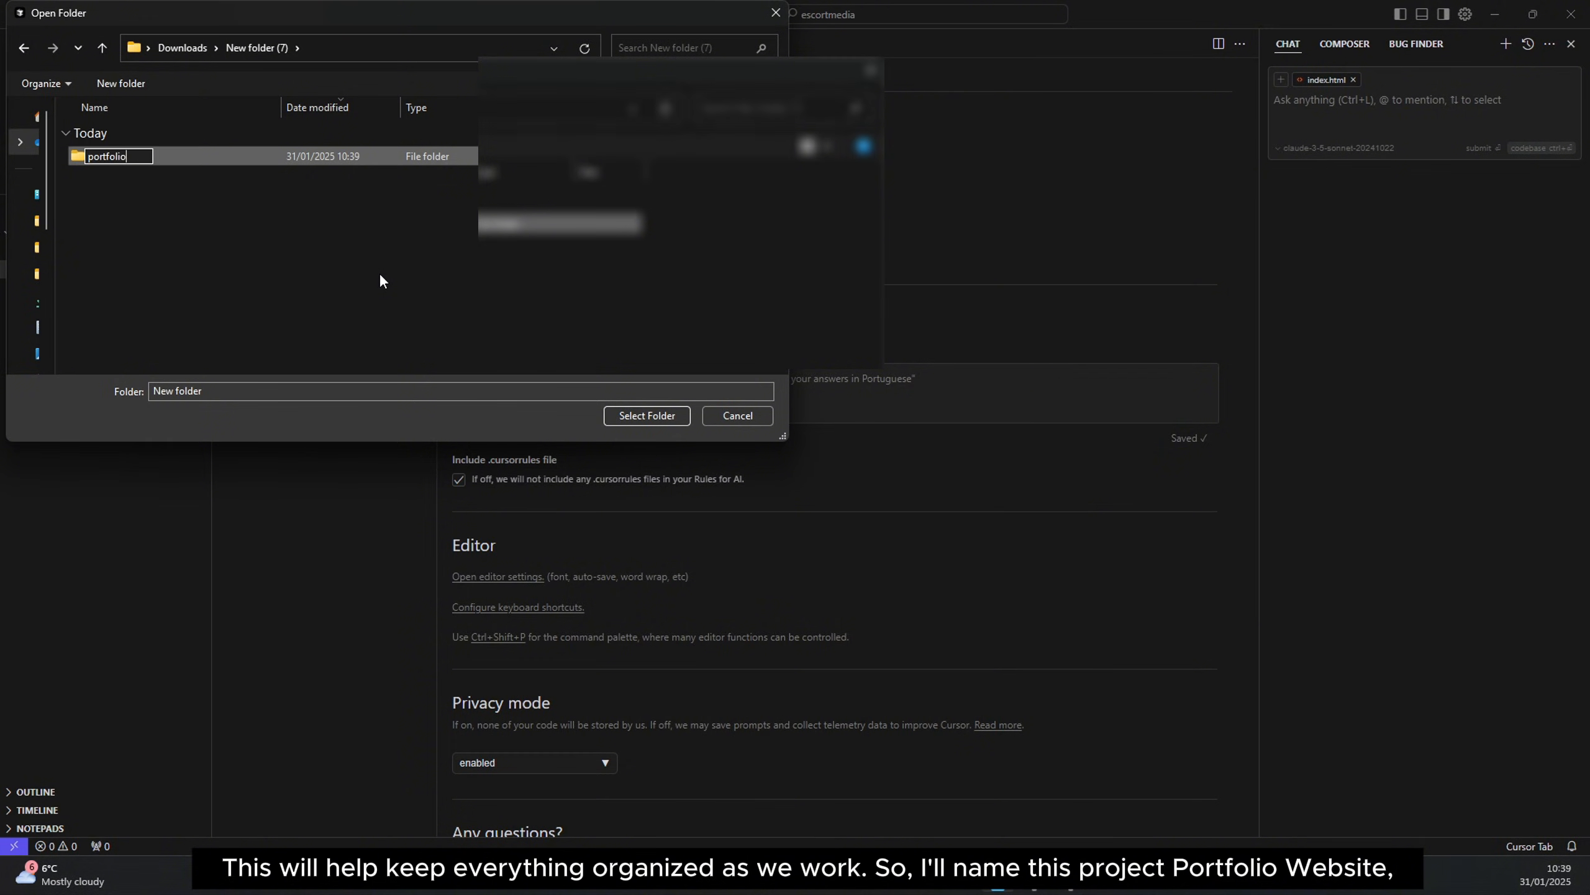
pyautogui.write('-website')
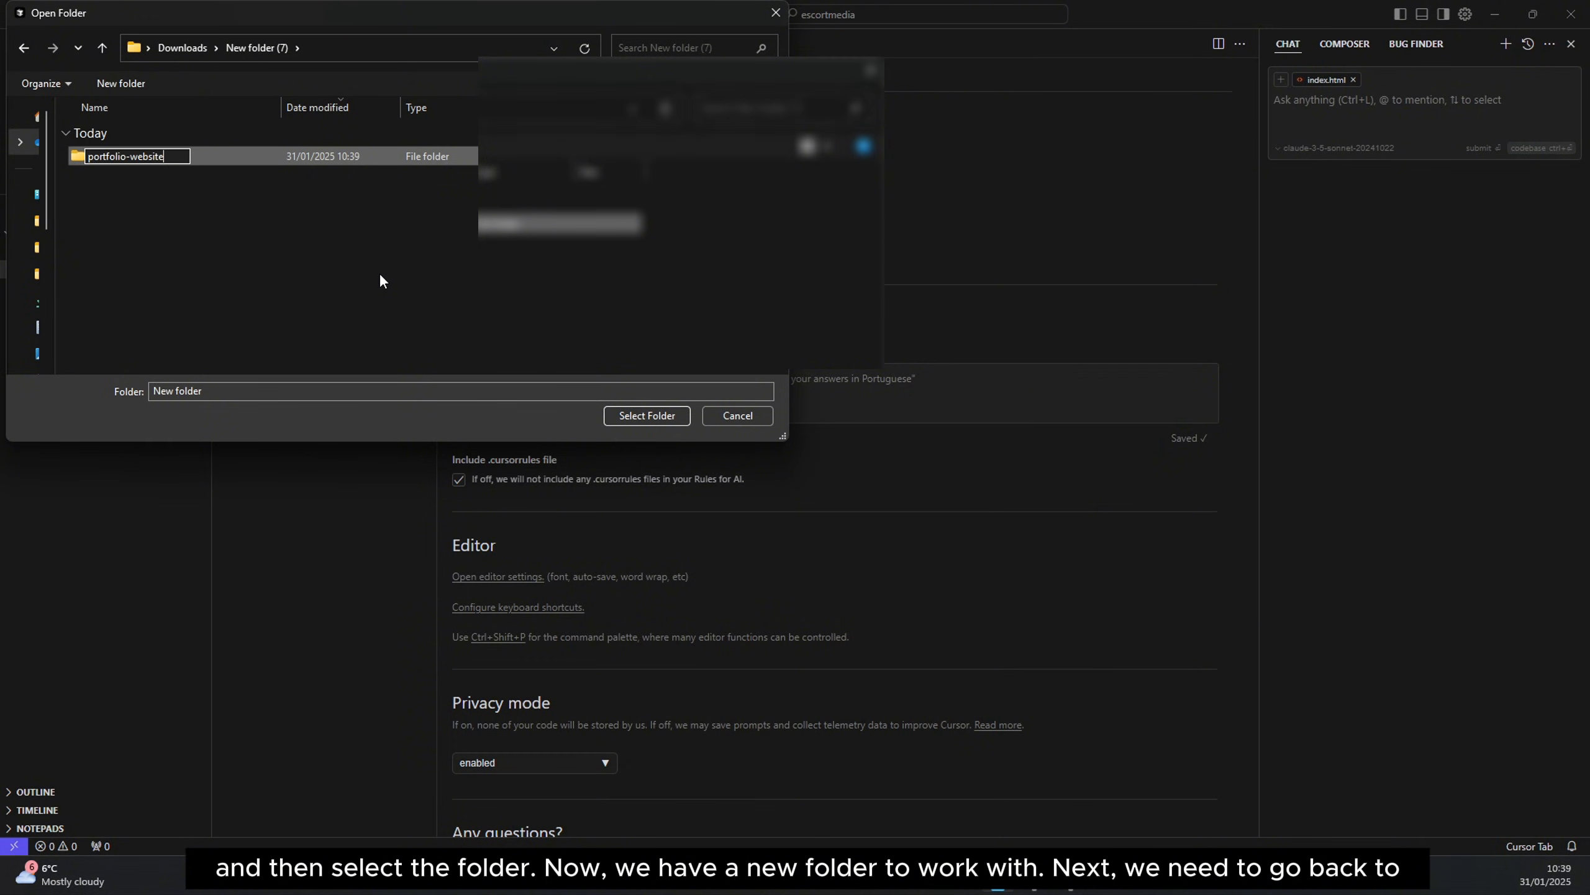
pyautogui.doubleClick(126, 155)
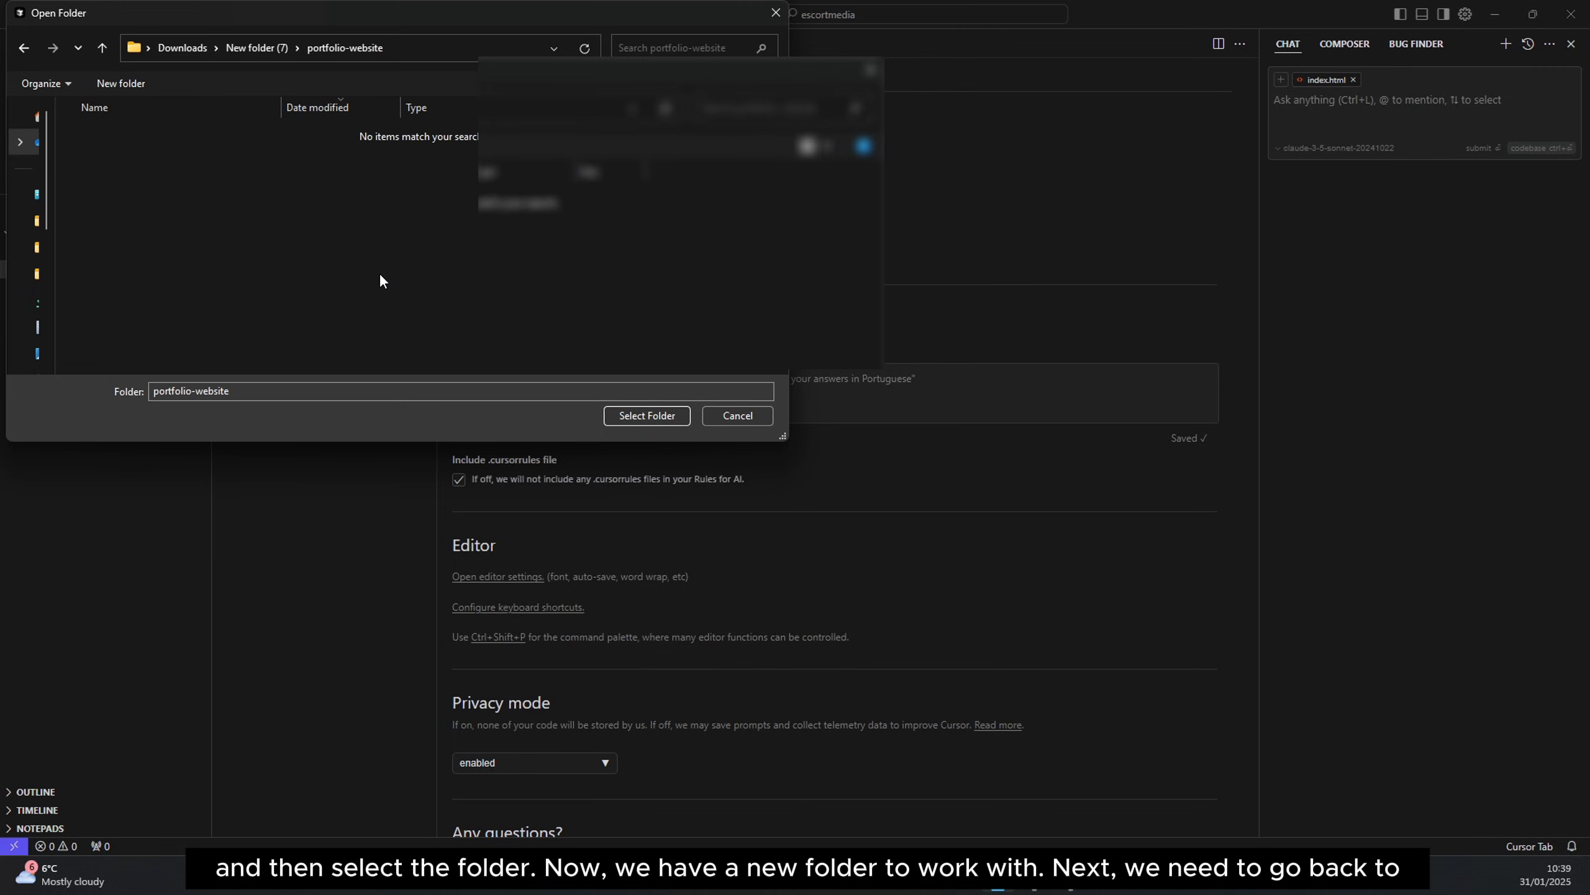
pyautogui.click(646, 415)
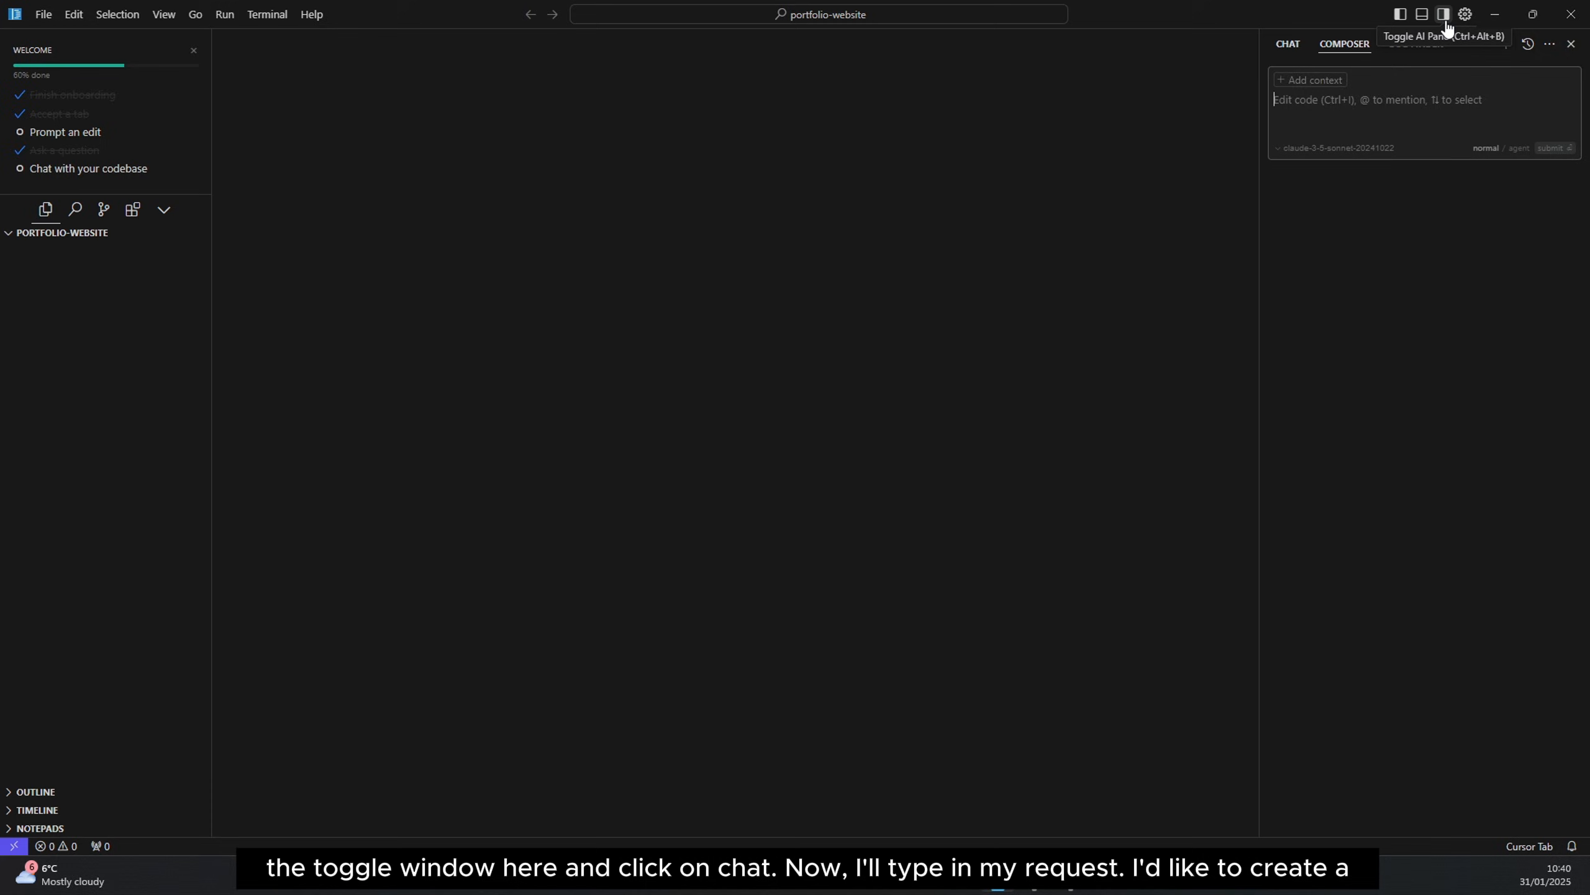
# - In the chat, start a request for a portfolio website for Sunny, a web designer
pyautogui.click(1288, 44)
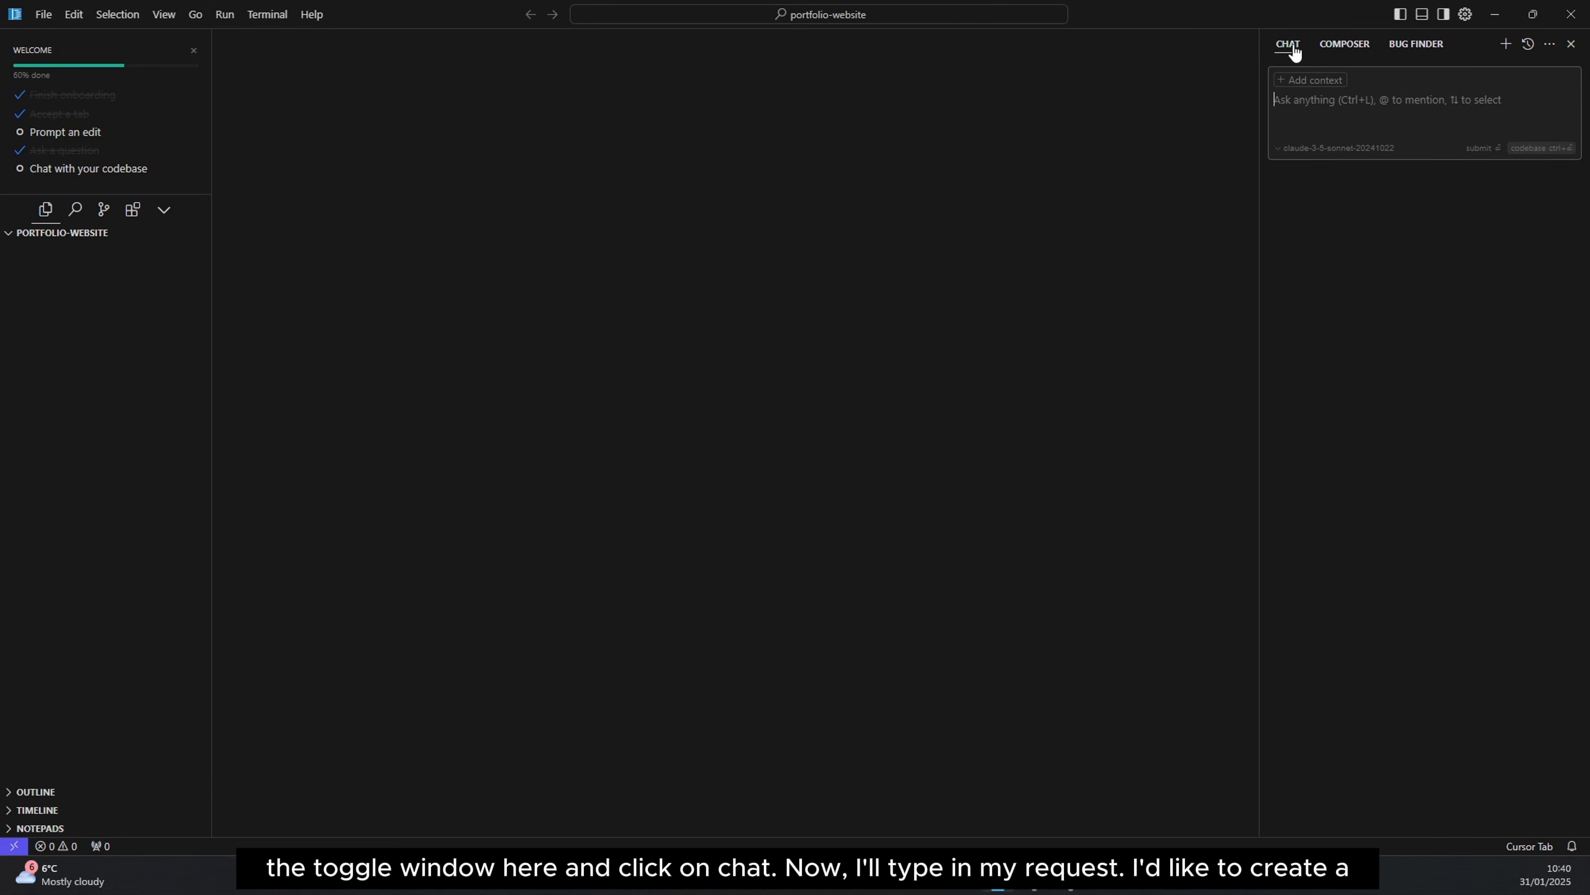
pyautogui.moveTo(866, 310)
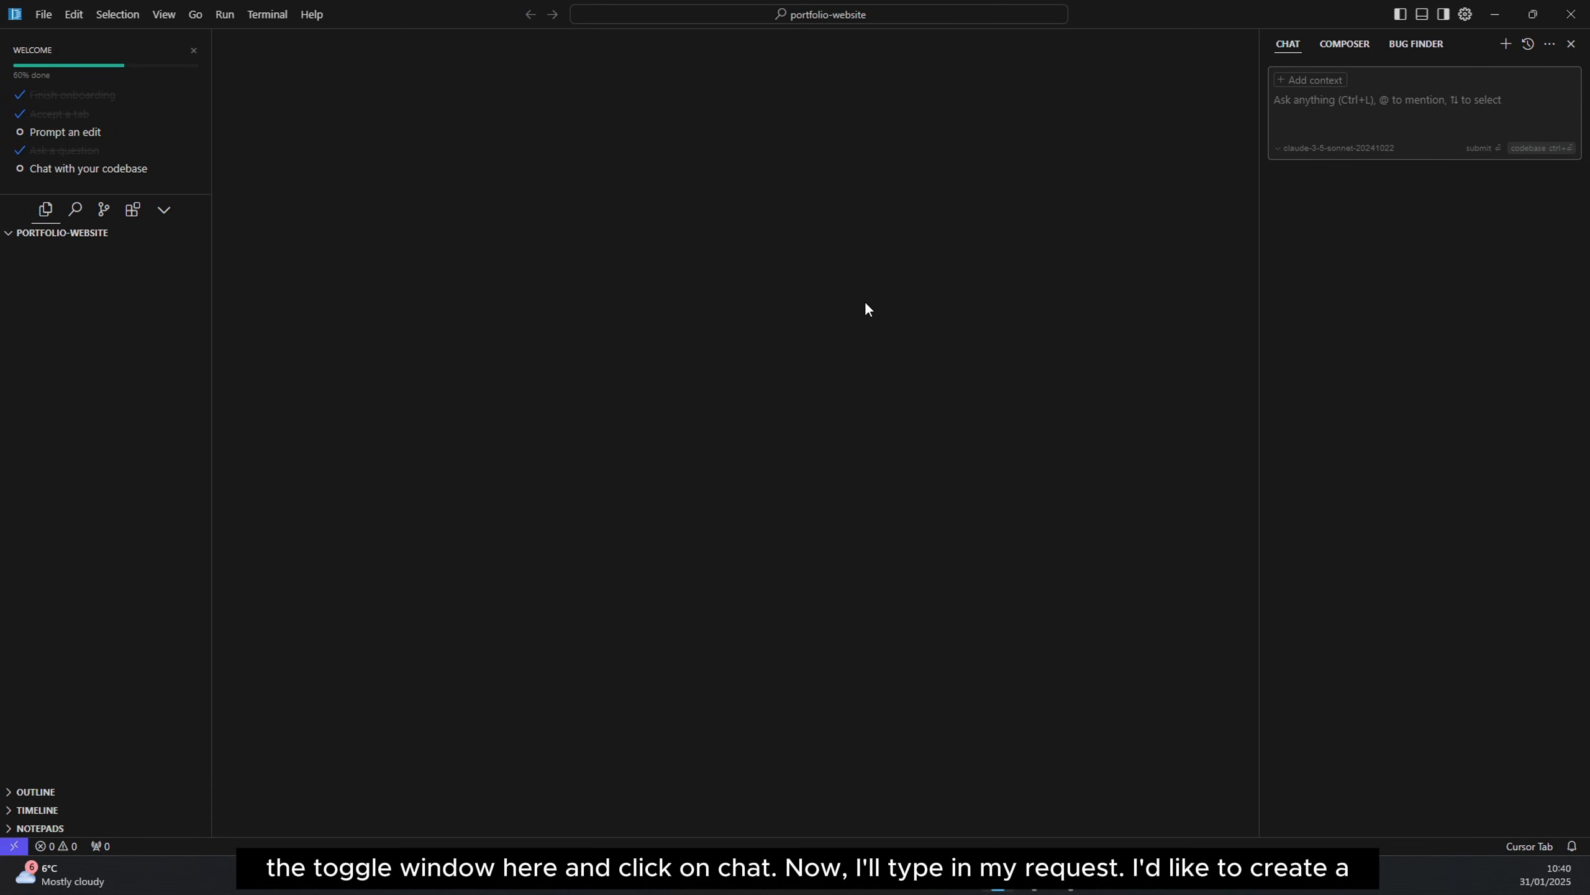
pyautogui.click(1370, 100)
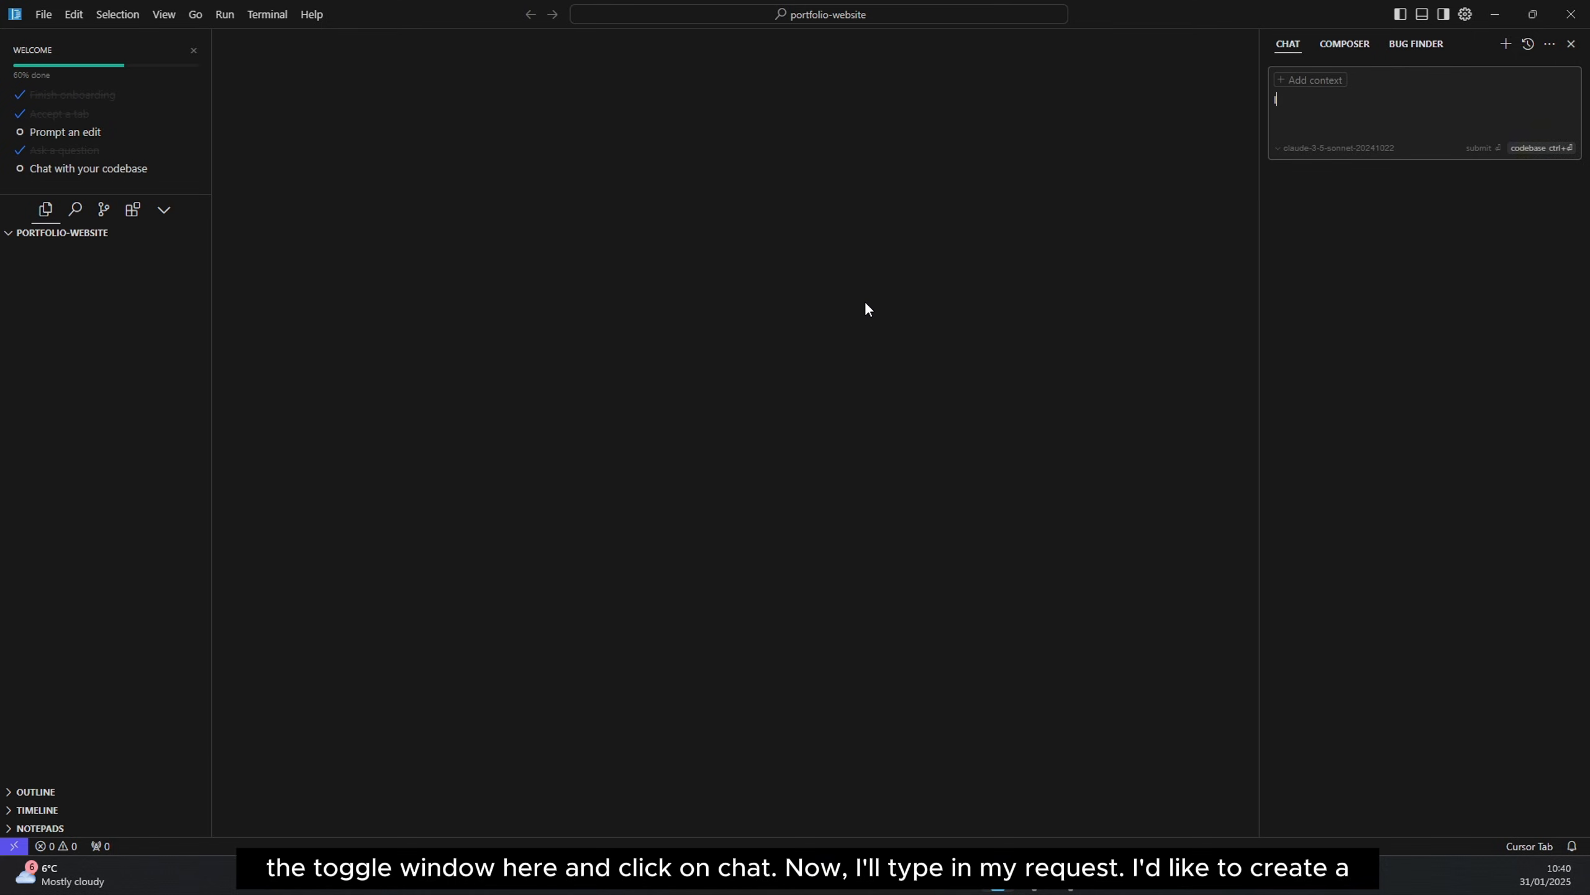
pyautogui.write('I like to')
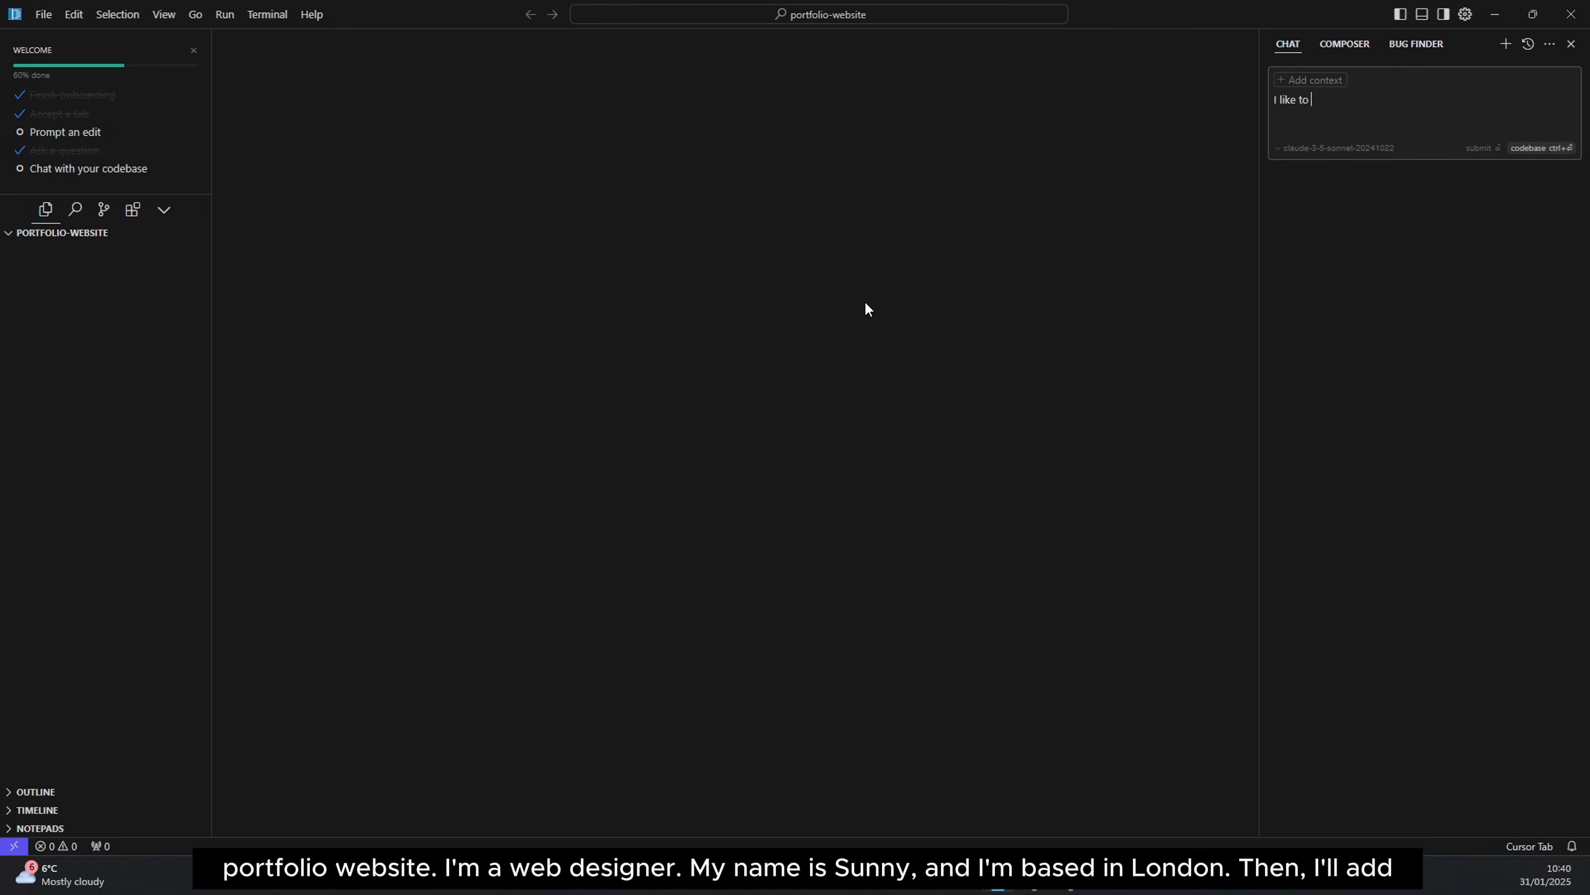
pyautogui.write('create a')
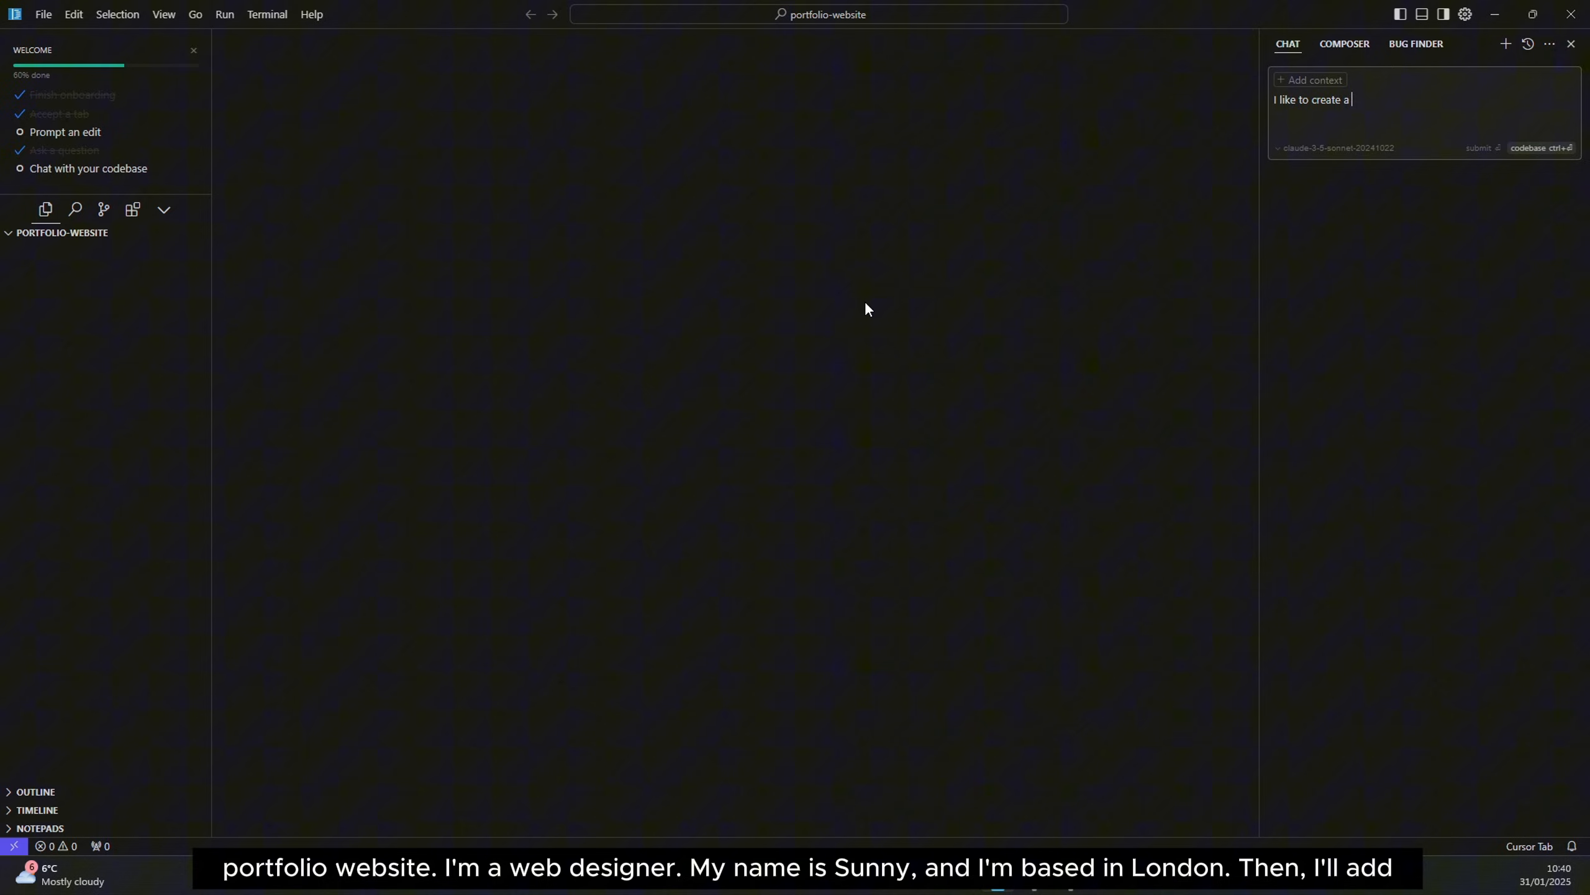
pyautogui.write('portfolio website, I am a web d')
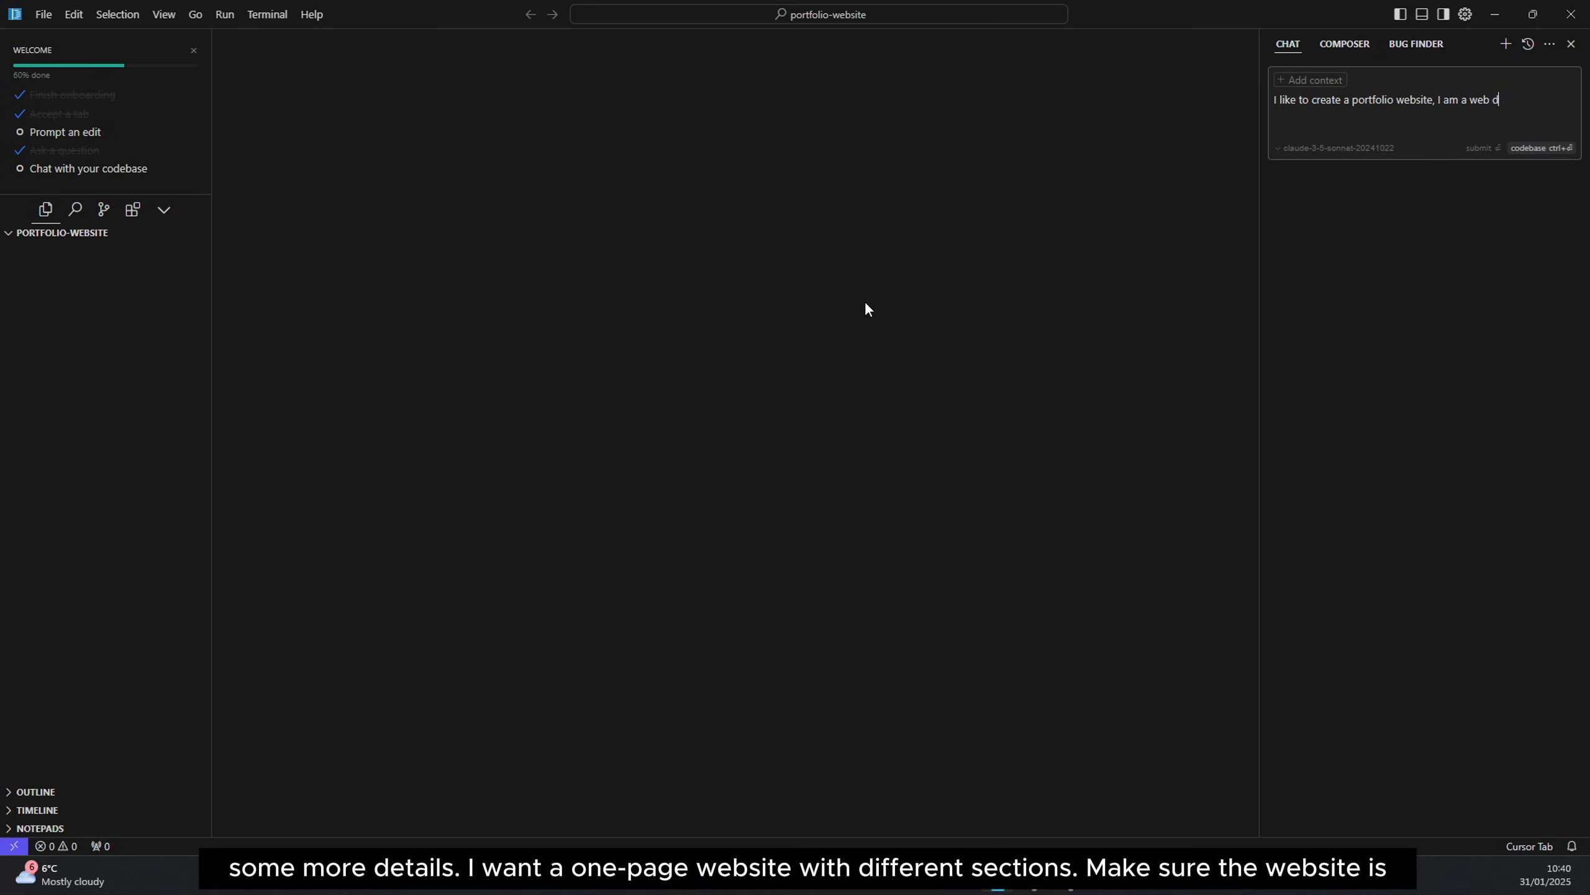
pyautogui.write('esigner, my name is')
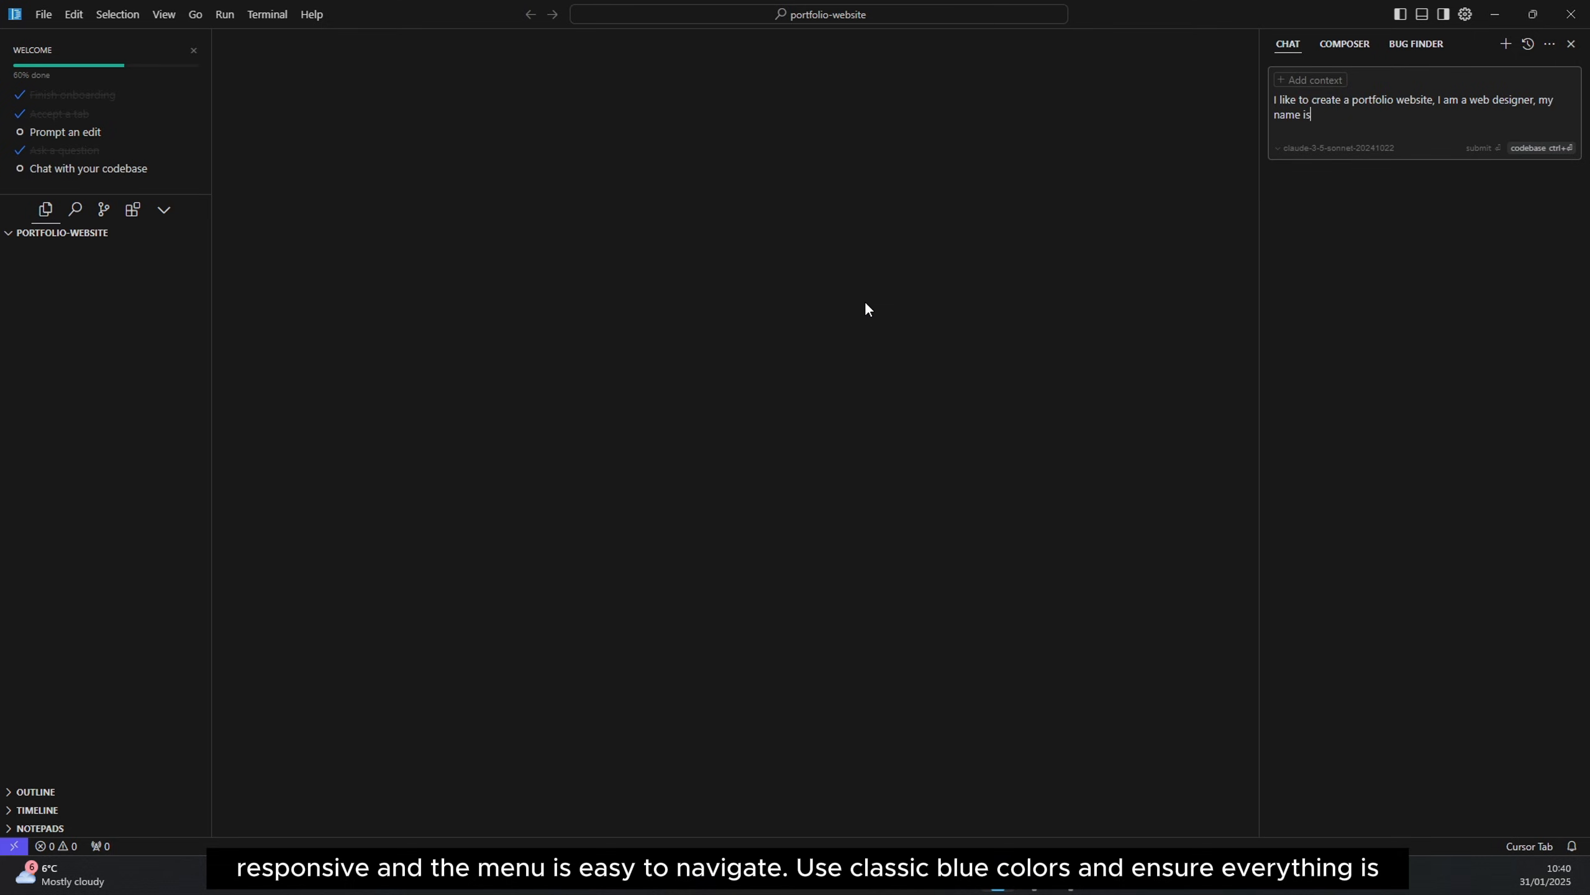
pyautogui.write('Sunny. I work and base in London. I like to have a one page website with different')
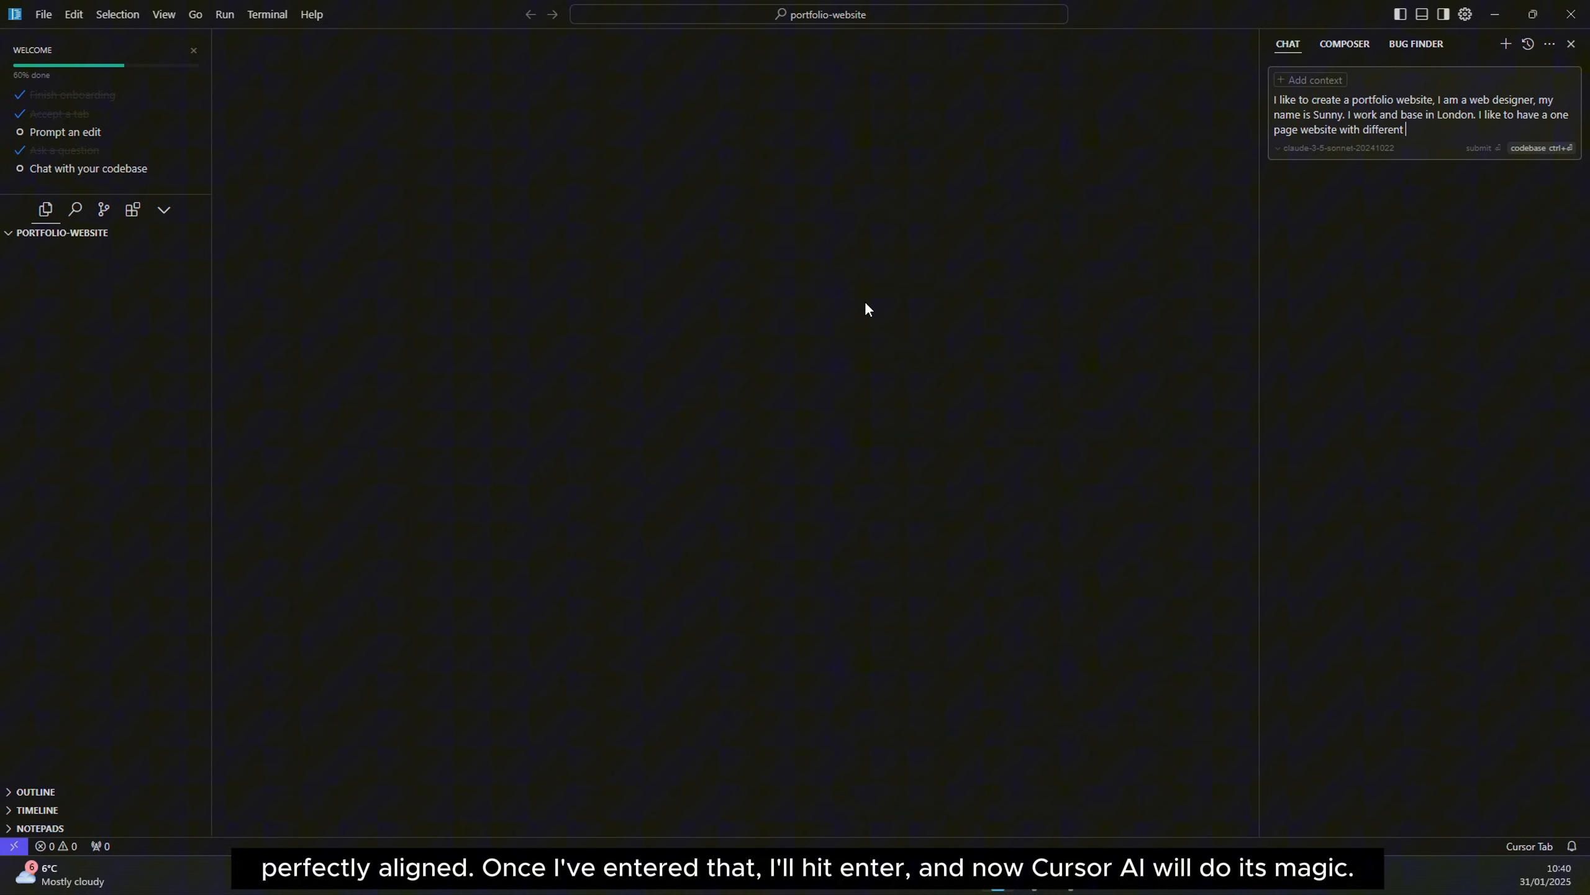
# - Add a responsive menu, classic blue colours and 'everything perfect' to the request and send it
pyautogui.write('sections, make sure the website is responsive and the menu.')
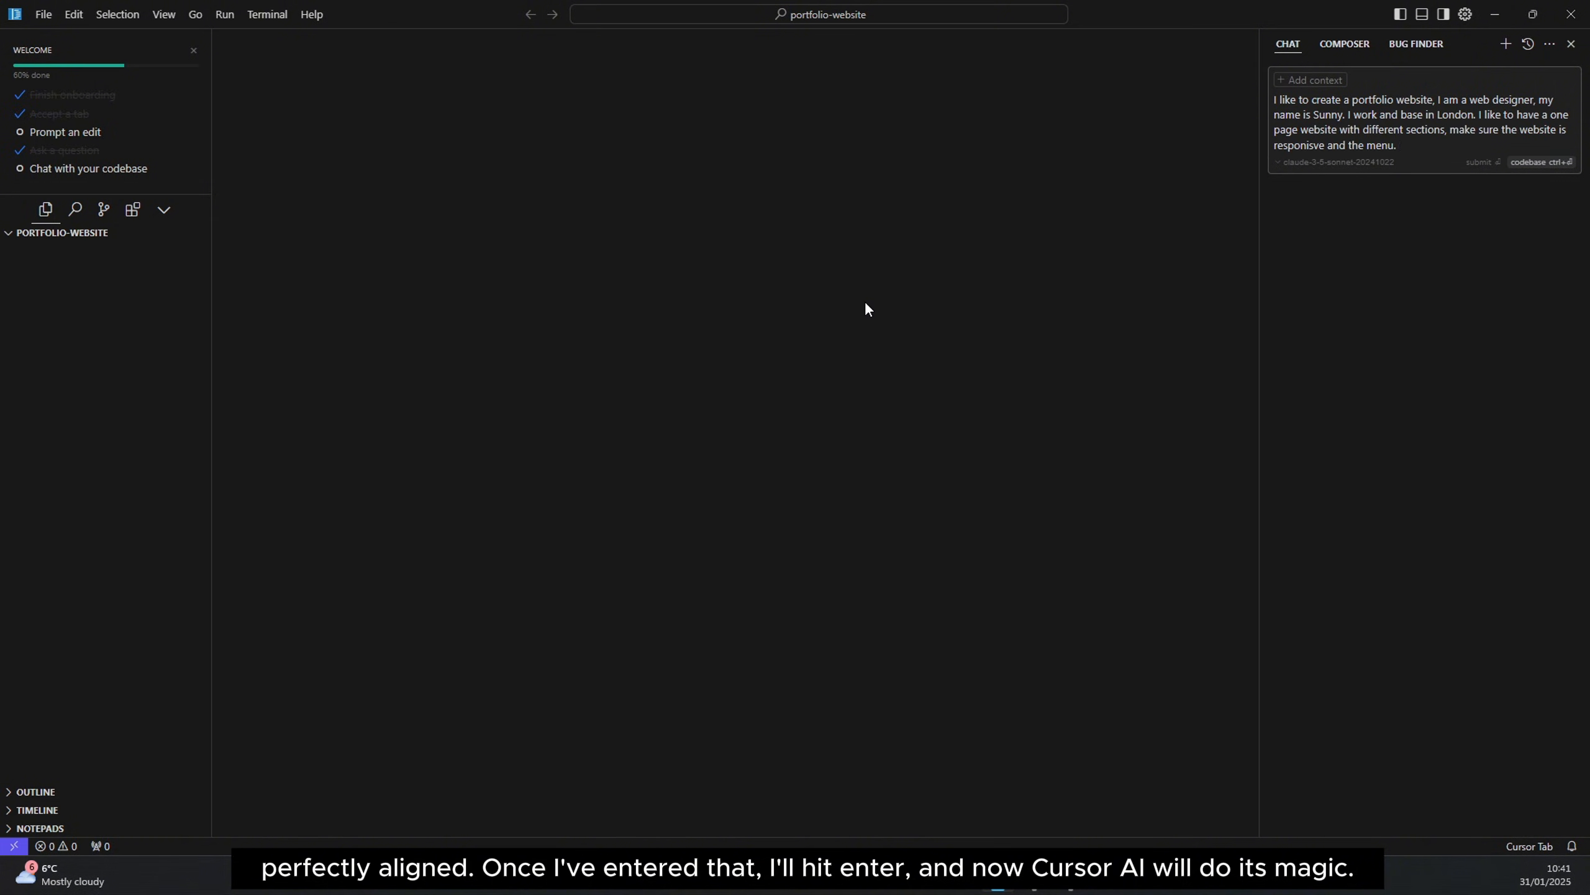
pyautogui.write('use classic blue colors, make sure everything is perfectly align.')
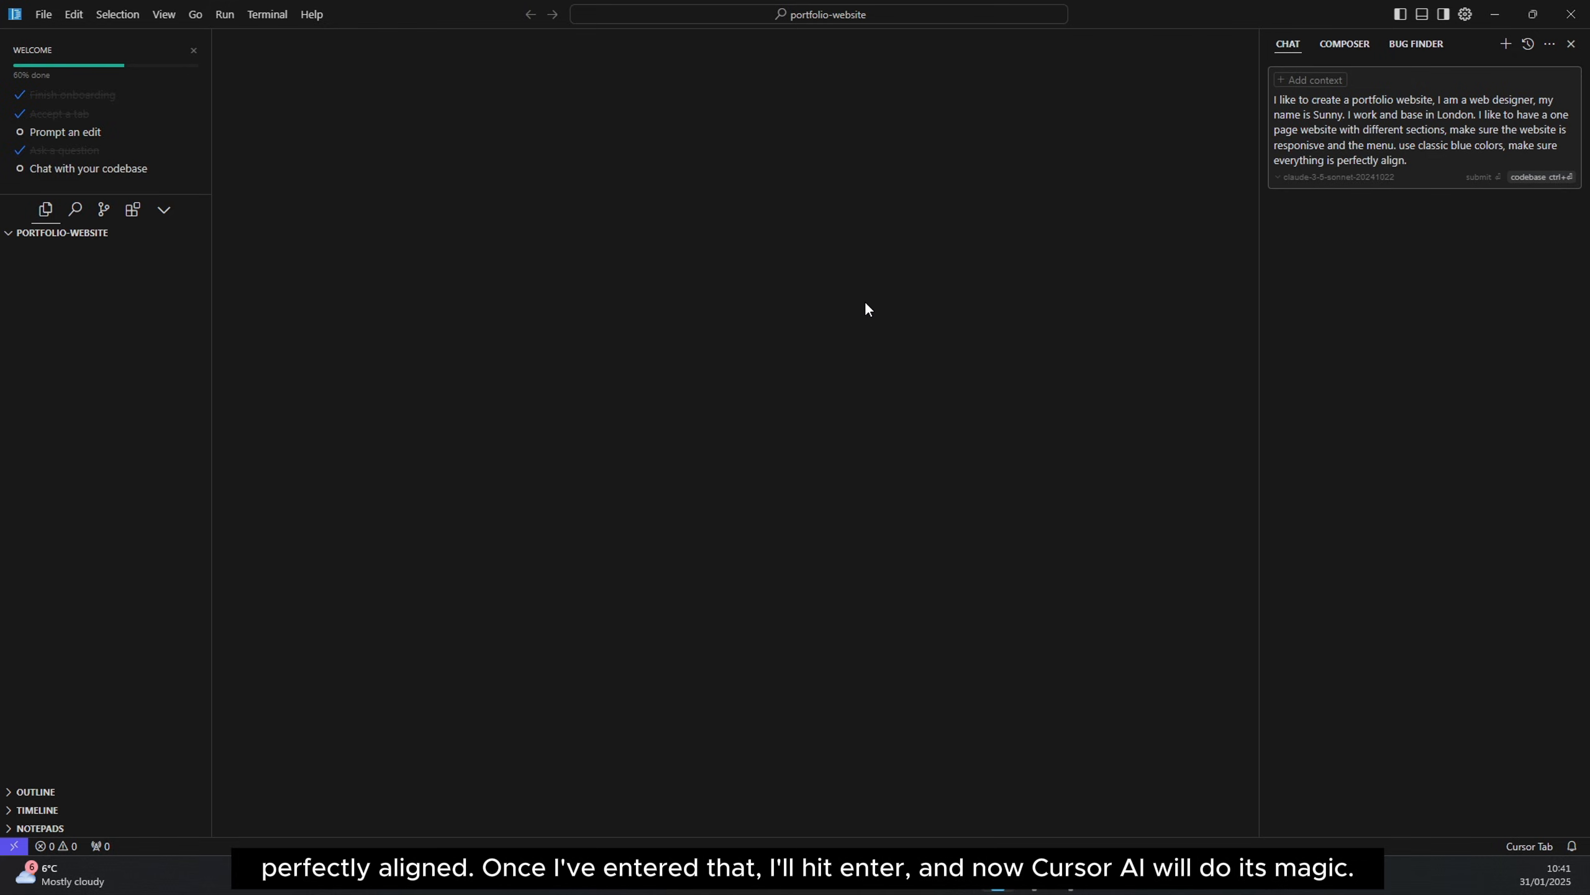
pyautogui.press('Return')
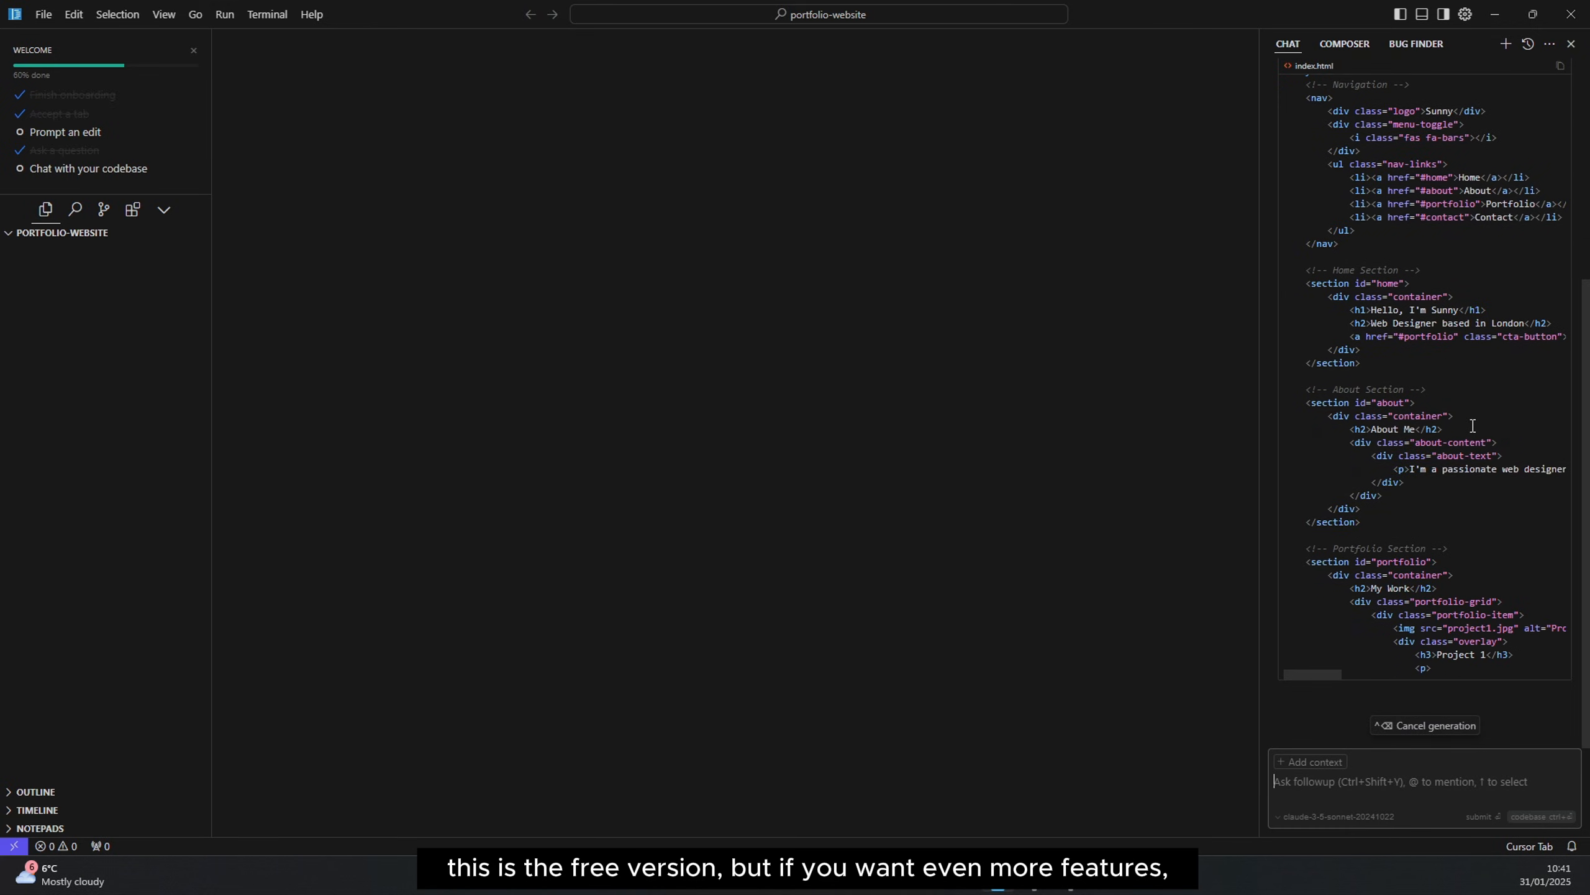
# - Scroll through the generated index.html, style.css and script.js code as the AI finishes
pyautogui.scroll(-3)
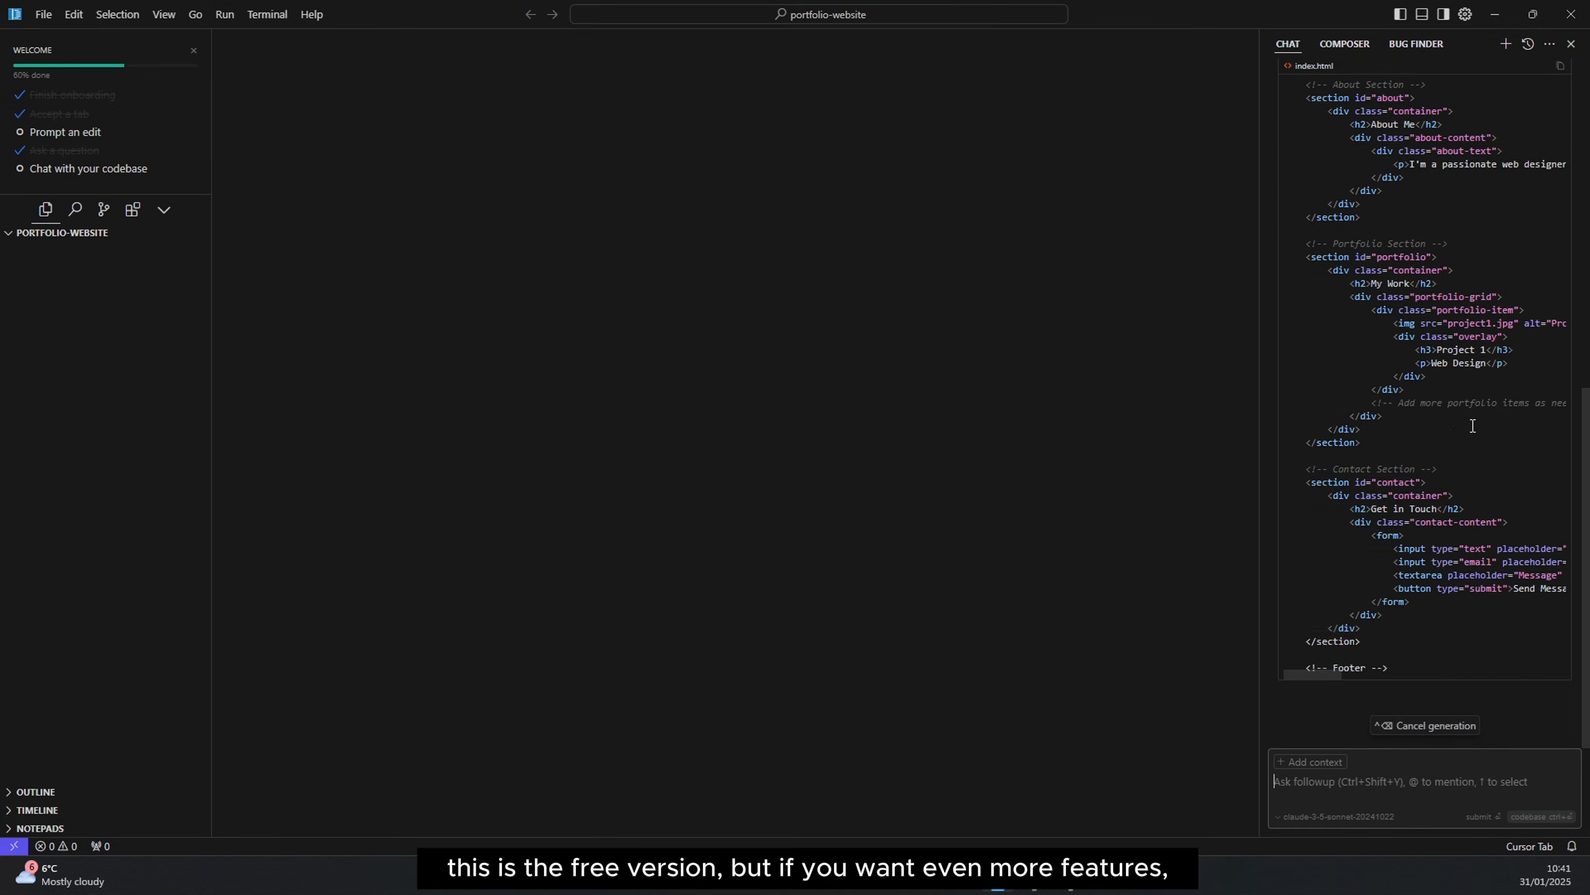
pyautogui.scroll(-3)
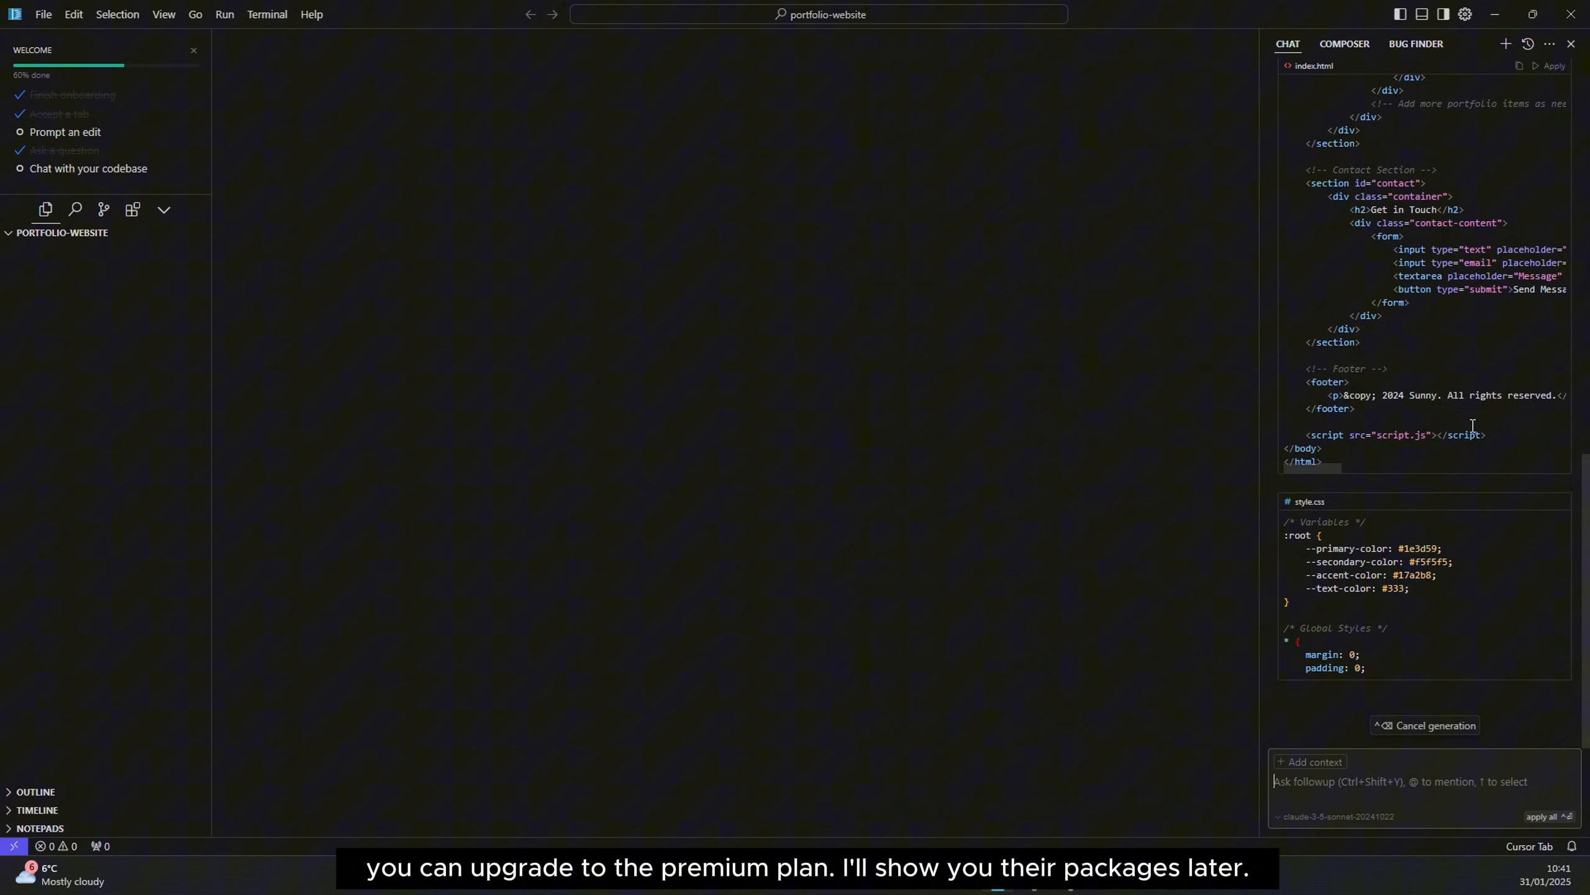
pyautogui.scroll(-3)
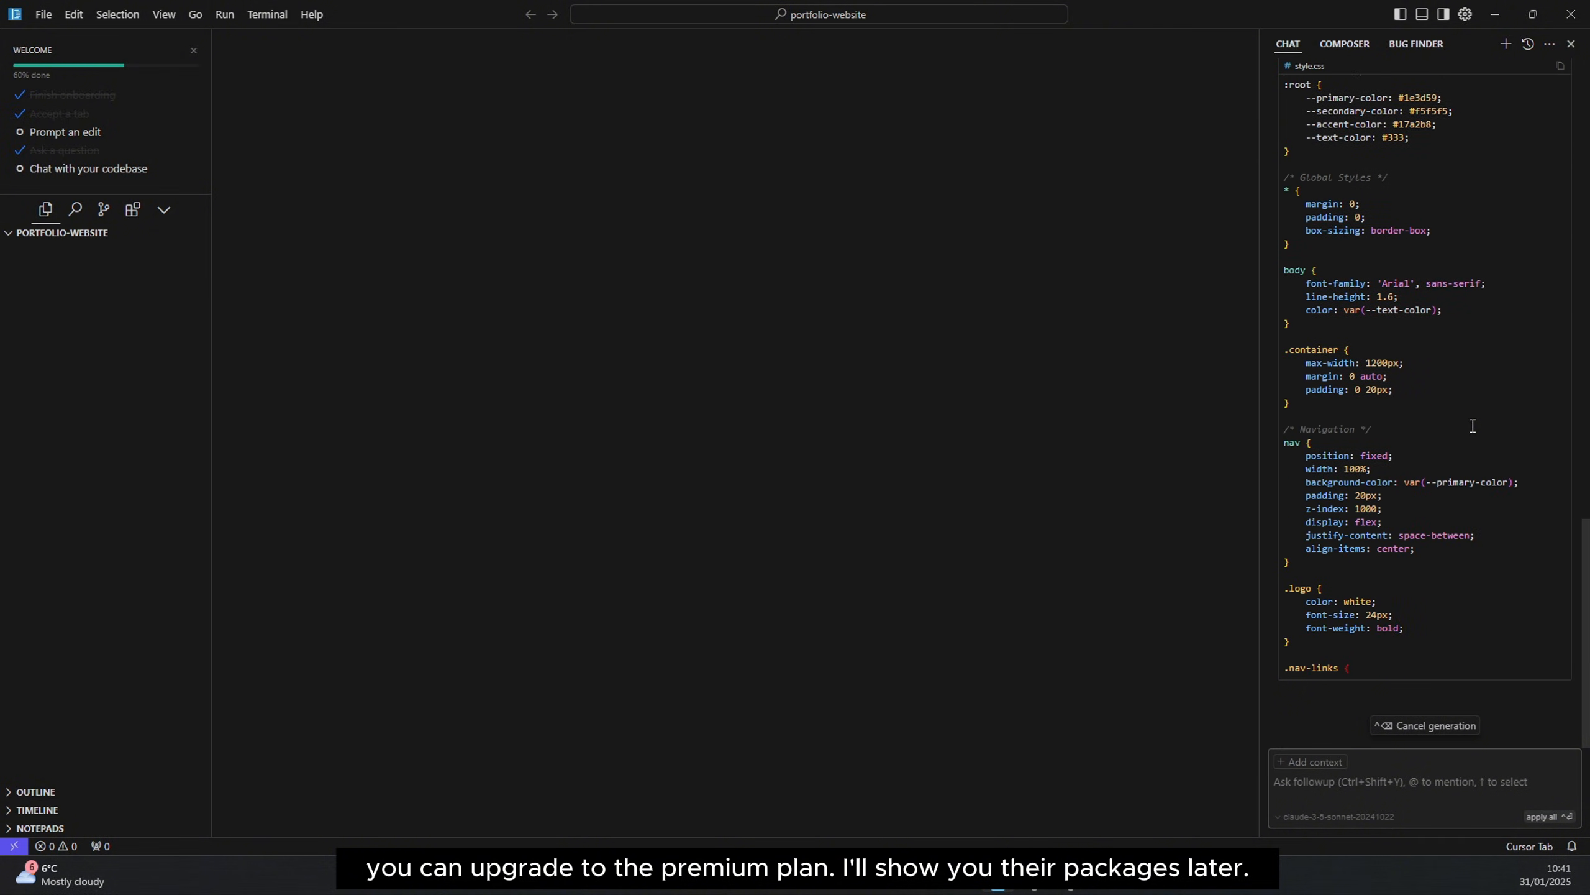
pyautogui.scroll(-3)
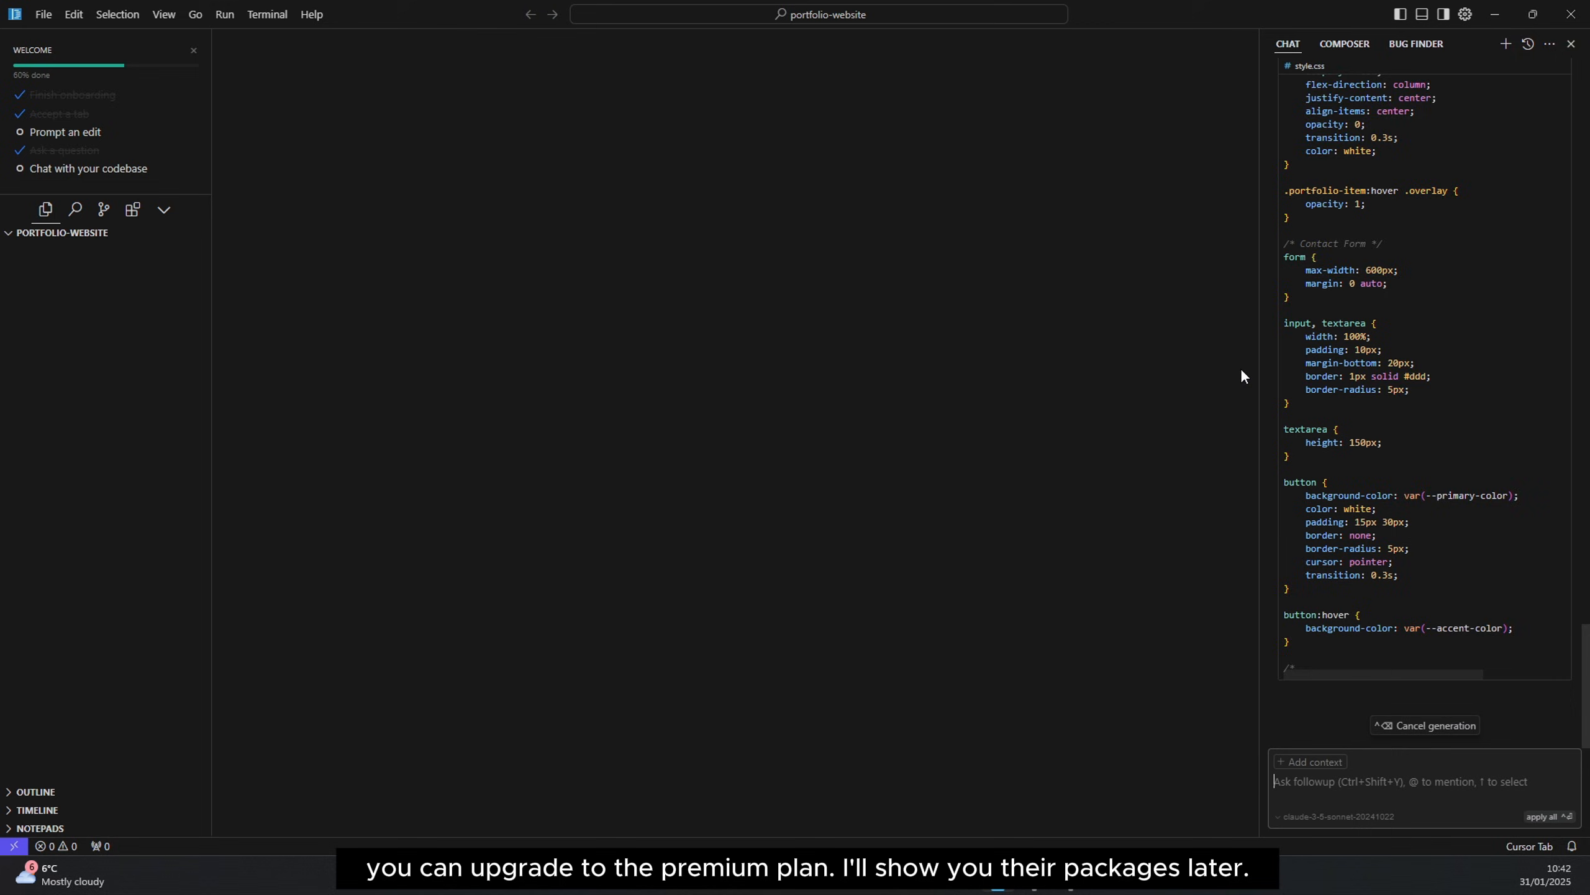
pyautogui.scroll(-3)
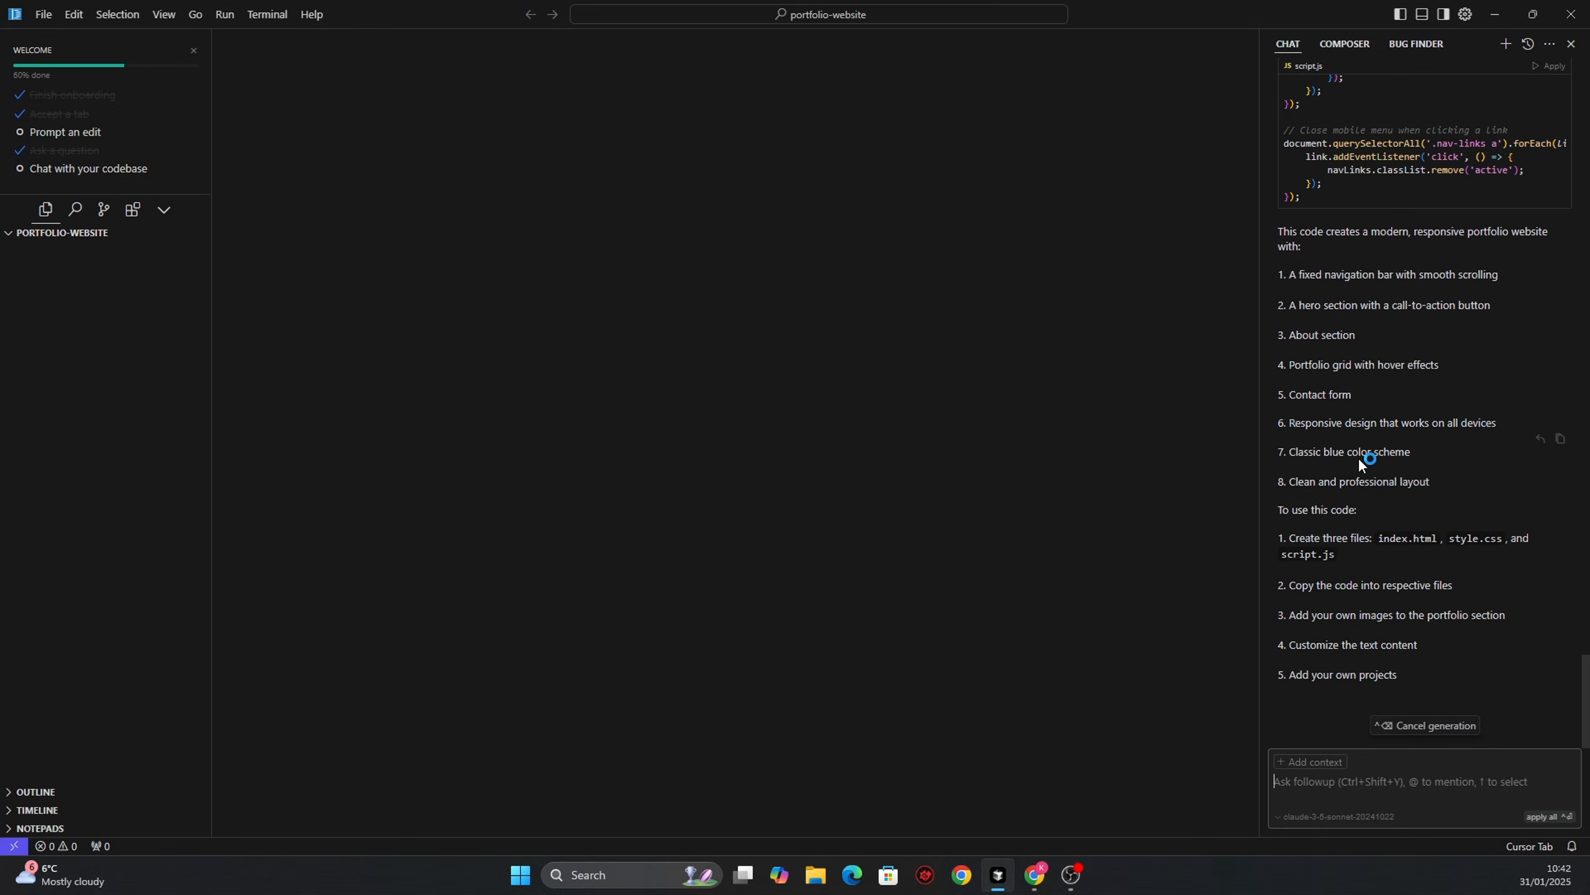
pyautogui.scroll(-3)
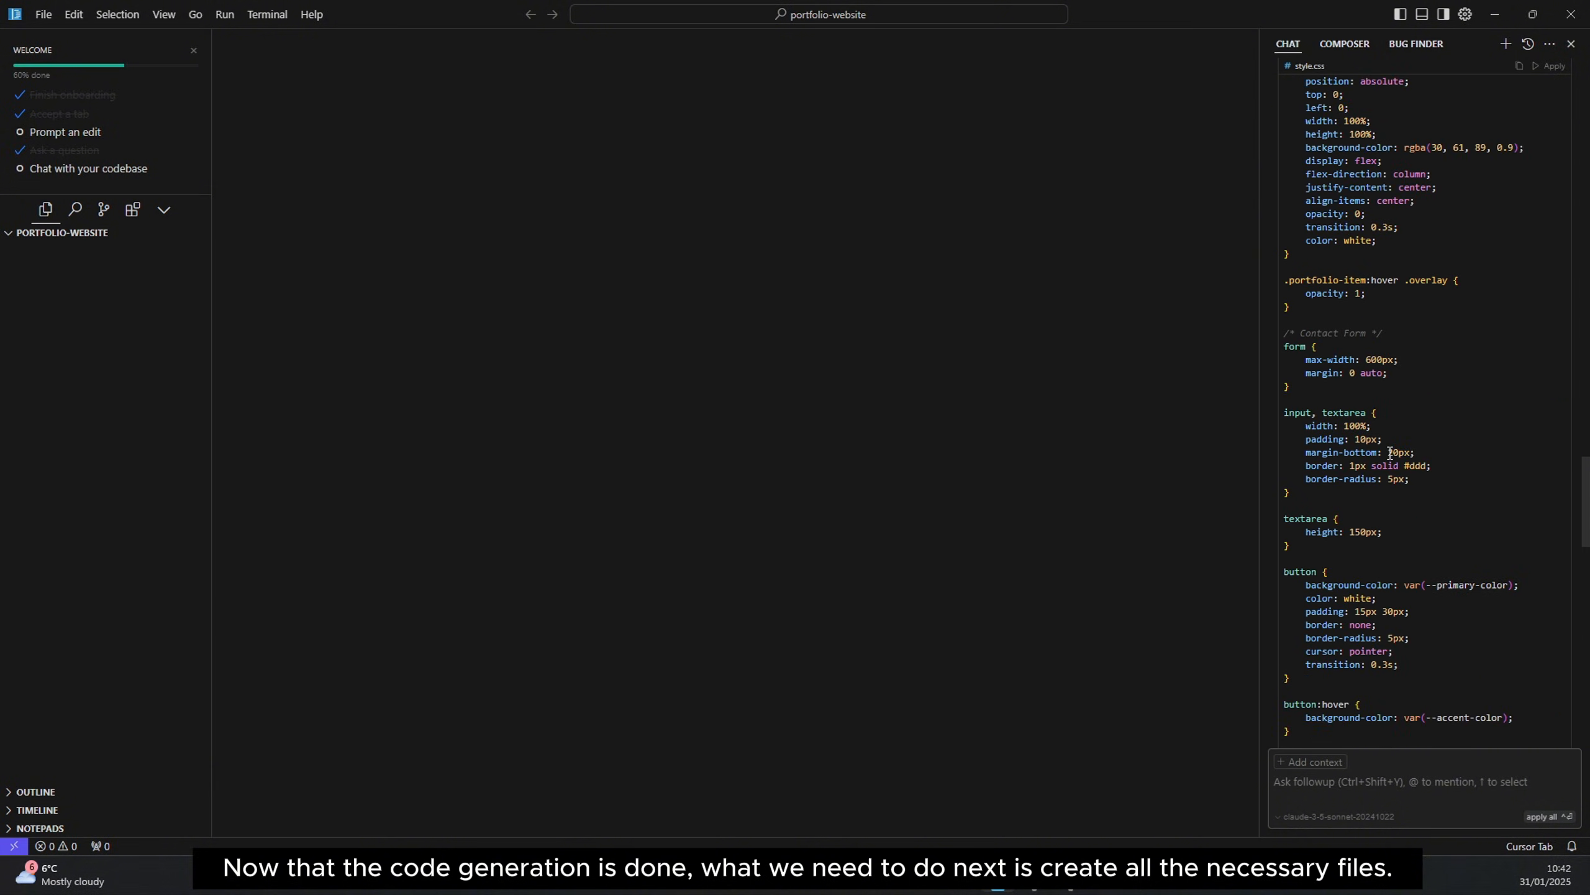
pyautogui.scroll(3)
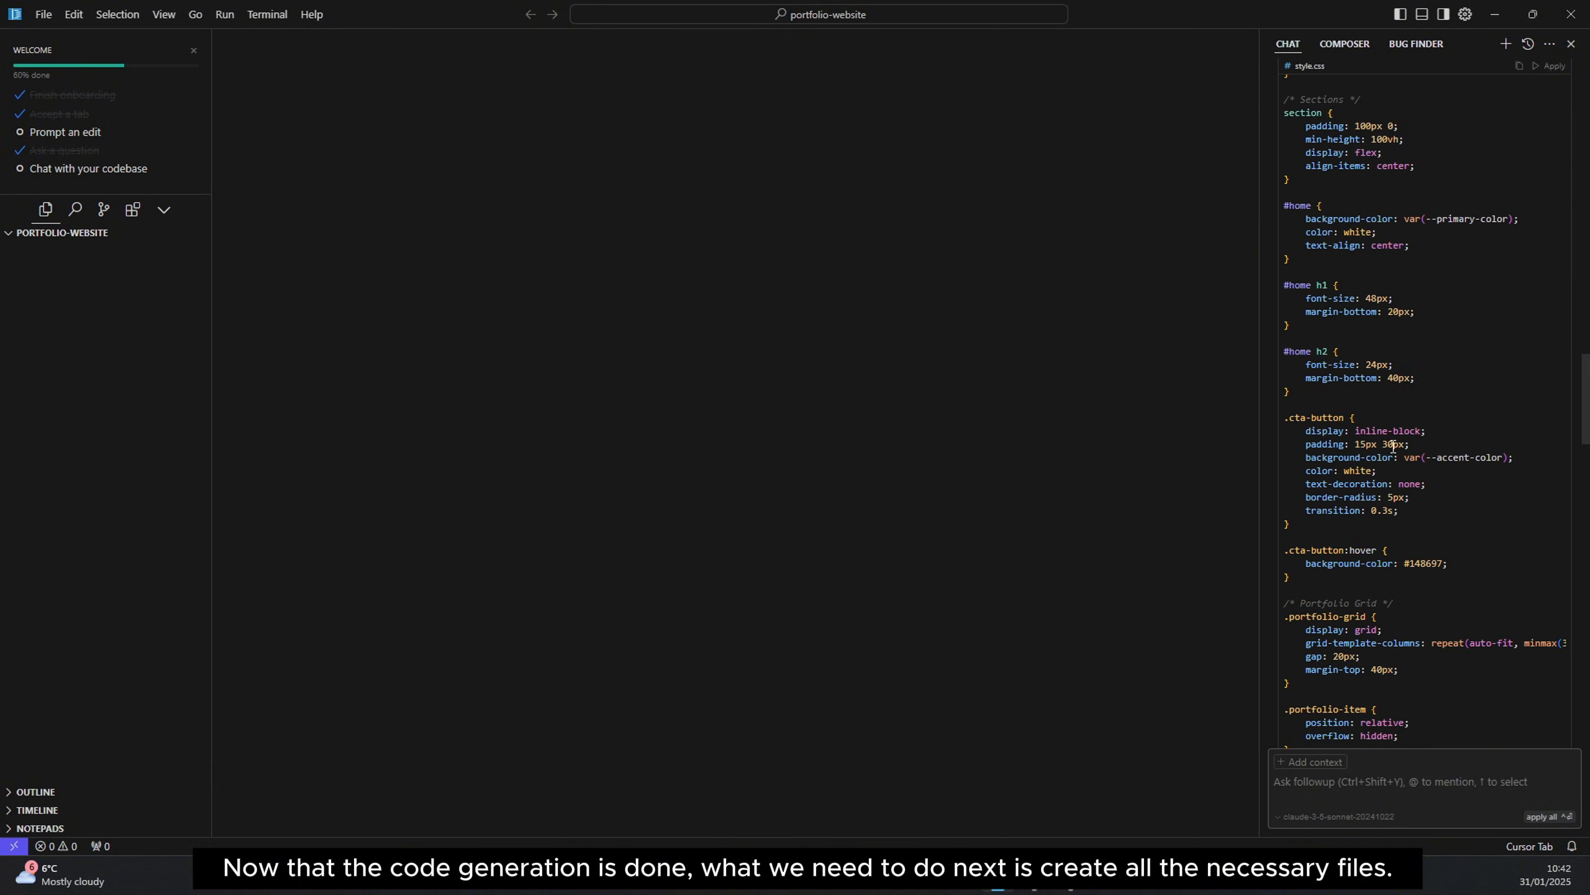
pyautogui.scroll(3)
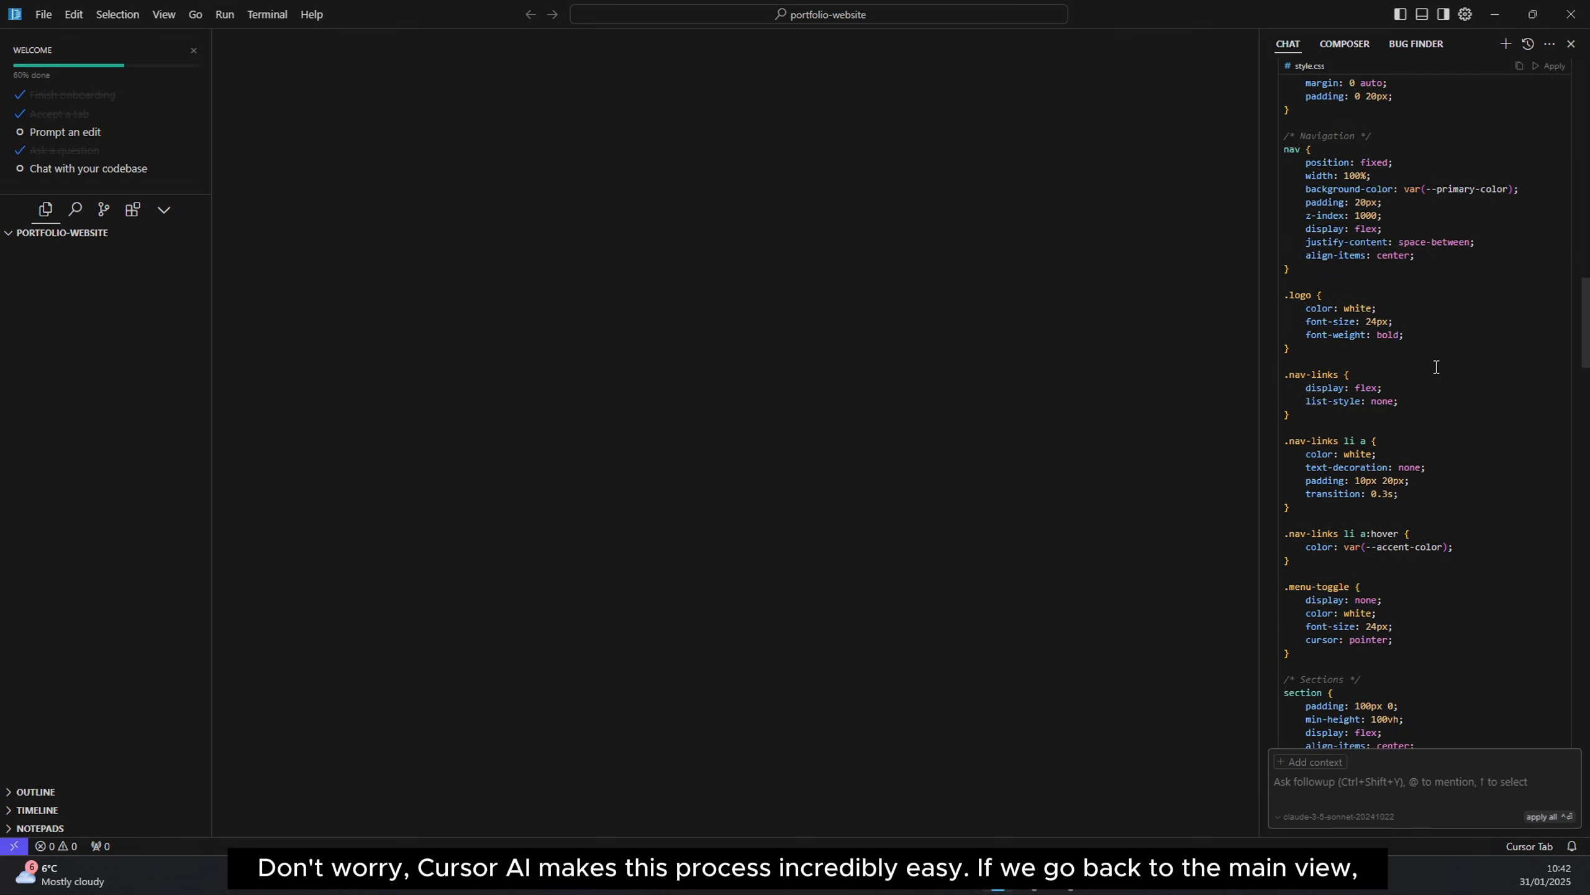
pyautogui.scroll(3)
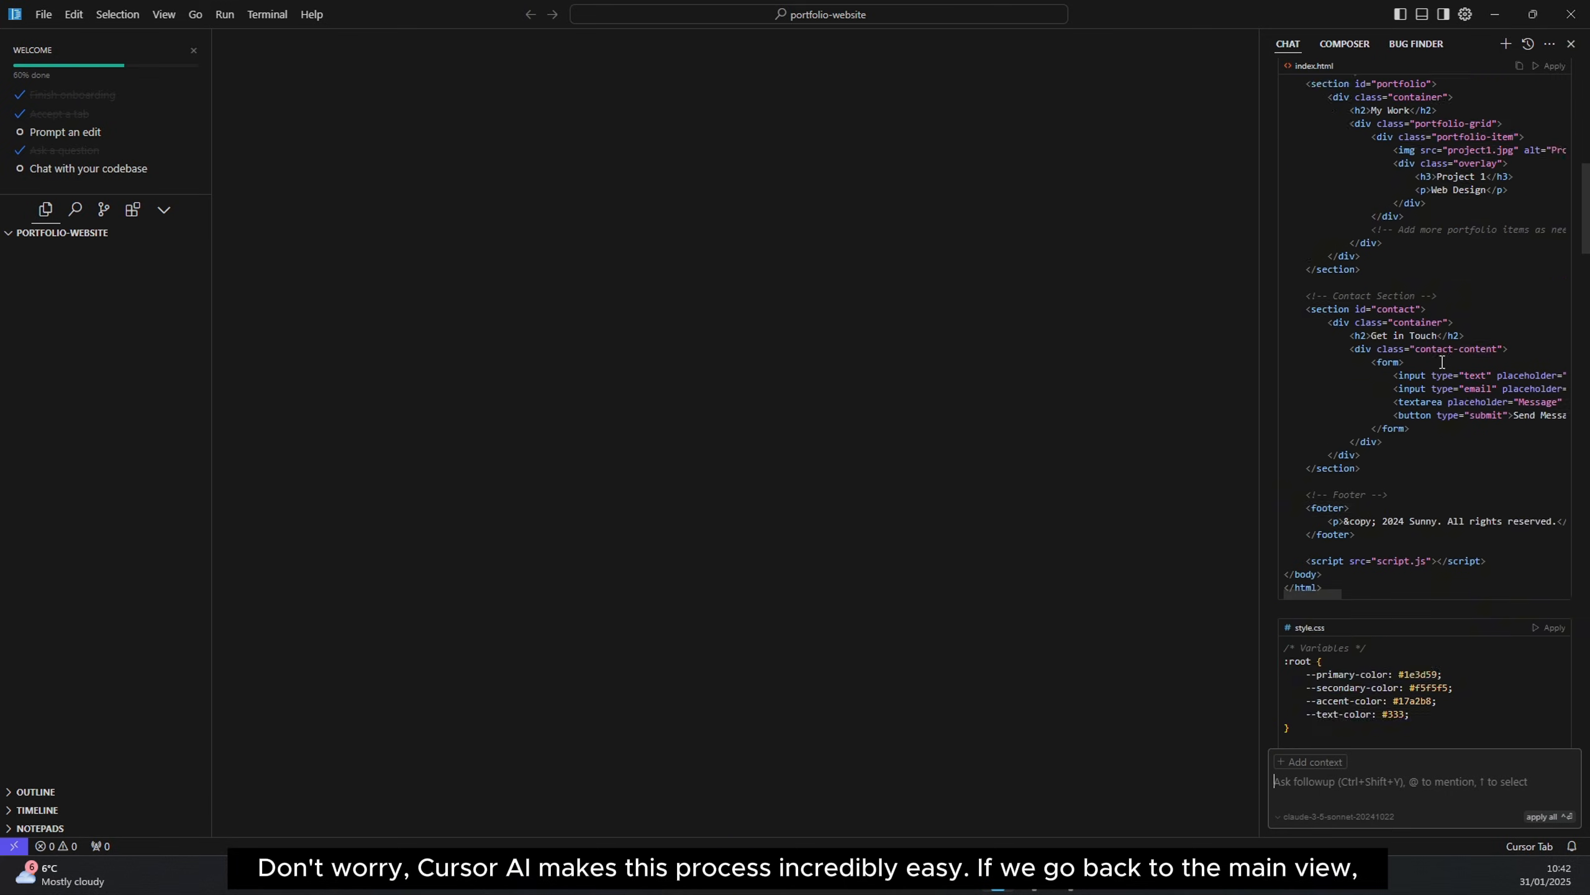
pyautogui.scroll(3)
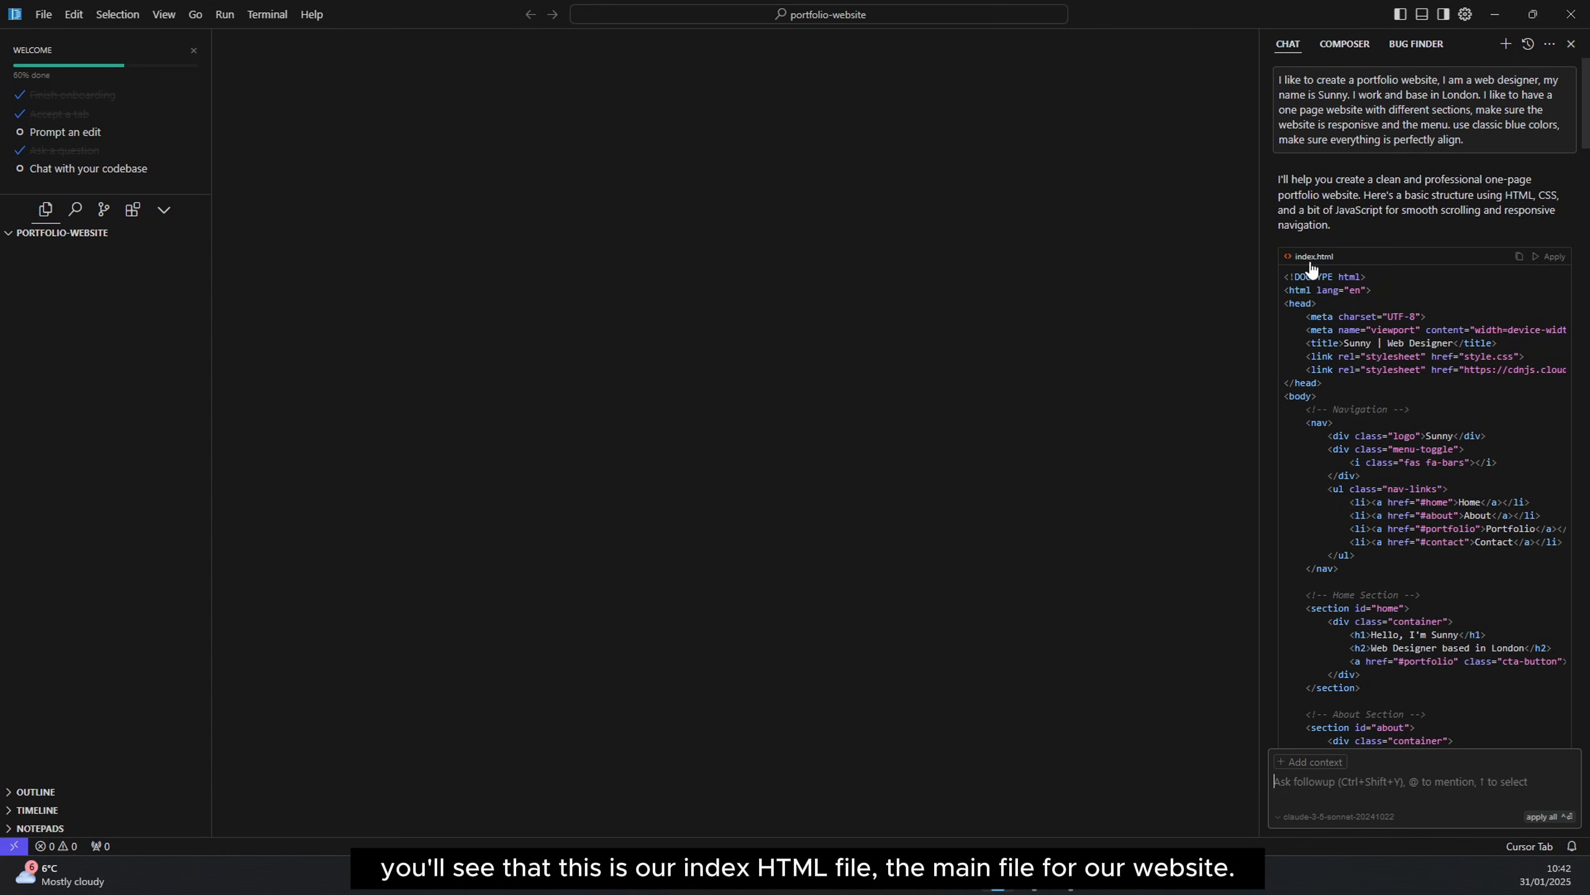
pyautogui.moveTo(1322, 270)
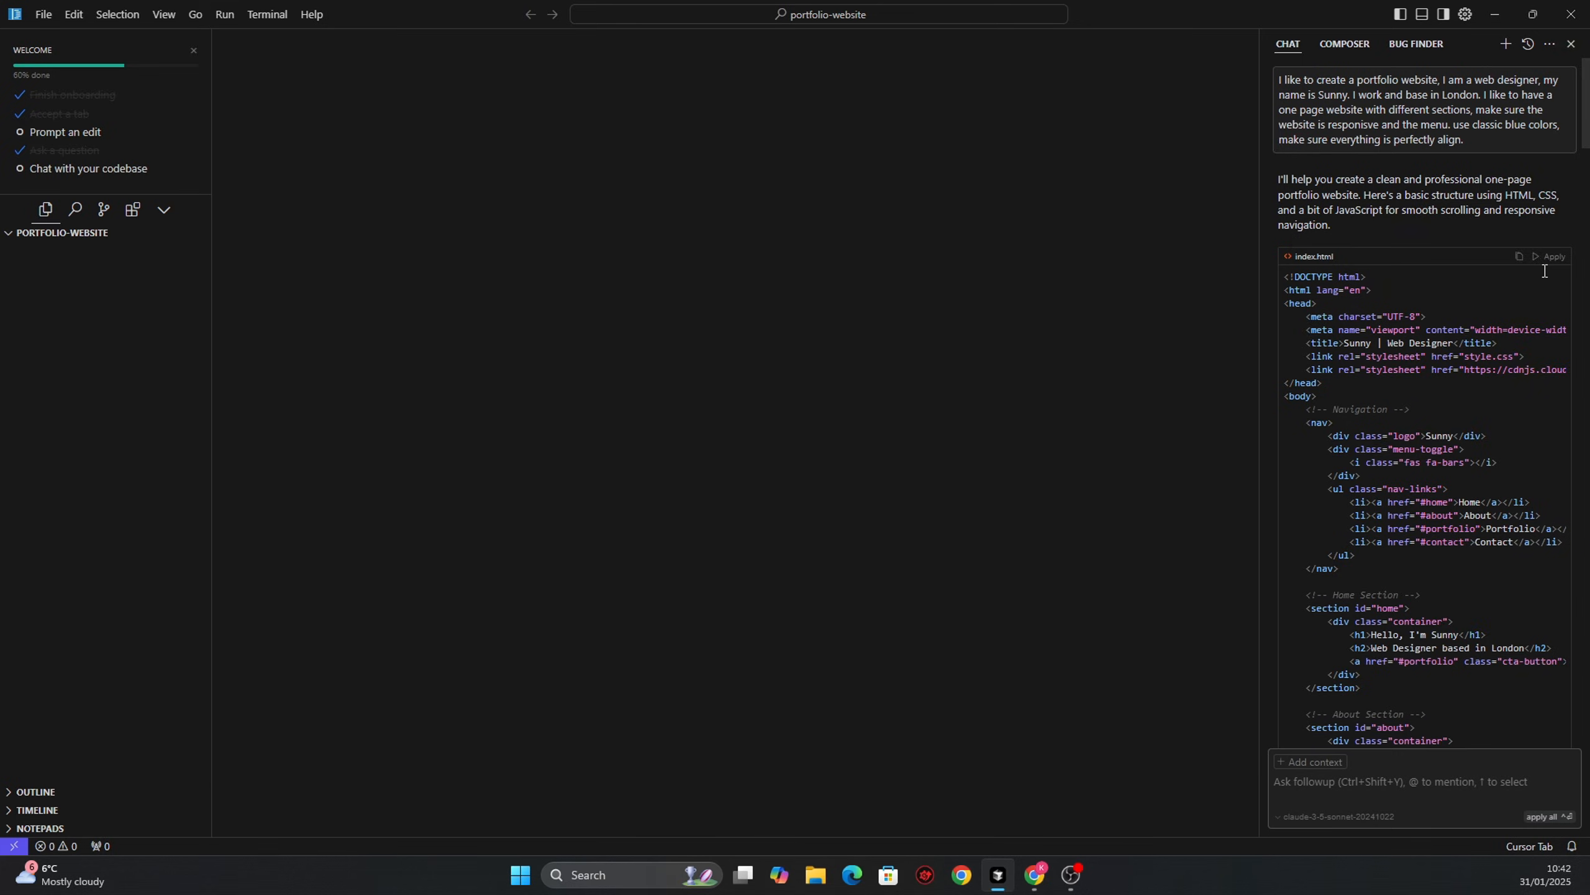
# - Apply the generated markup to a new index.html, review it and accept the file
pyautogui.click(1551, 256)
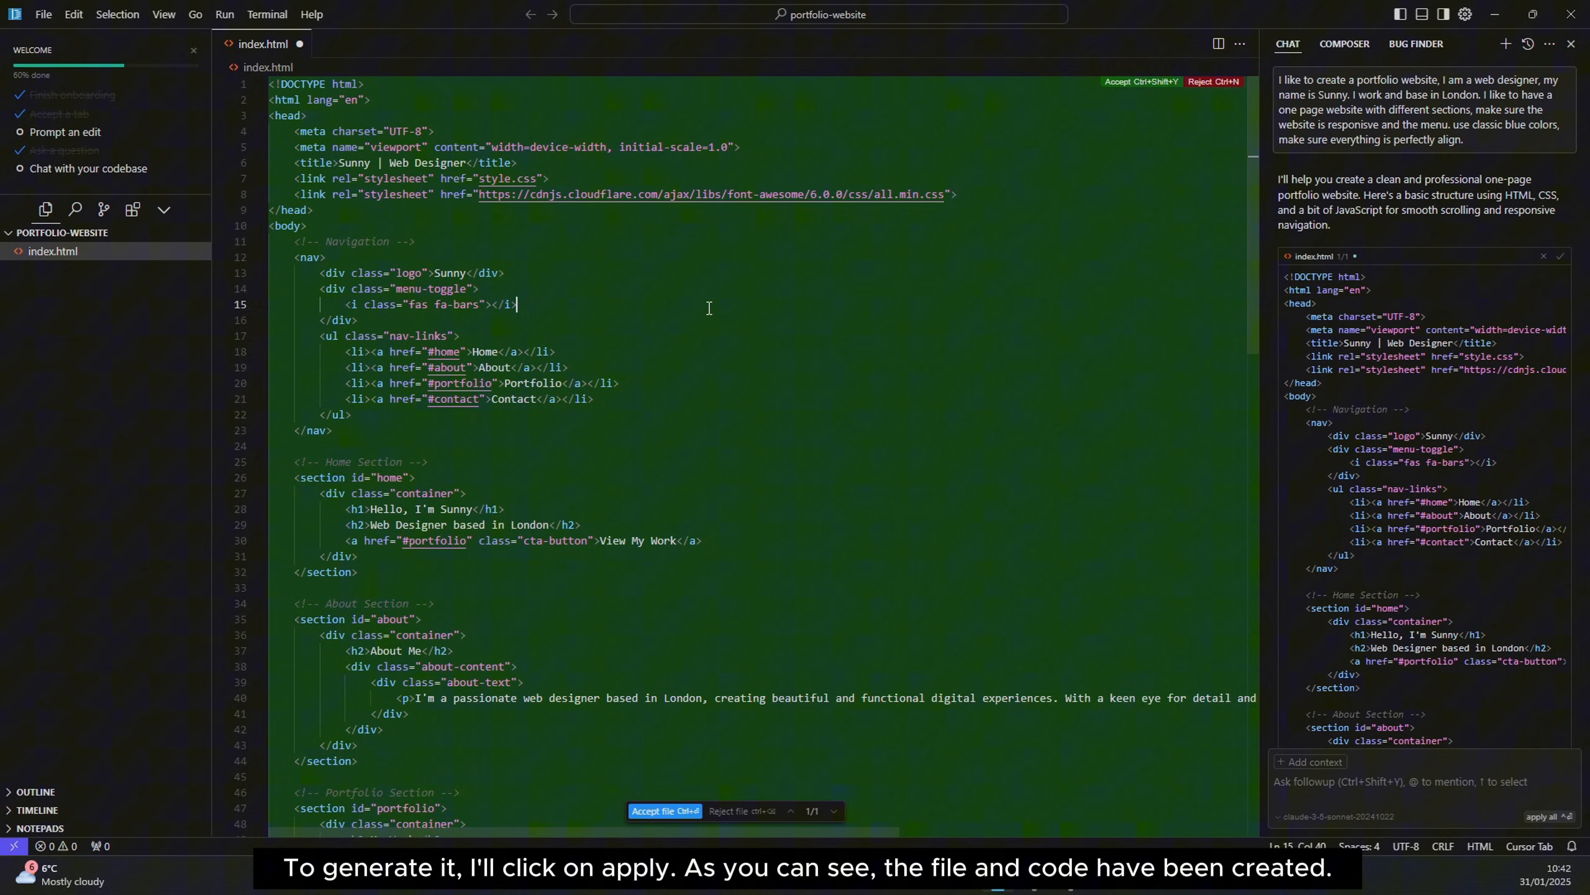
pyautogui.scroll(-3)
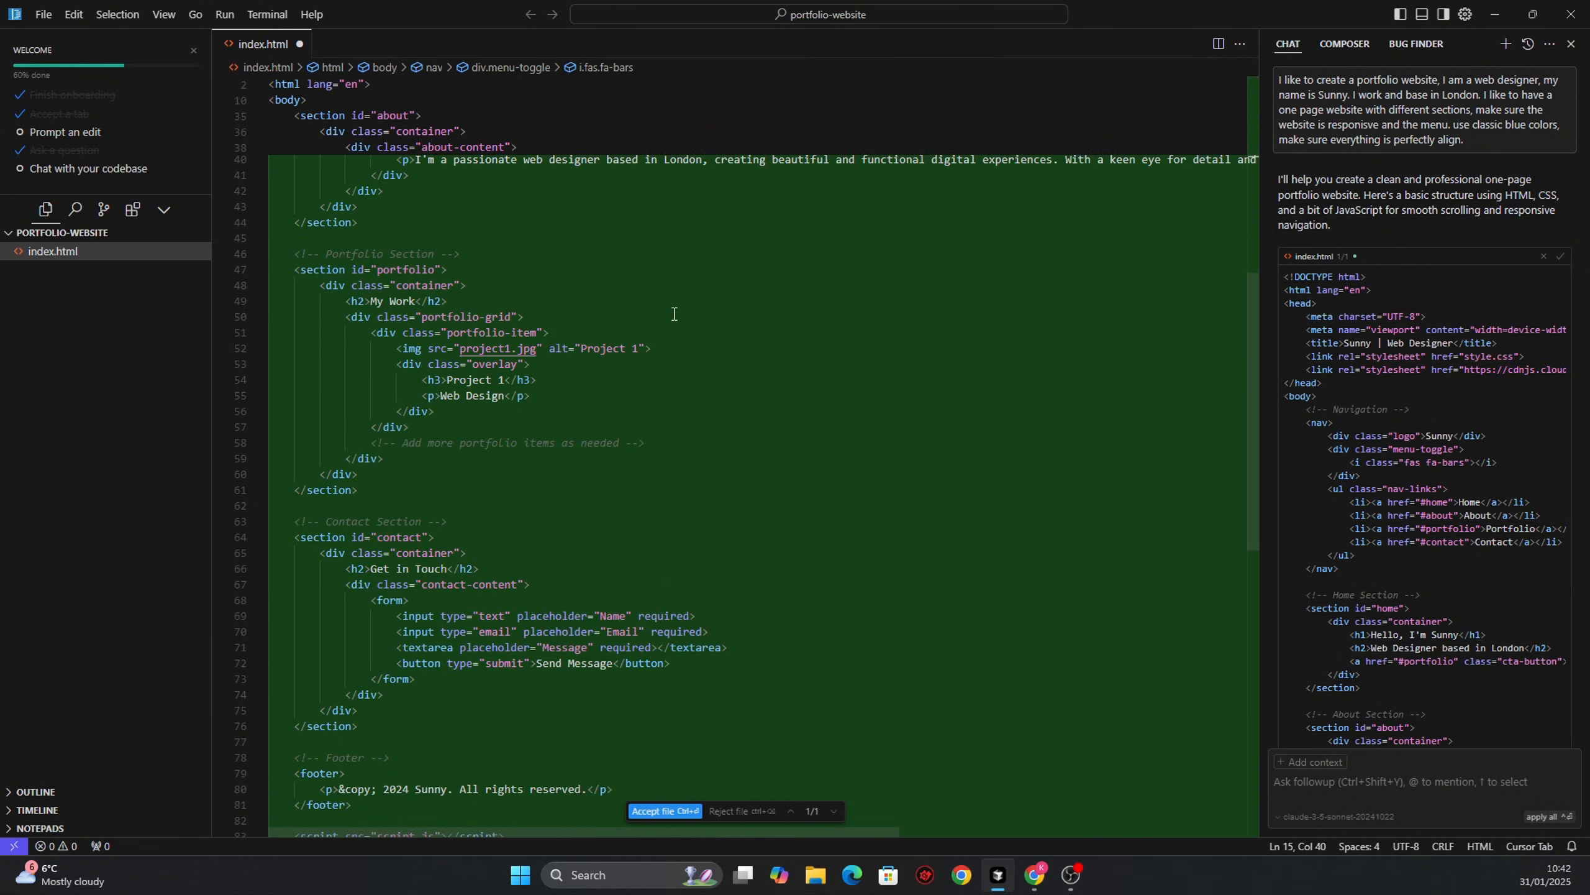
pyautogui.scroll(-3)
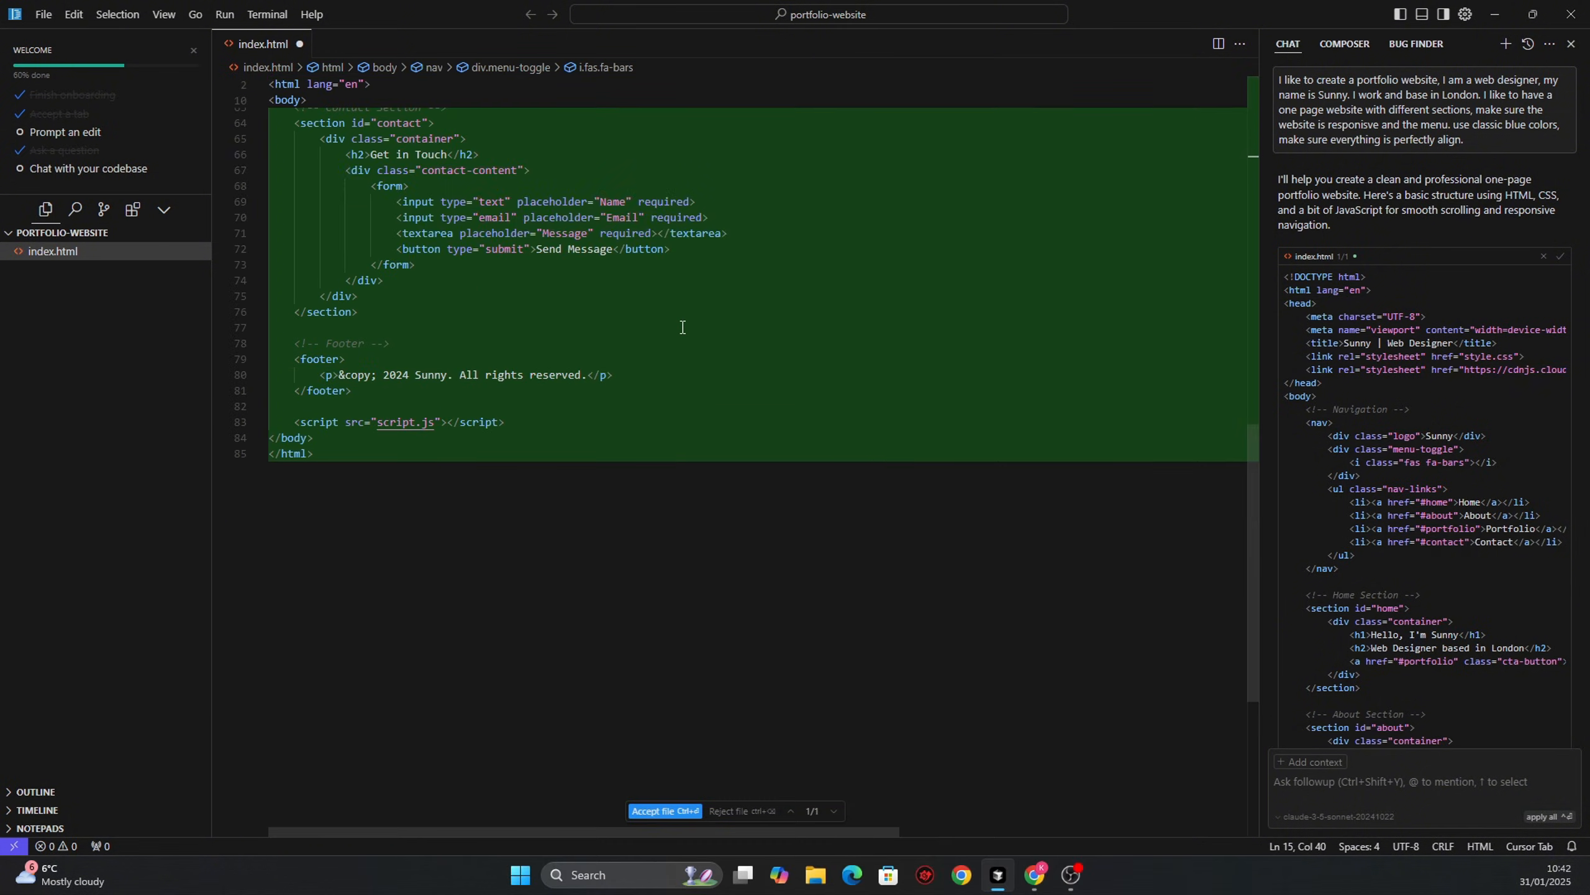
pyautogui.scroll(3)
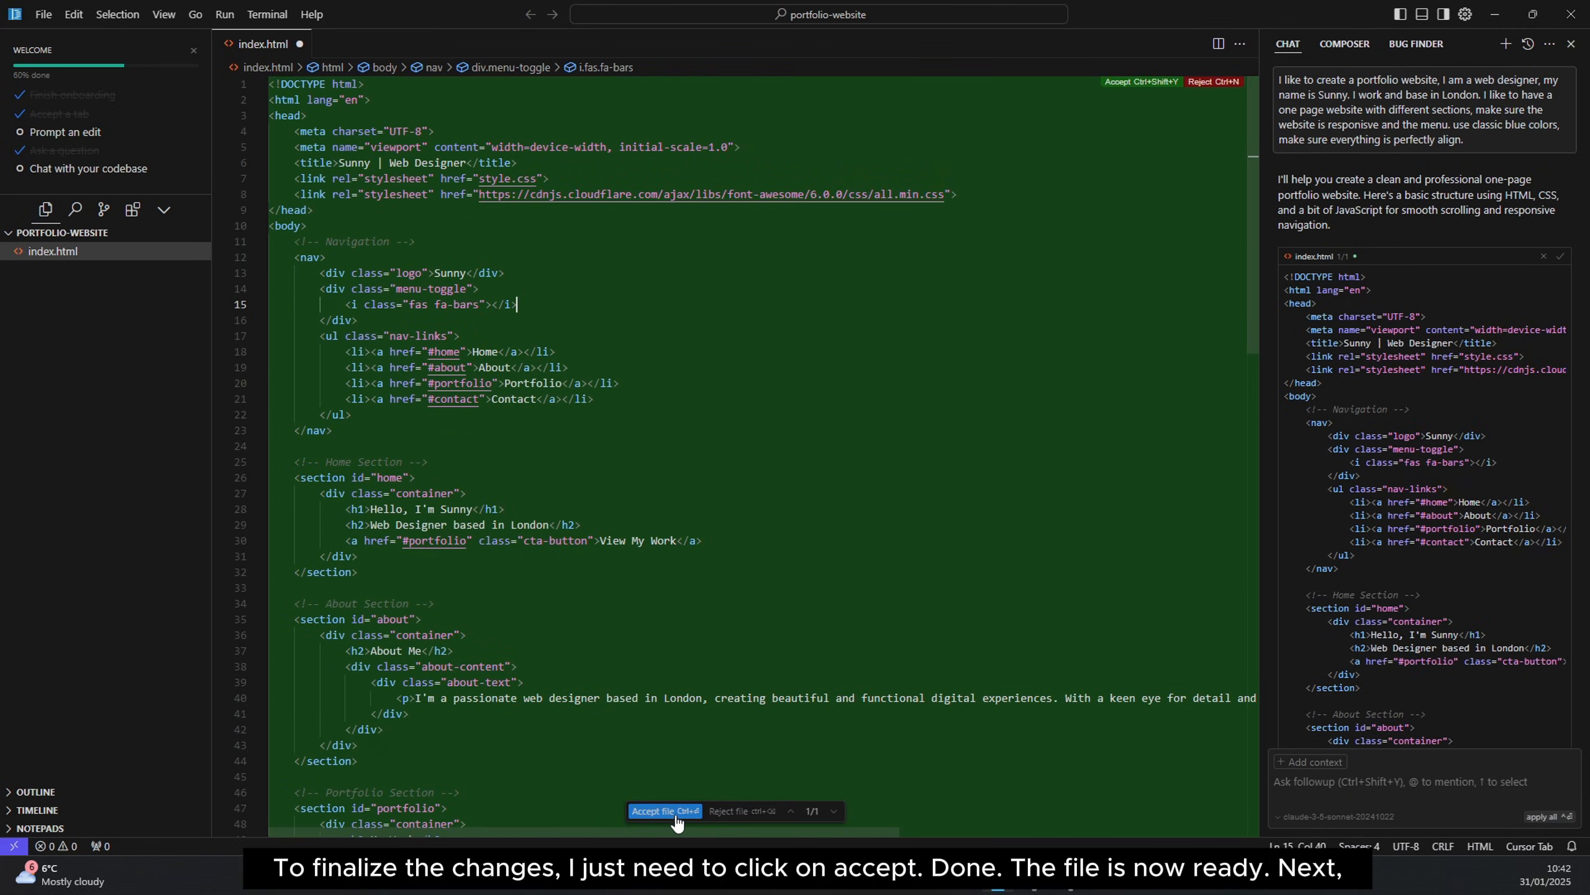
pyautogui.click(665, 810)
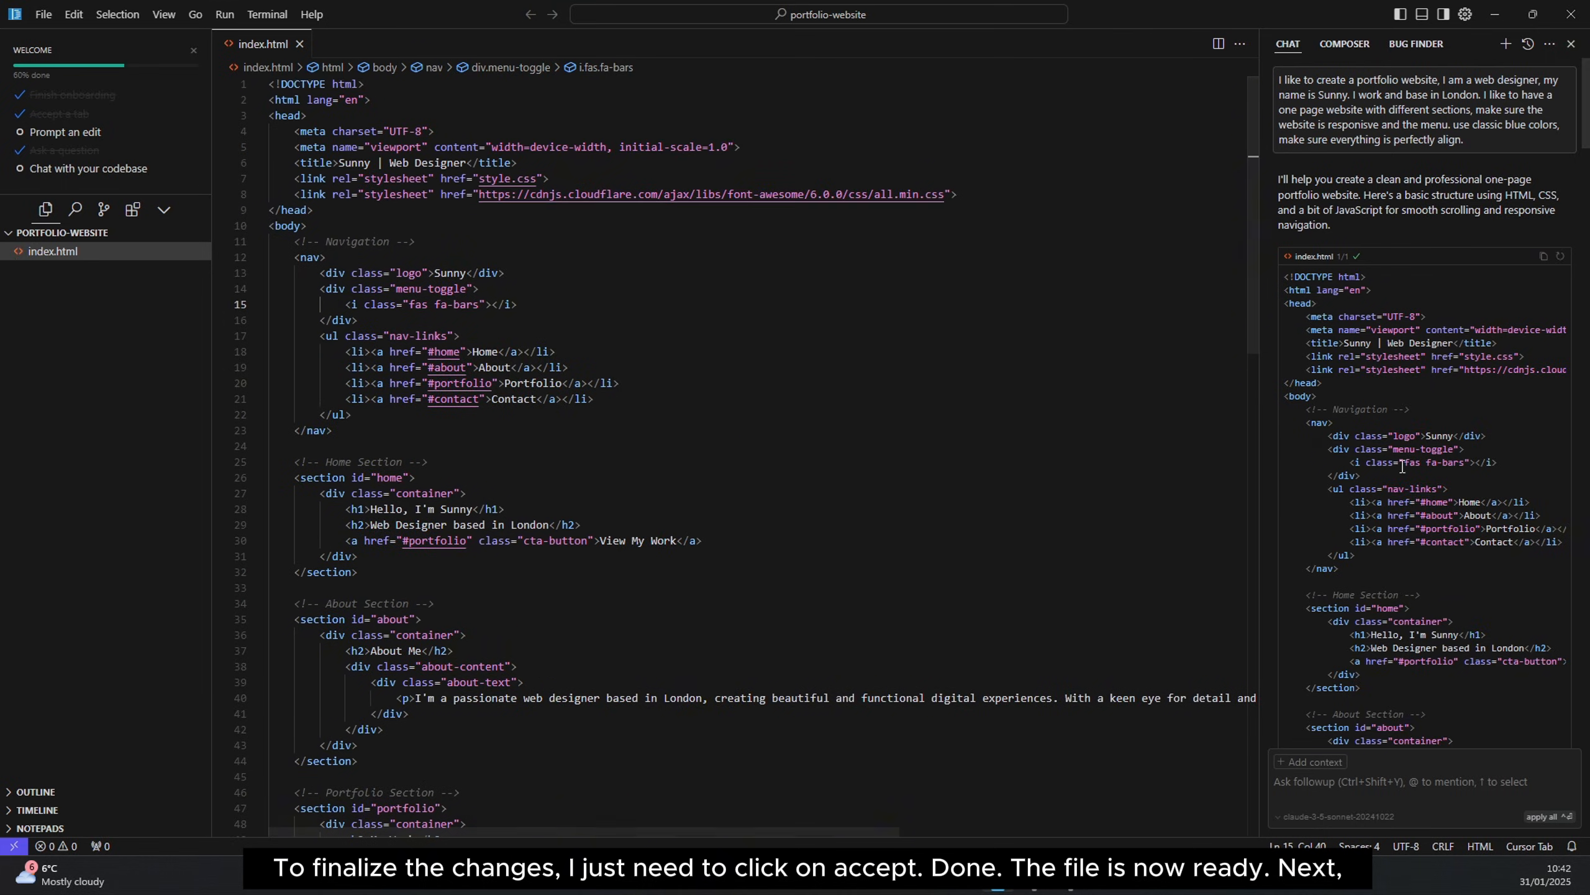
# - Apply the generated stylesheet to a new style.css file and accept it
pyautogui.scroll(-3)
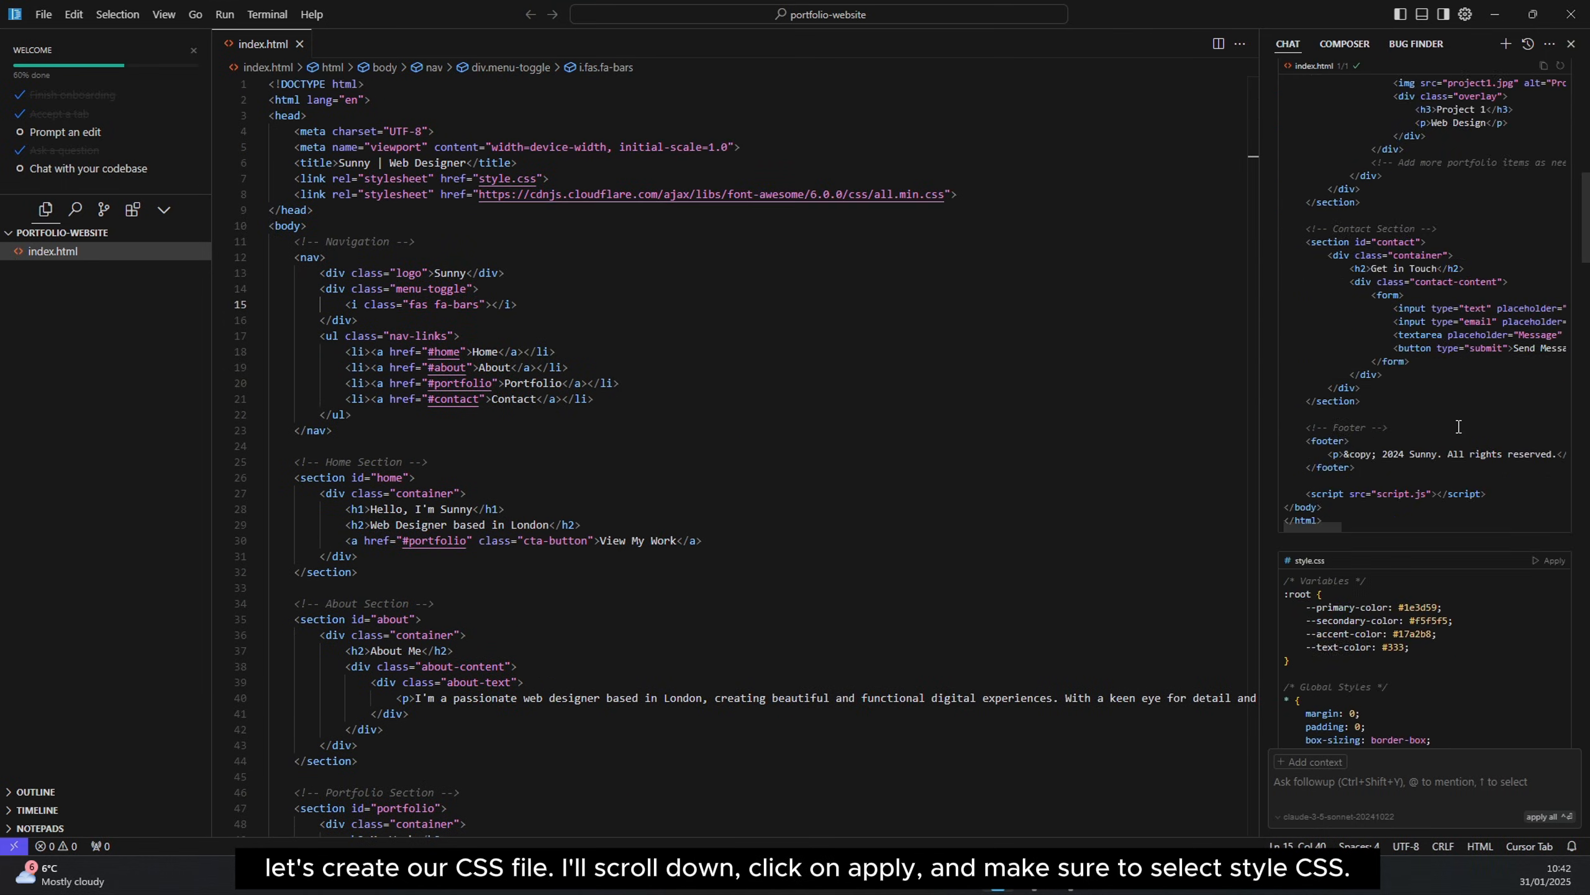
pyautogui.scroll(-3)
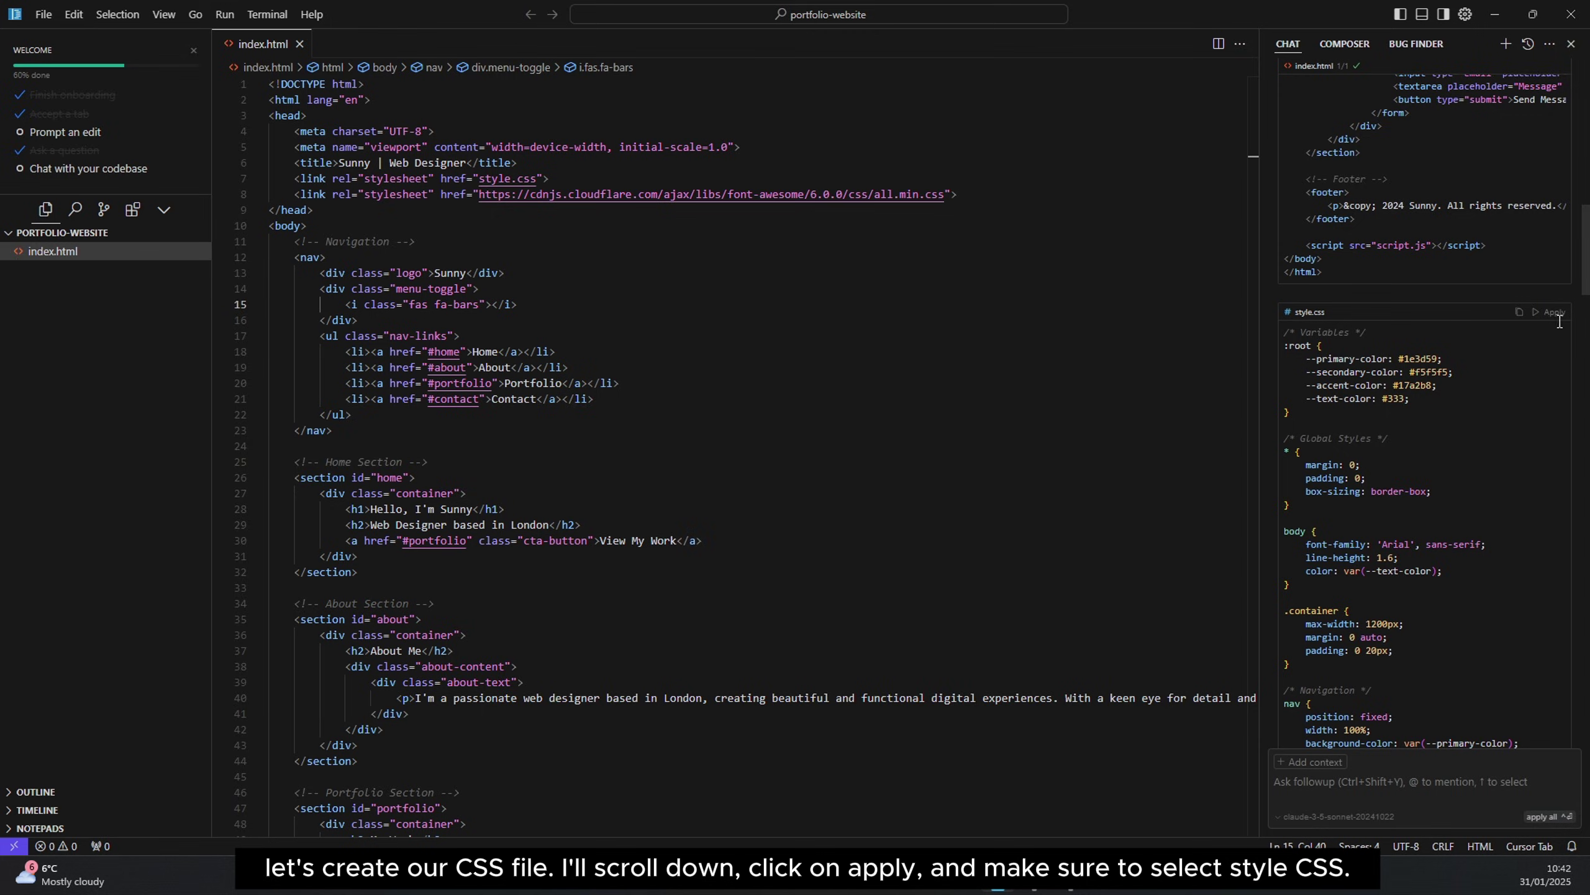
pyautogui.click(1551, 312)
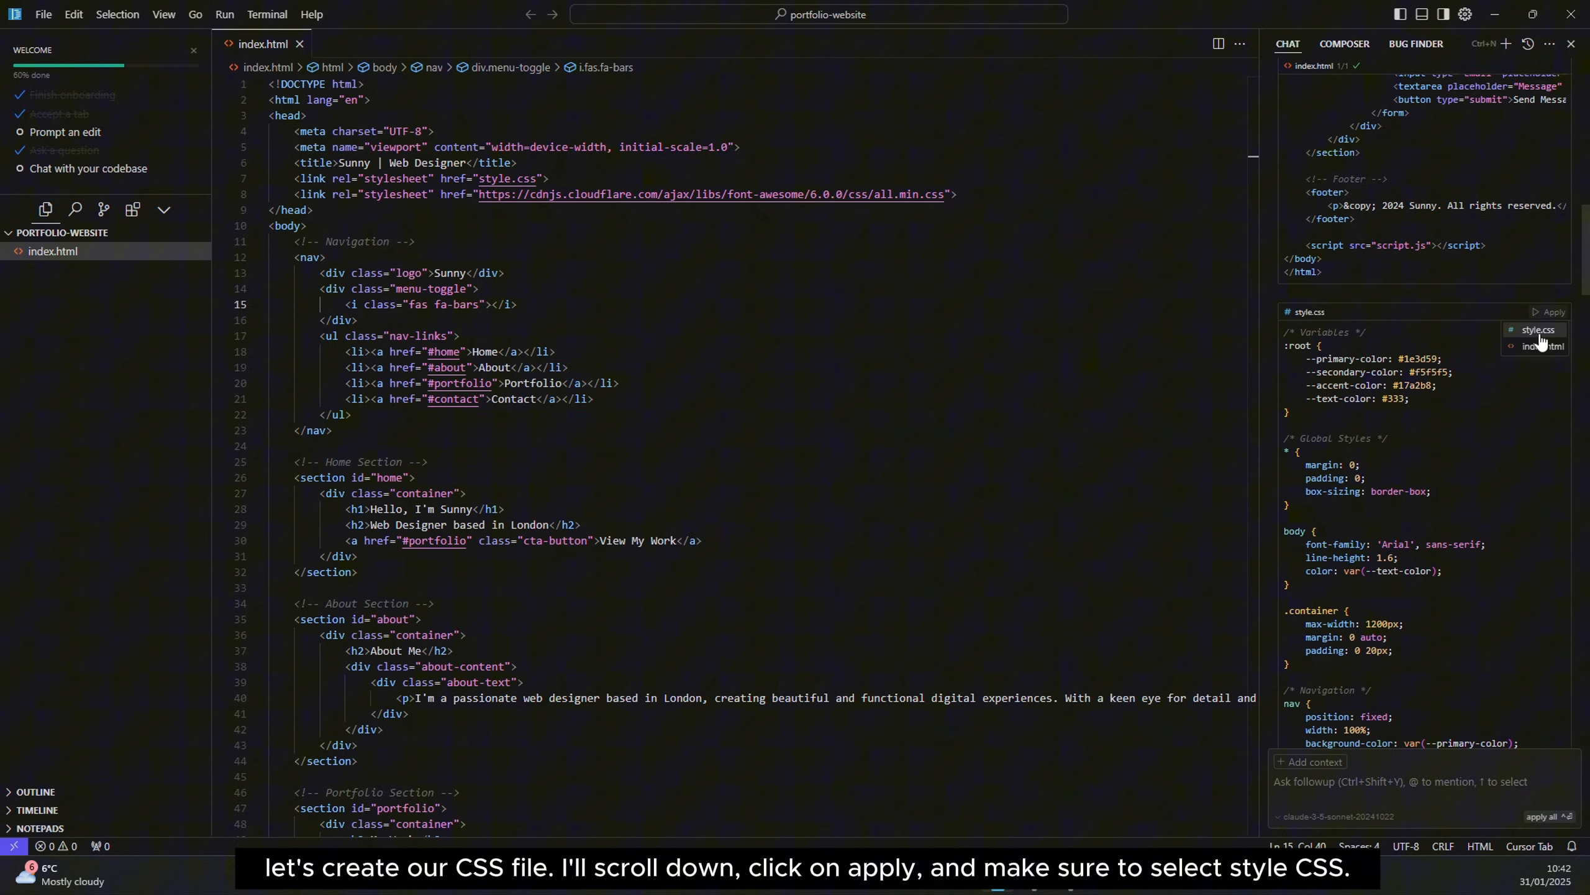
pyautogui.moveTo(1538, 329)
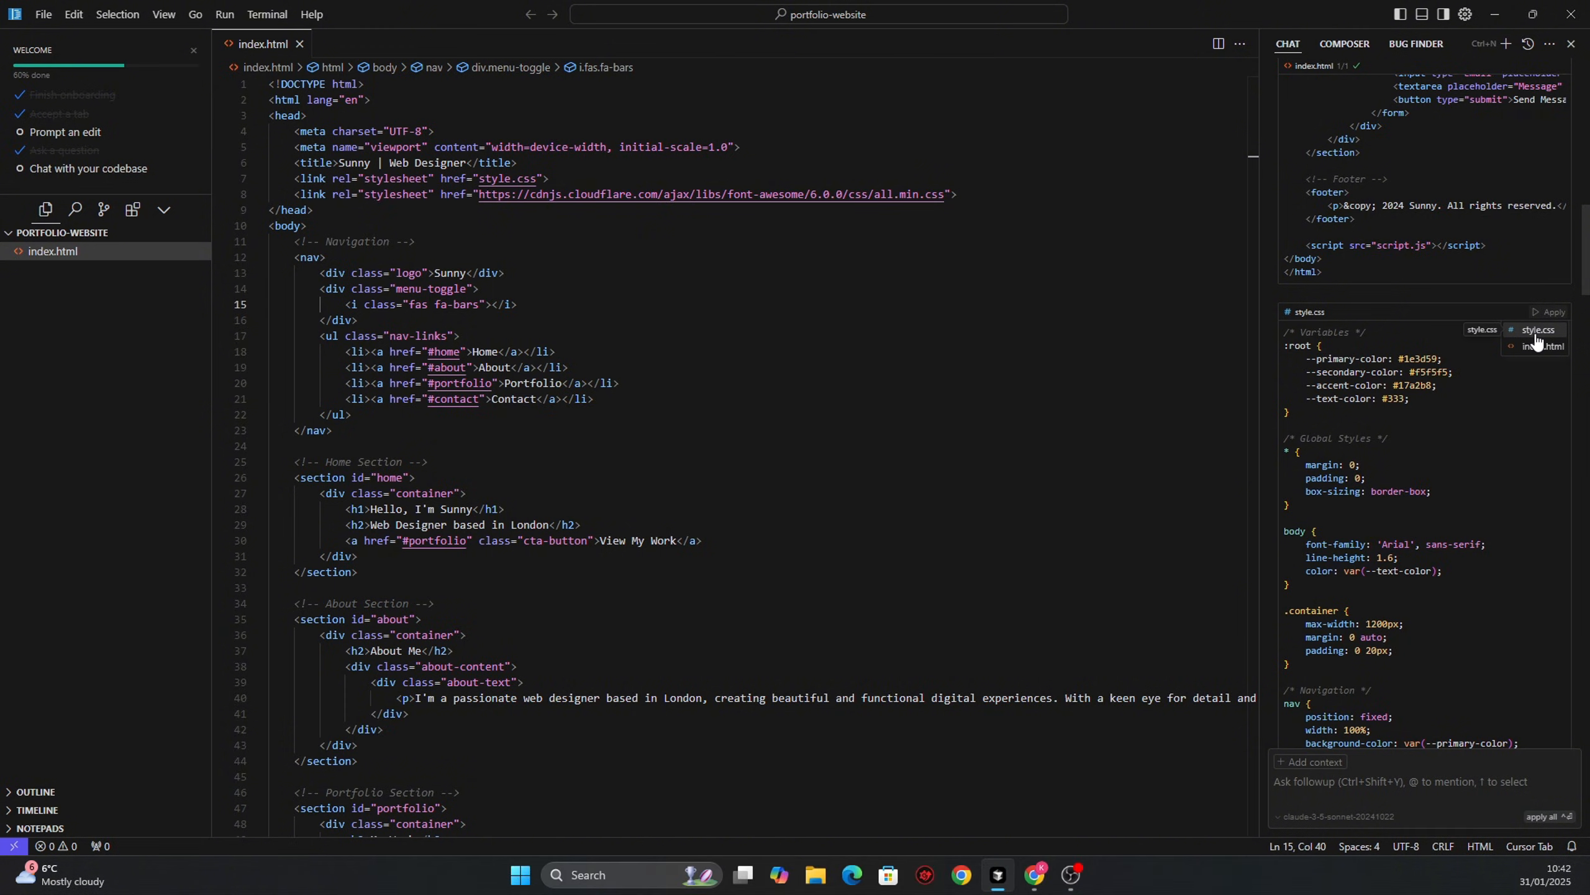
pyautogui.click(1537, 329)
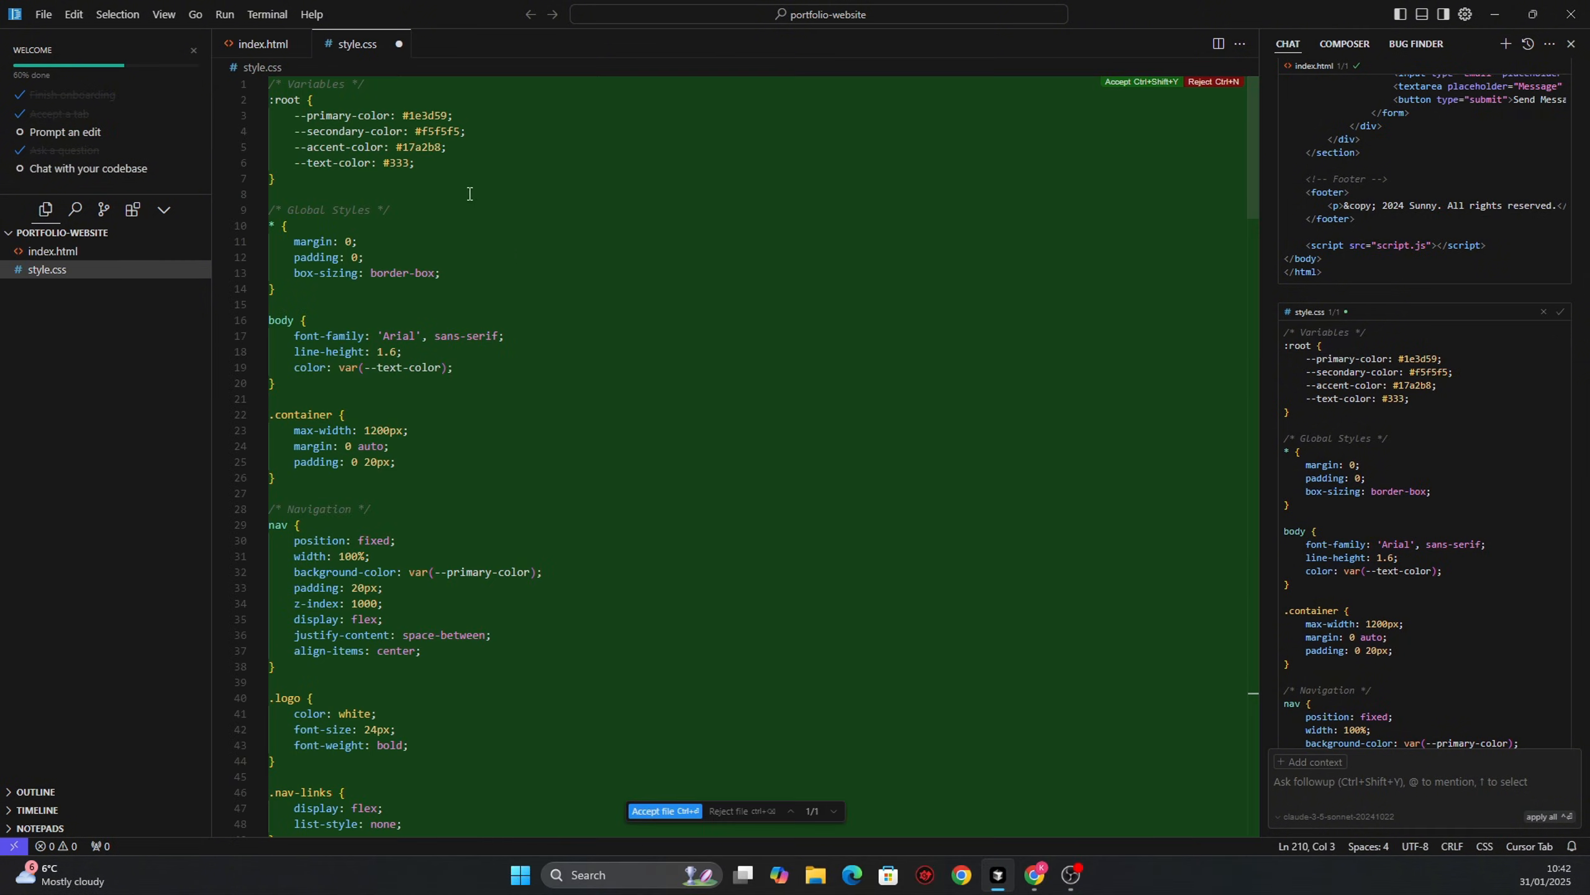
pyautogui.scroll(-3)
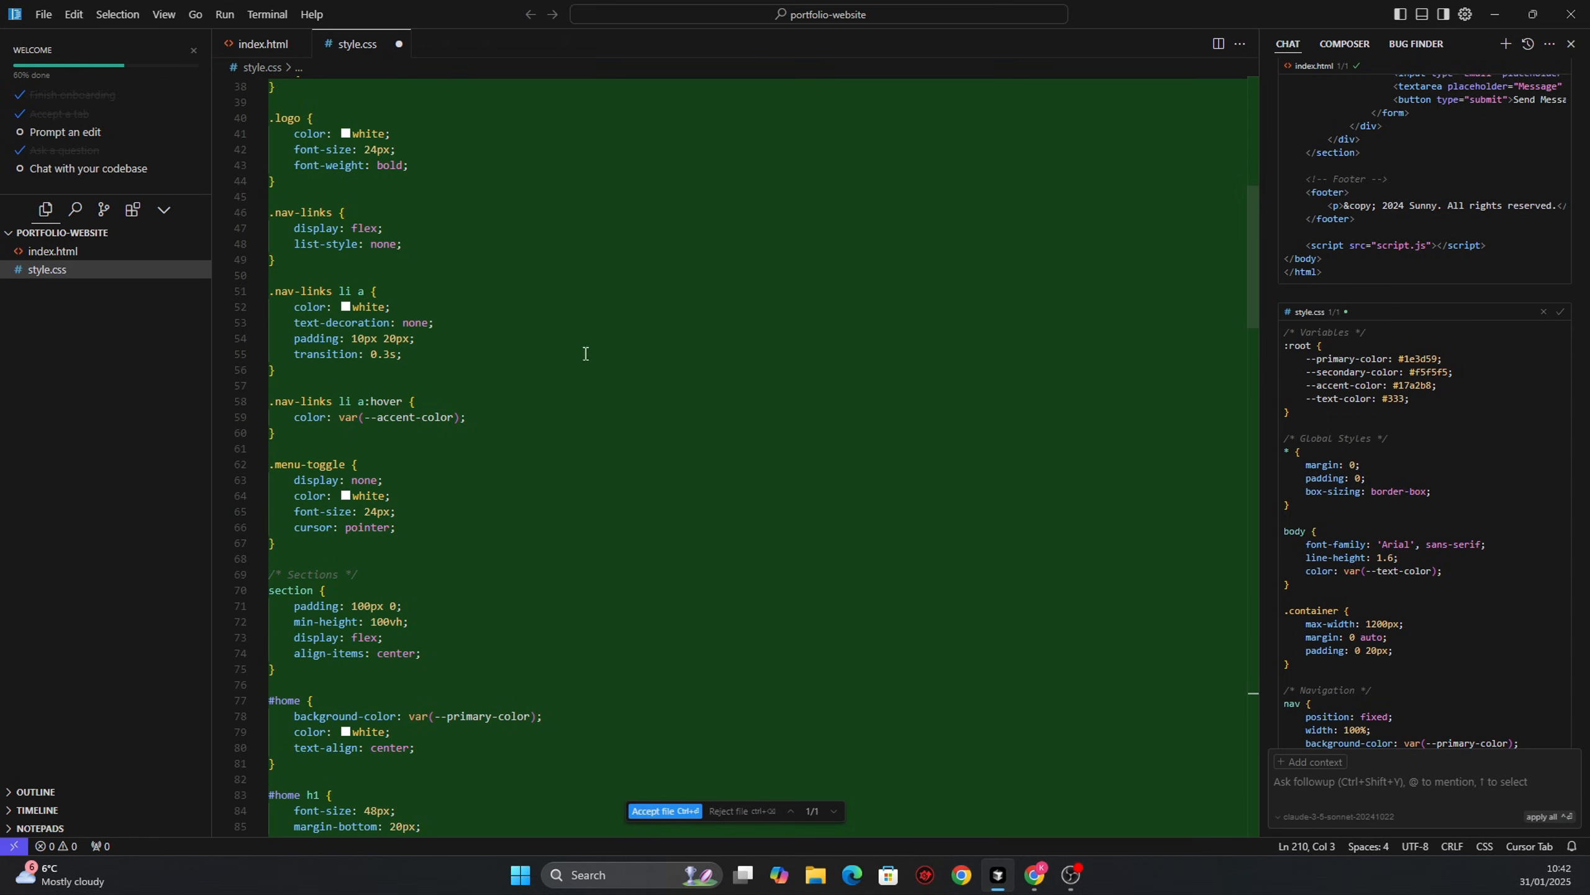
pyautogui.click(665, 810)
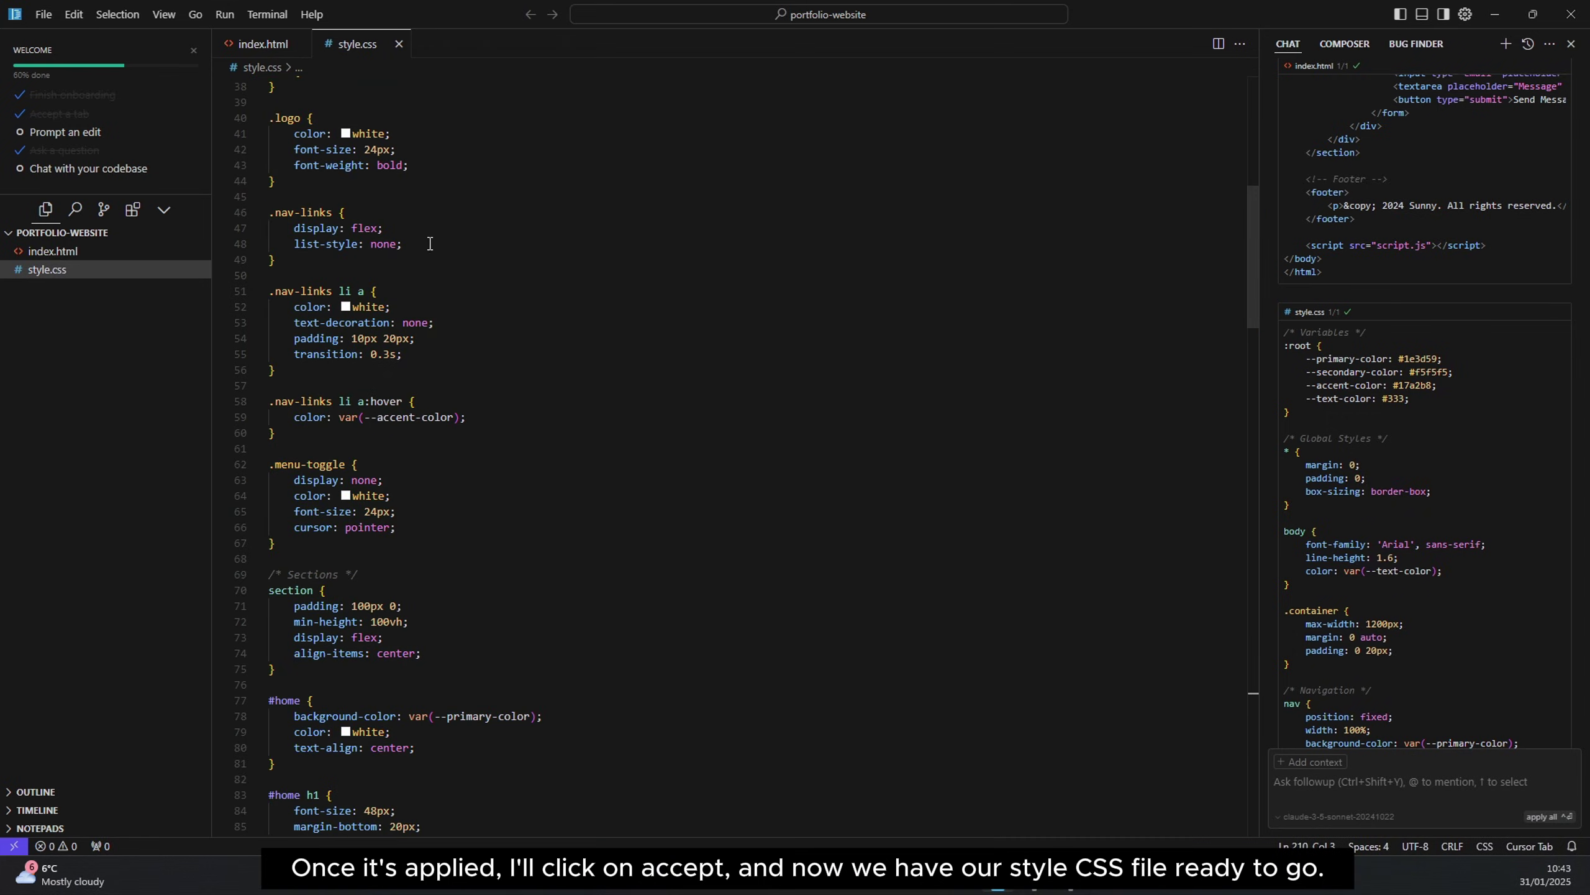
pyautogui.moveTo(1257, 276)
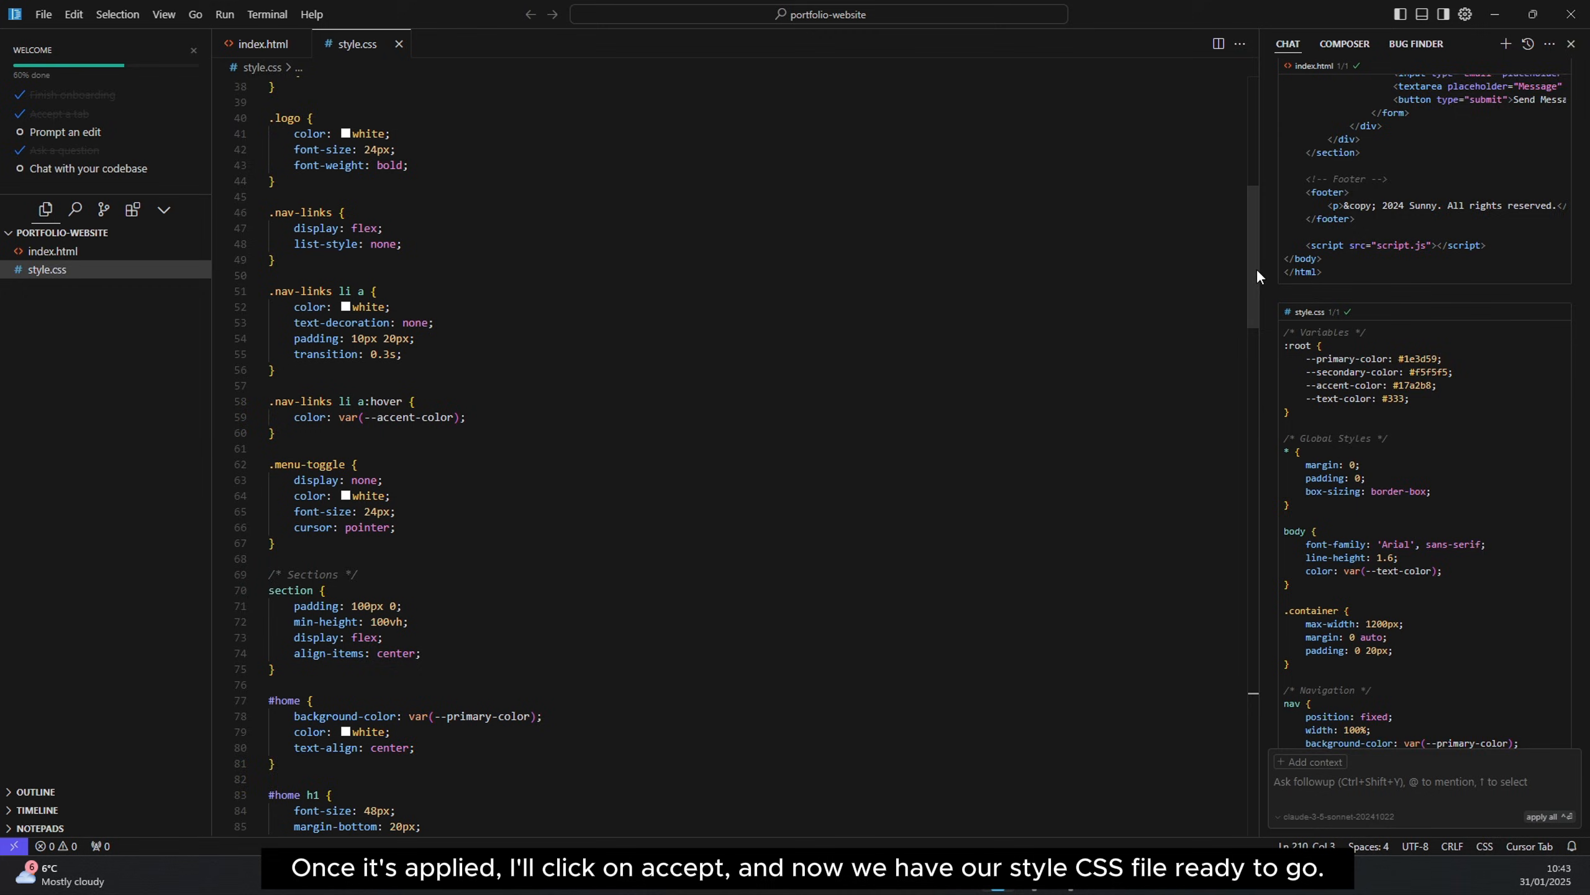
# - Apply the generated menu-toggle and smooth-scrolling code to script.js, then return to index.html
pyautogui.scroll(-3)
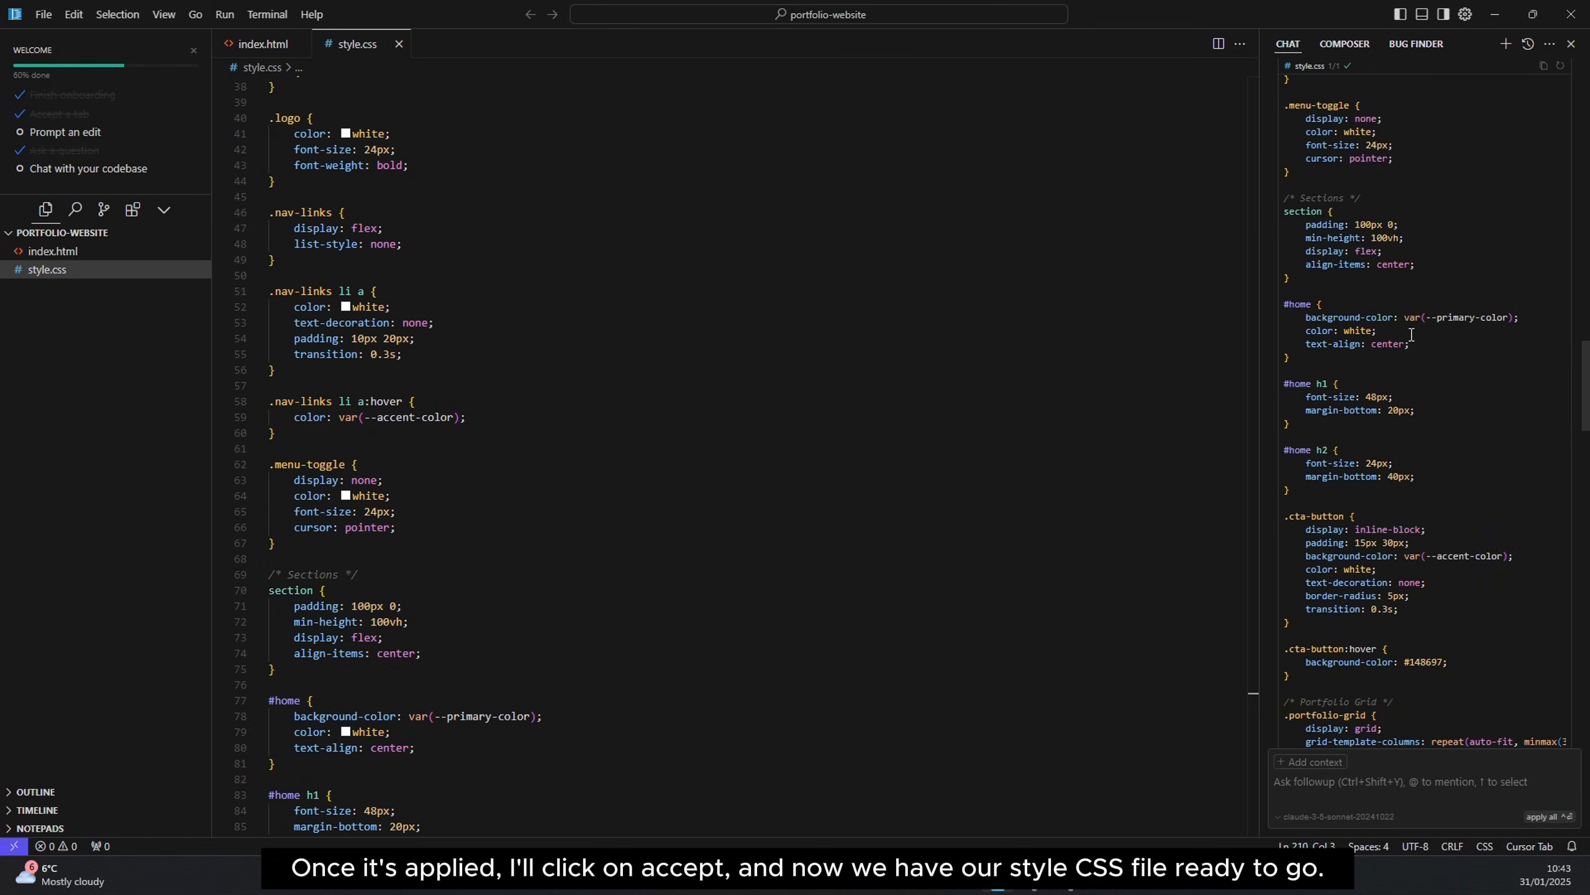
pyautogui.scroll(-3)
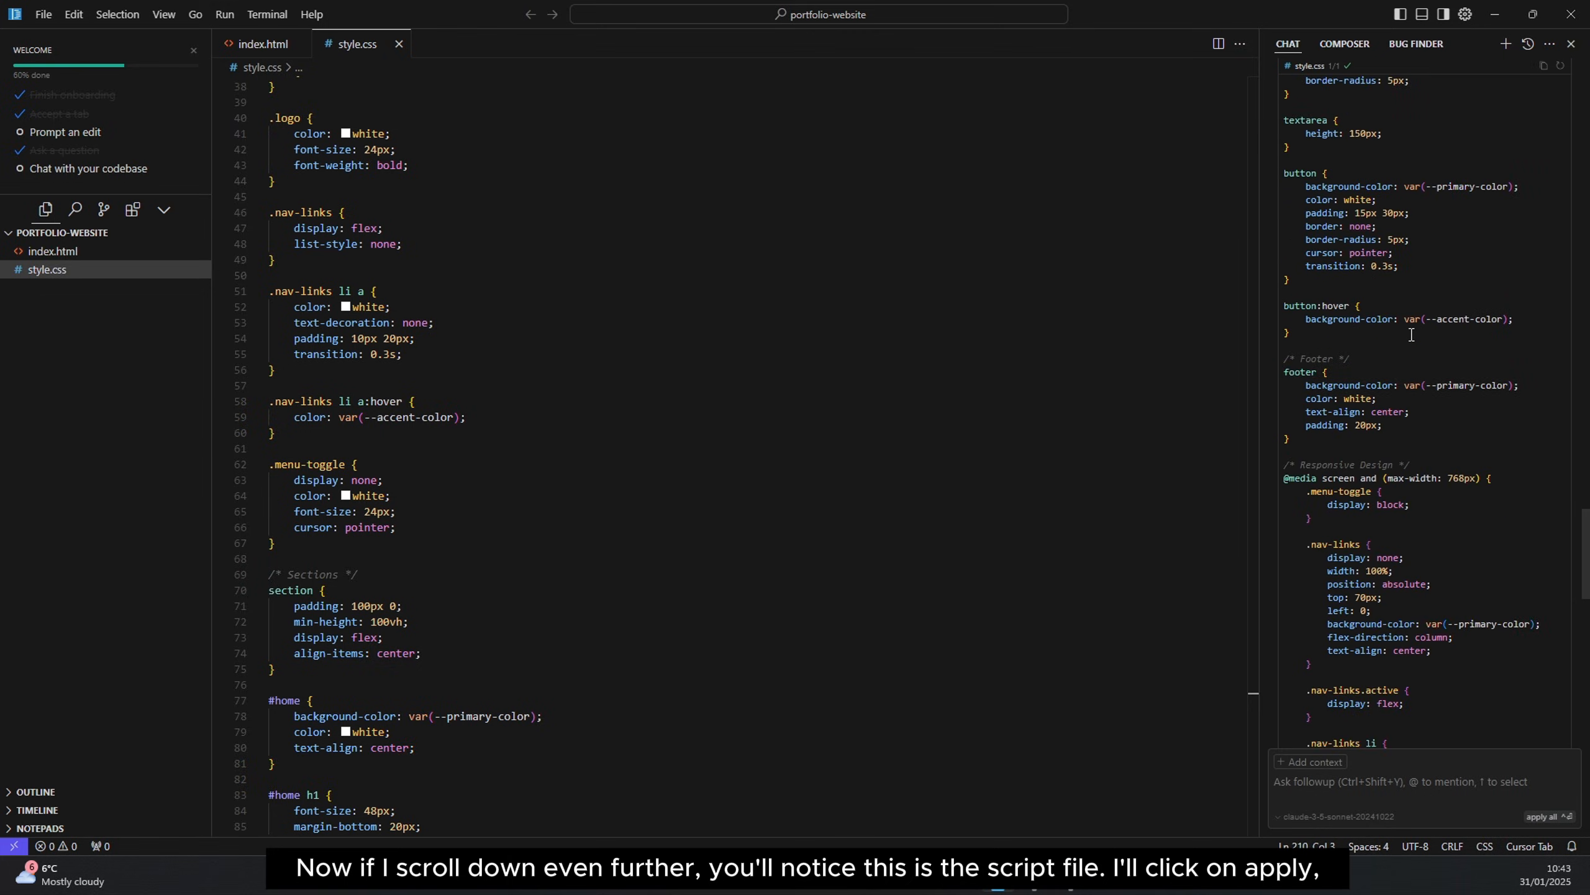
pyautogui.scroll(-3)
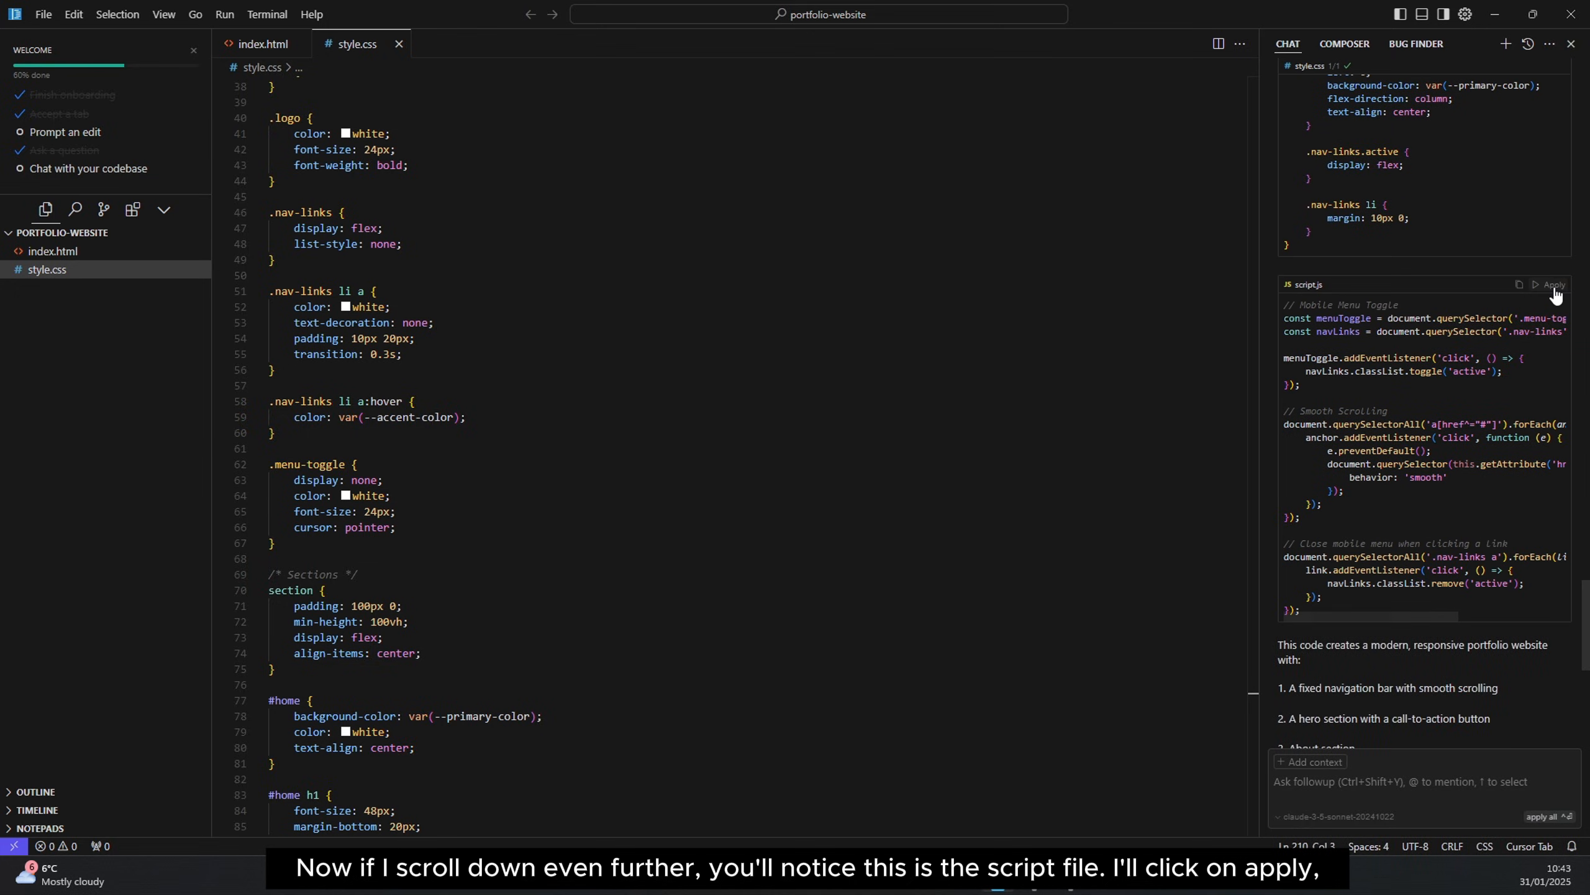
pyautogui.click(1550, 284)
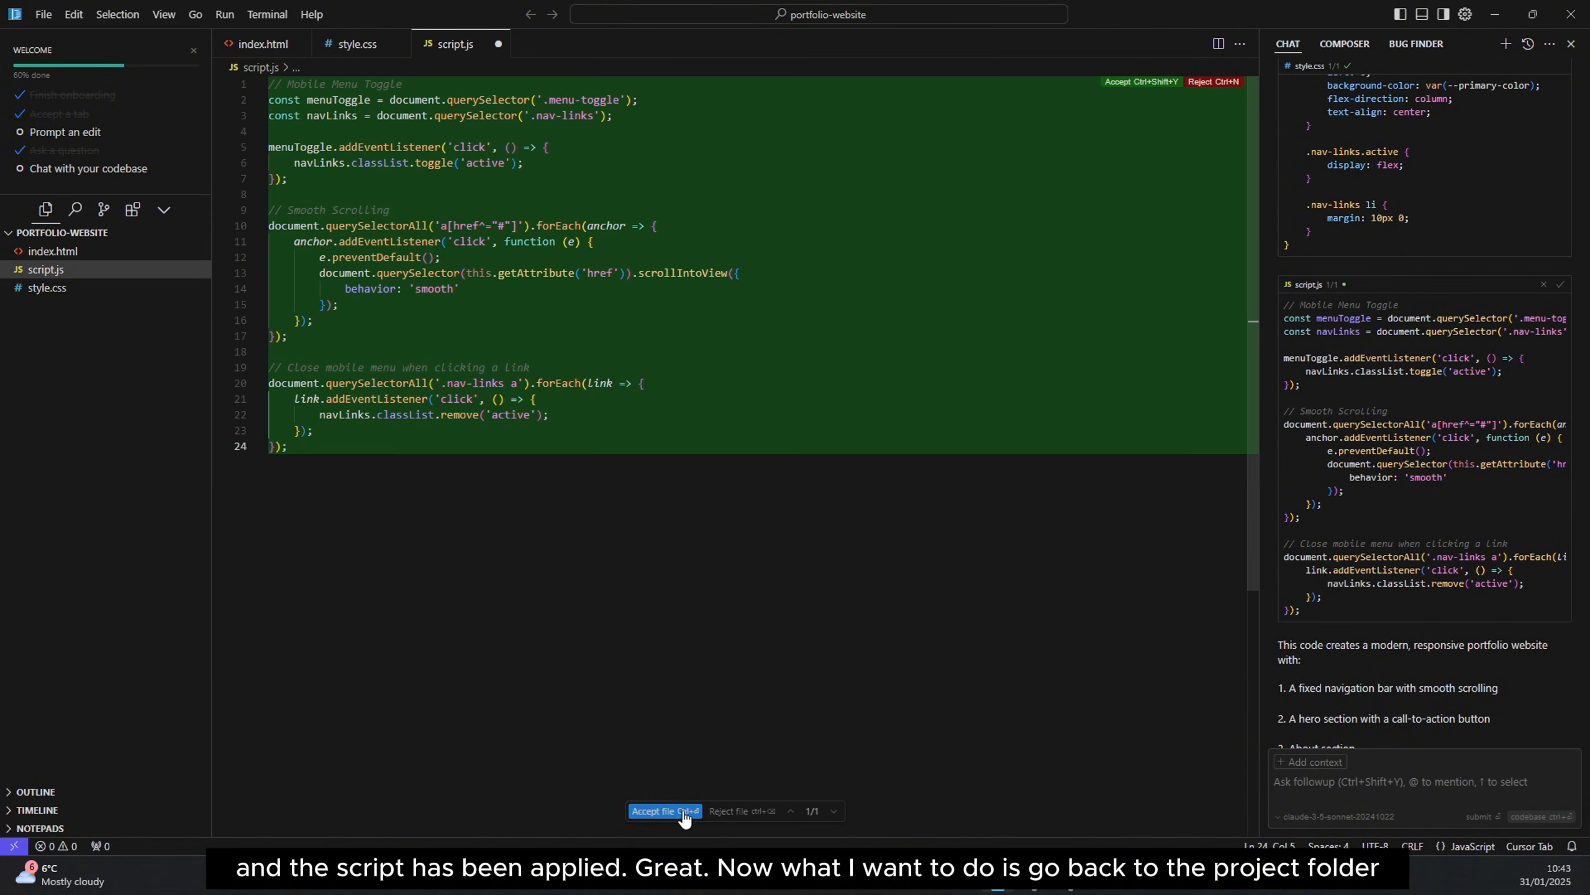
pyautogui.click(262, 44)
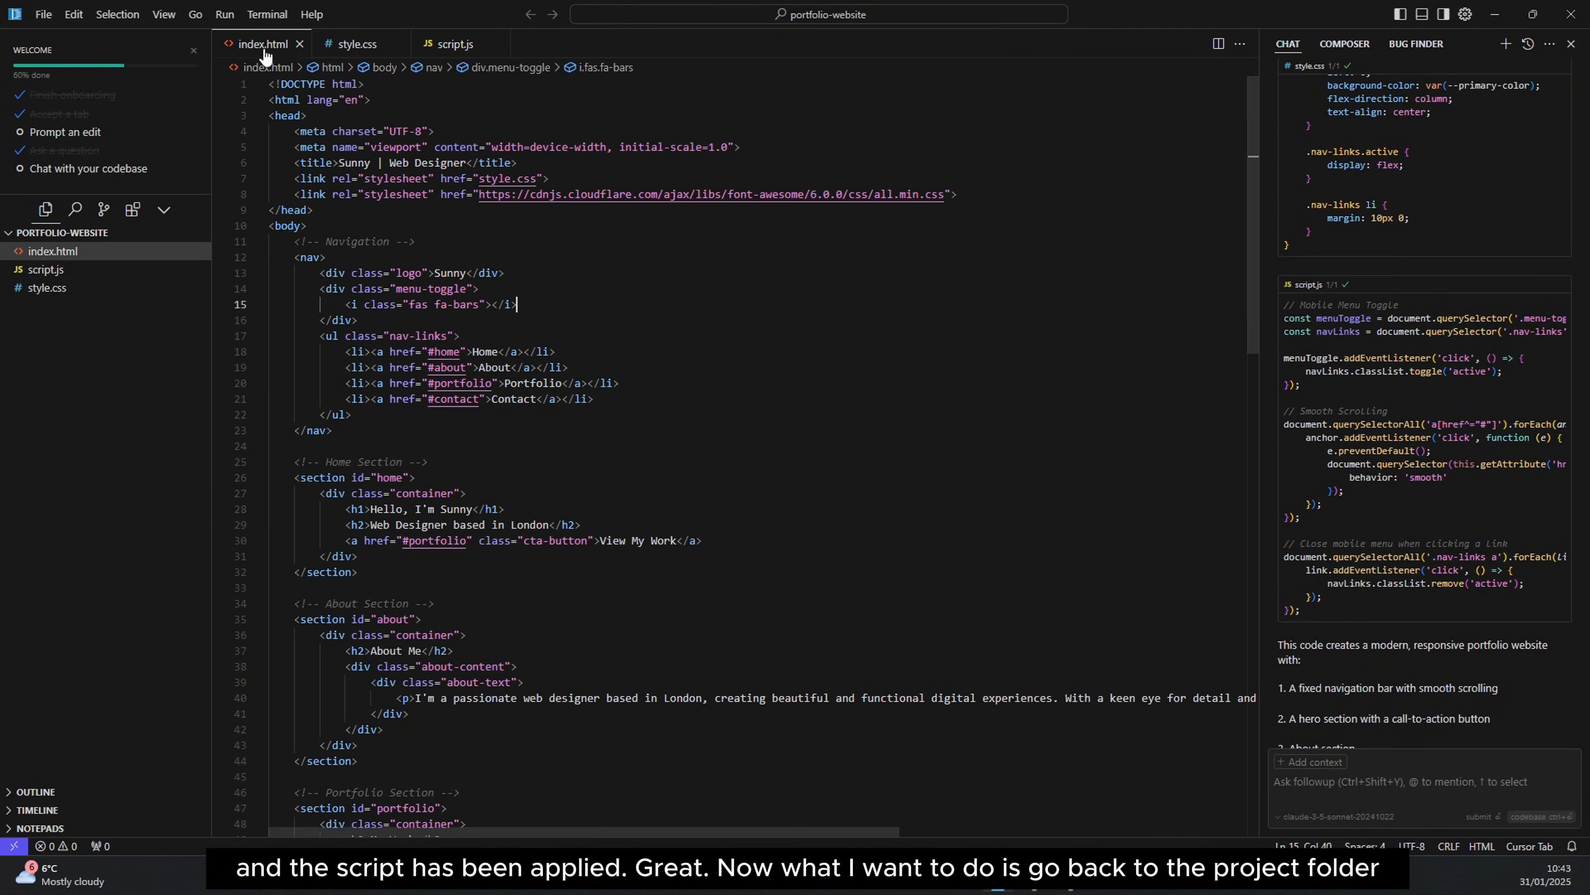
pyautogui.scroll(-3)
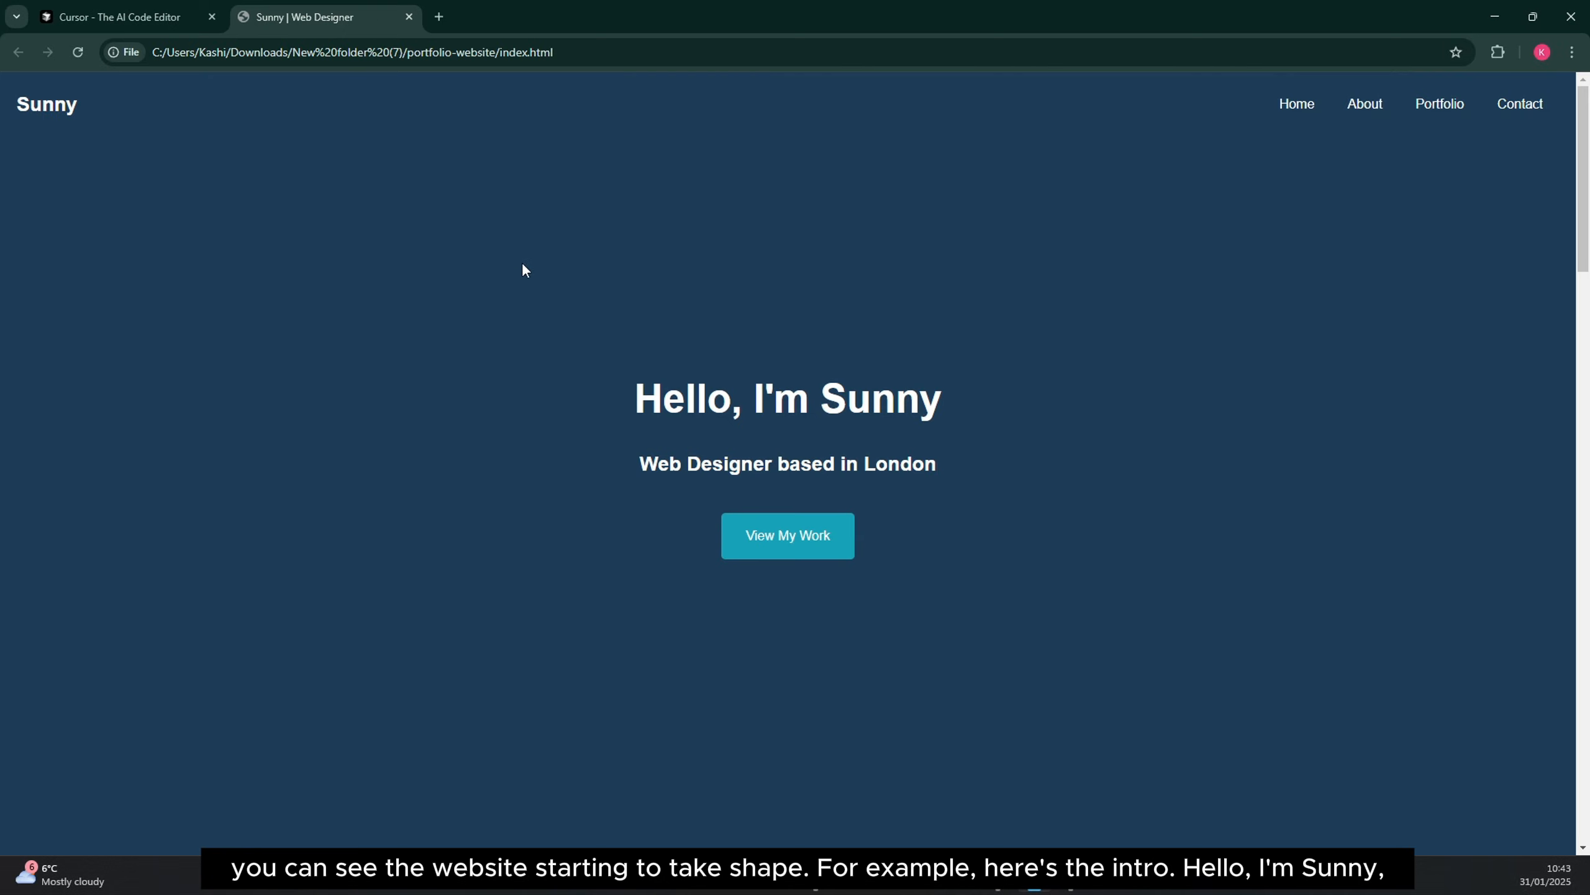
pyautogui.moveTo(748, 466)
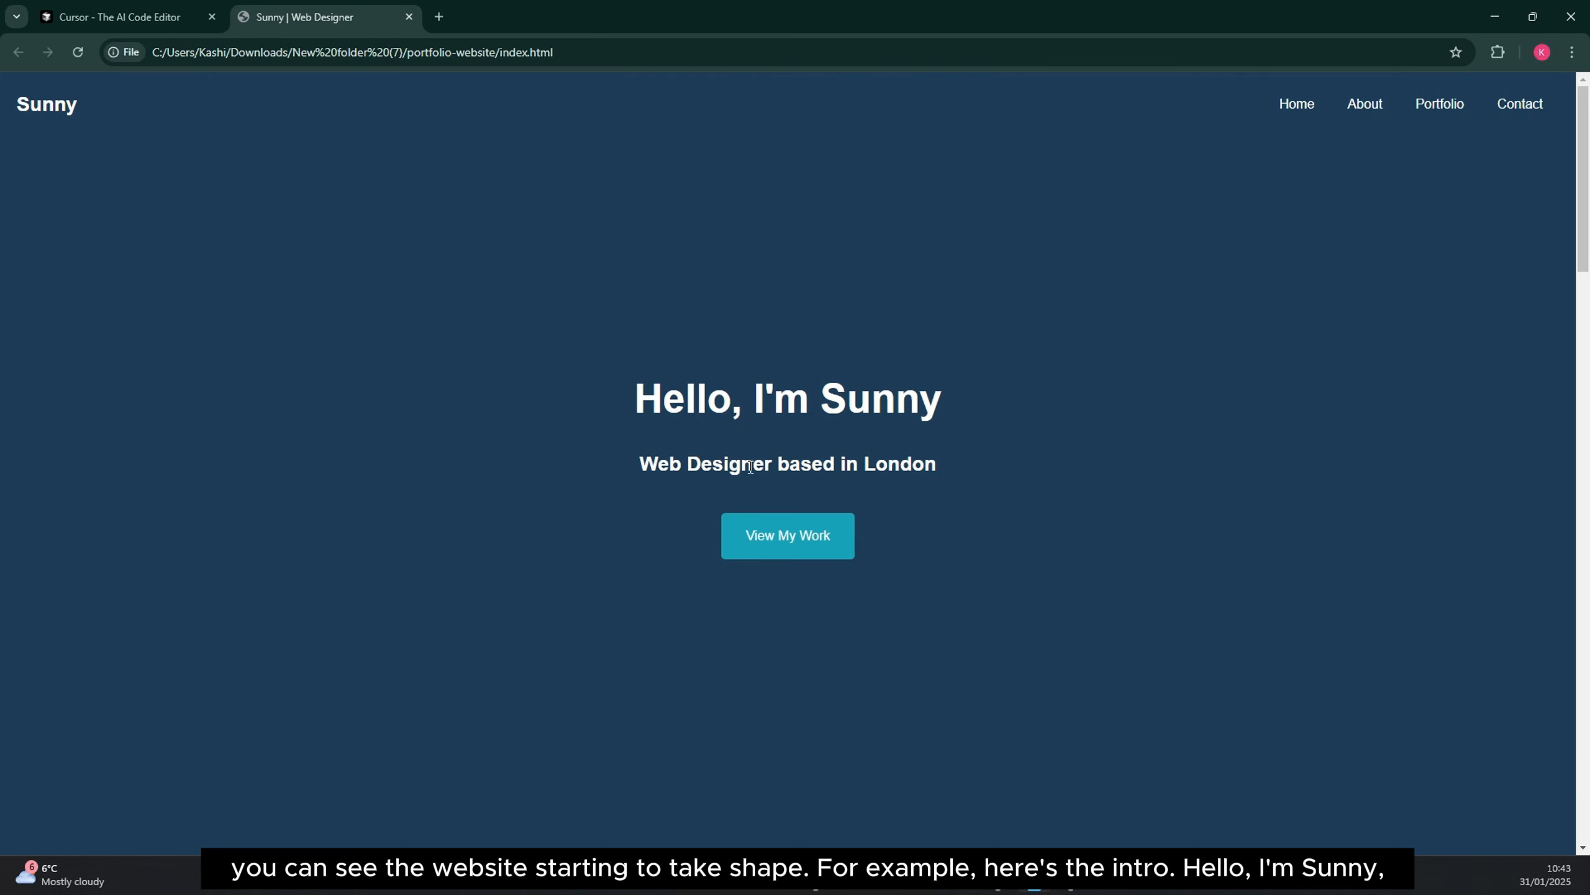
# - Scroll the Chrome preview through the hero, My Work and Get in Touch sections
pyautogui.scroll(3)
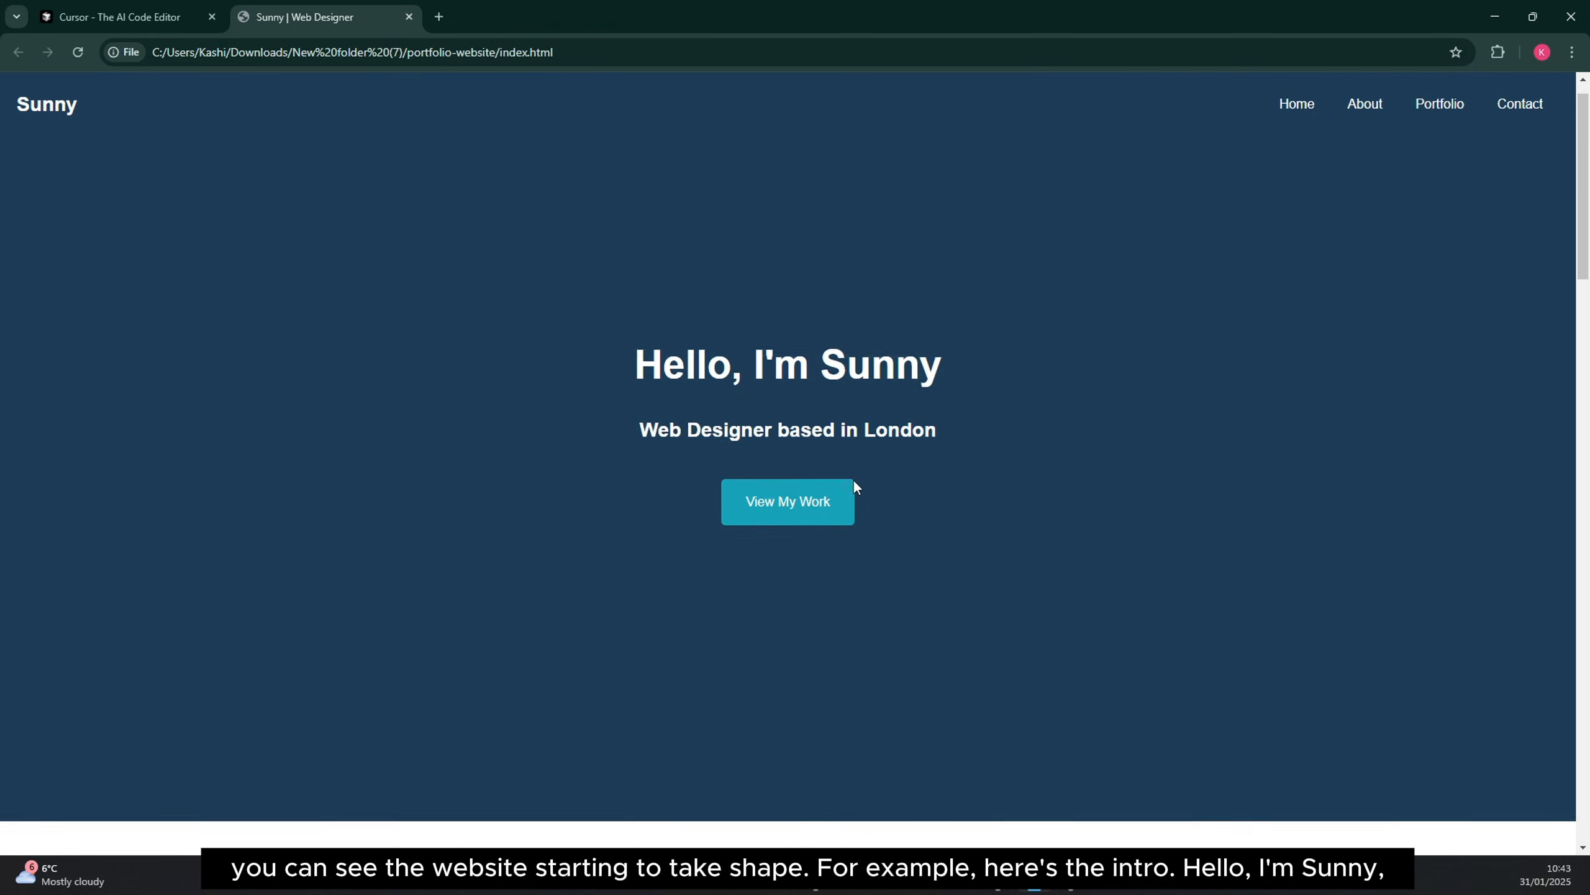
pyautogui.scroll(-3)
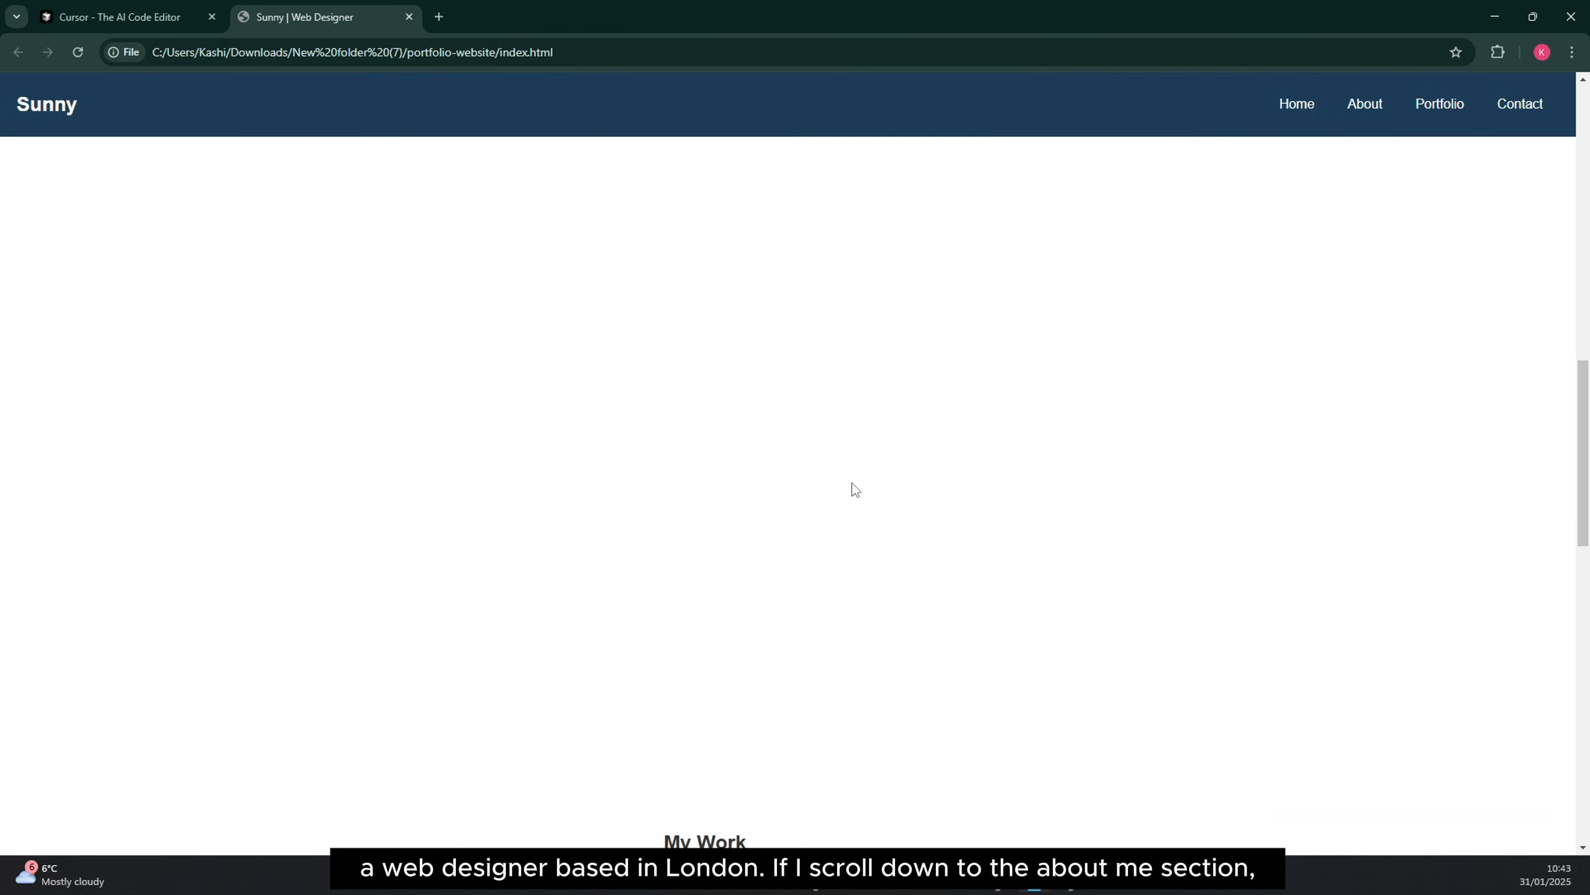
pyautogui.scroll(-3)
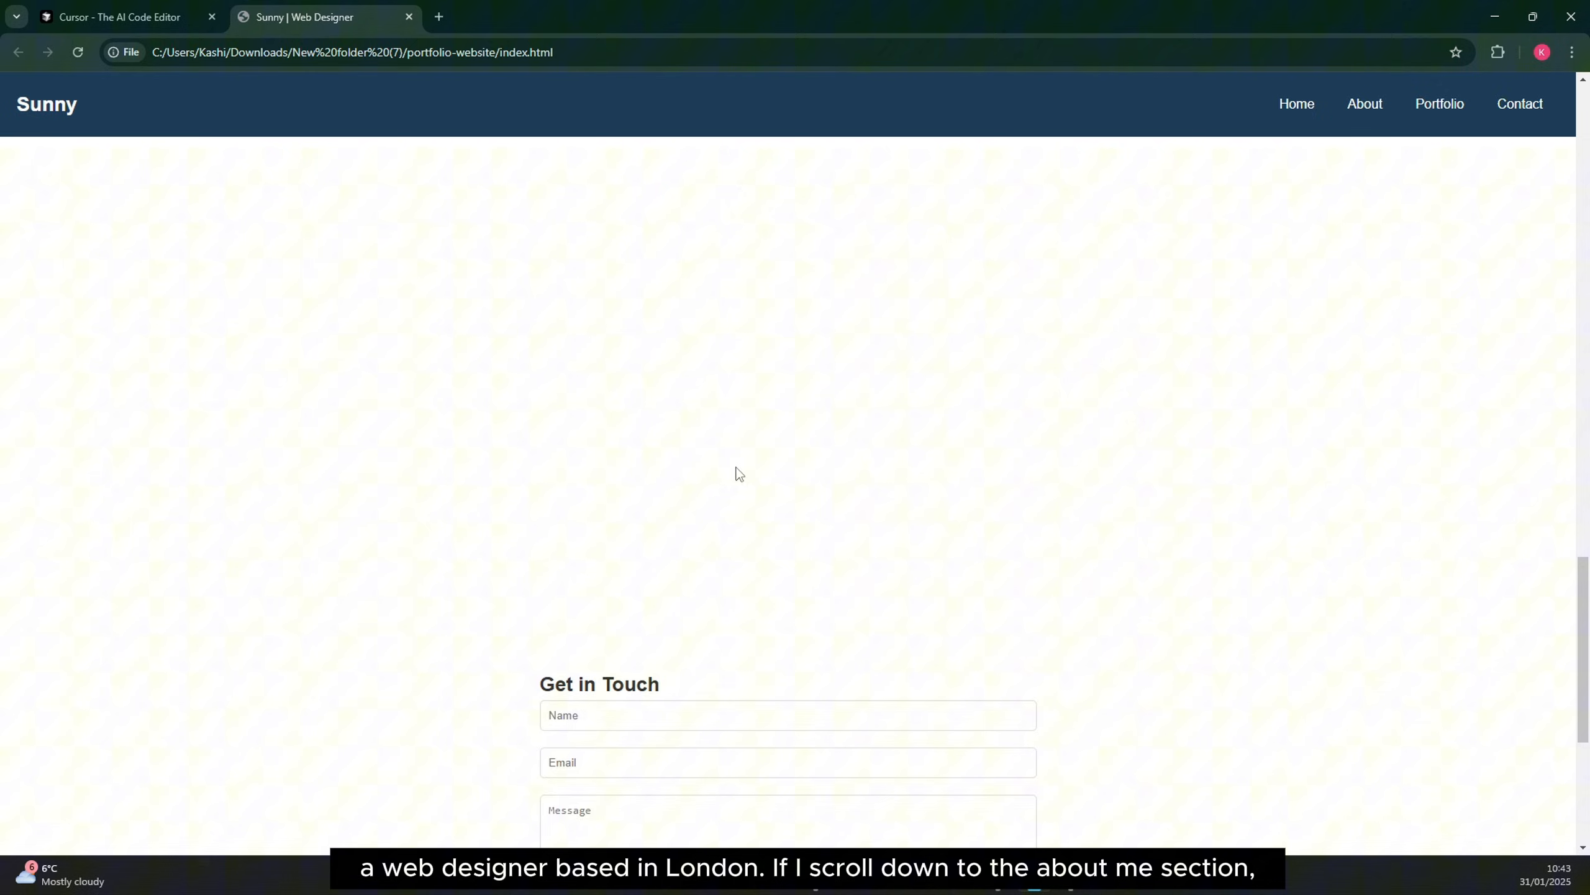
pyautogui.scroll(3)
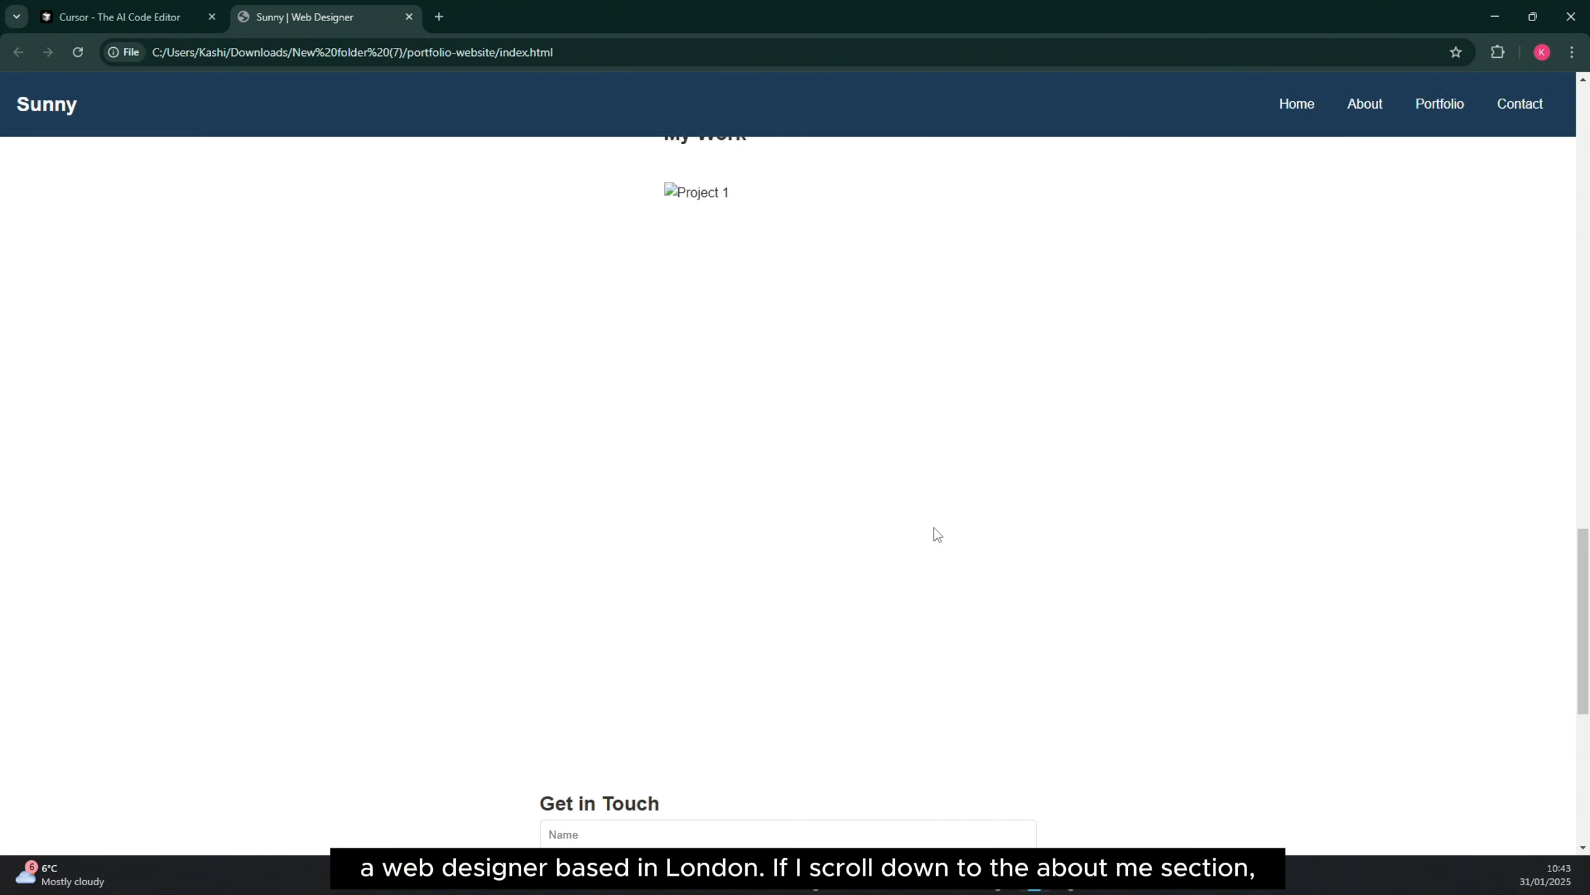
pyautogui.scroll(3)
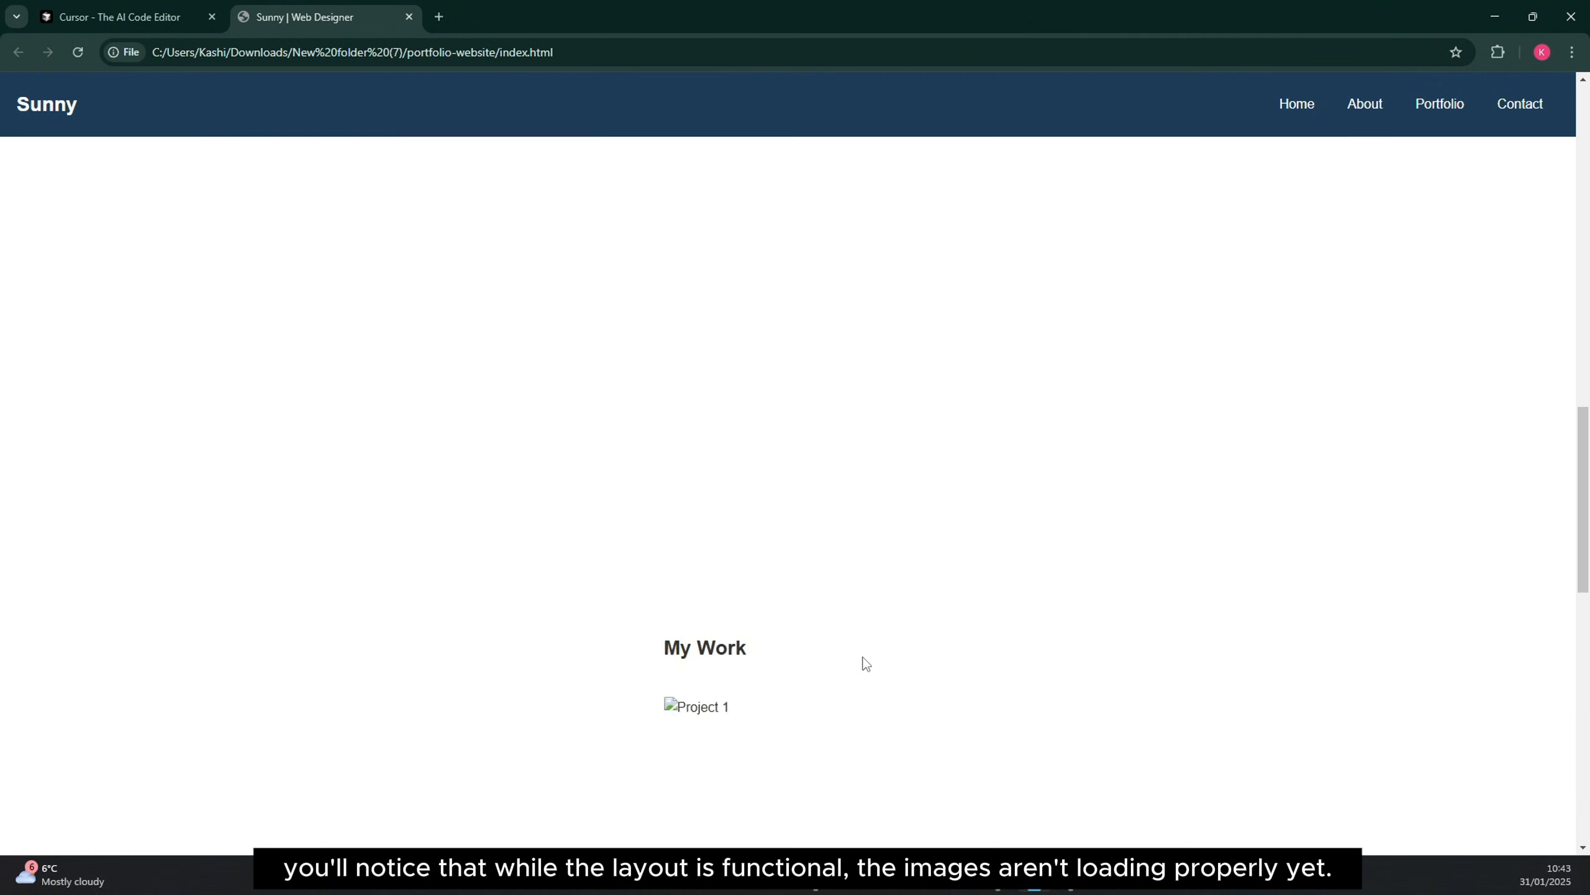
pyautogui.scroll(3)
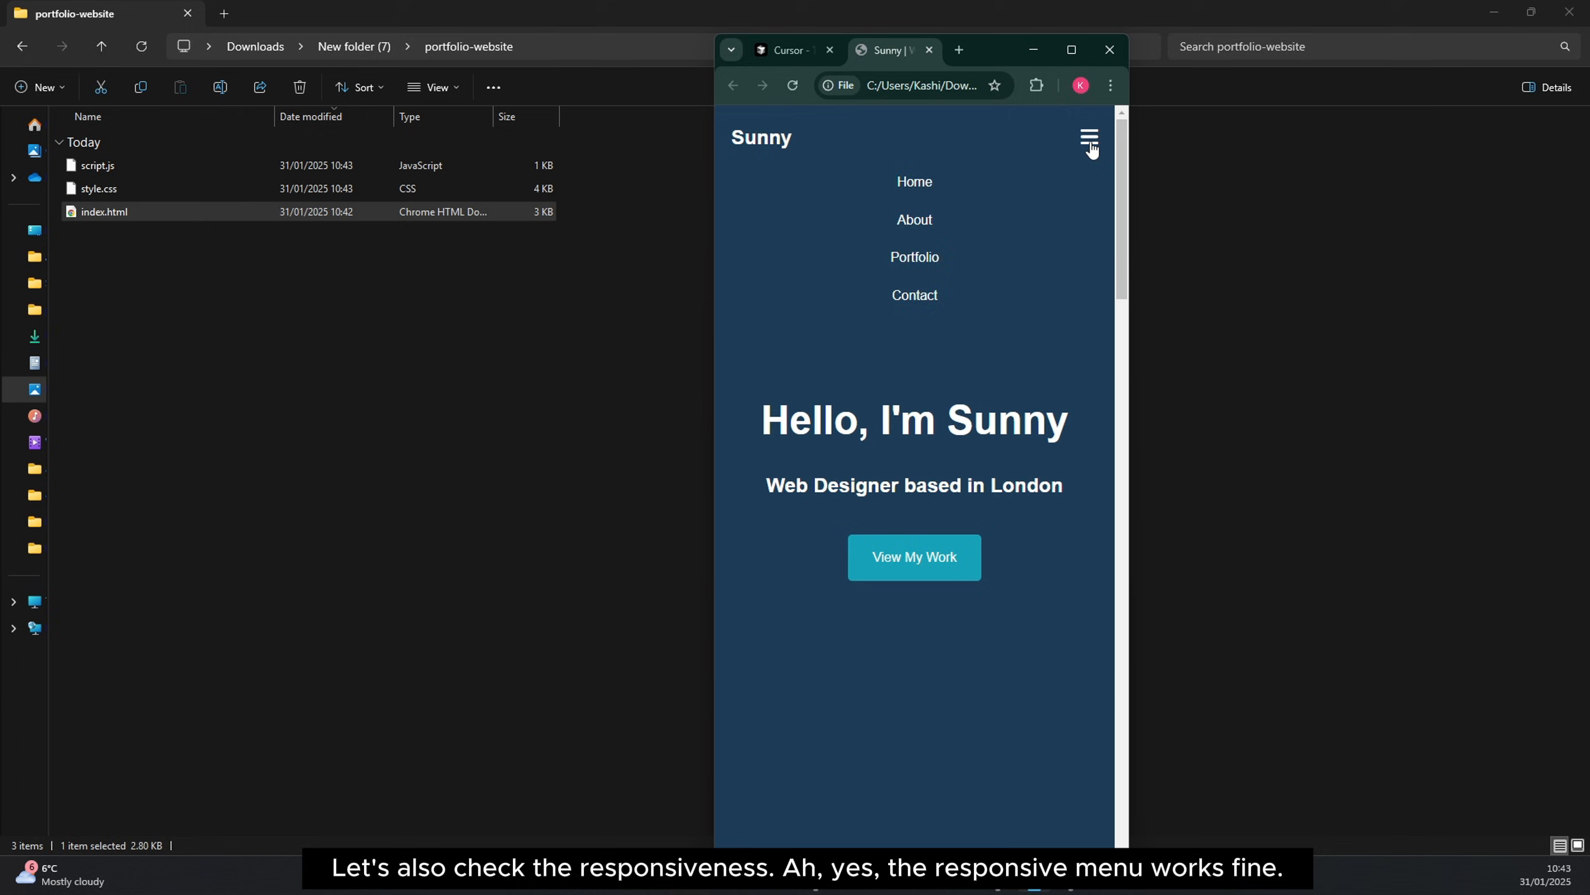
# - Toggle the hamburger mobile navigation menu in the narrow Chrome window
pyautogui.click(1090, 137)
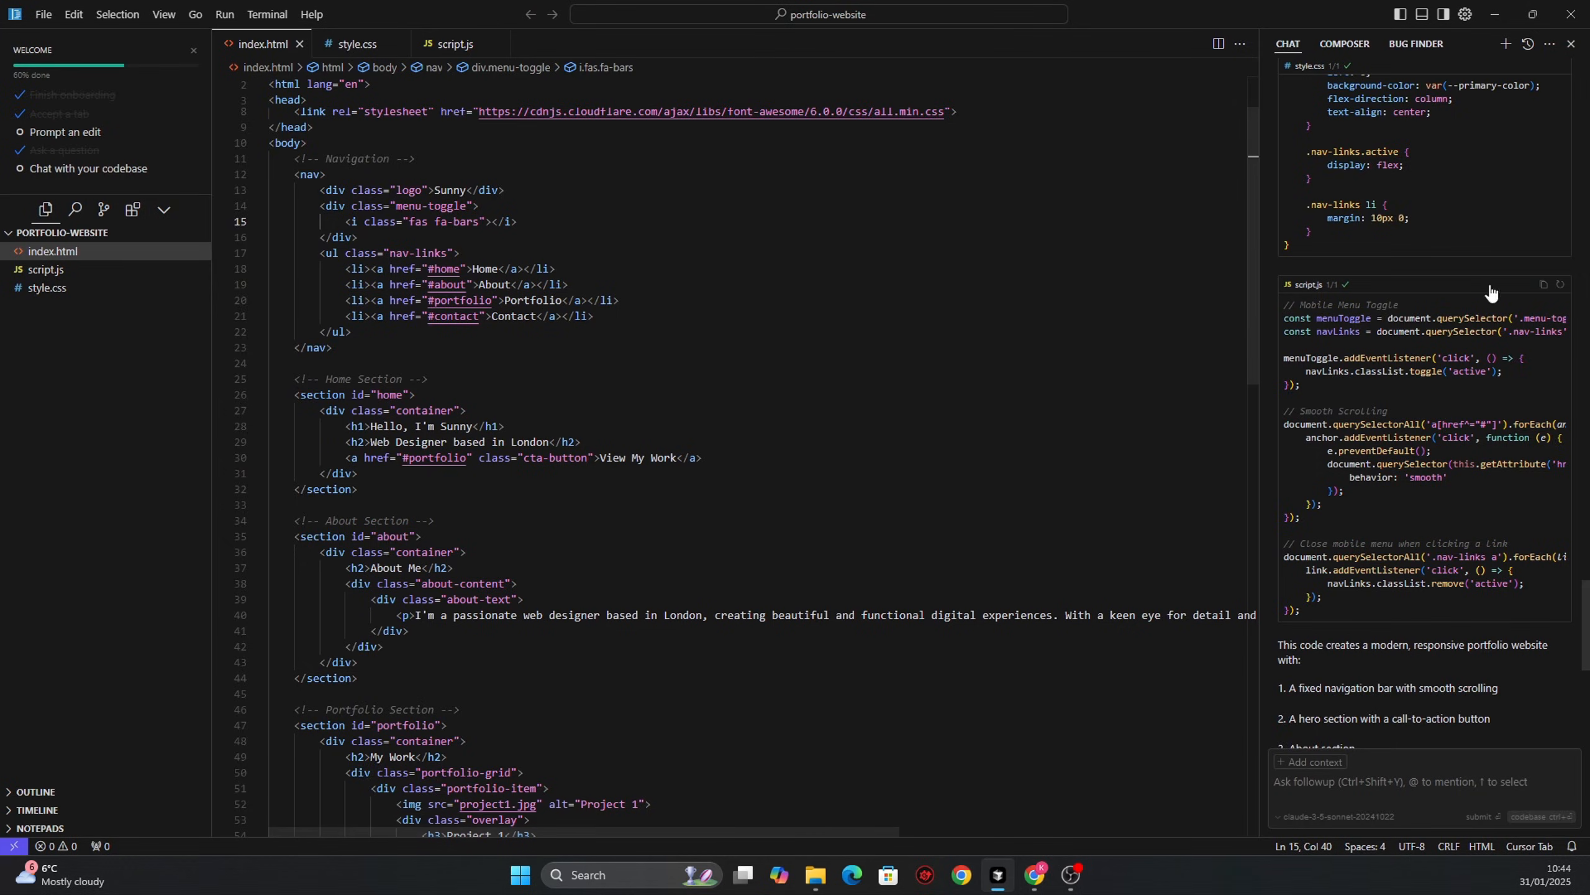
# - Send a follow-up asking for pixel.com placeholder images, animations and more content
pyautogui.scroll(-3)
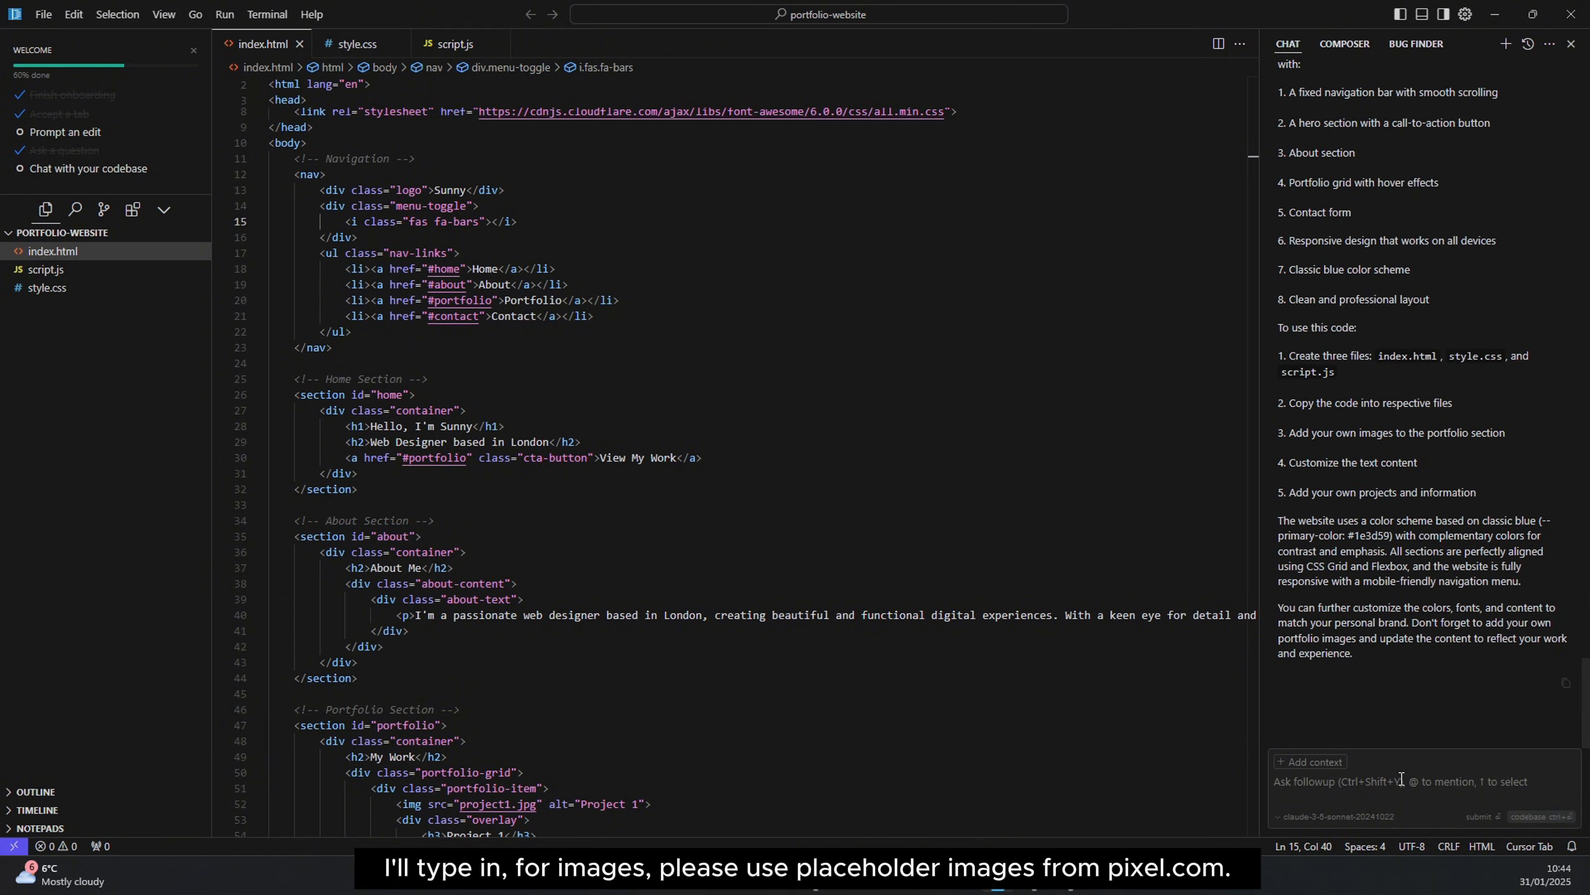
pyautogui.write('for images ple')
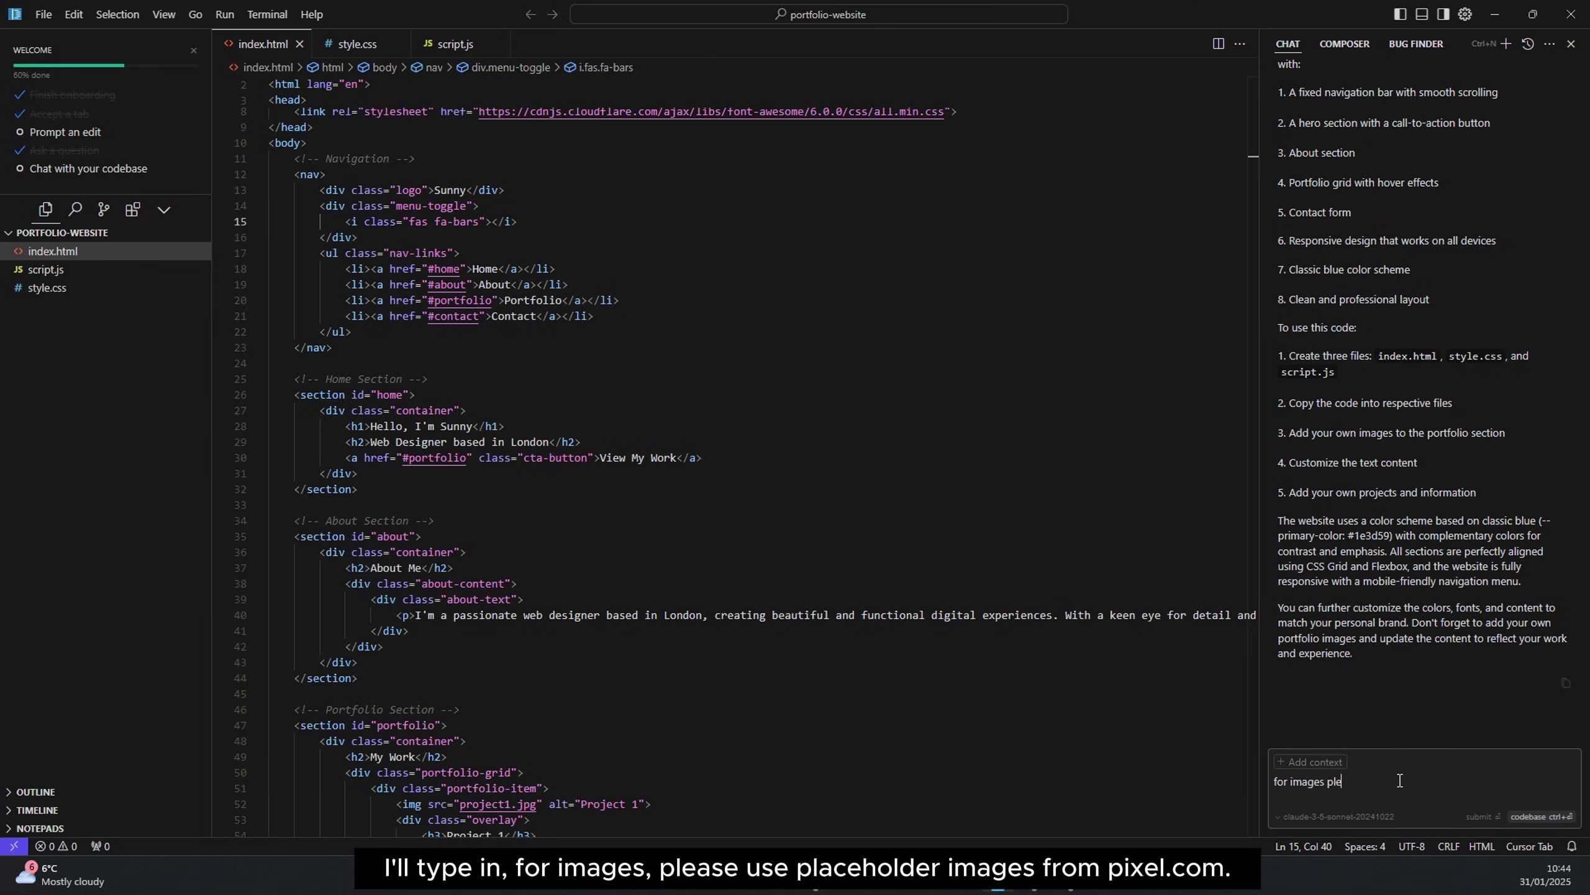
pyautogui.write('ase use')
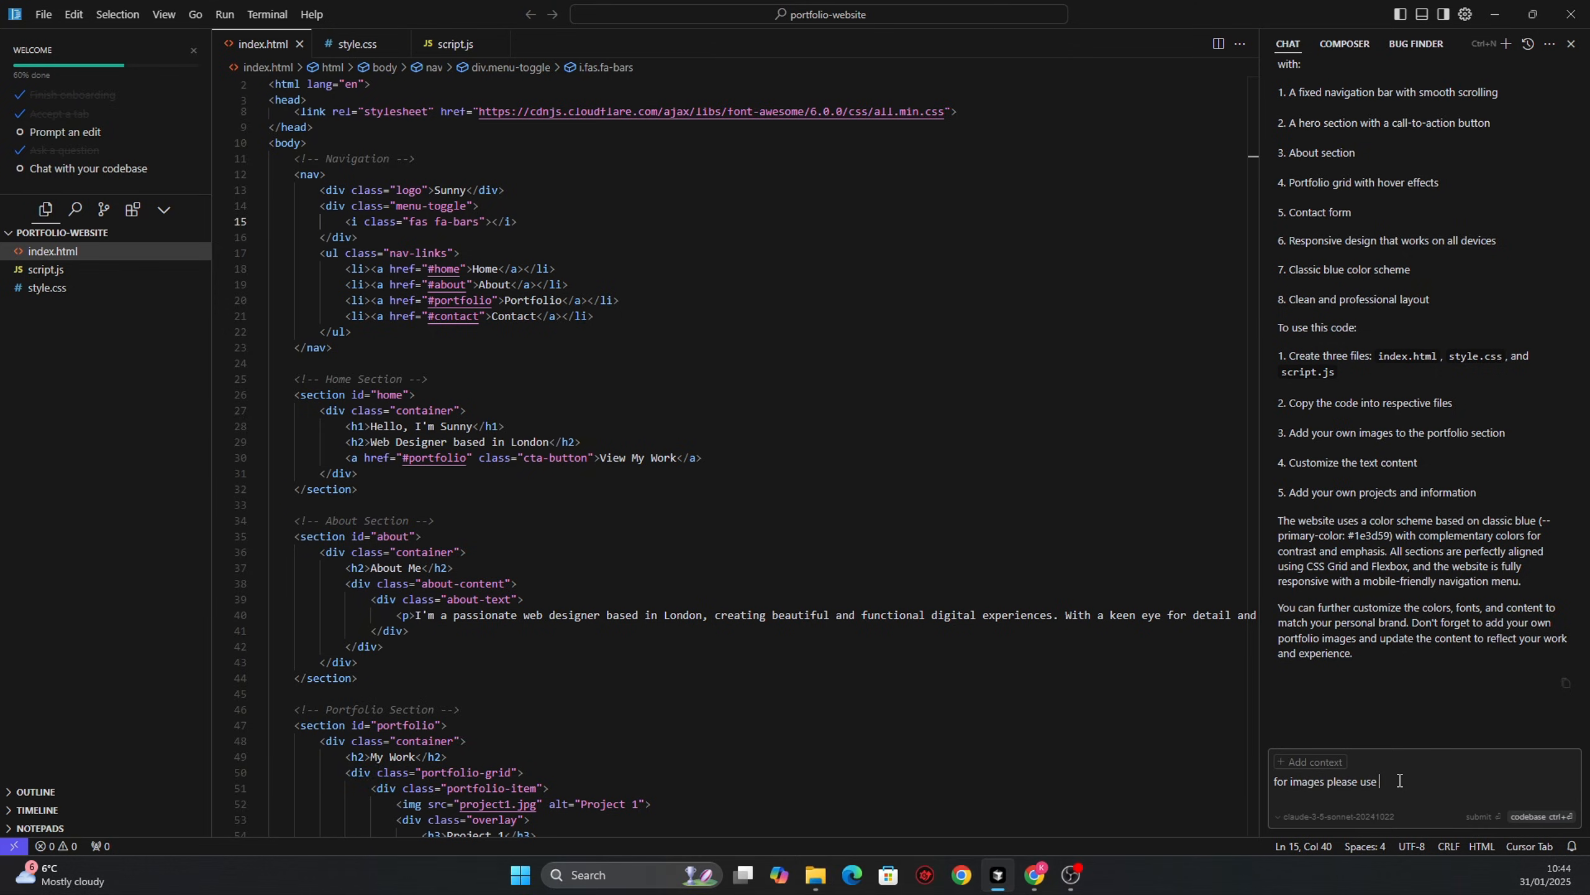
pyautogui.write('pixel.com')
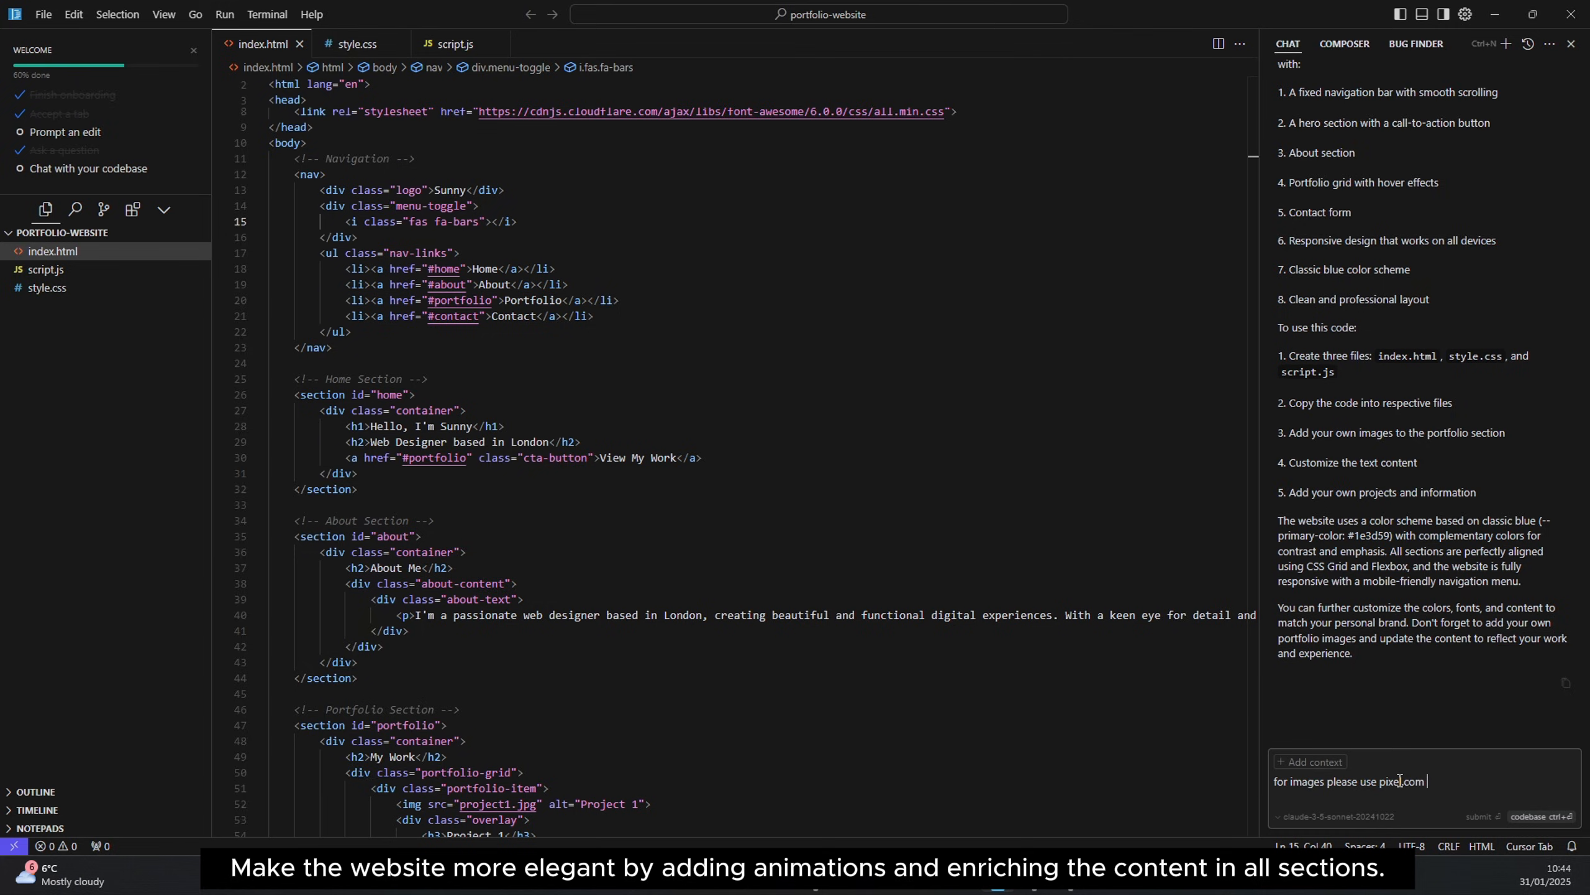
pyautogui.write('iage')
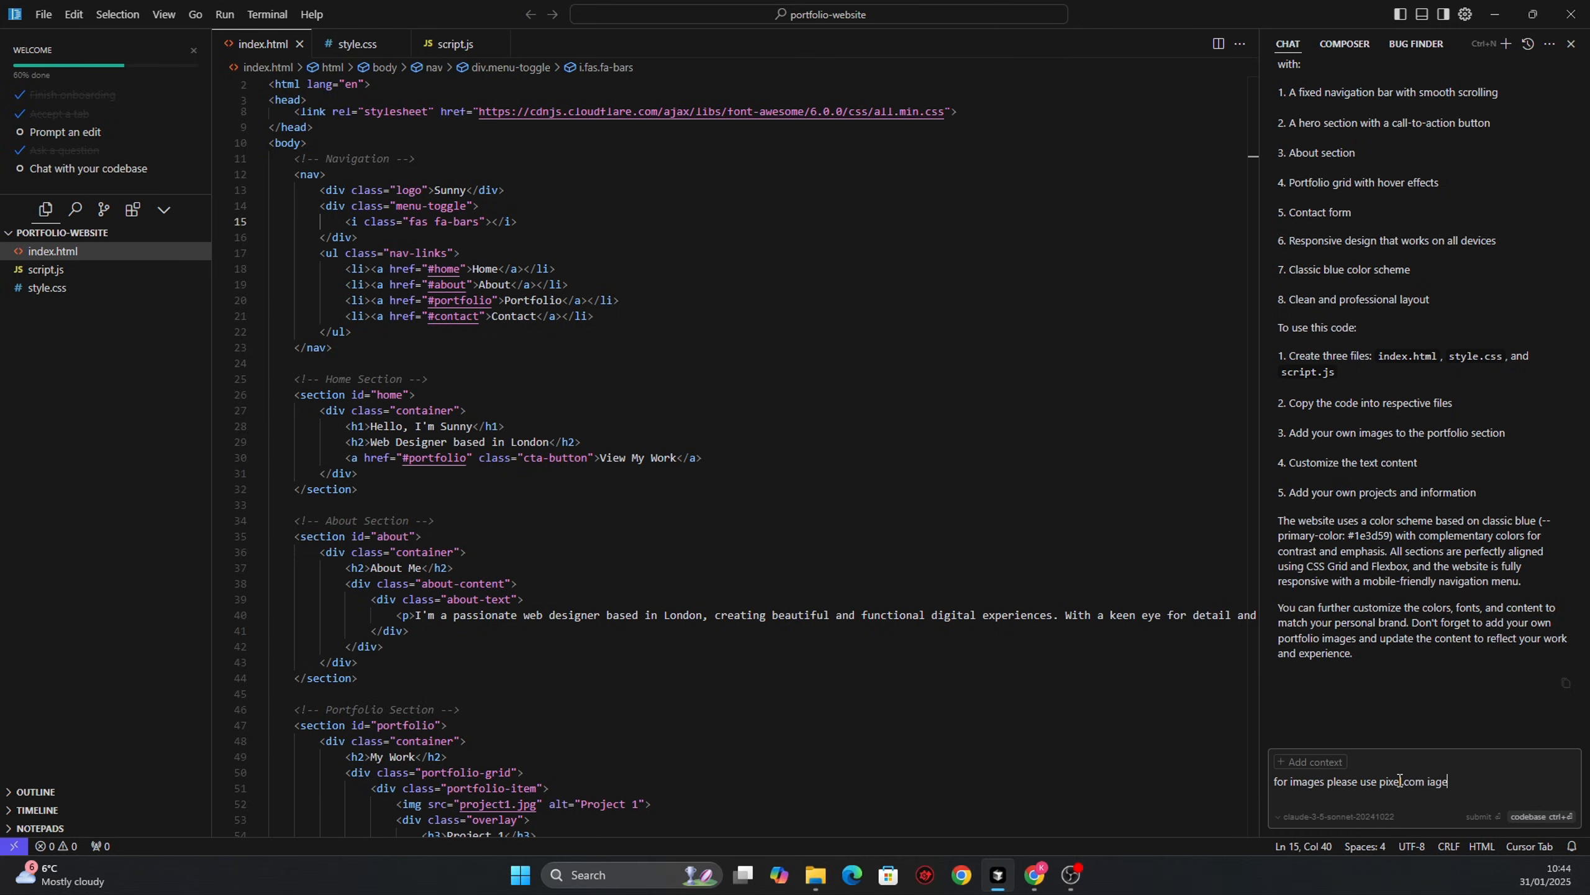
pyautogui.write('images as placeholder, also make the website more elegant and some animations')
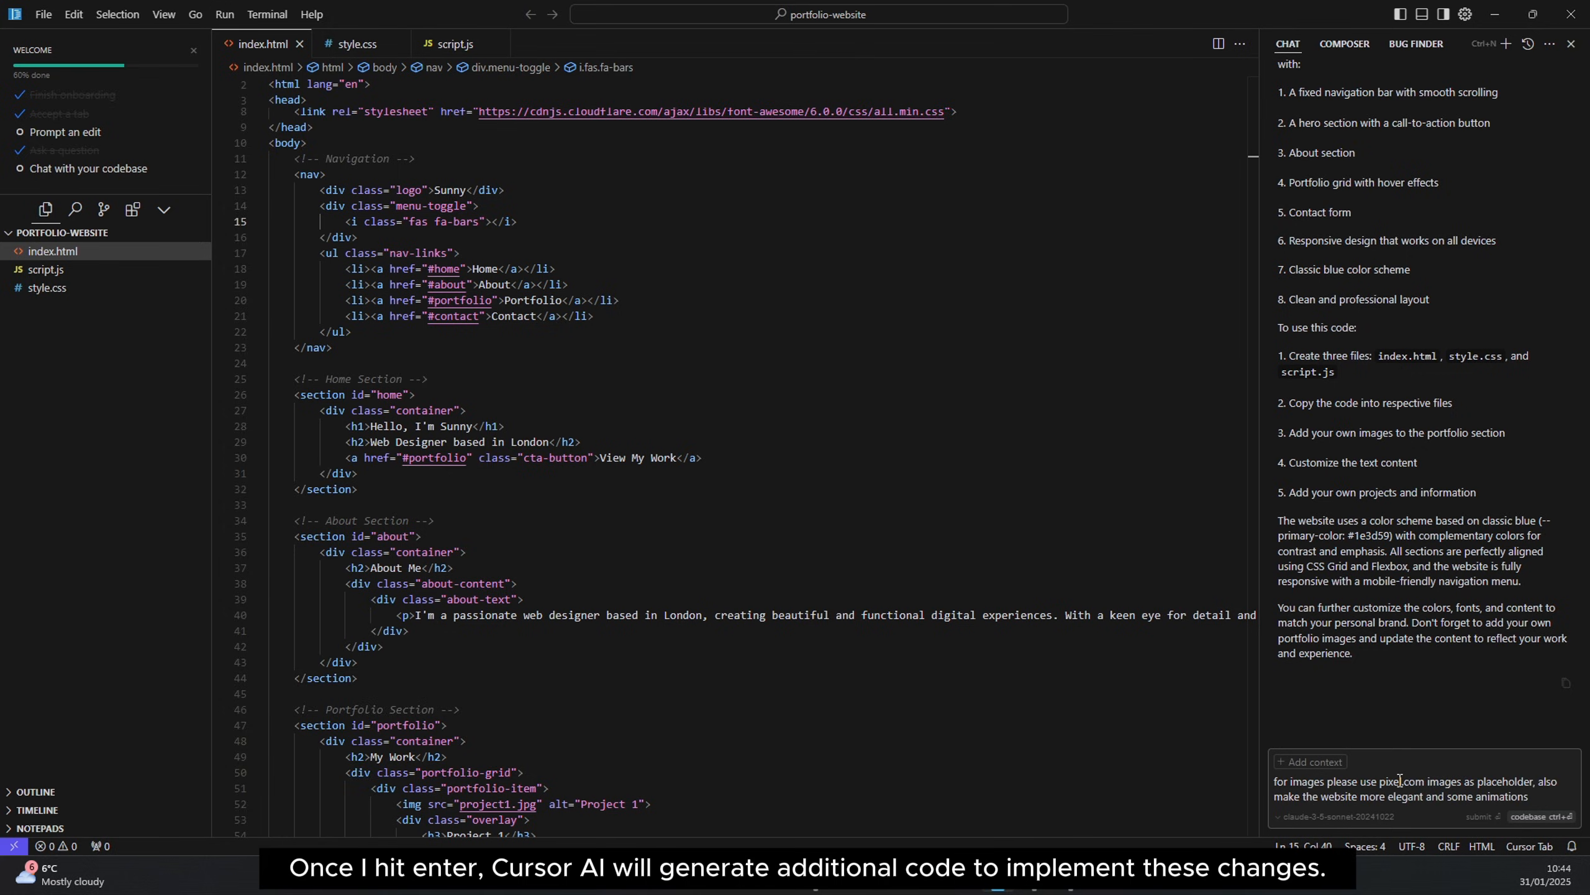
pyautogui.press('Return')
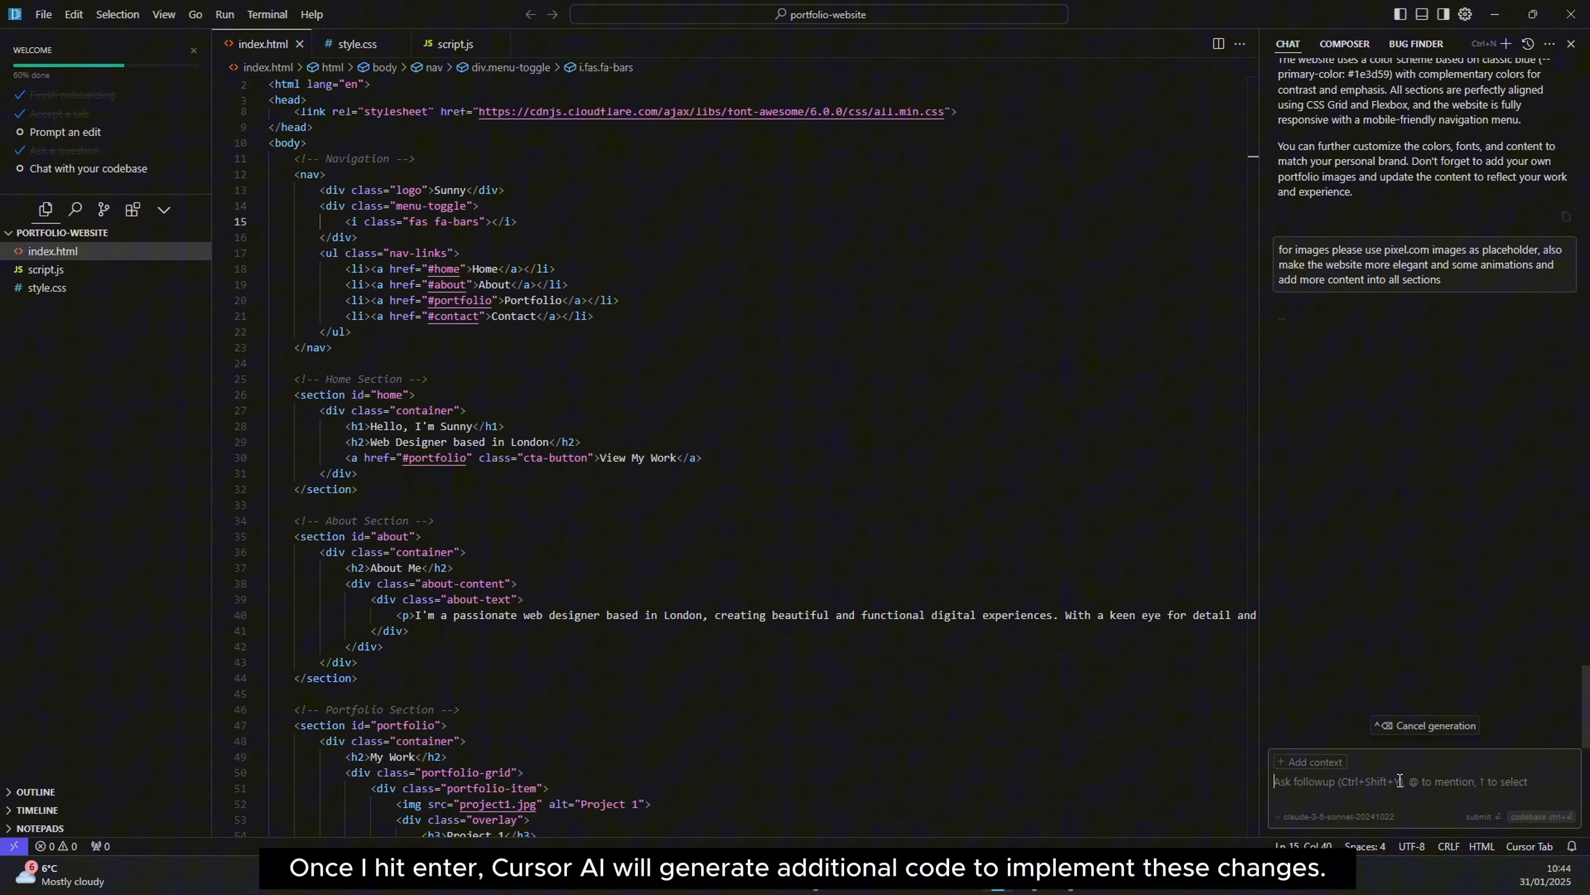
pyautogui.press('Return')
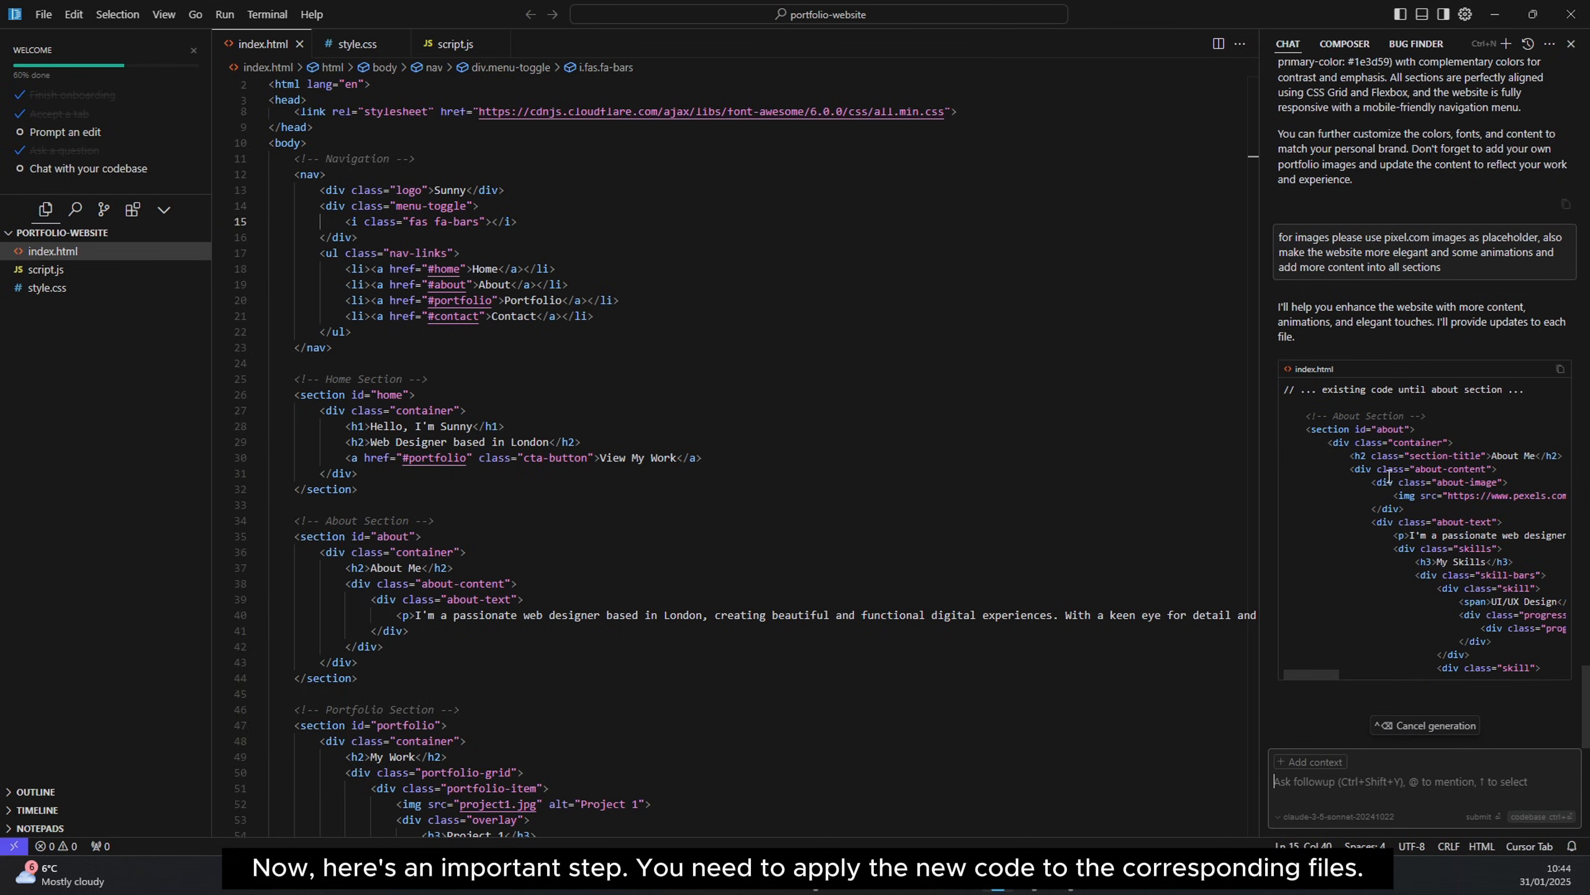
# - Scroll through the AI's updated HTML and CSS code as it generates
pyautogui.scroll(-3)
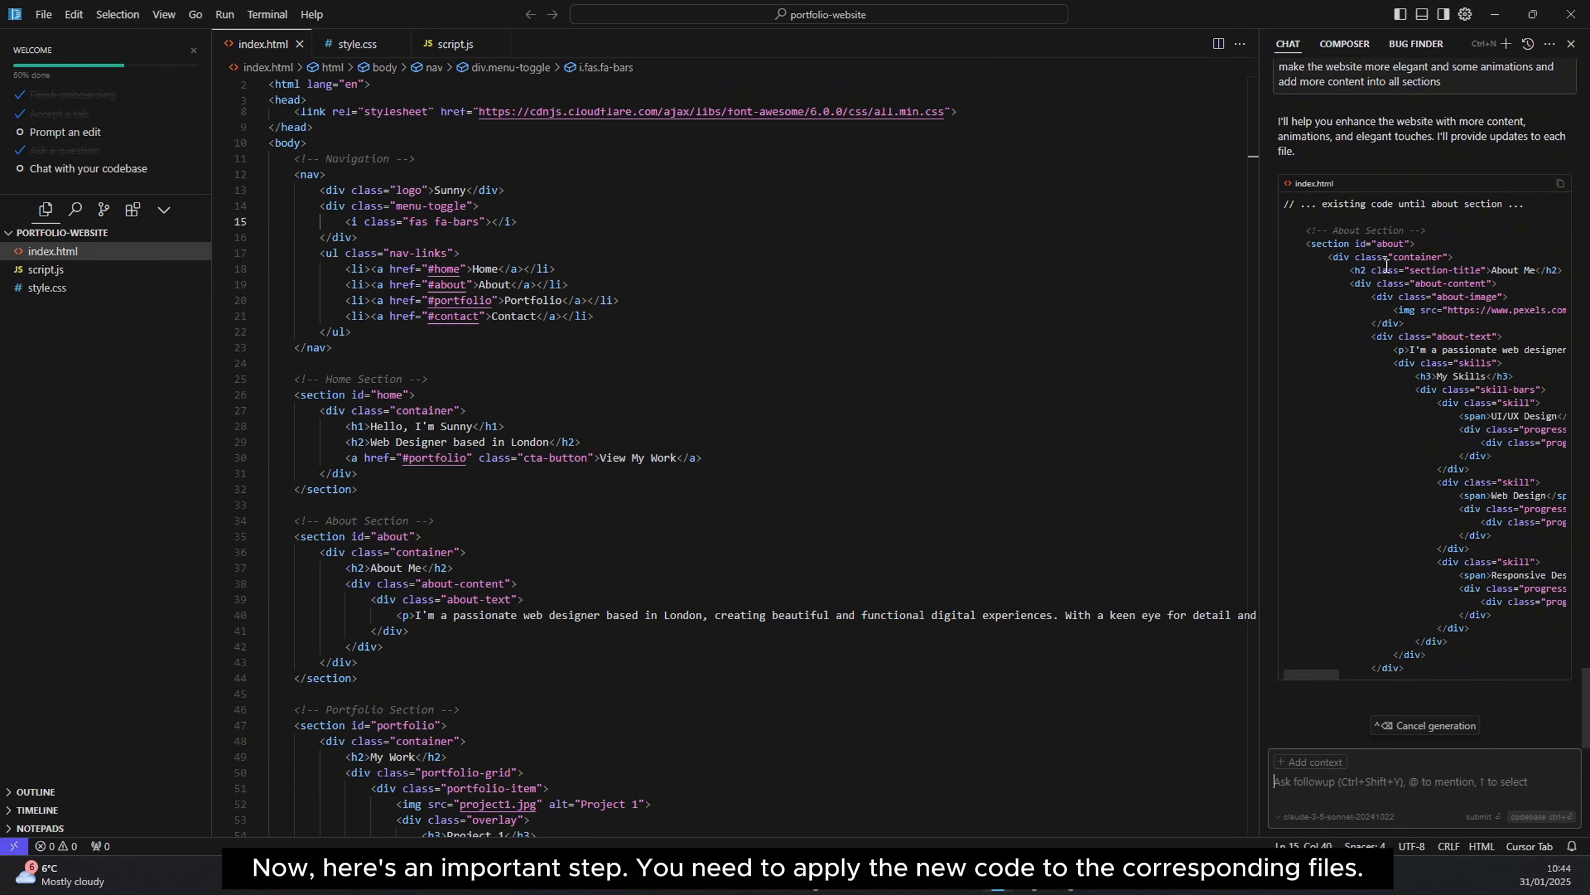
pyautogui.scroll(-3)
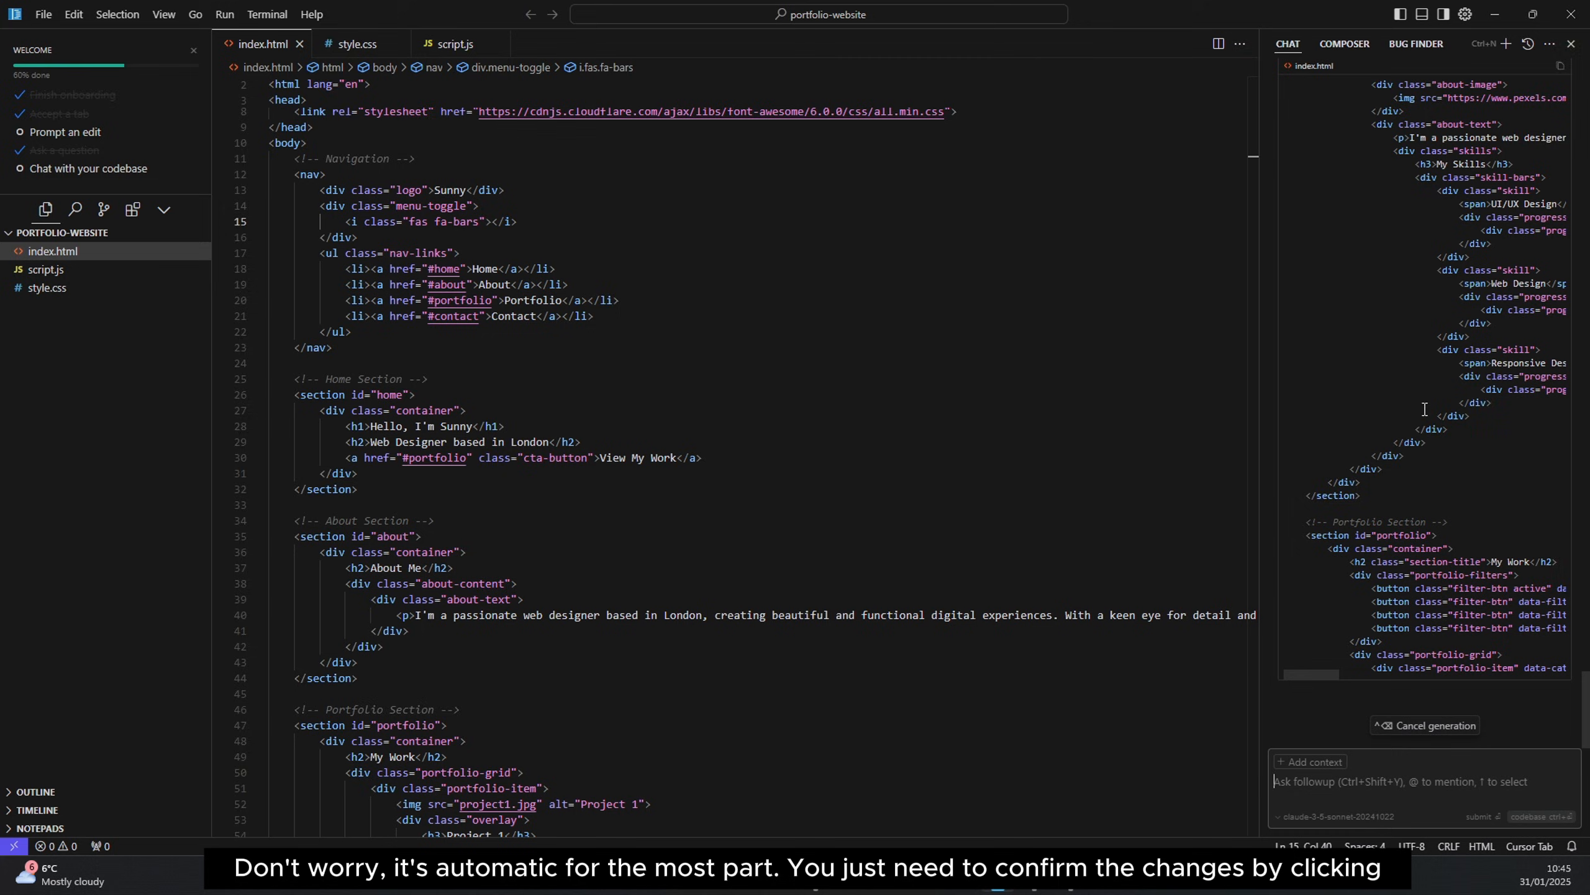
pyautogui.scroll(-3)
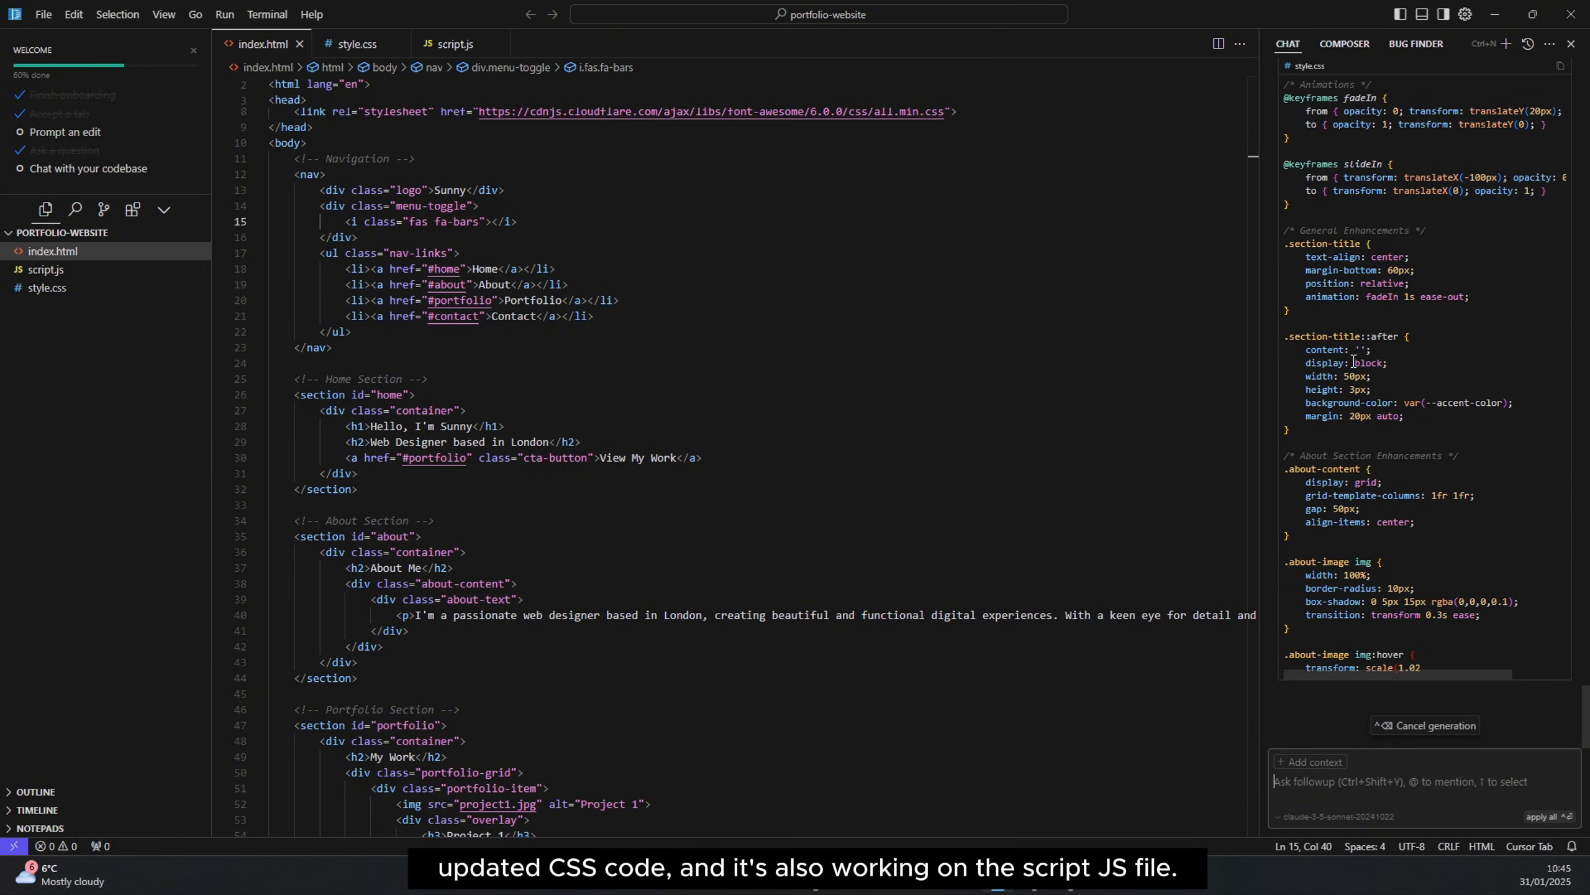
pyautogui.scroll(-3)
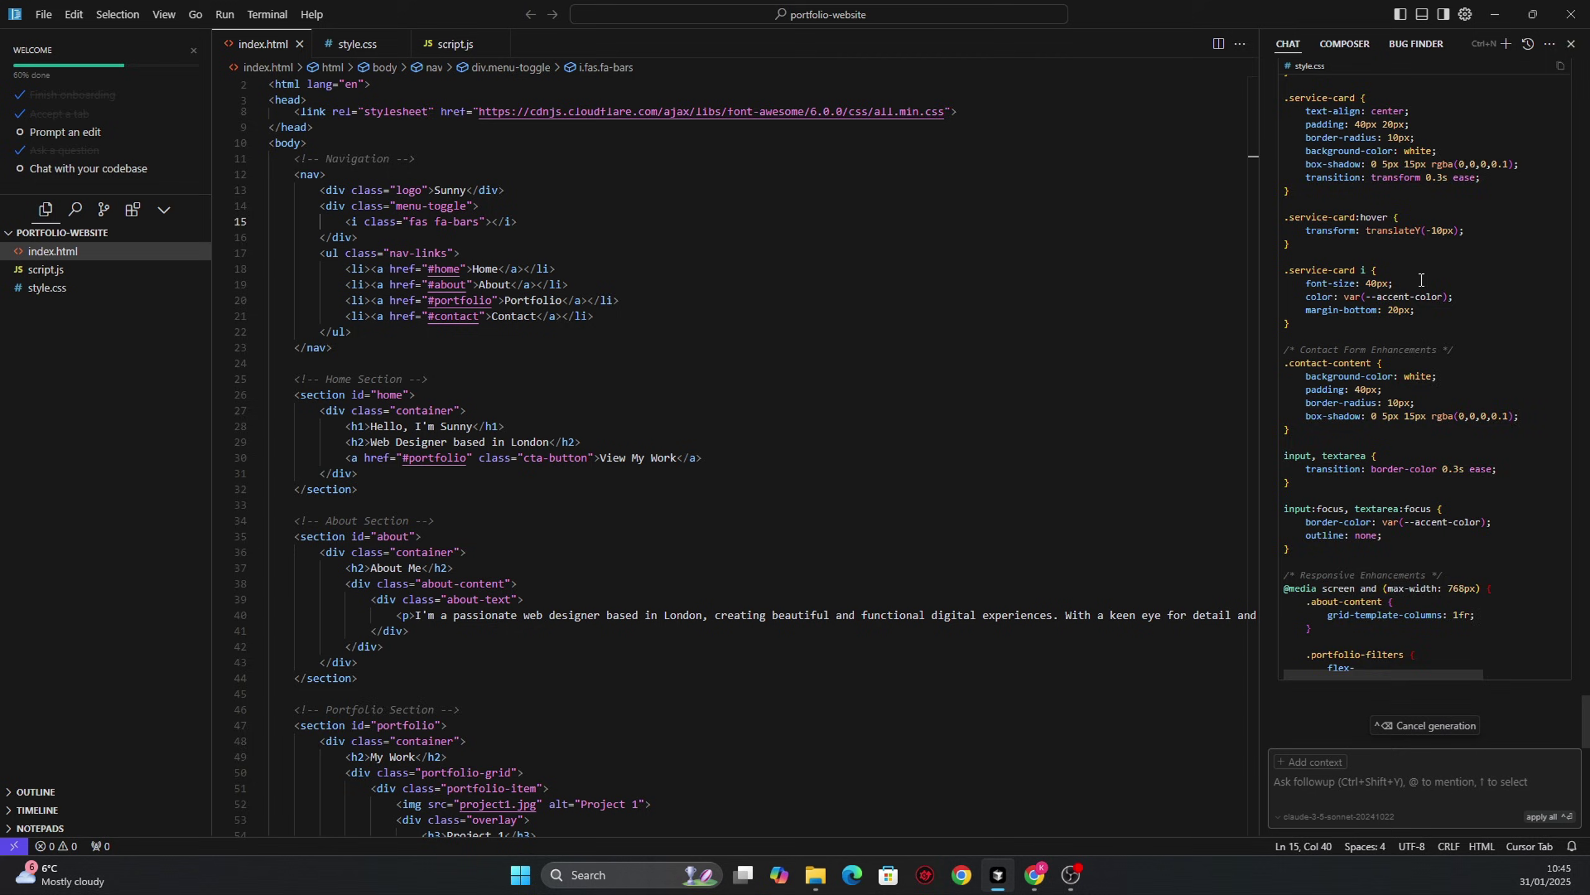
pyautogui.scroll(-3)
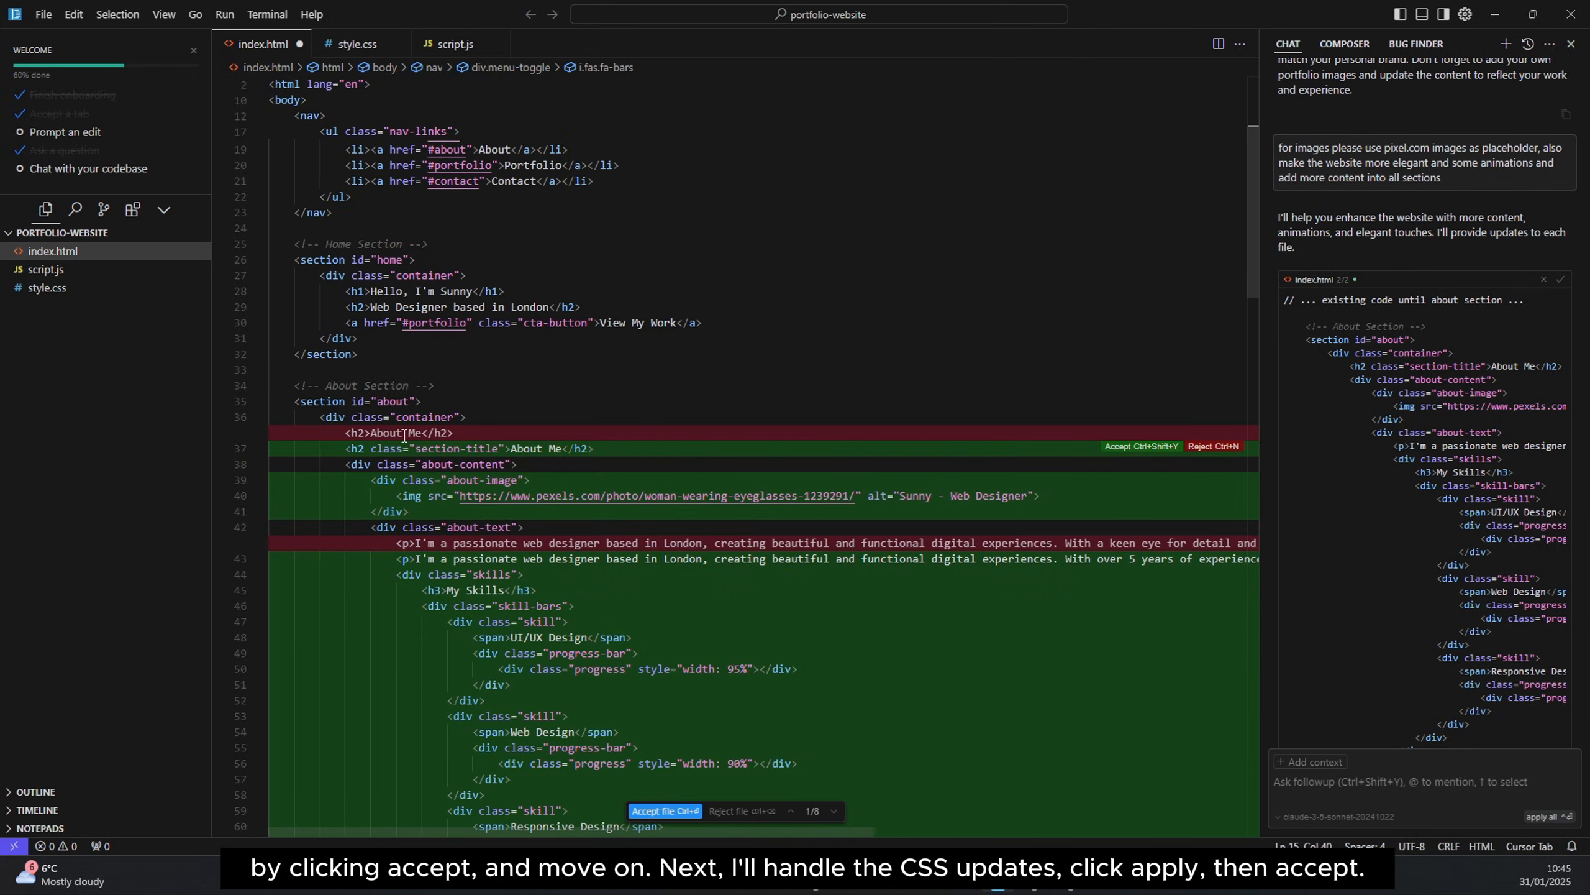
# - Accept the About section with skill bars in index.html and apply the animation styles to style.css
pyautogui.click(661, 810)
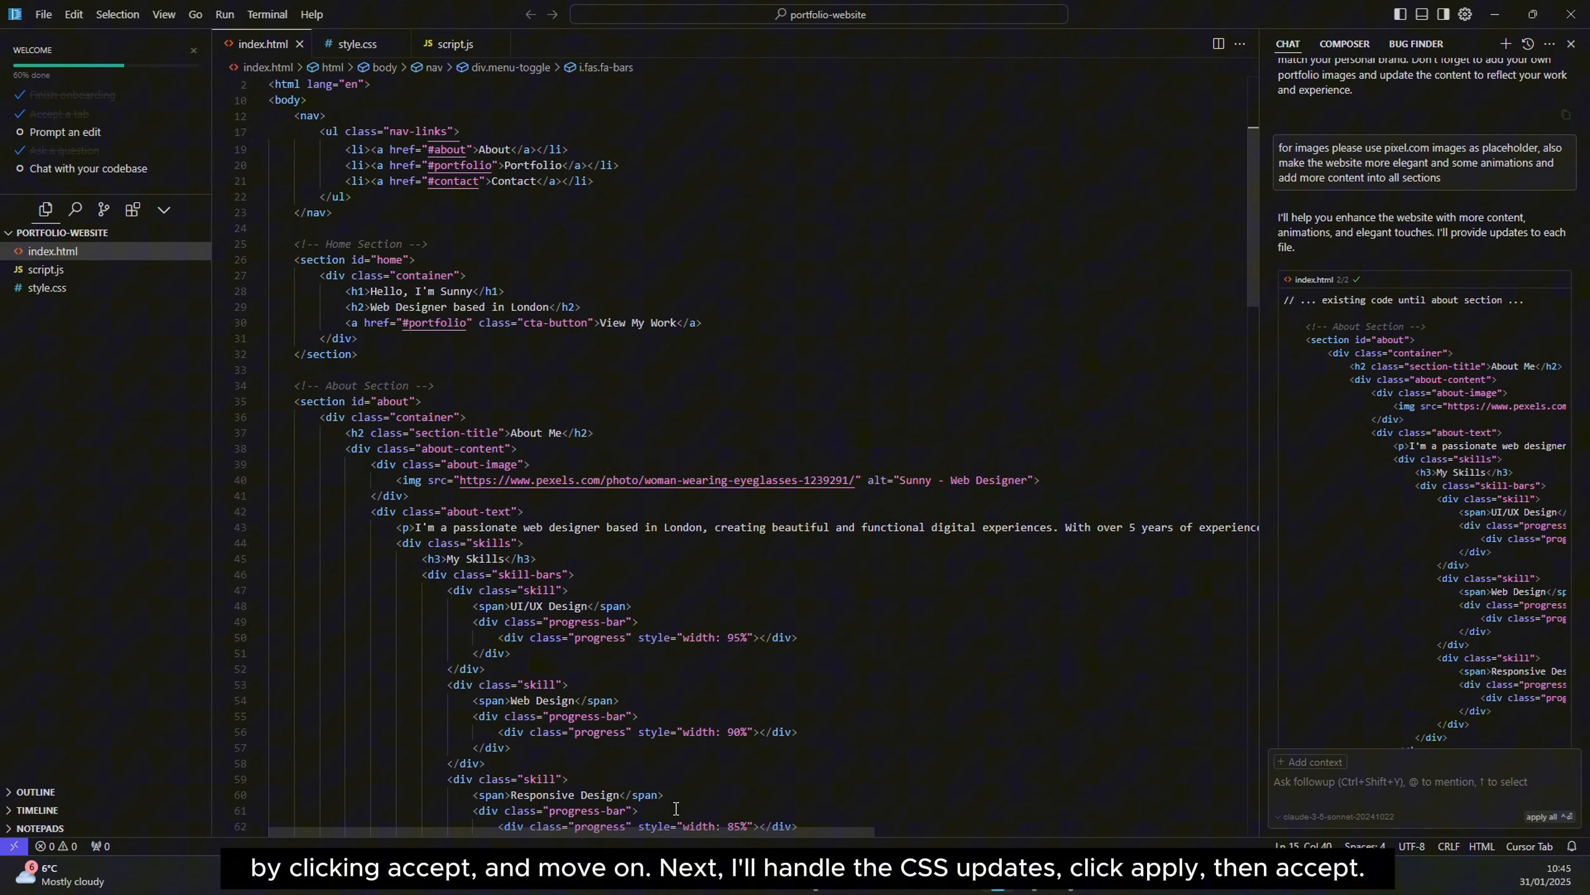
pyautogui.scroll(-3)
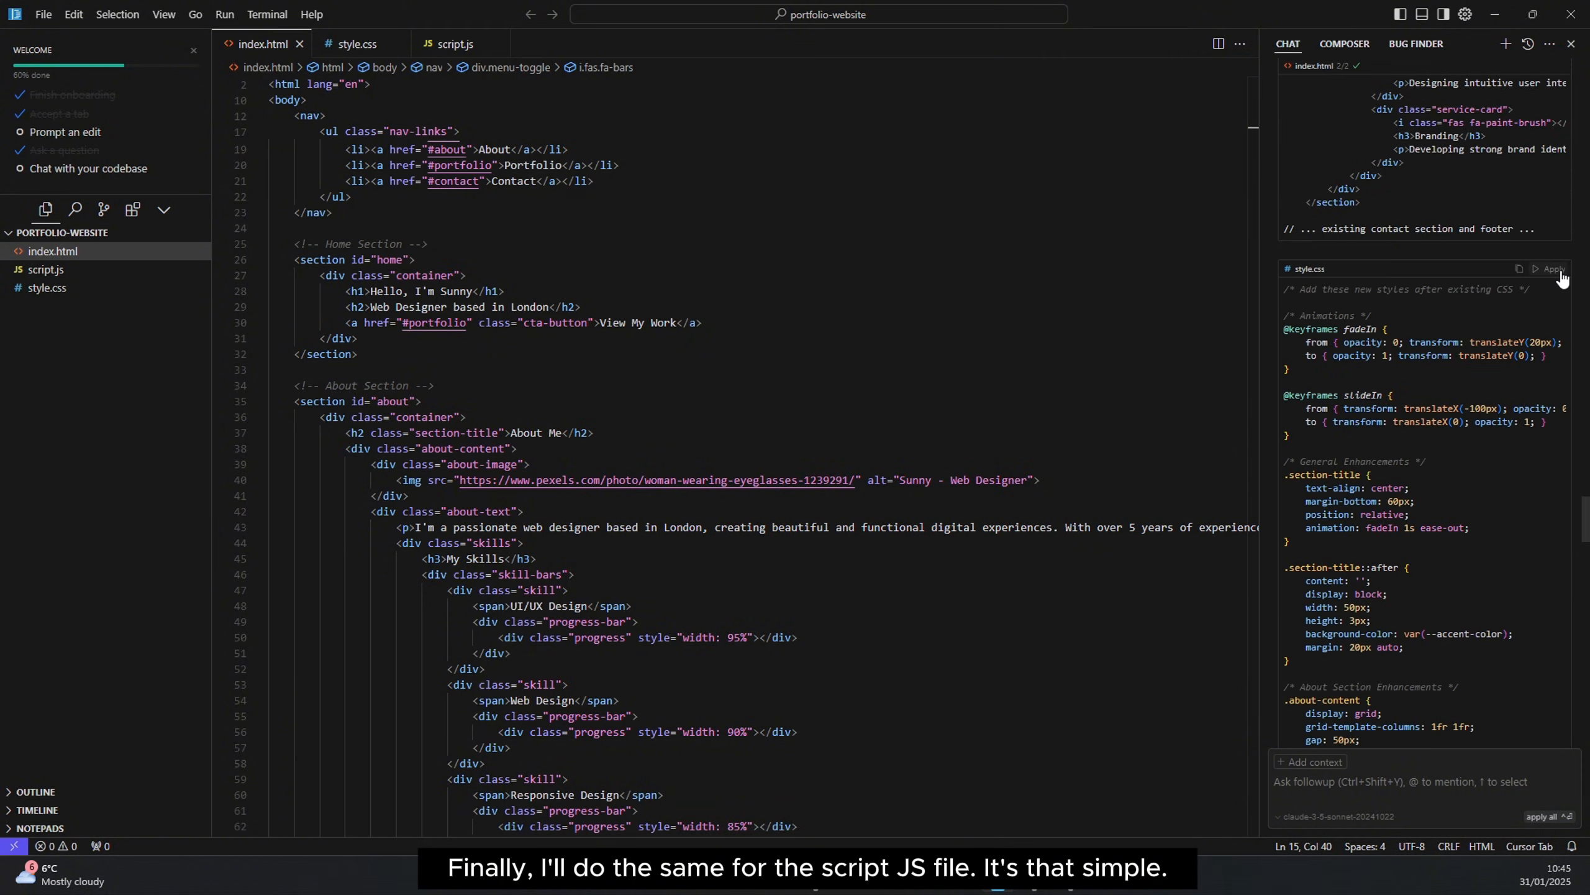
pyautogui.click(1552, 268)
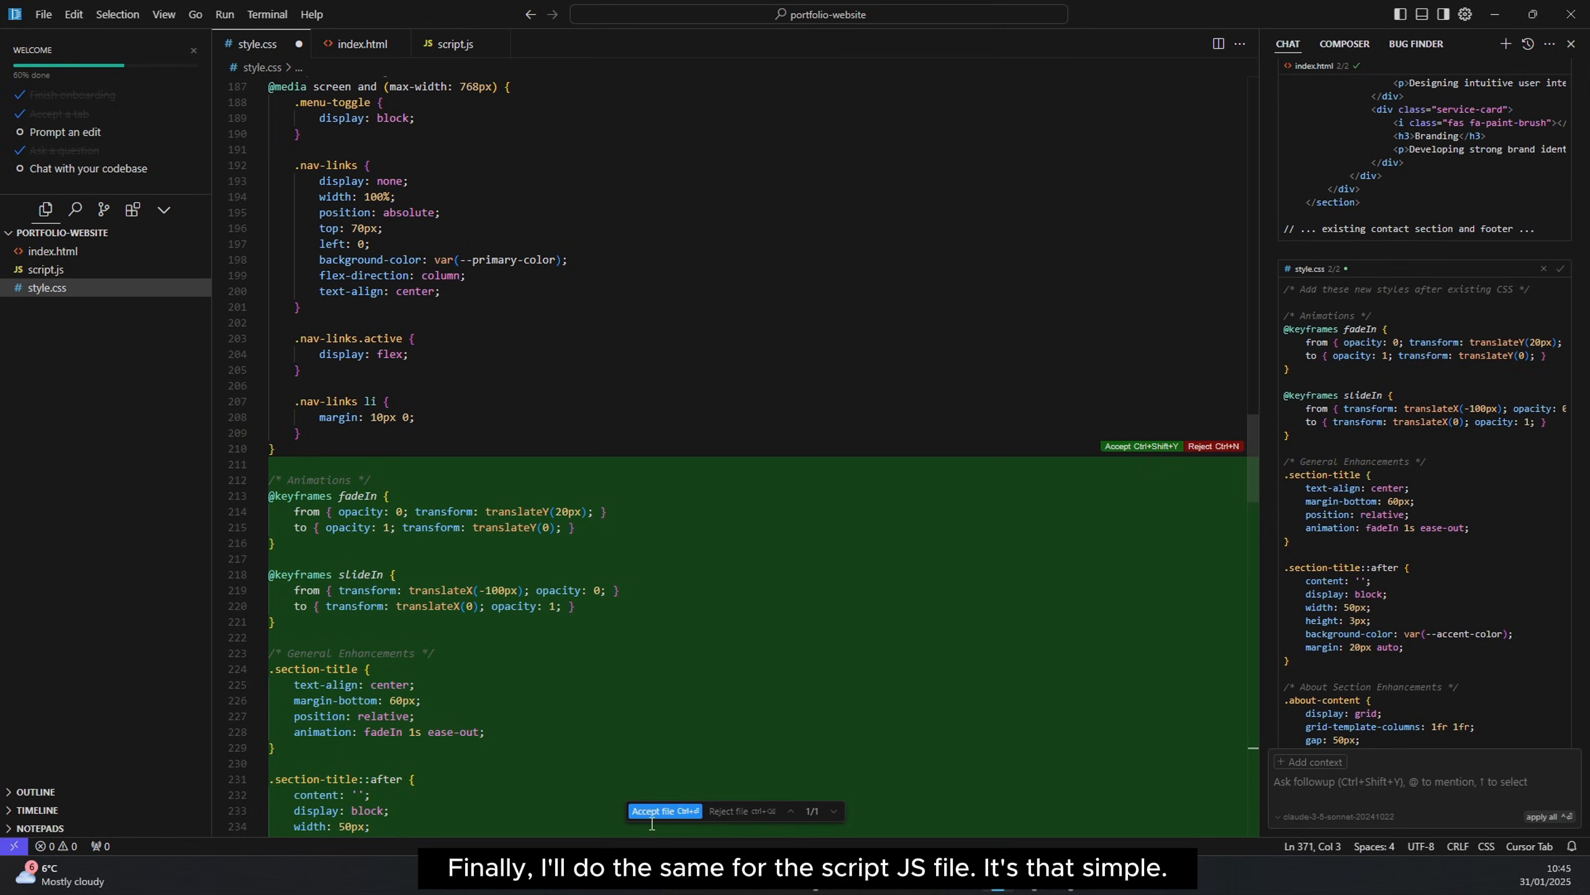
pyautogui.click(665, 810)
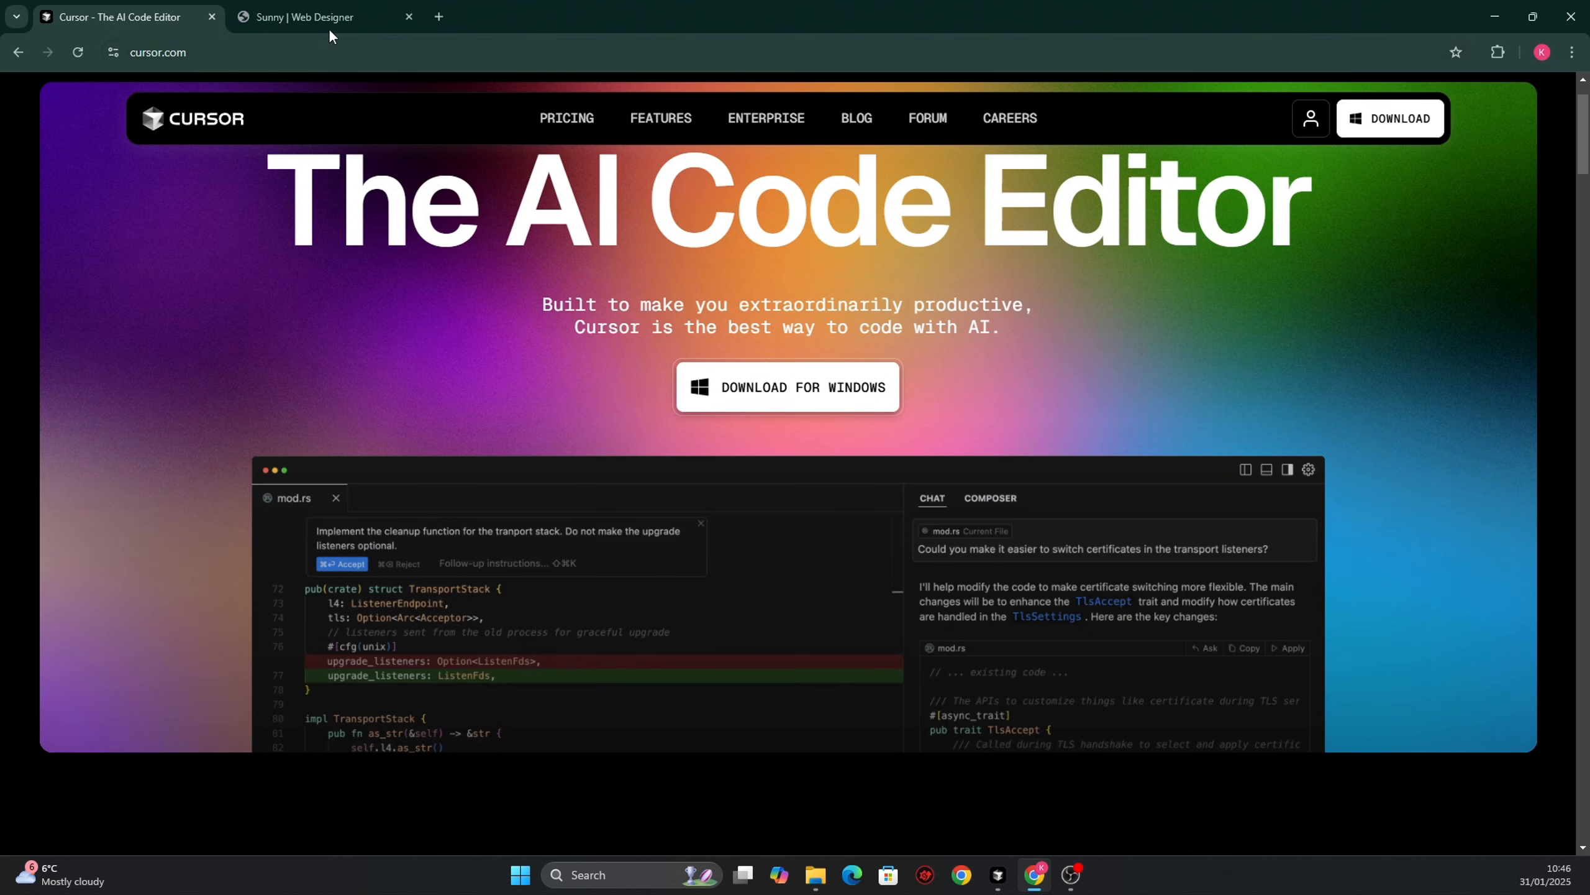
pyautogui.click(324, 17)
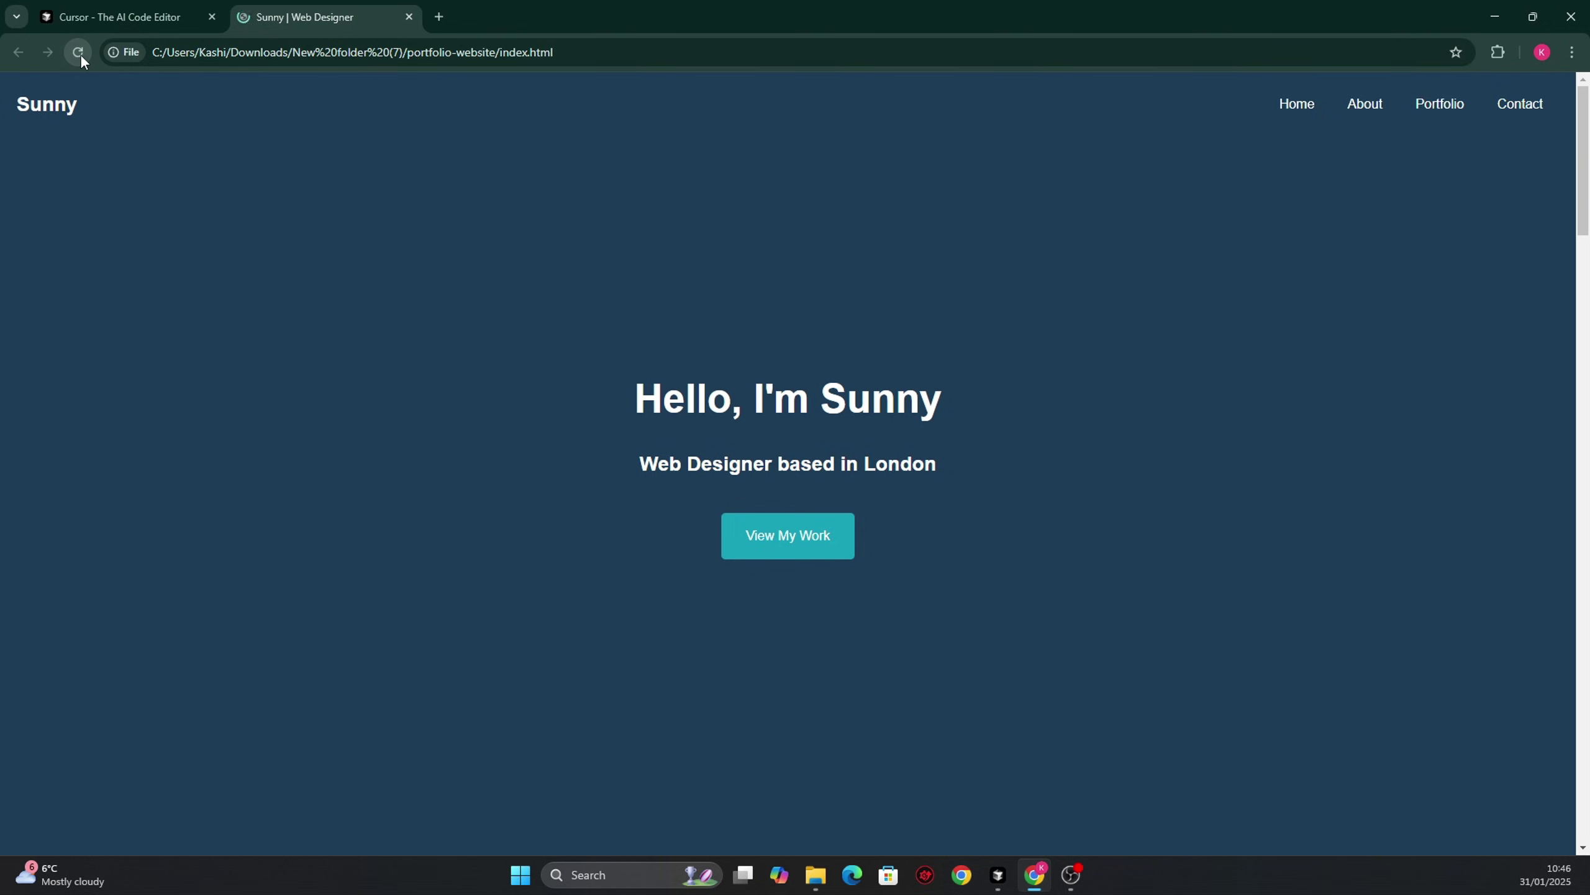
pyautogui.click(79, 52)
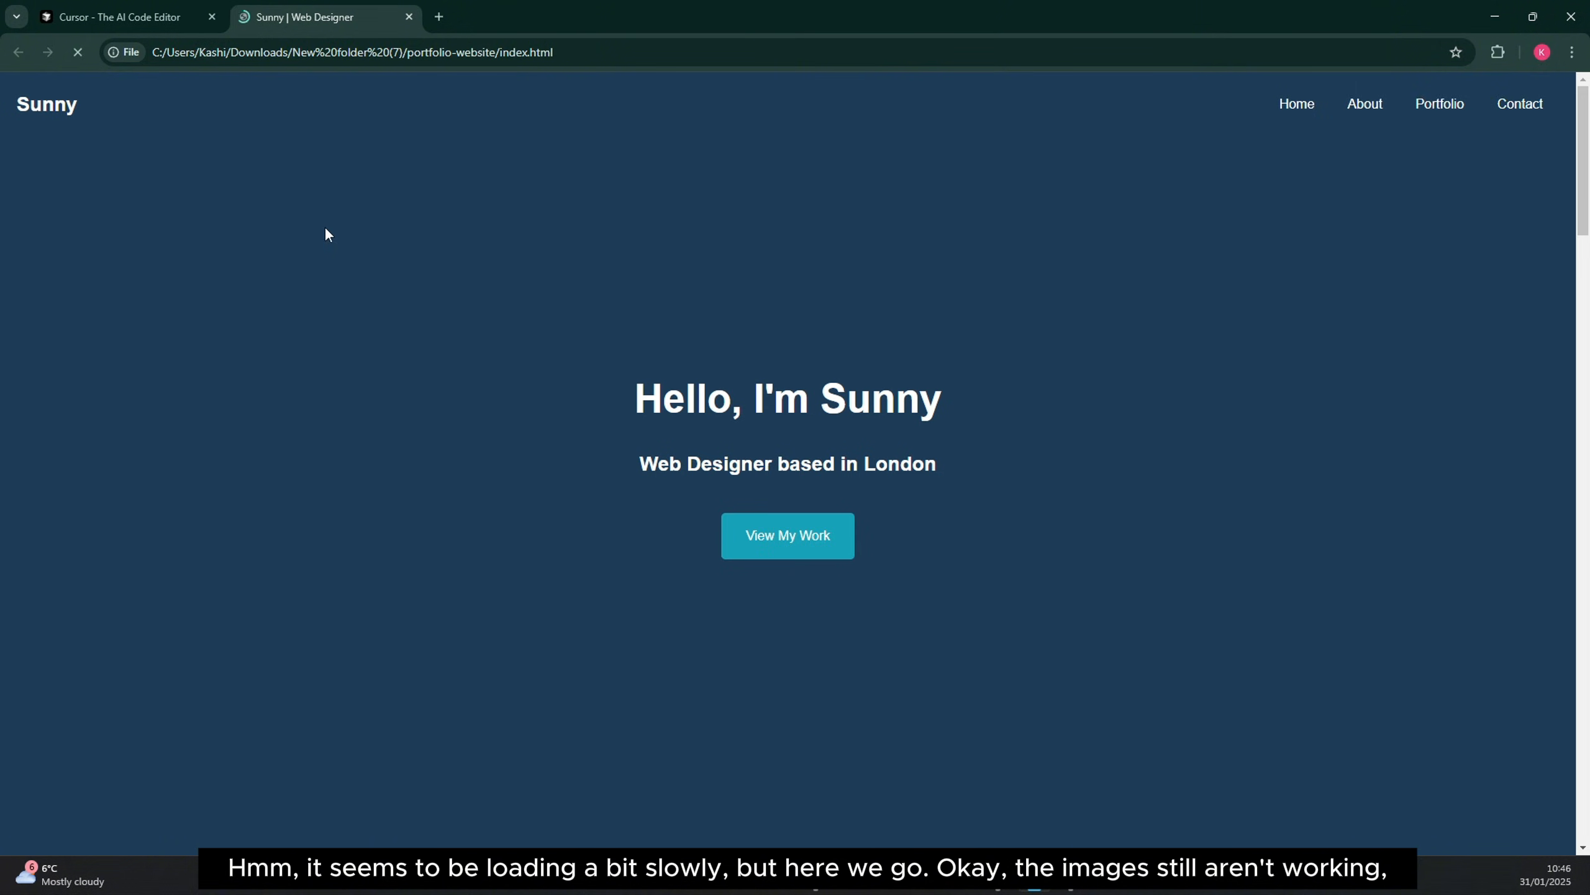
pyautogui.scroll(-3)
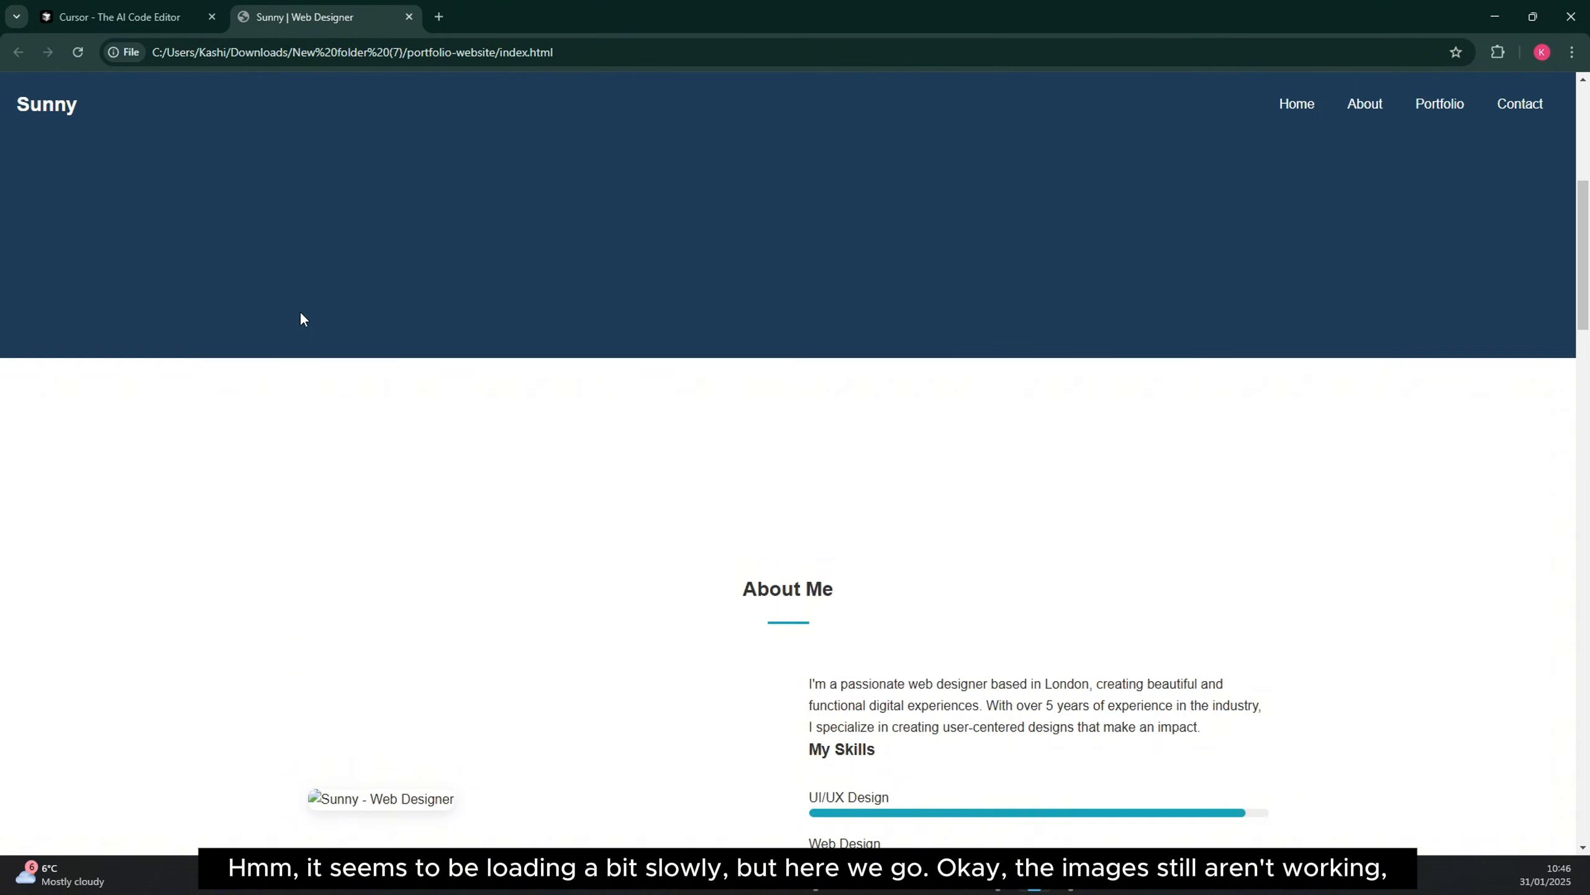
pyautogui.scroll(-3)
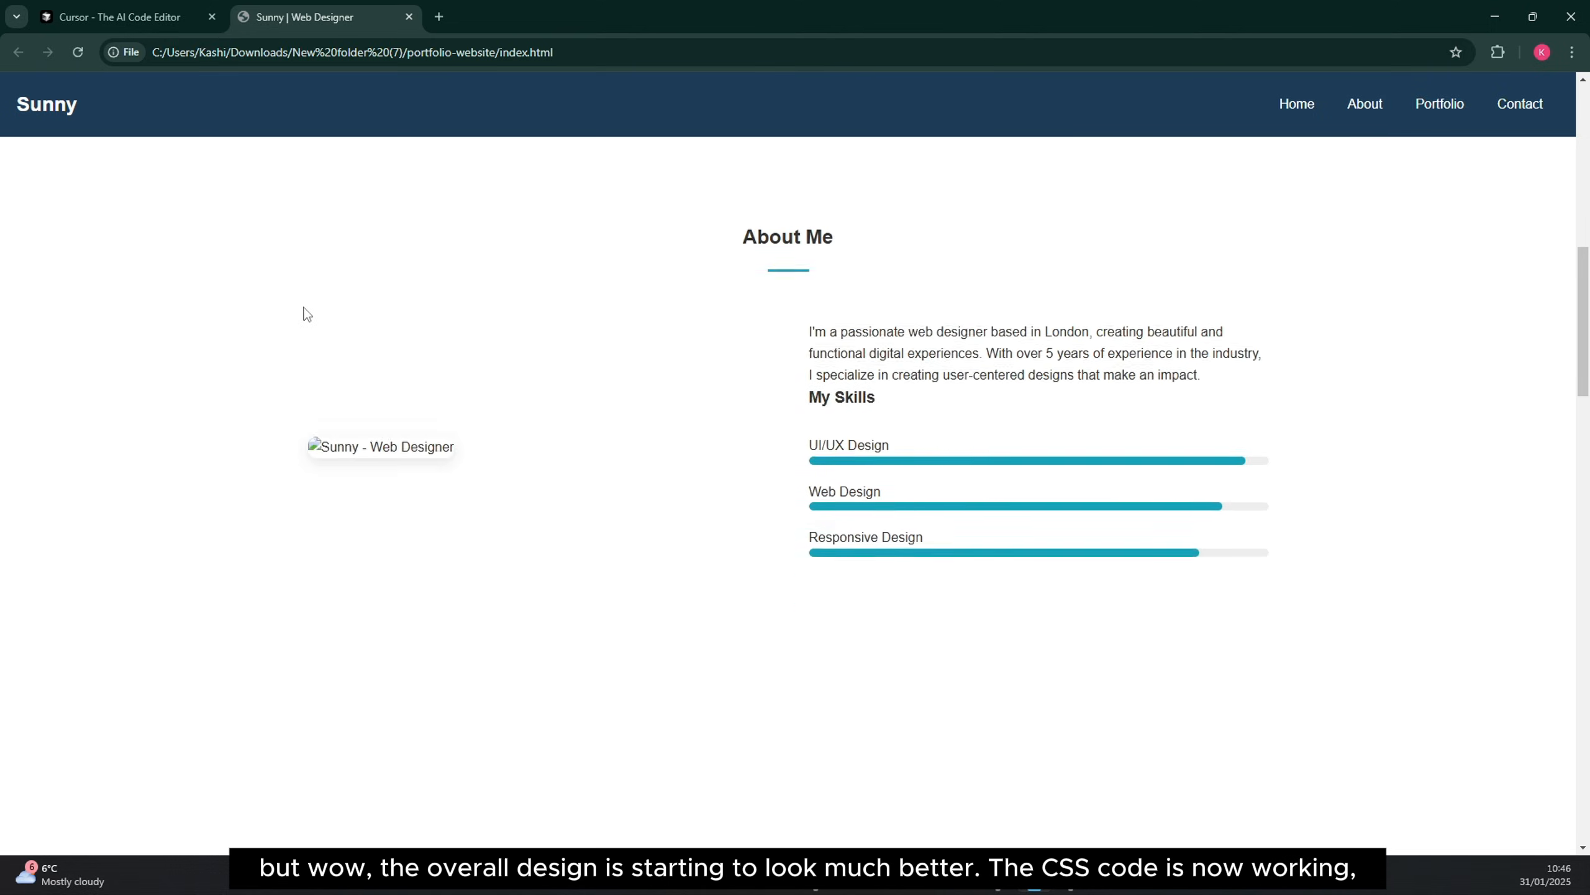
pyautogui.scroll(-3)
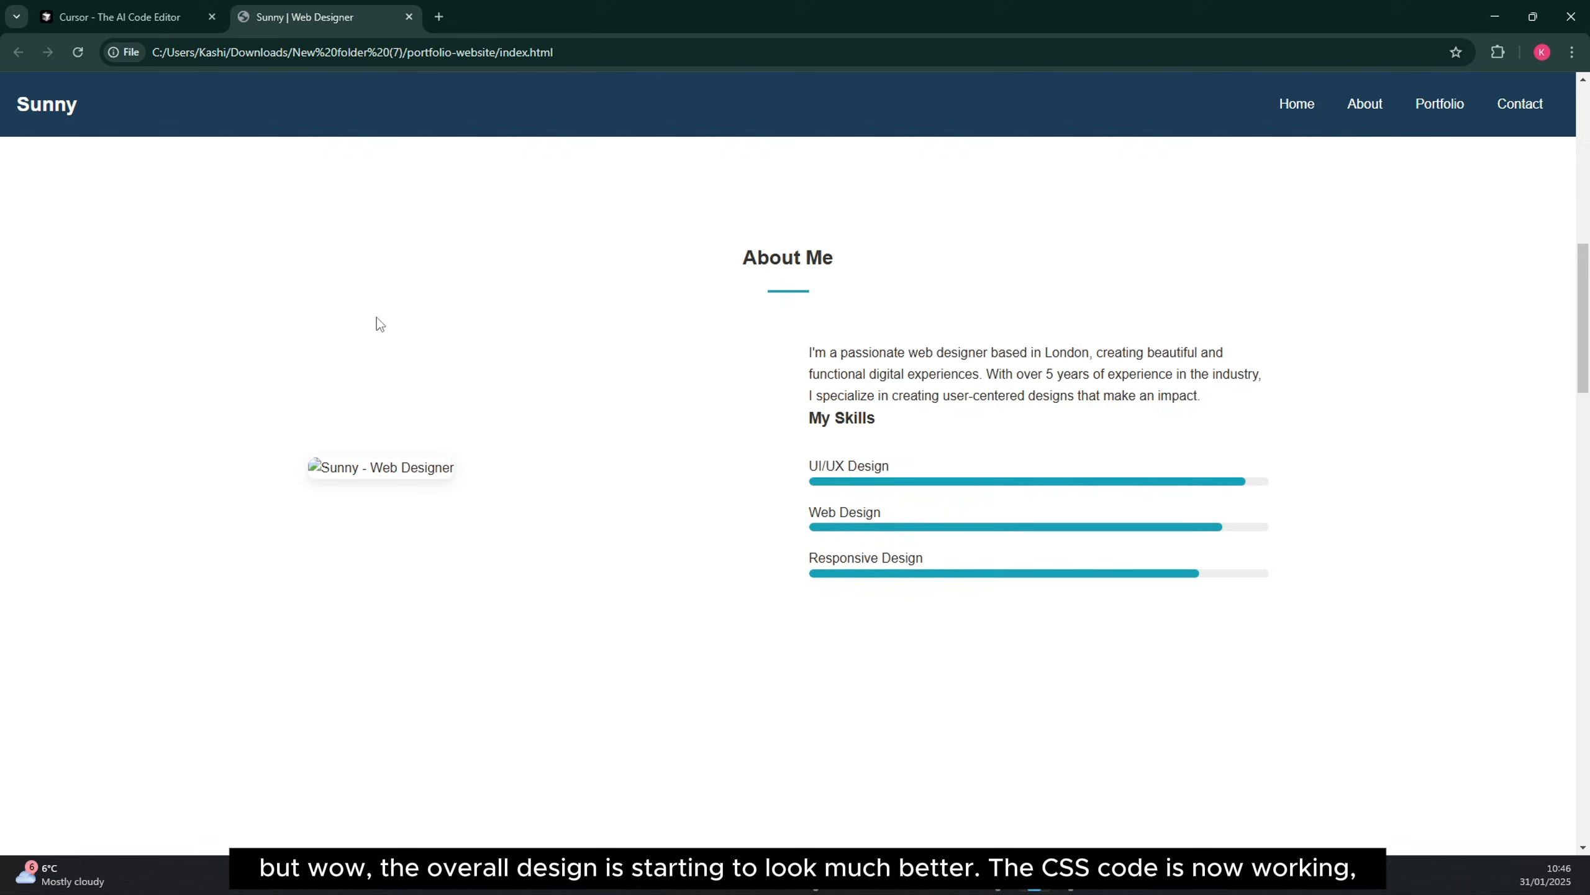
pyautogui.scroll(-3)
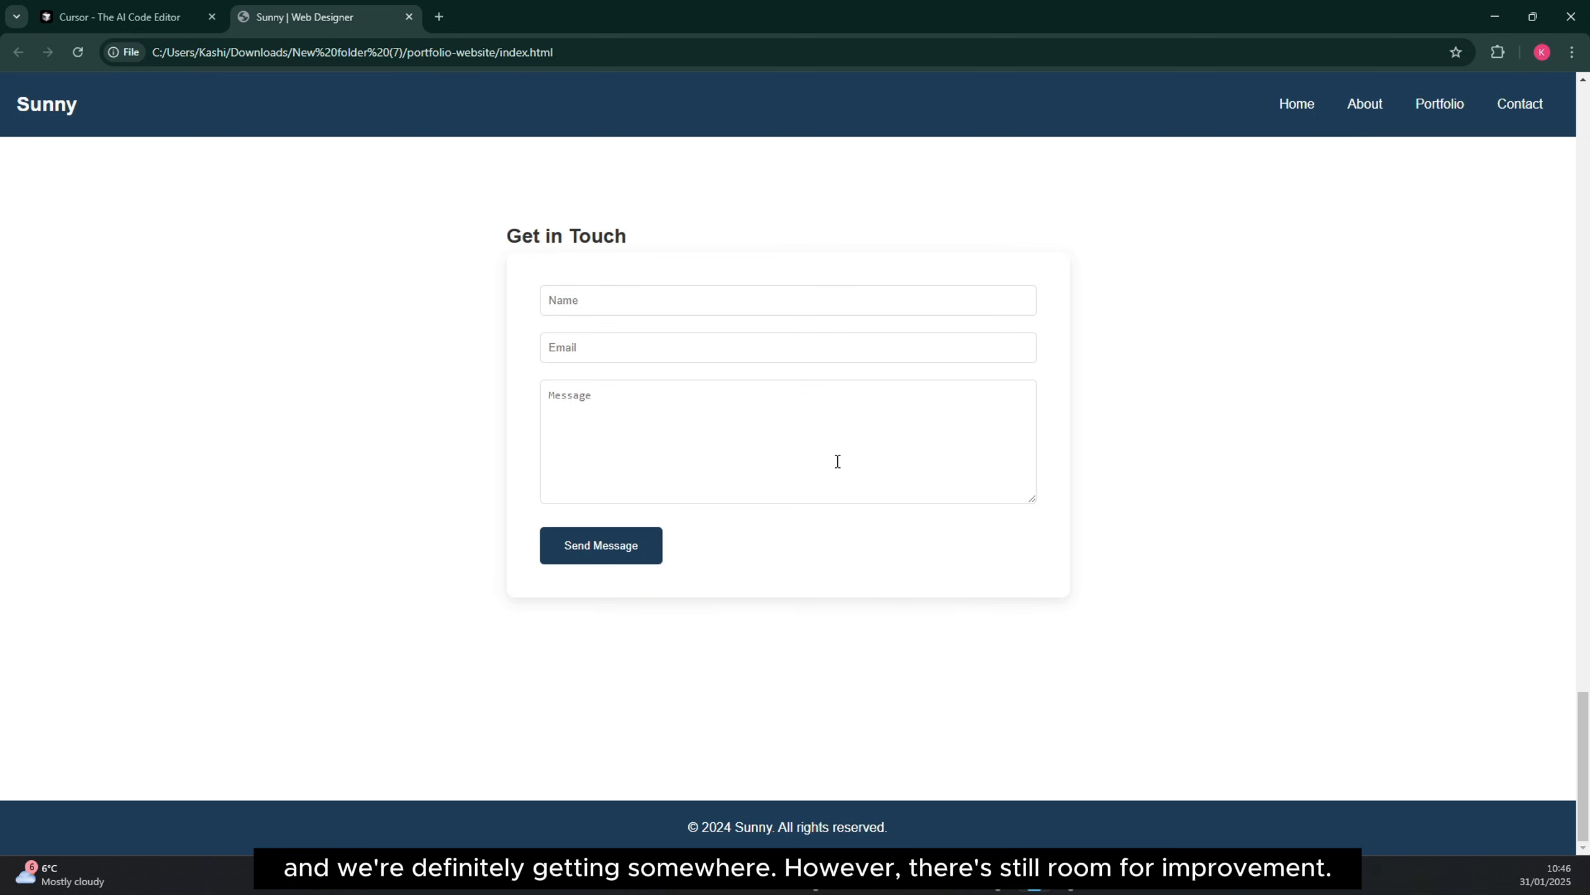
pyautogui.moveTo(989, 771)
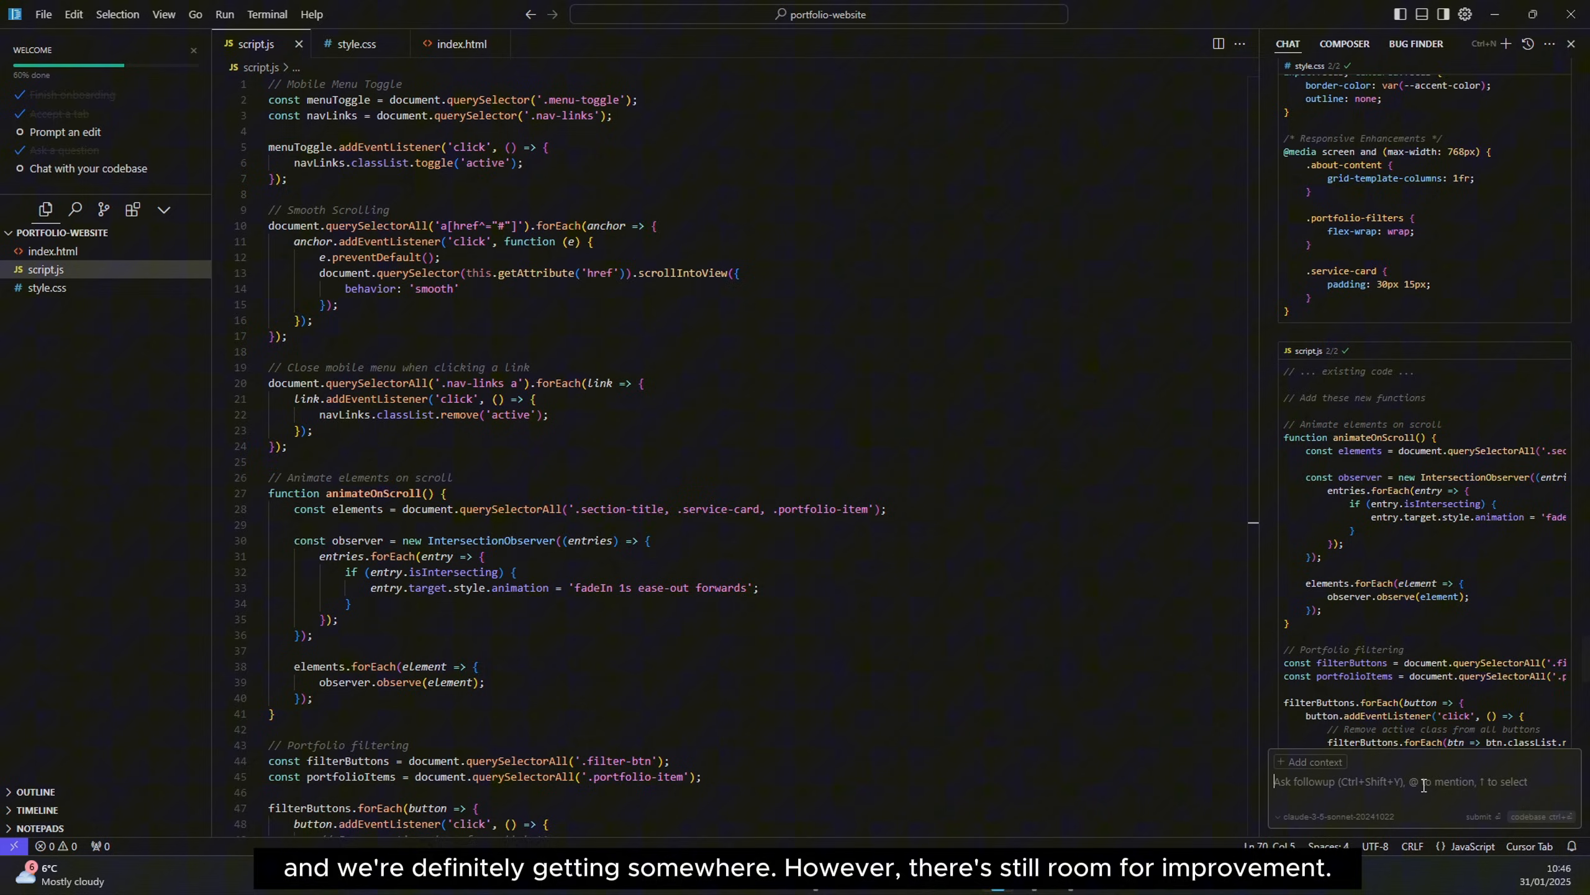
# - Ask the AI that images are not loading, plus a London Google Map, better contact section and richer footer
pyautogui.write('images')
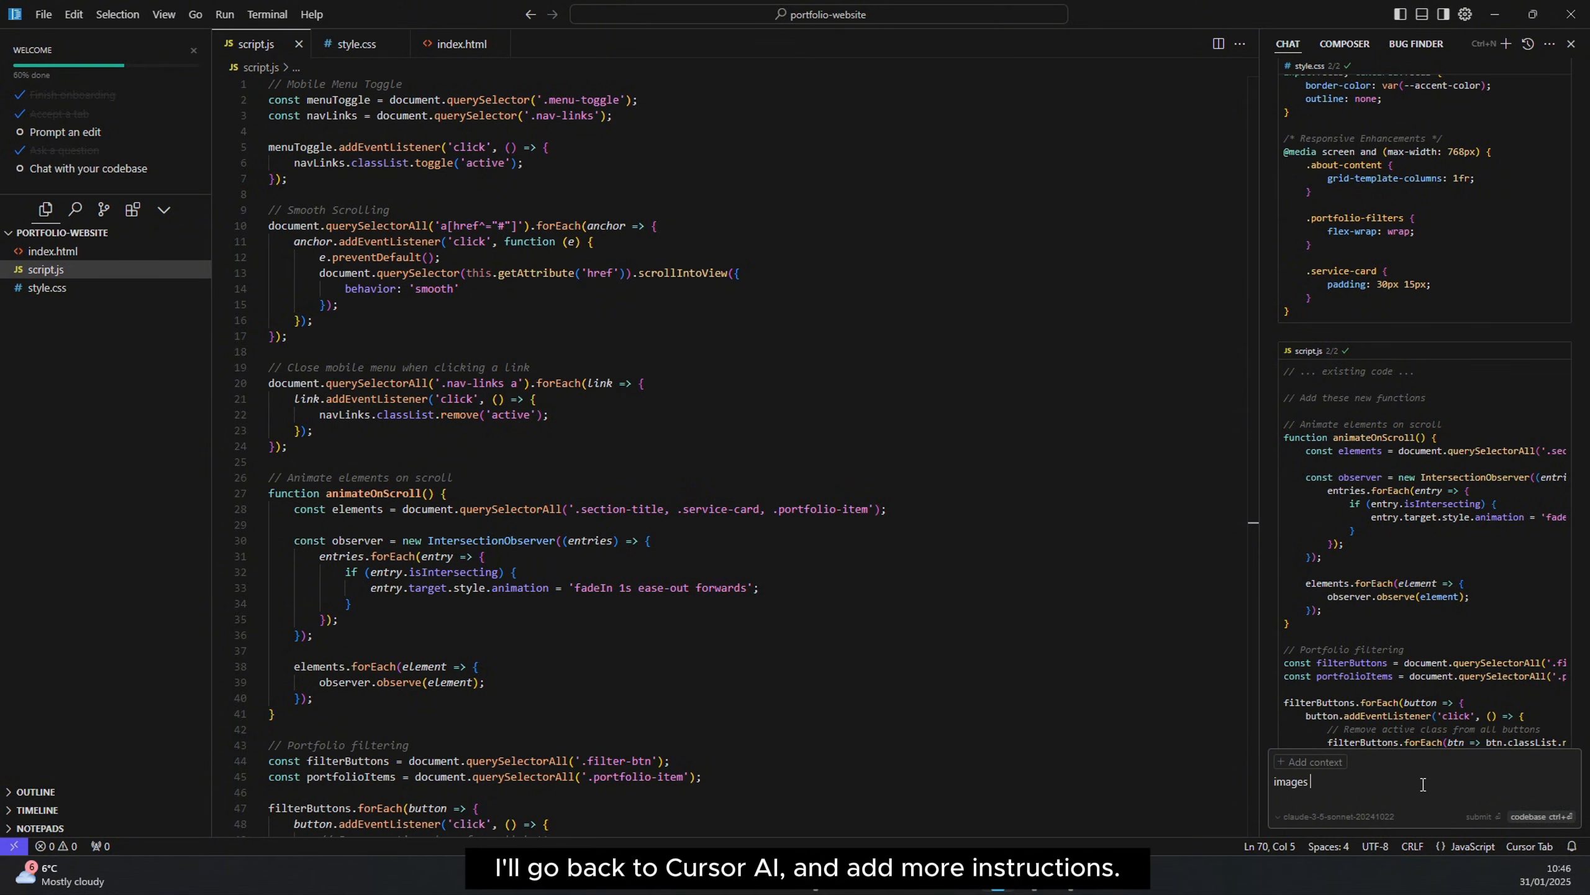
pyautogui.write('are not')
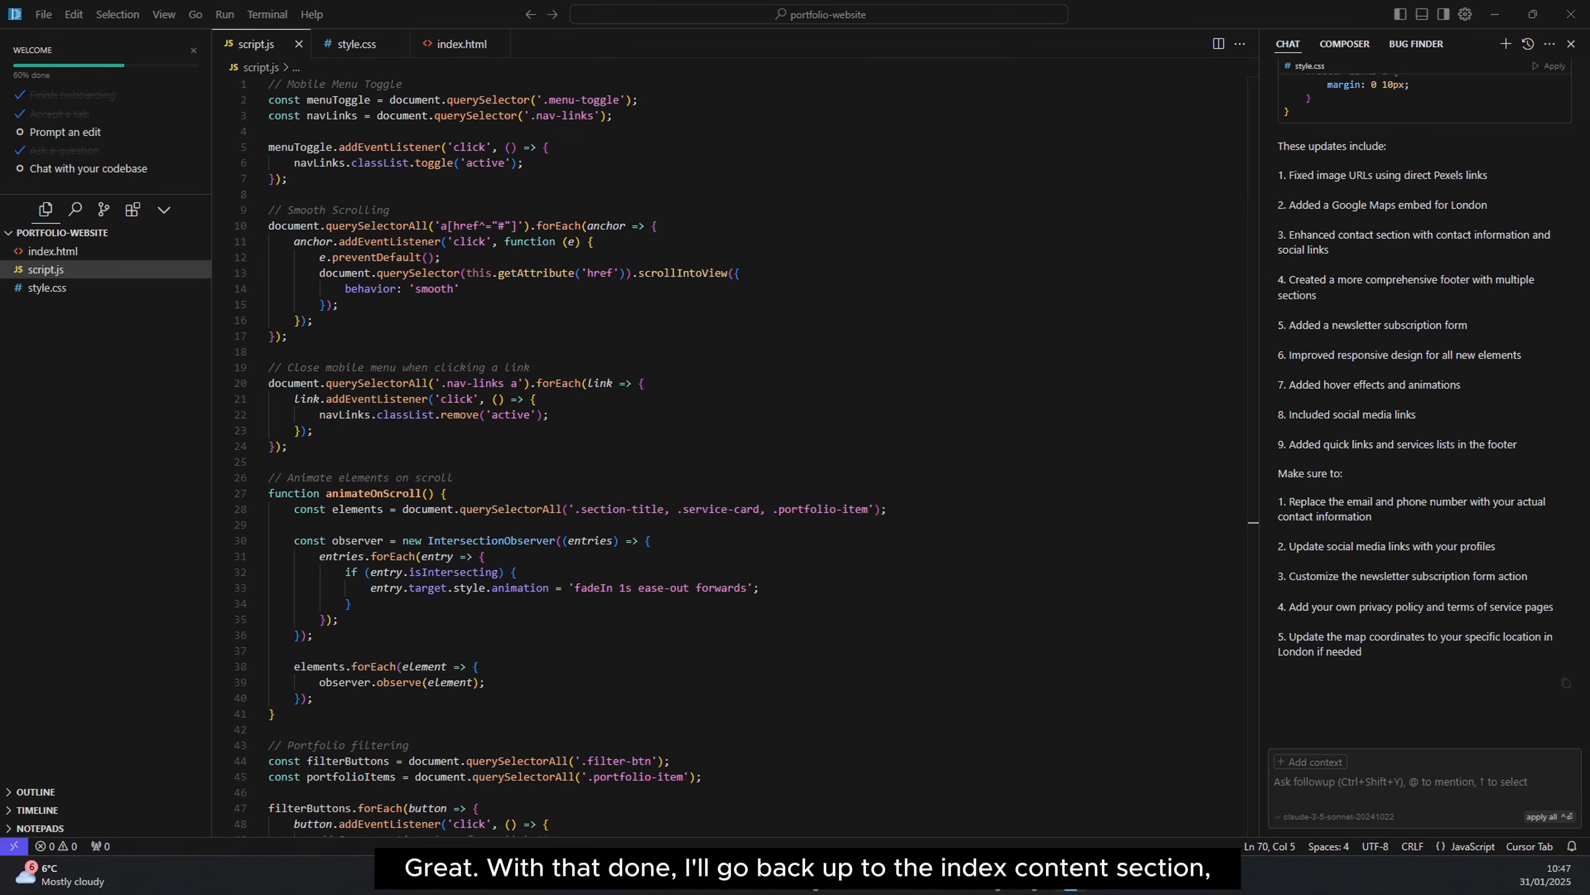
# - Apply and accept the AI's new contact section code in index.html
pyautogui.scroll(3)
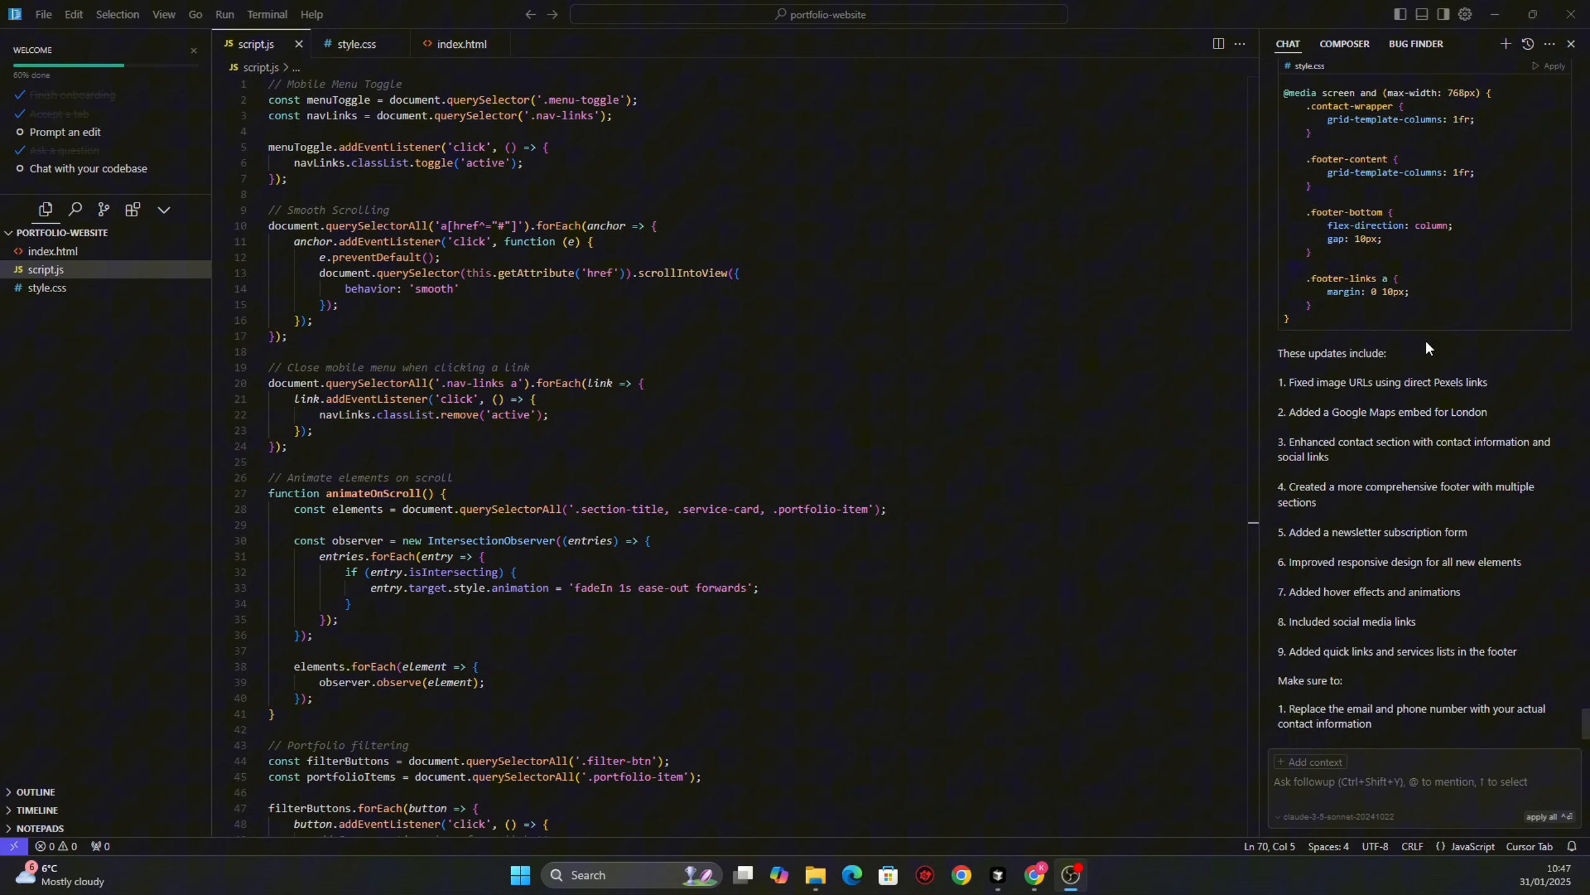
pyautogui.scroll(3)
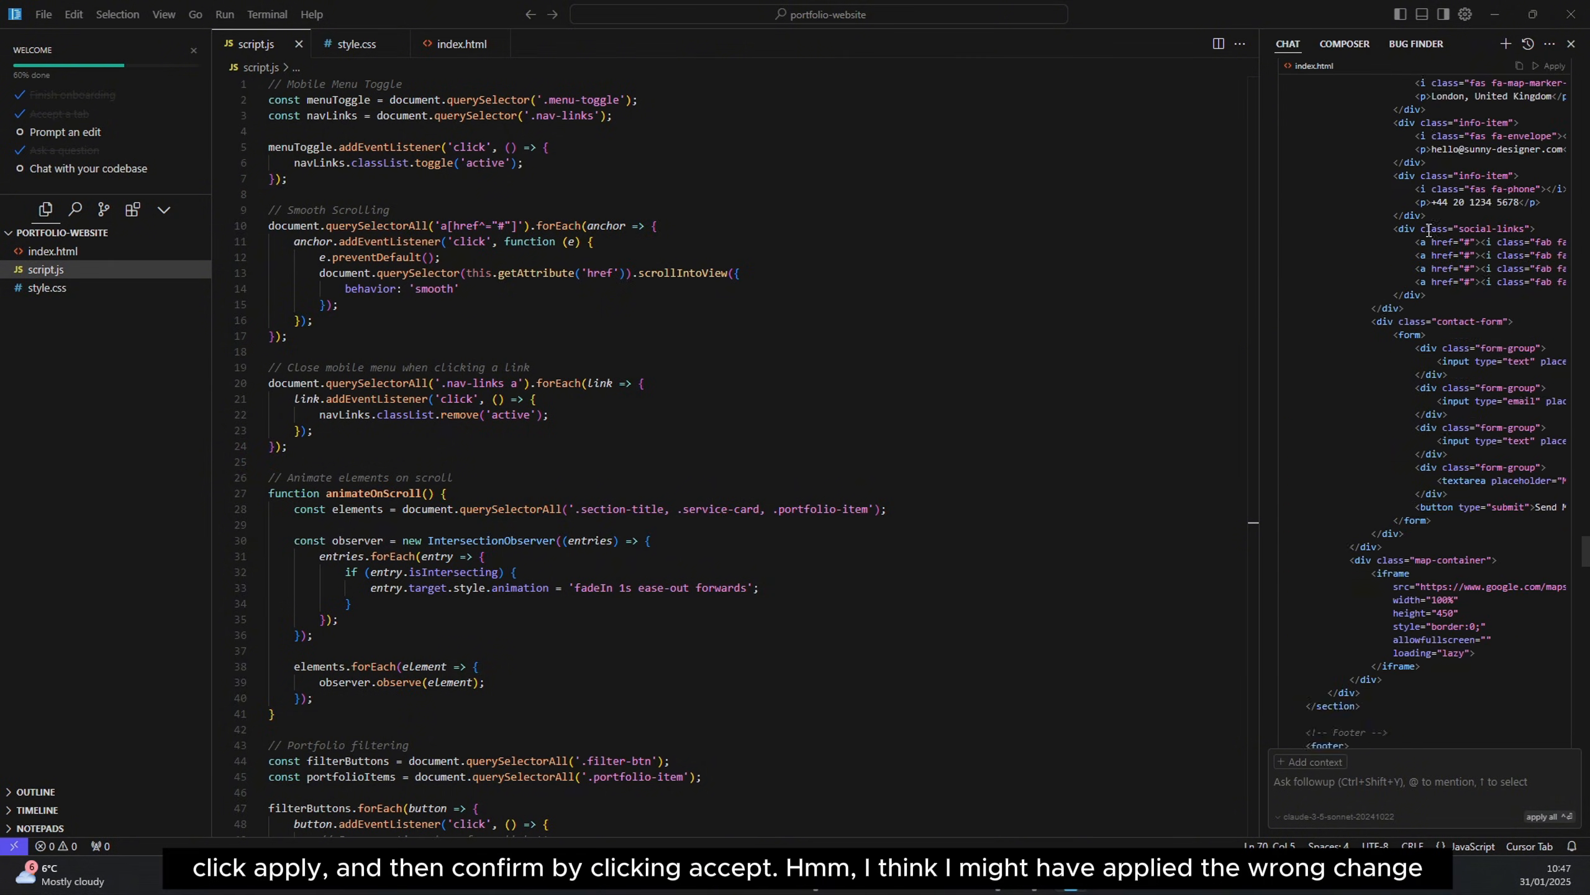
pyautogui.scroll(3)
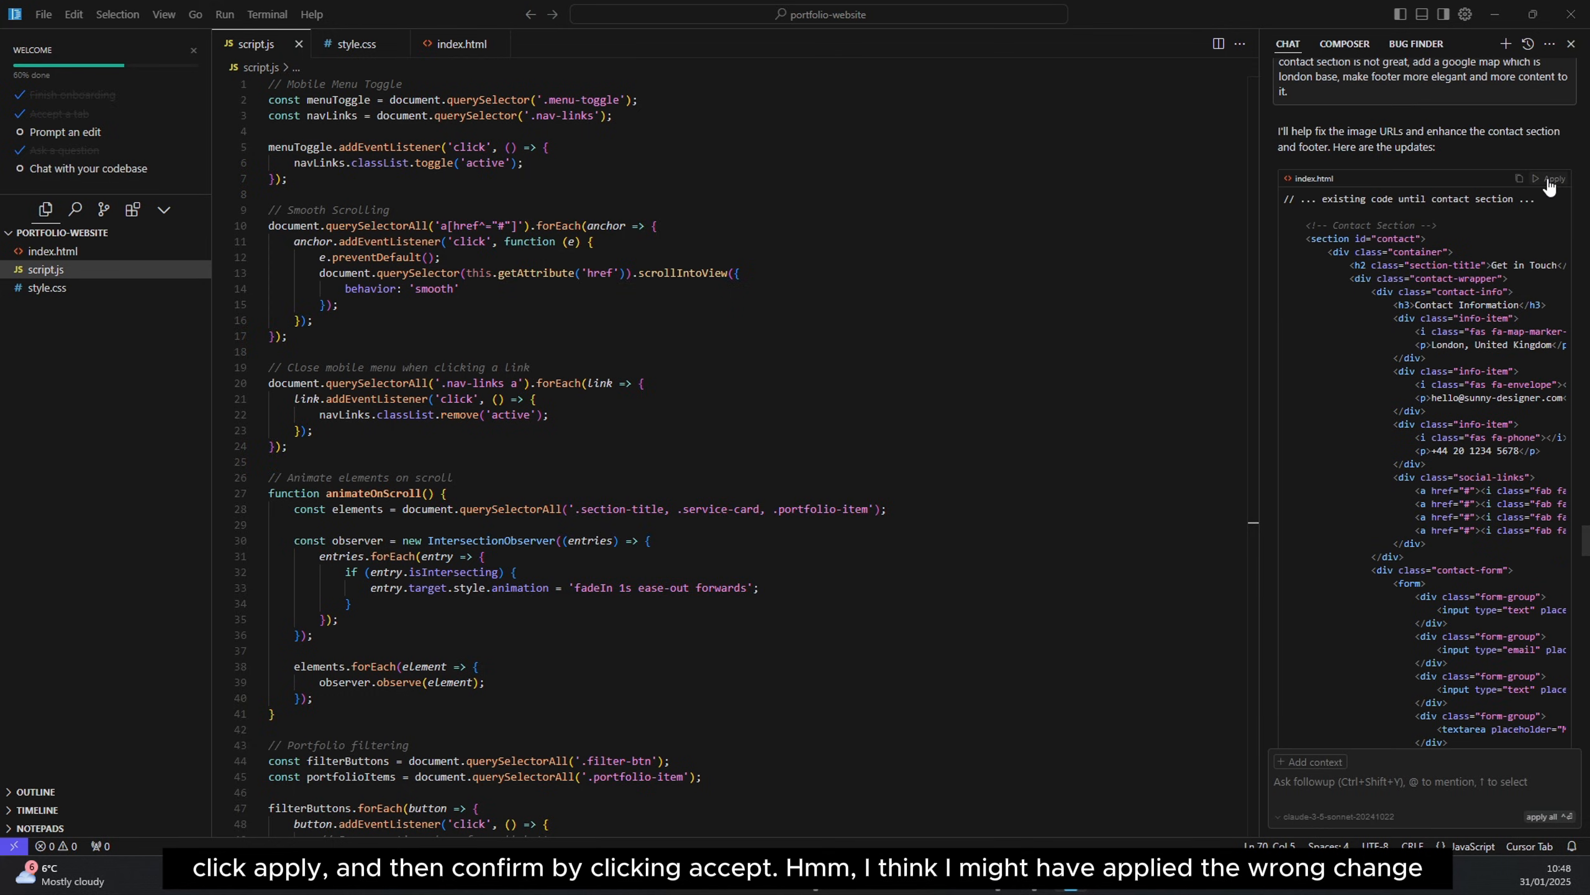
pyautogui.click(1551, 179)
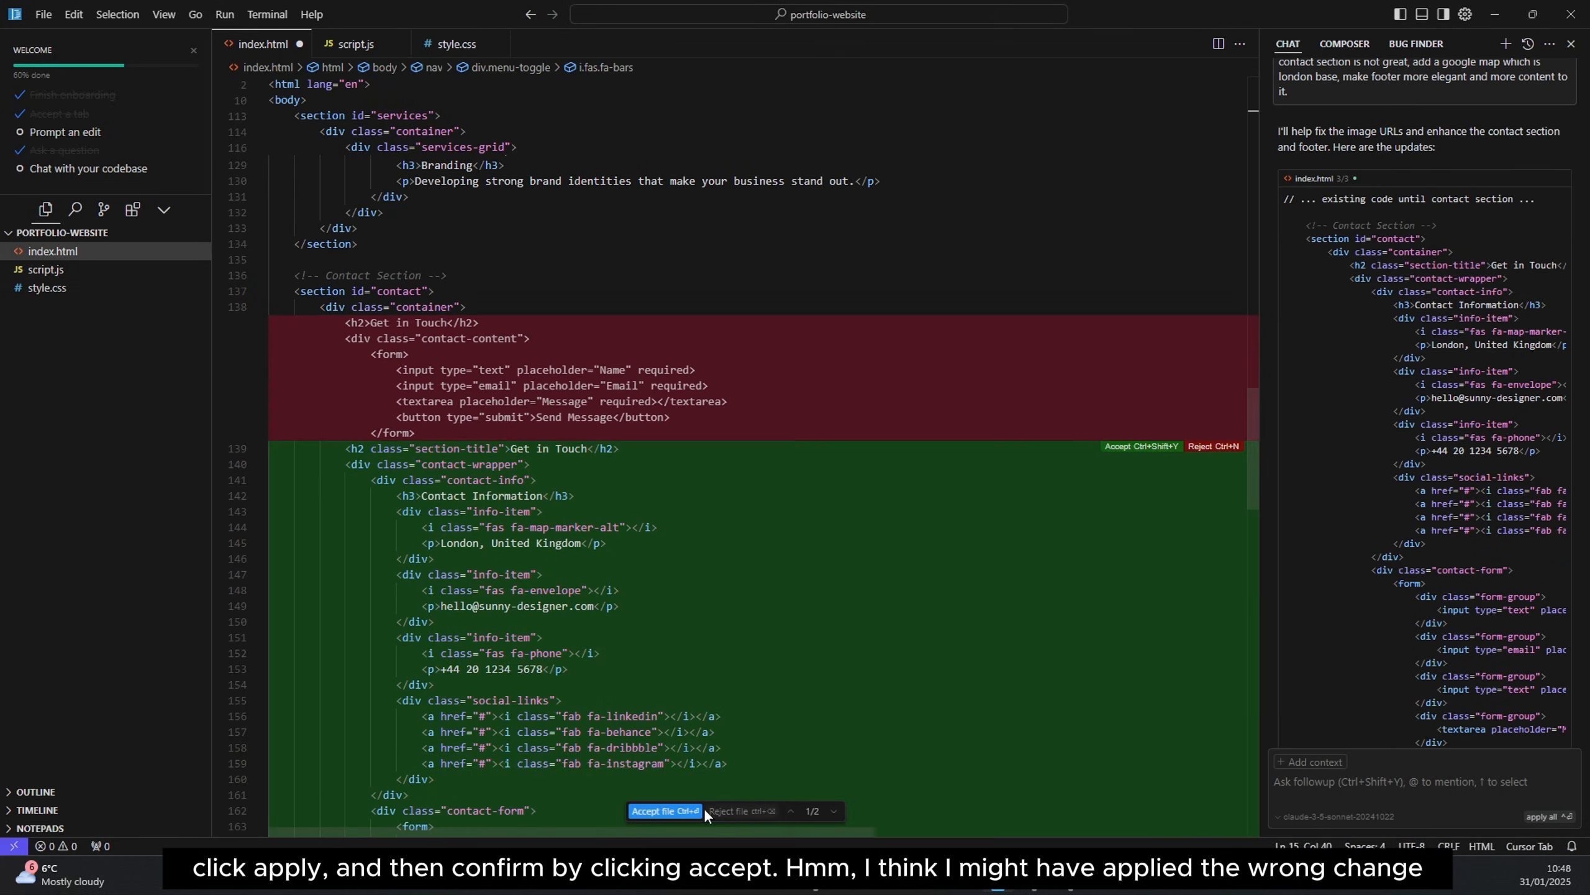
pyautogui.click(664, 810)
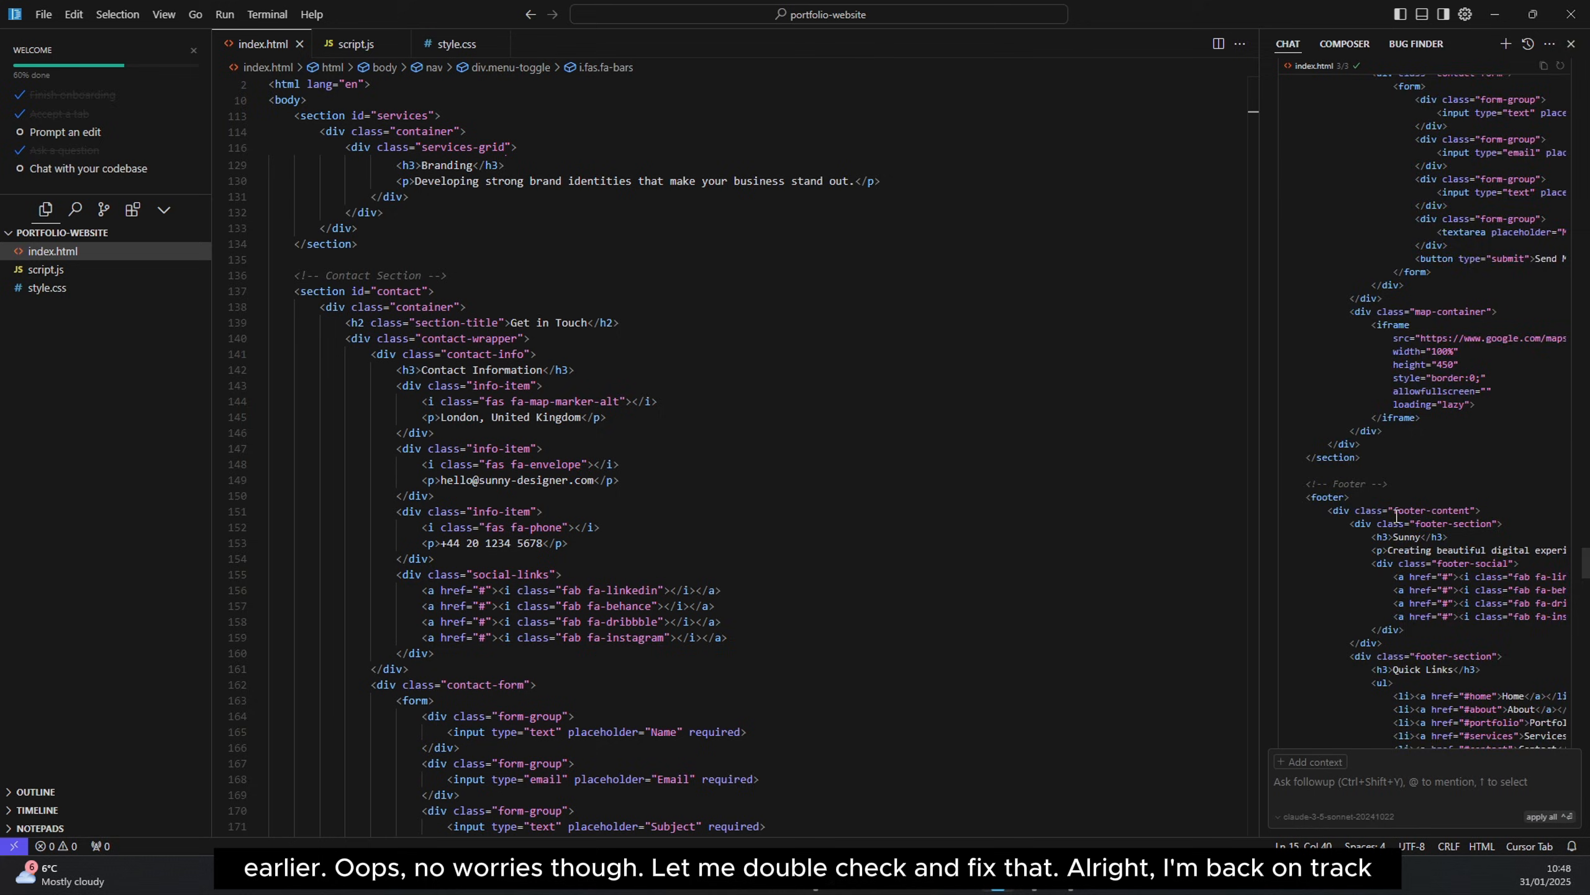
# - Apply and accept the direct Pexels portfolio image links in index.html
pyautogui.scroll(-3)
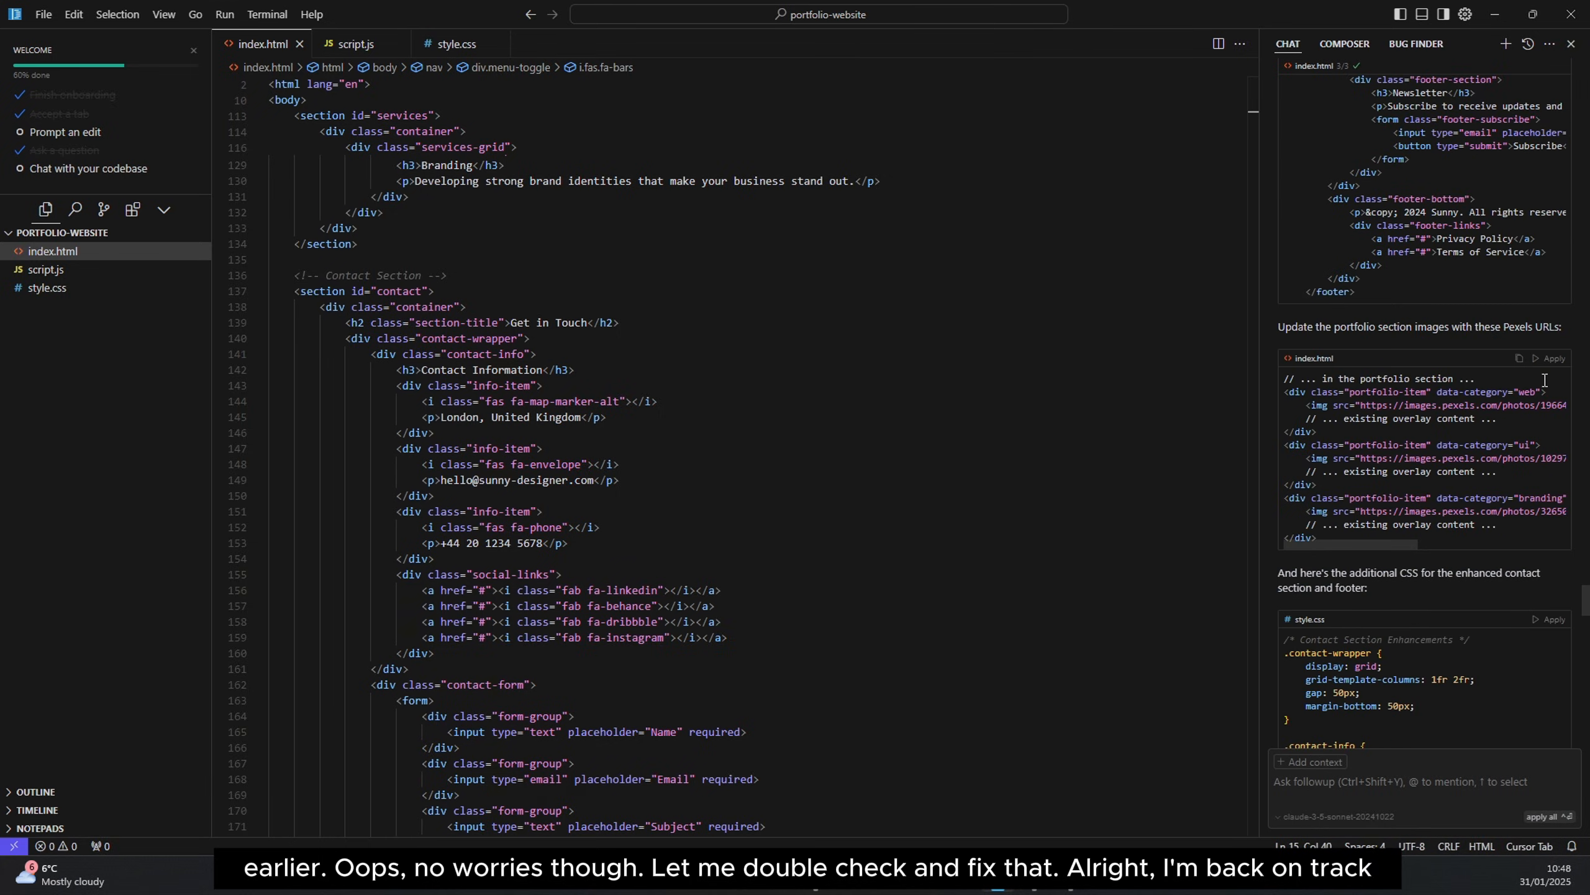
pyautogui.scroll(3)
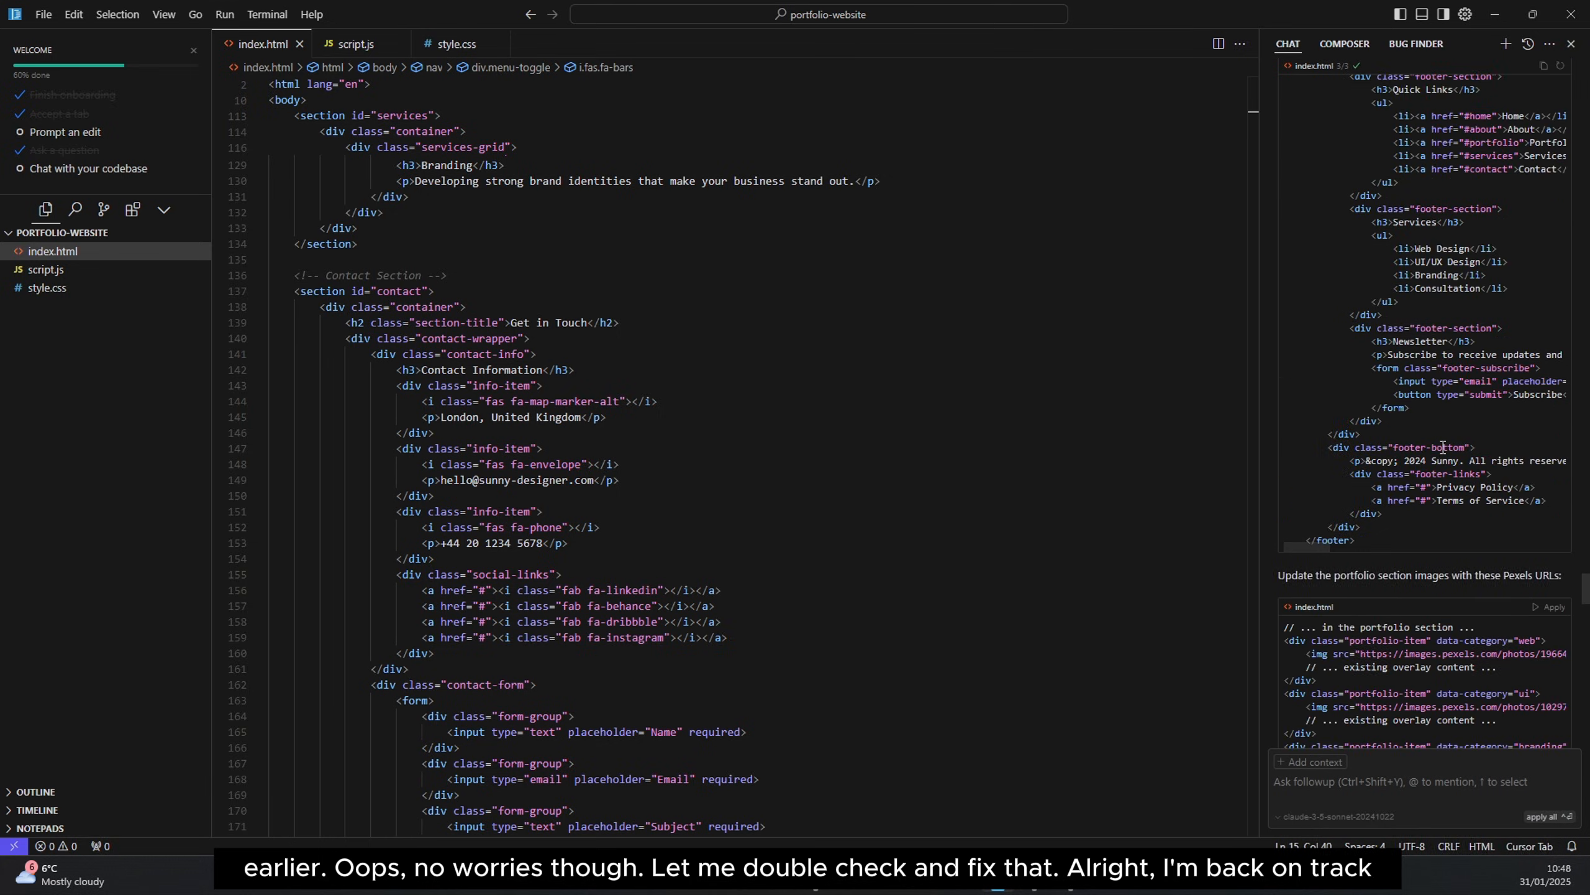
pyautogui.scroll(3)
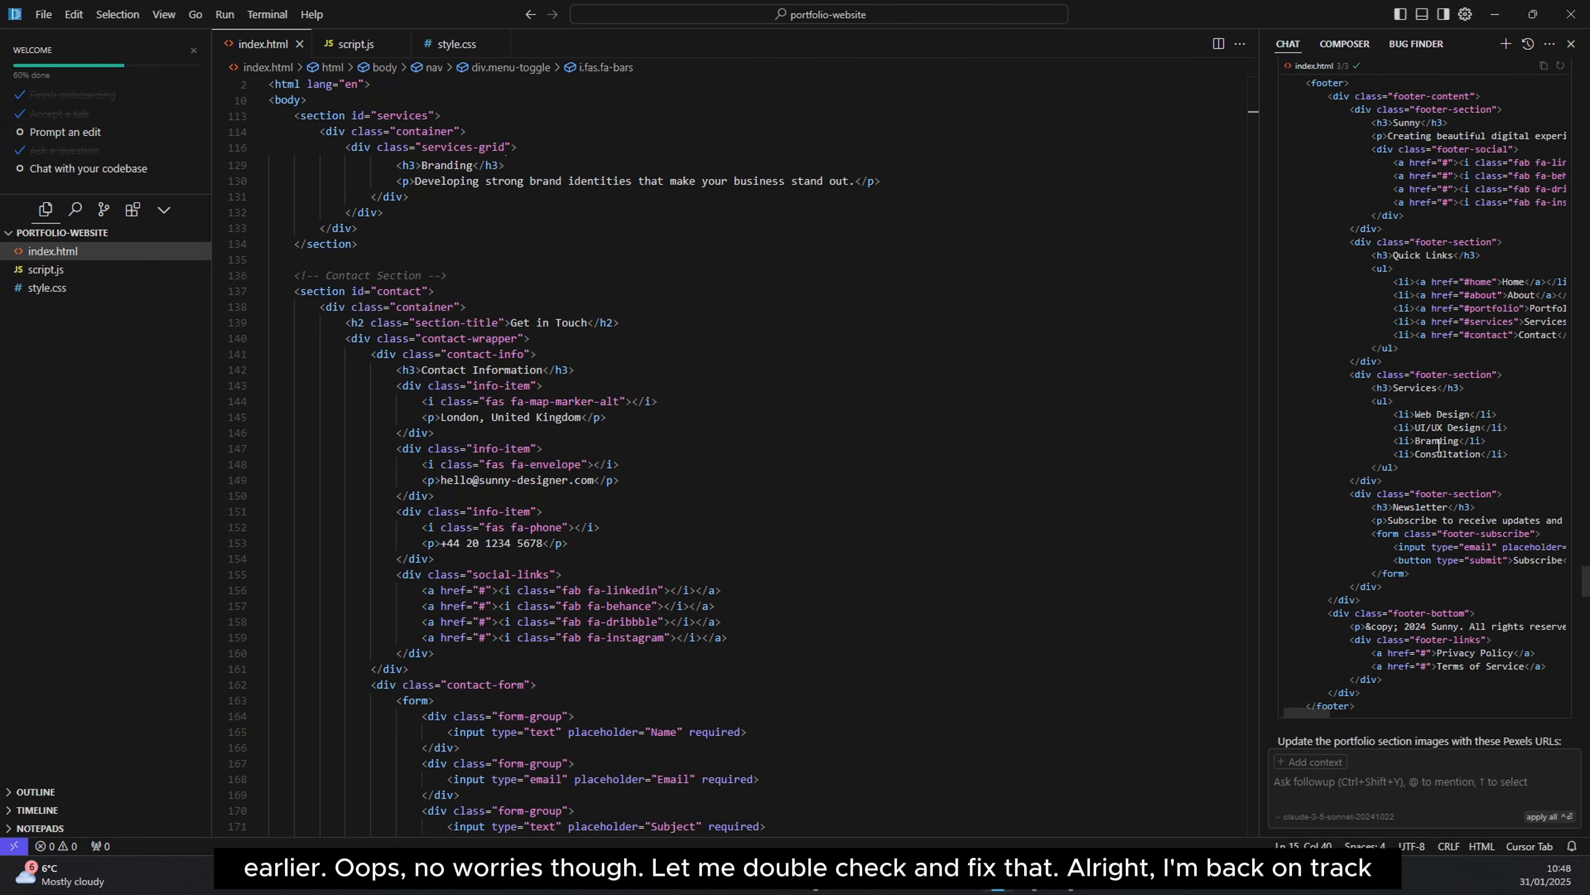
pyautogui.scroll(-3)
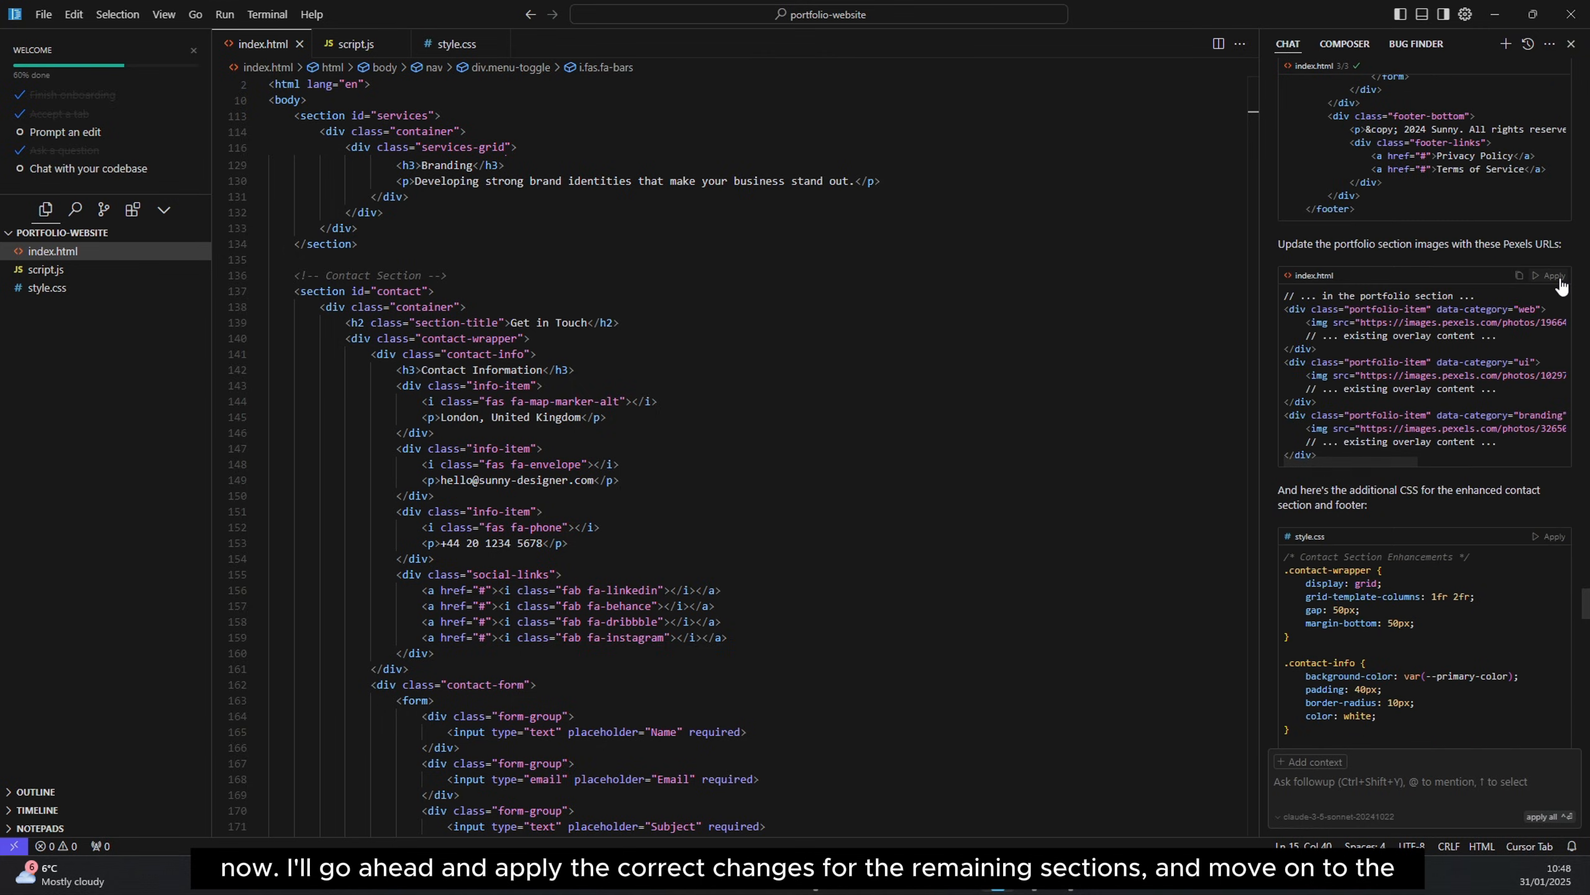
pyautogui.click(1553, 275)
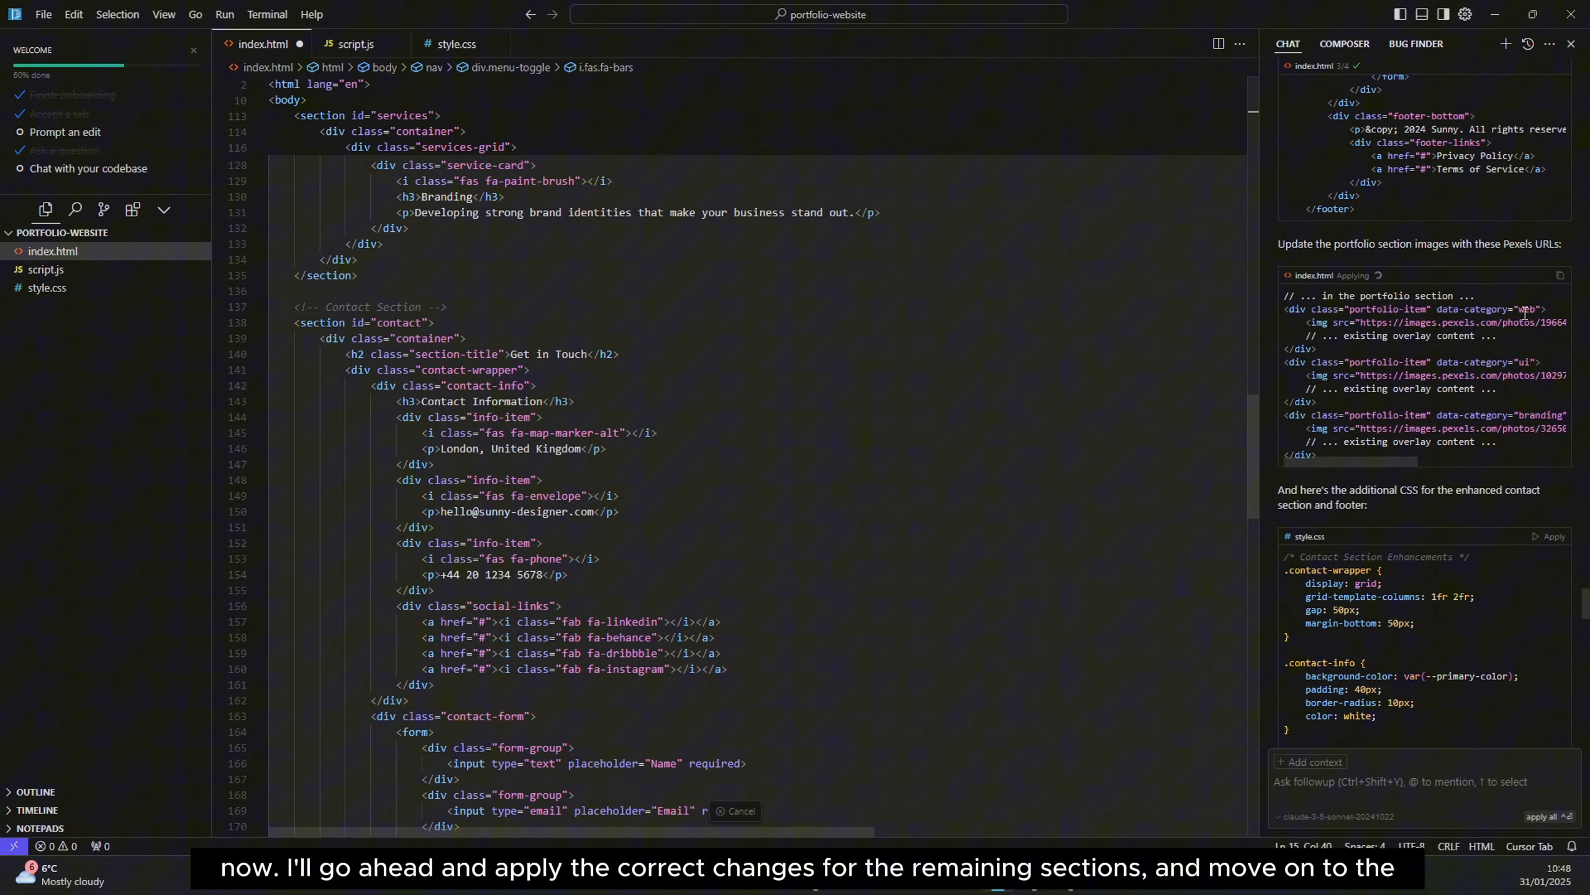
pyautogui.click(1554, 274)
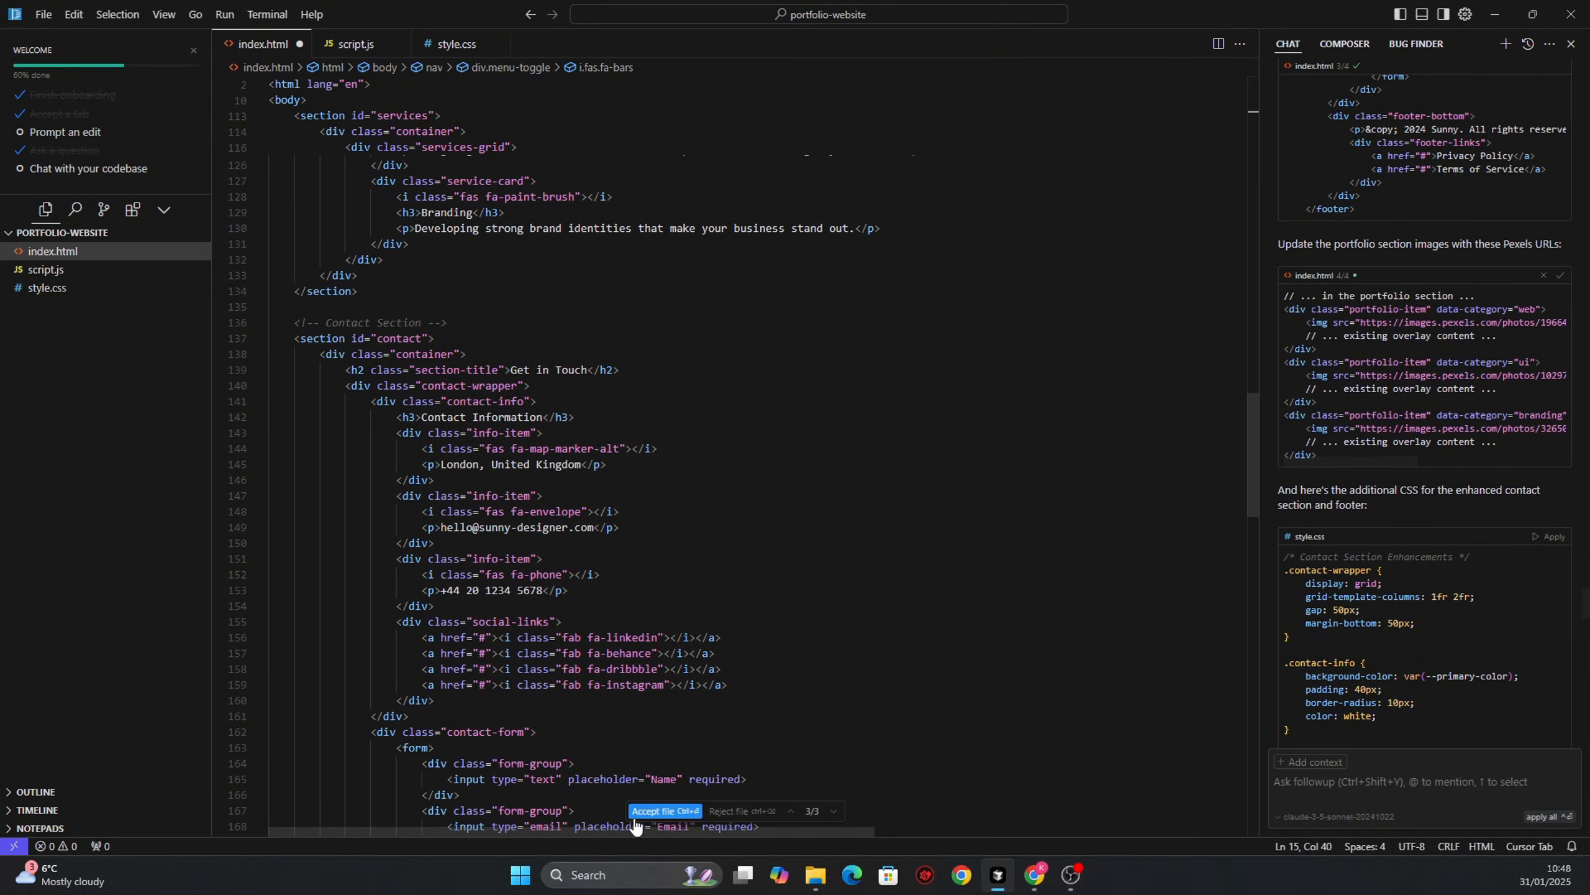
pyautogui.click(663, 810)
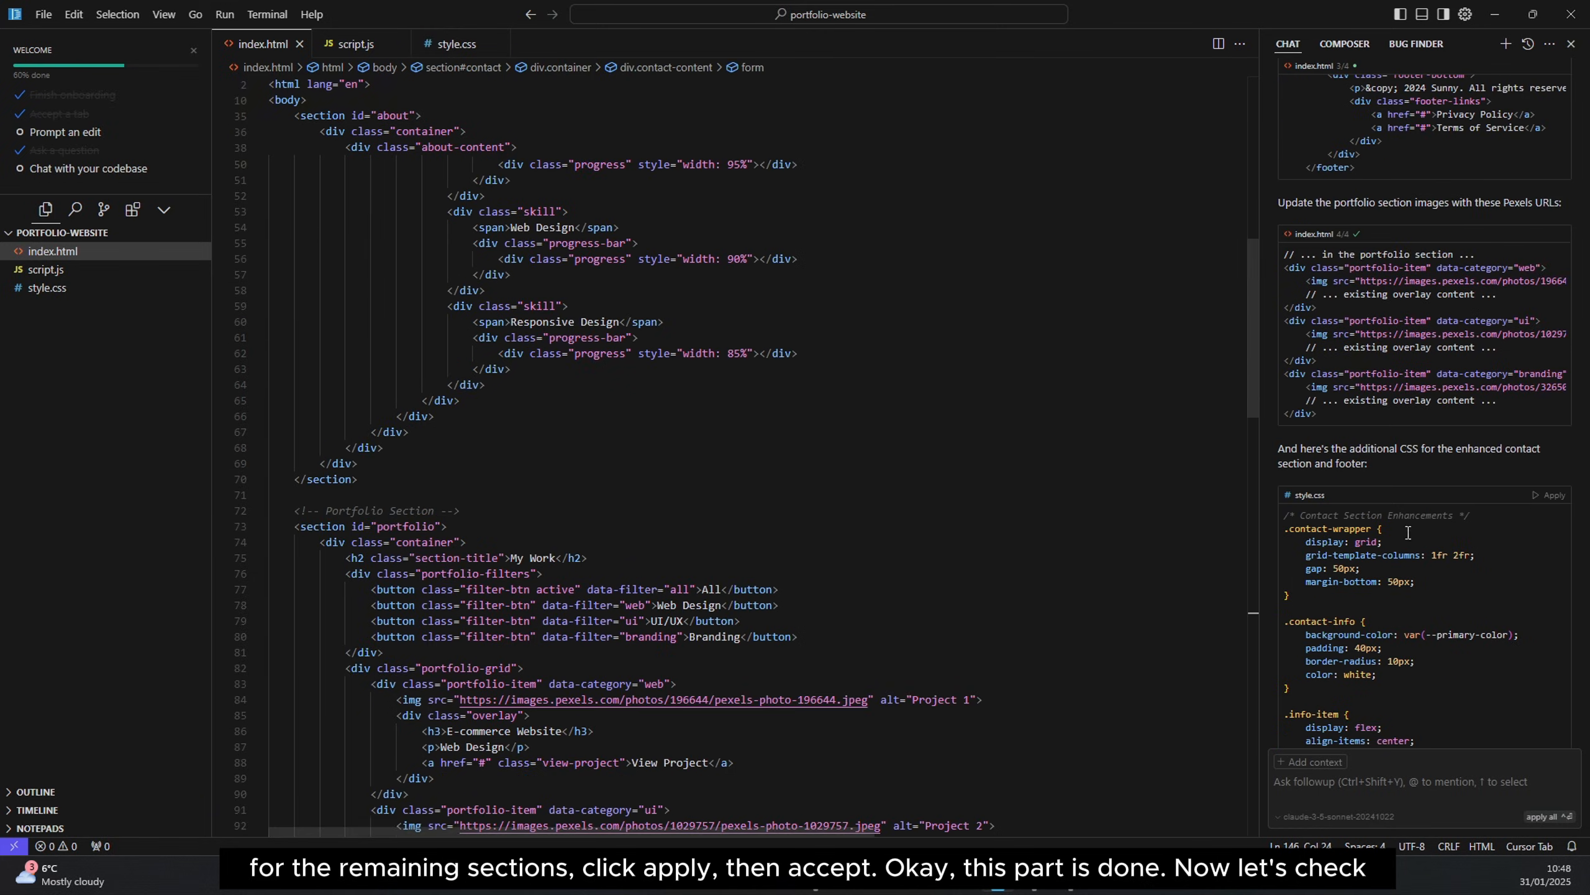
# - Apply the AI's contact and footer styles to style.css and review the added CSS
pyautogui.click(1551, 494)
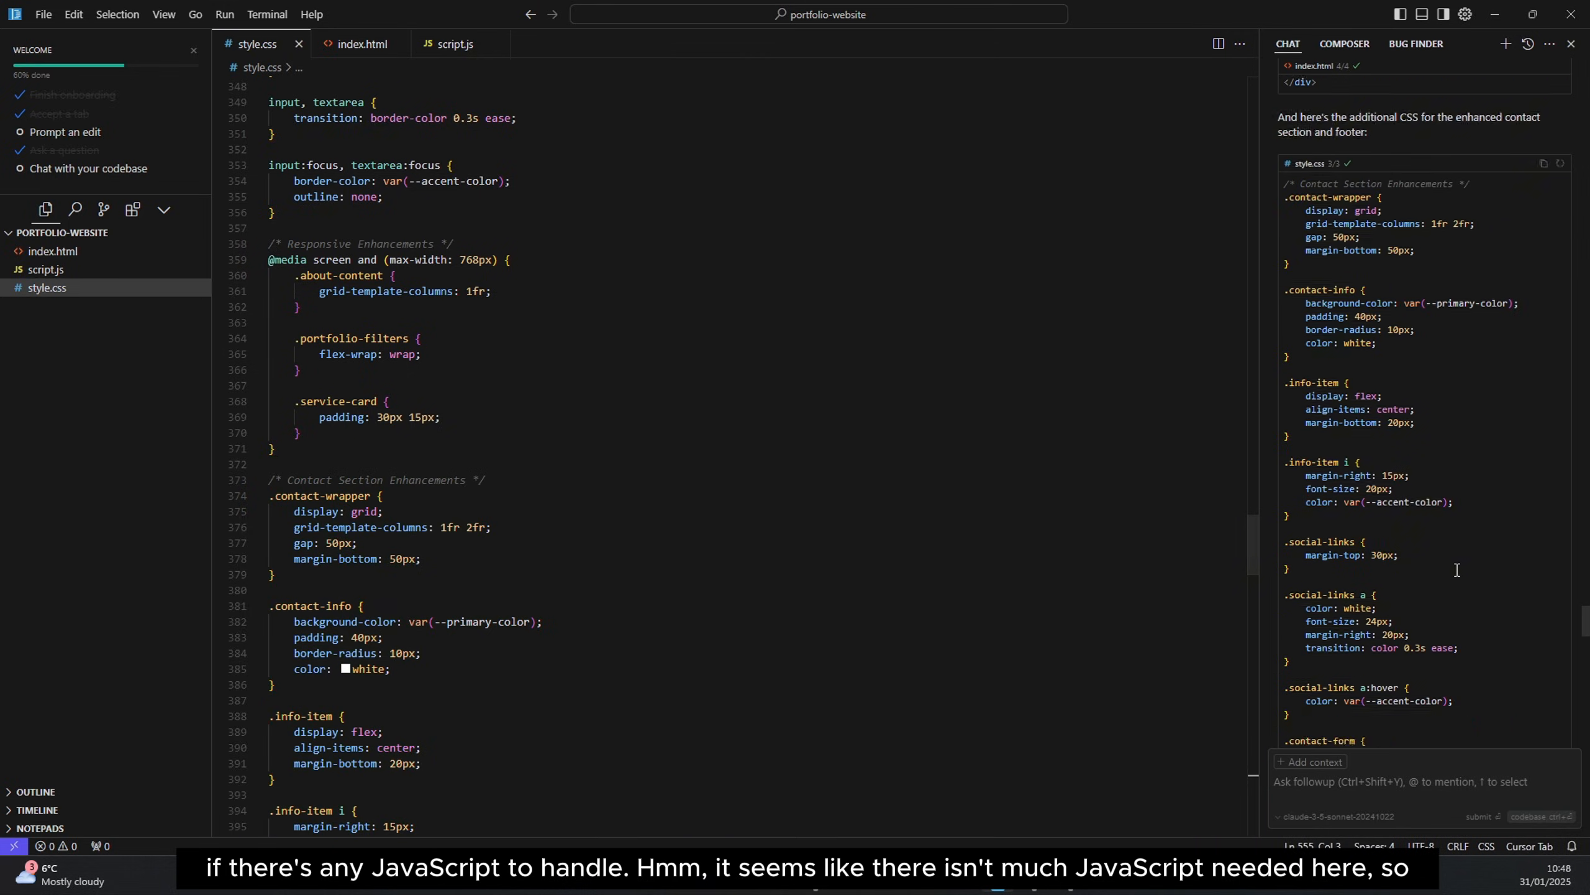
pyautogui.scroll(-3)
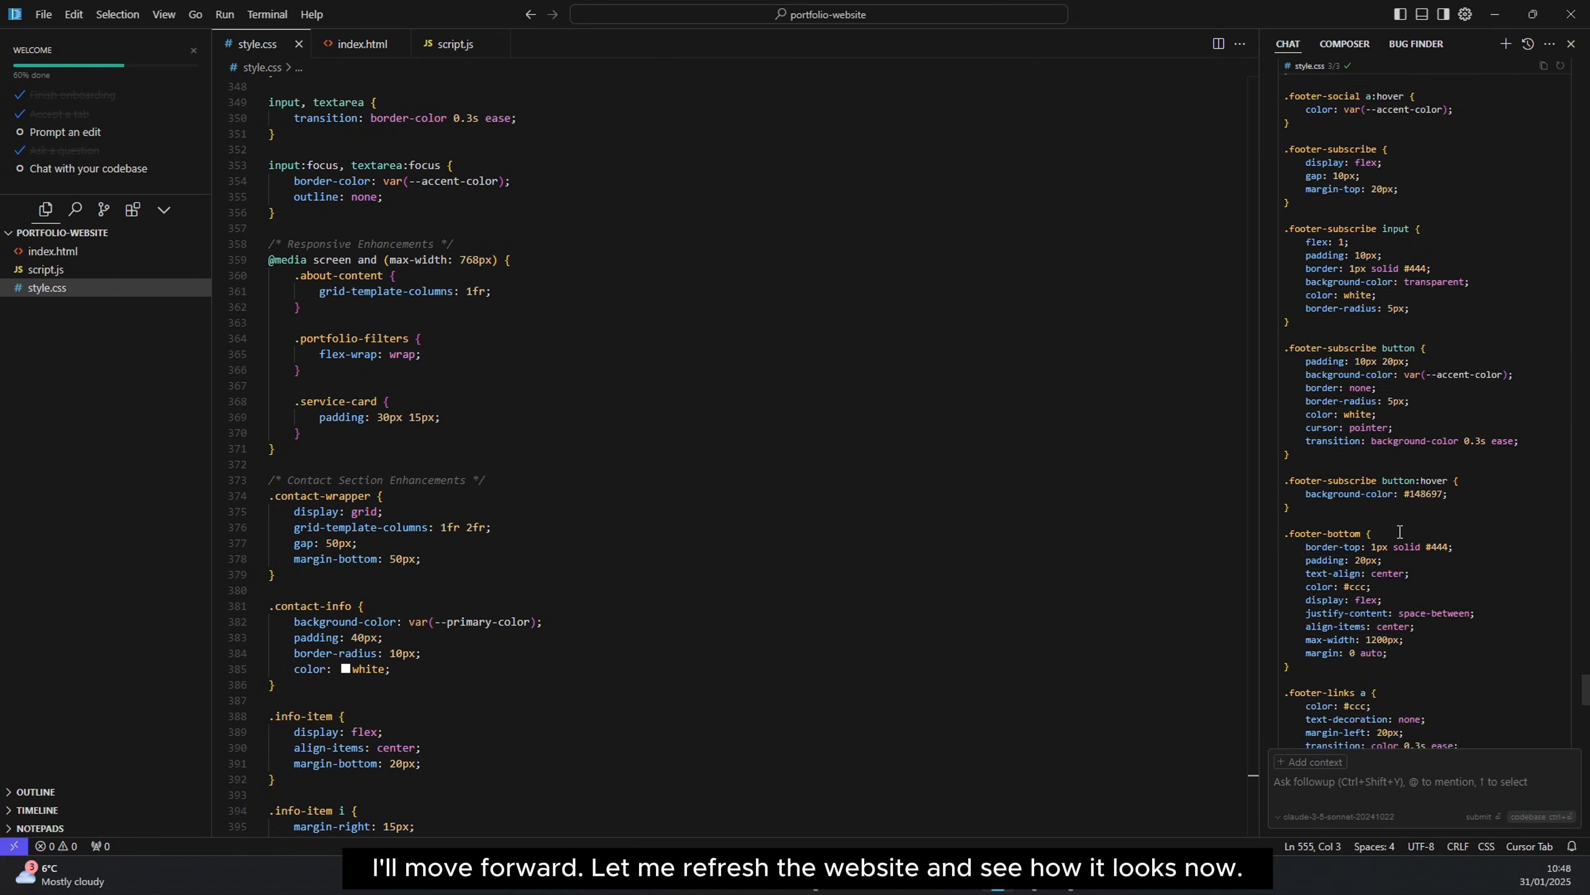
pyautogui.scroll(-3)
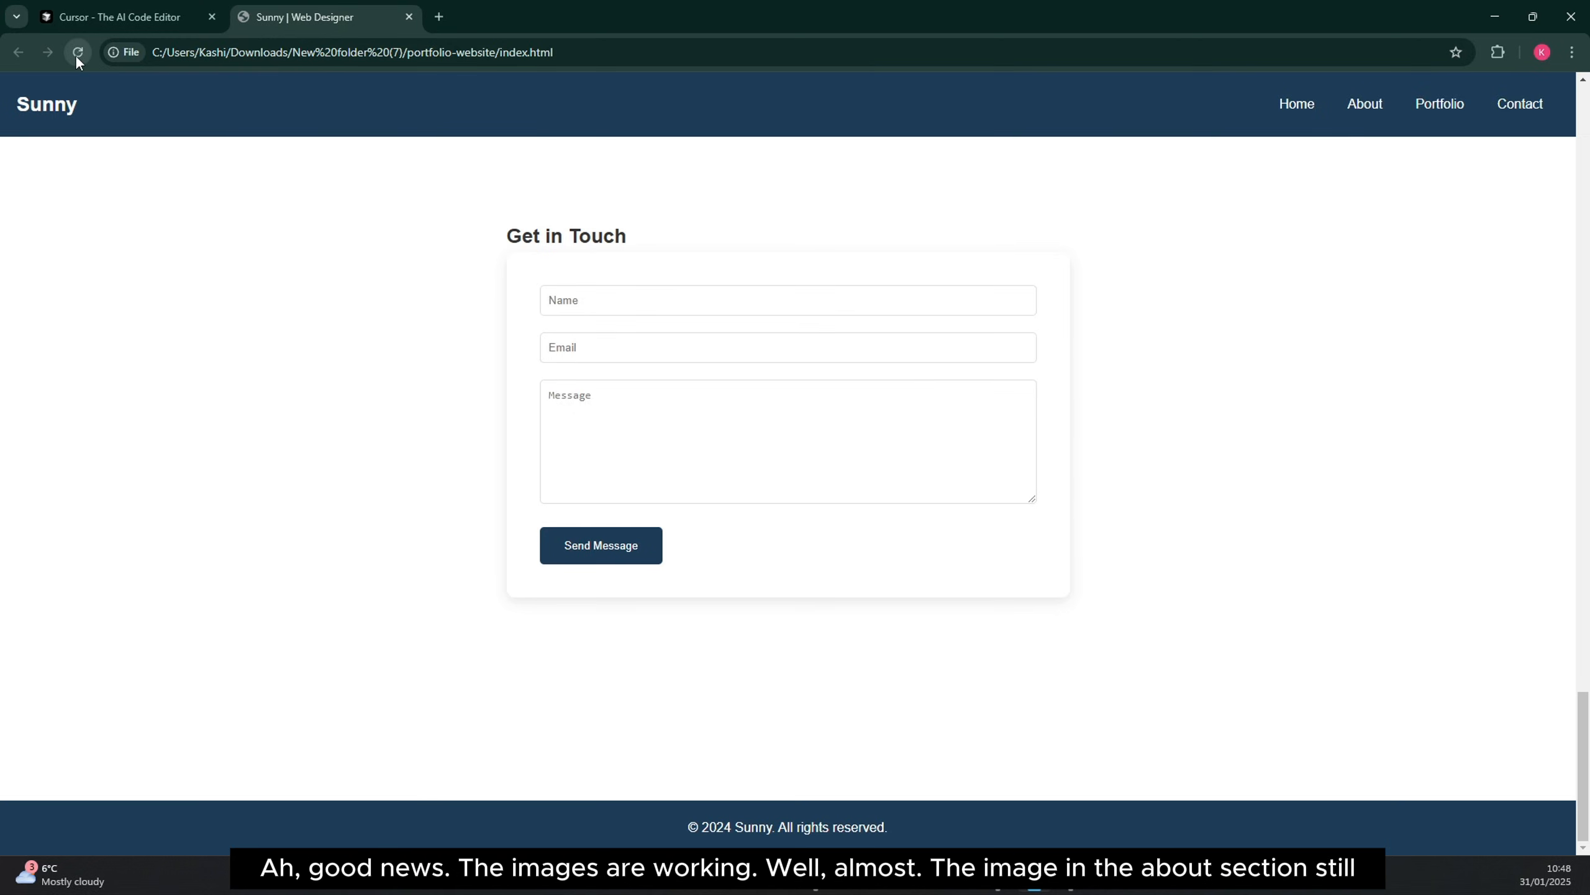
# - Reload the portfolio page in Chrome and review the About and My Work sections
pyautogui.click(77, 52)
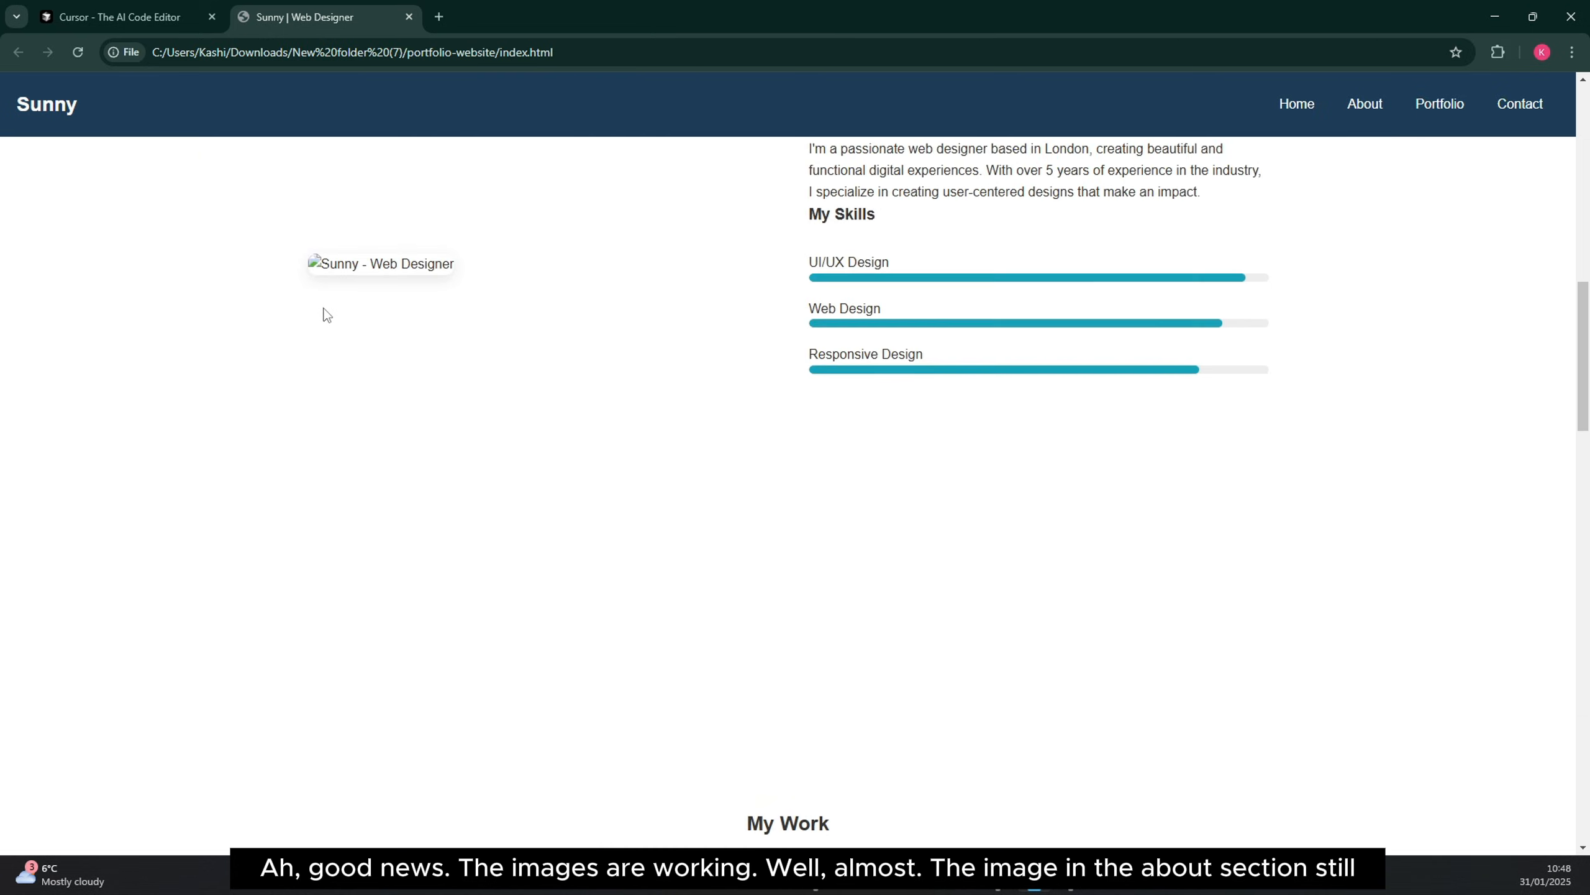
pyautogui.scroll(-3)
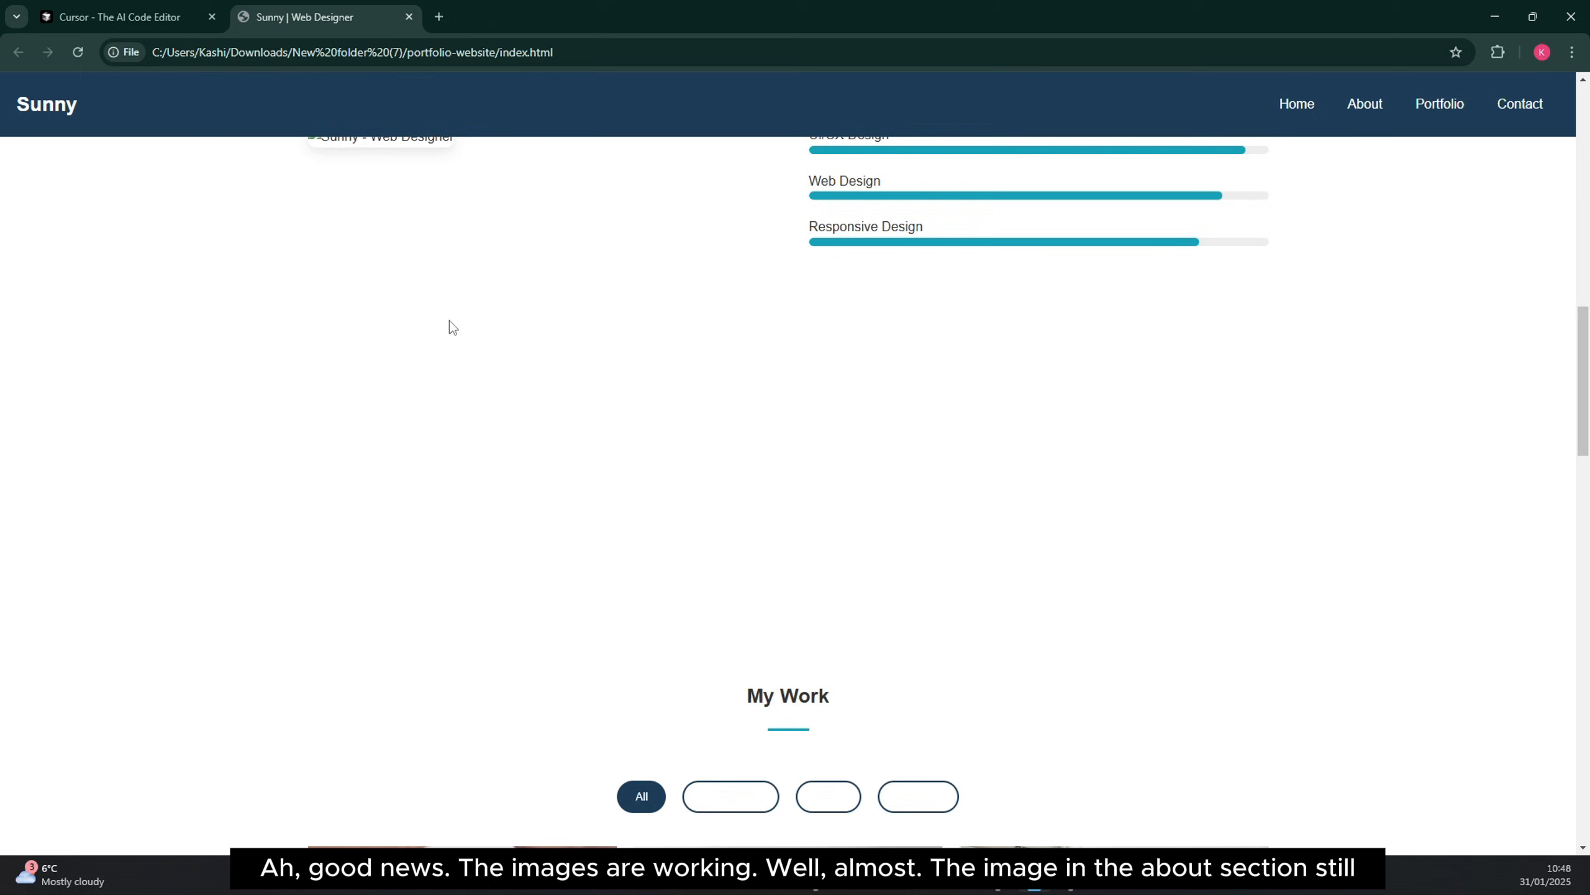
pyautogui.scroll(-3)
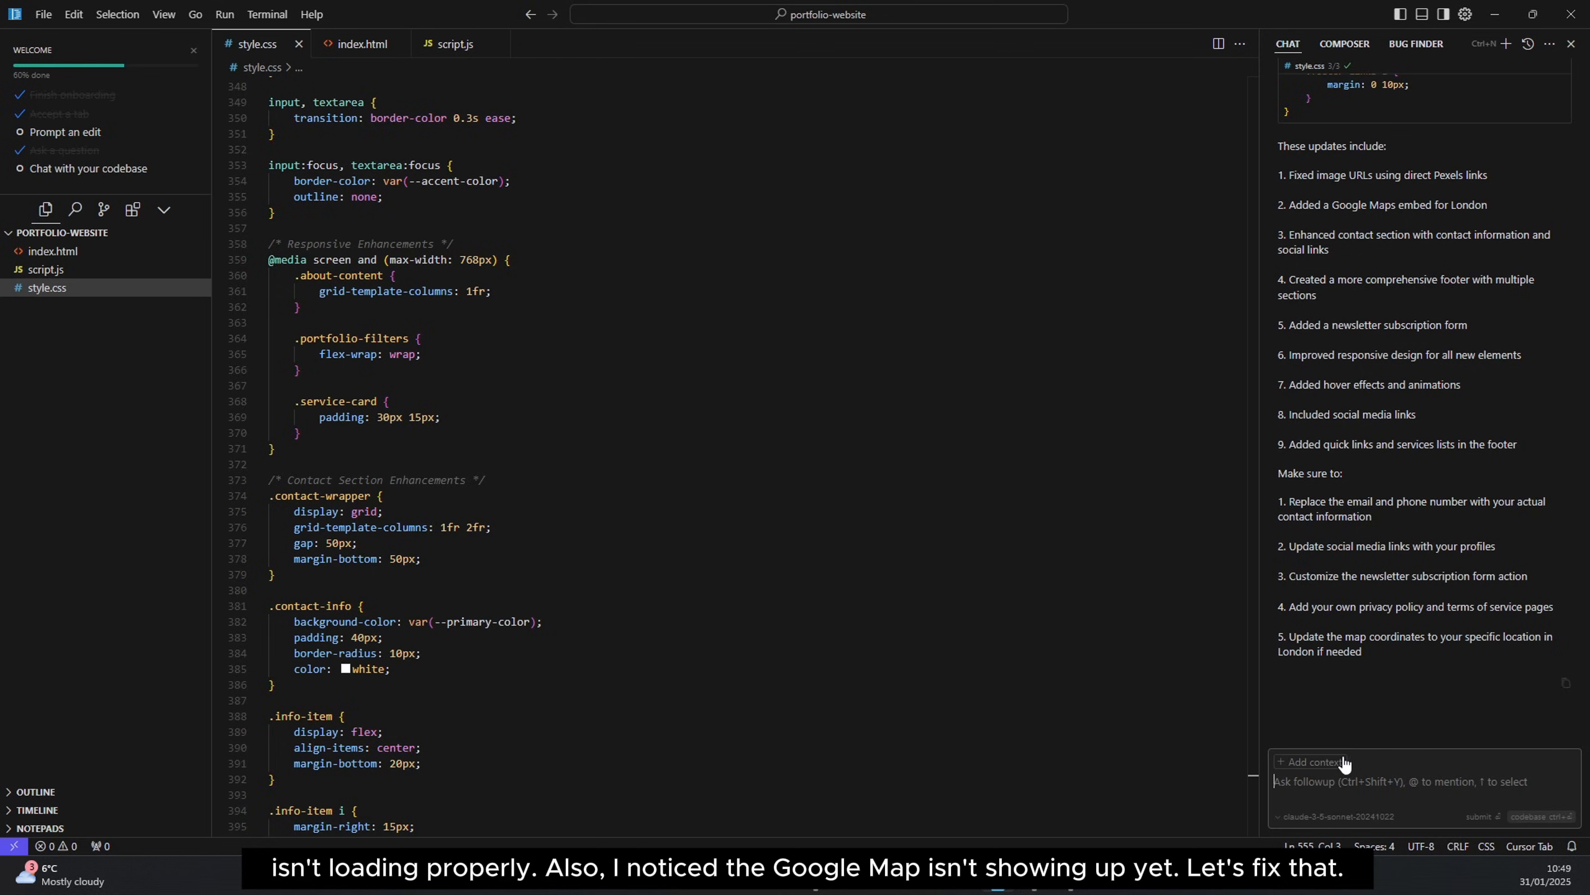
# - Ask the AI to add a Google Map, Pexels about image and richer footer, then apply its code
pyautogui.write('add goo')
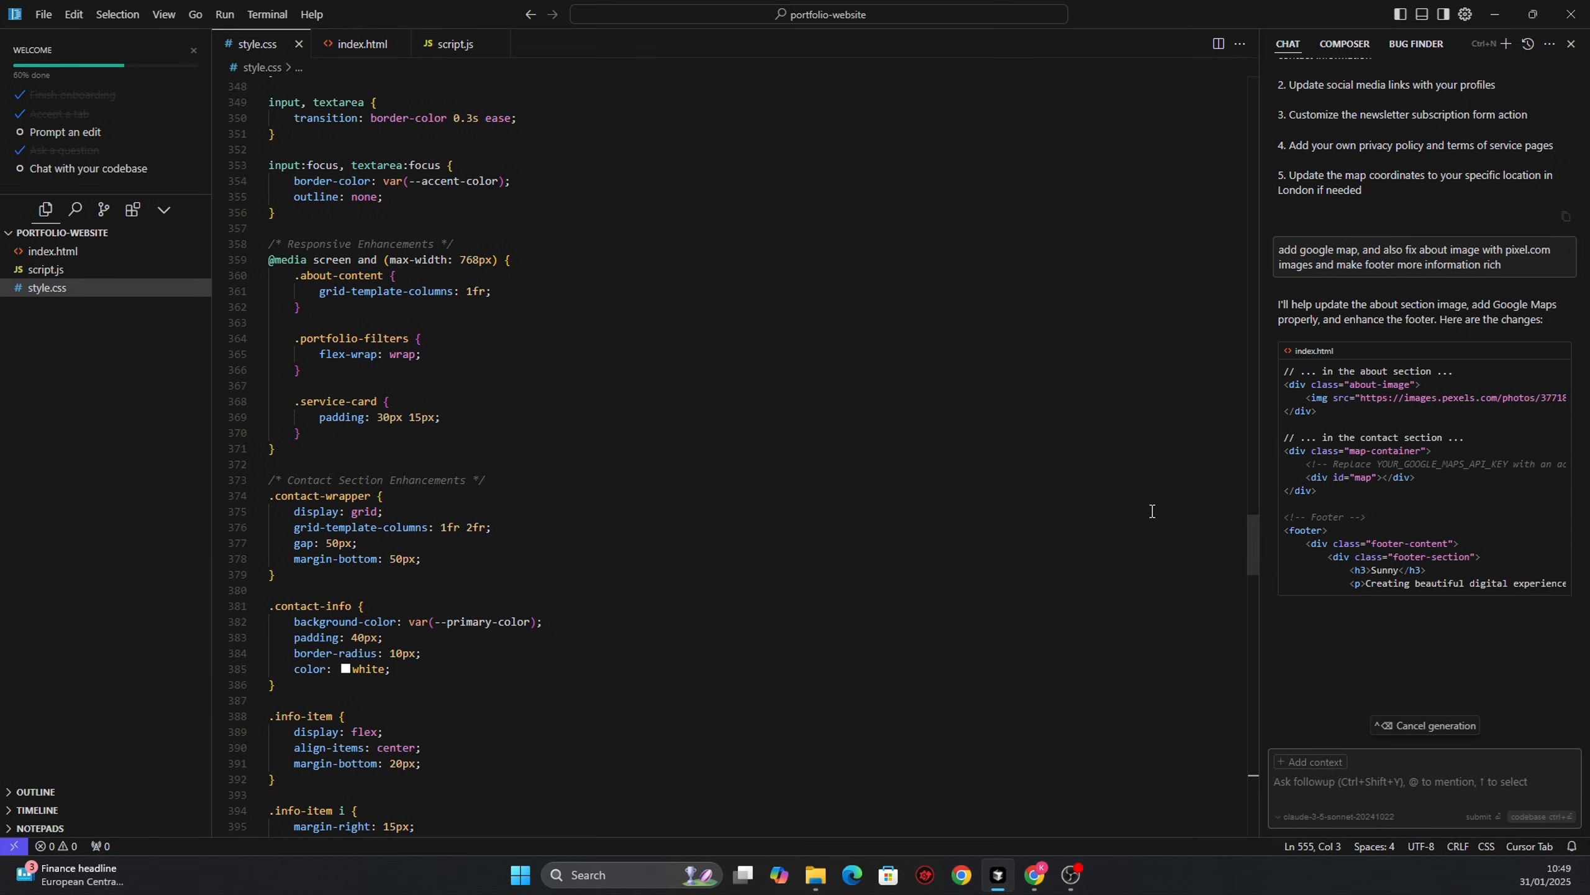
pyautogui.scroll(-3)
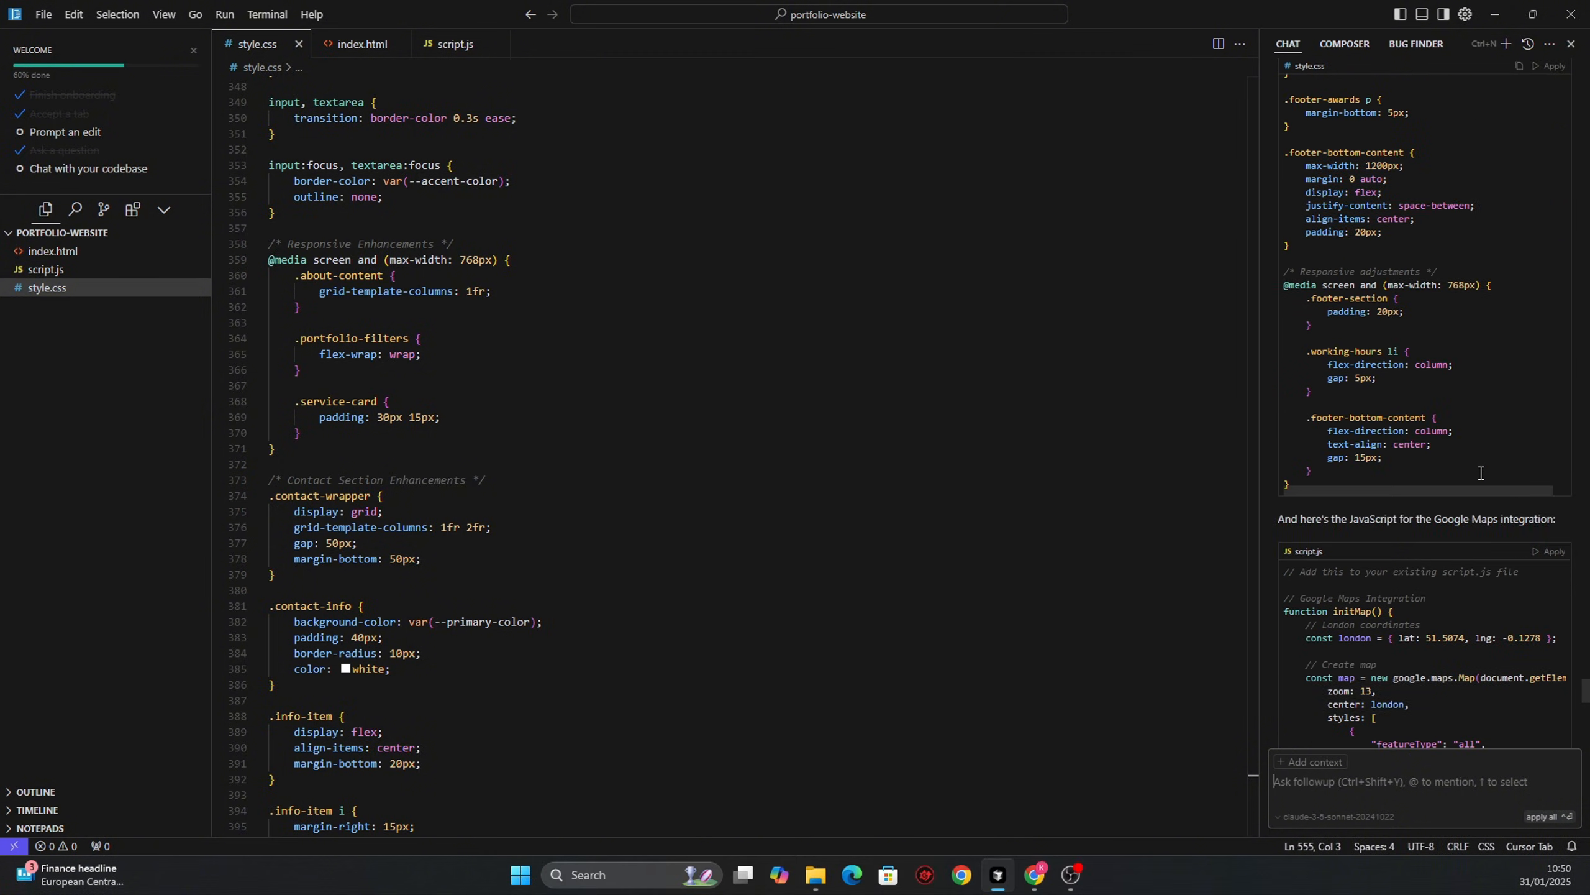
pyautogui.scroll(3)
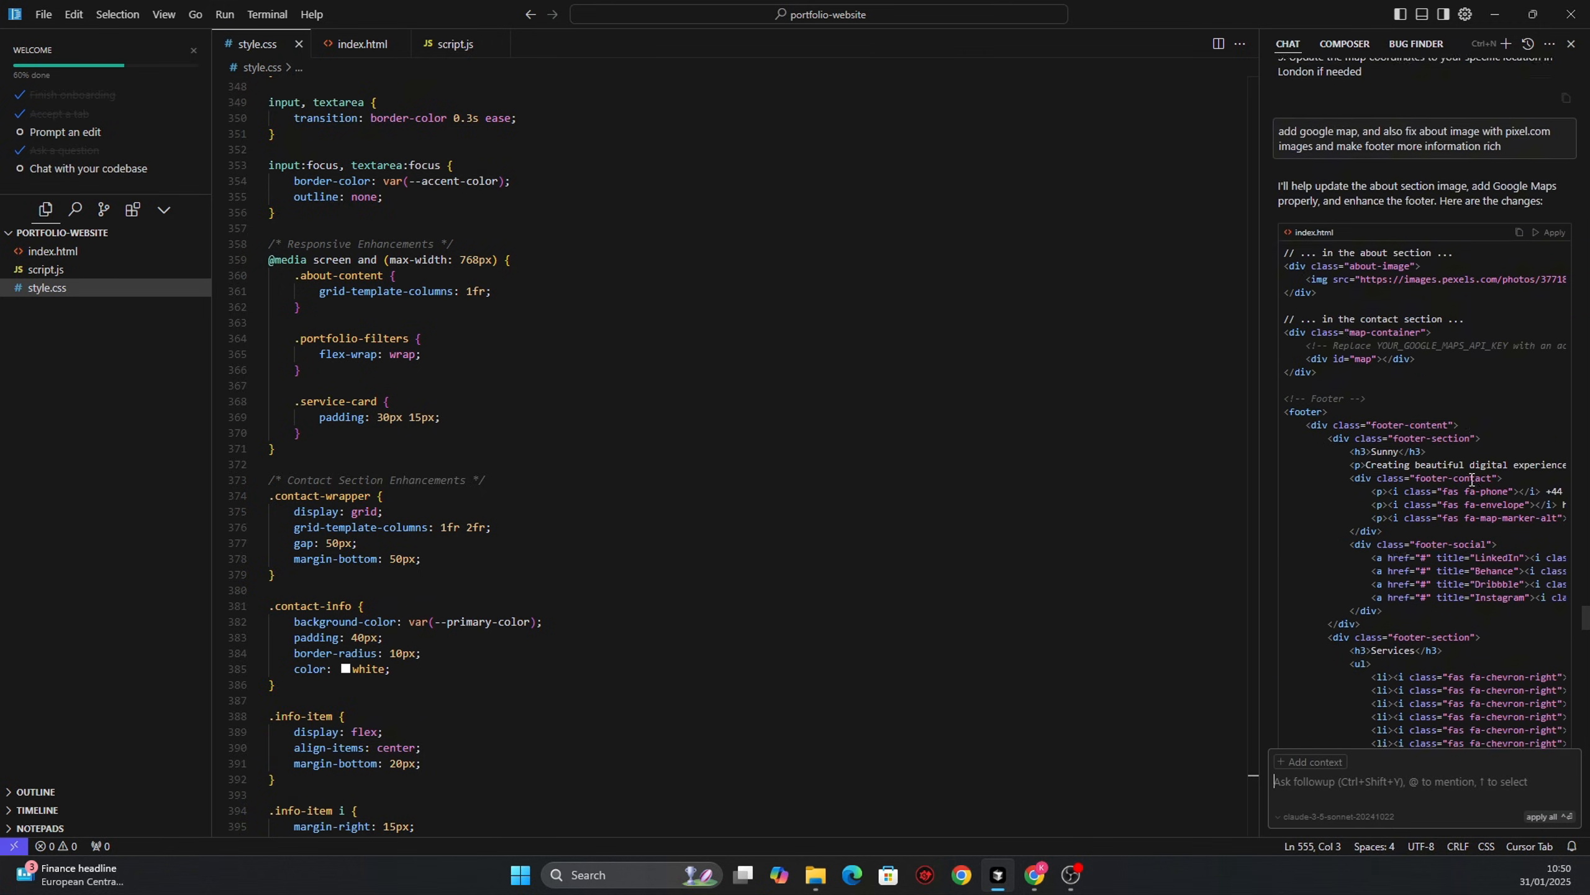
pyautogui.click(1551, 232)
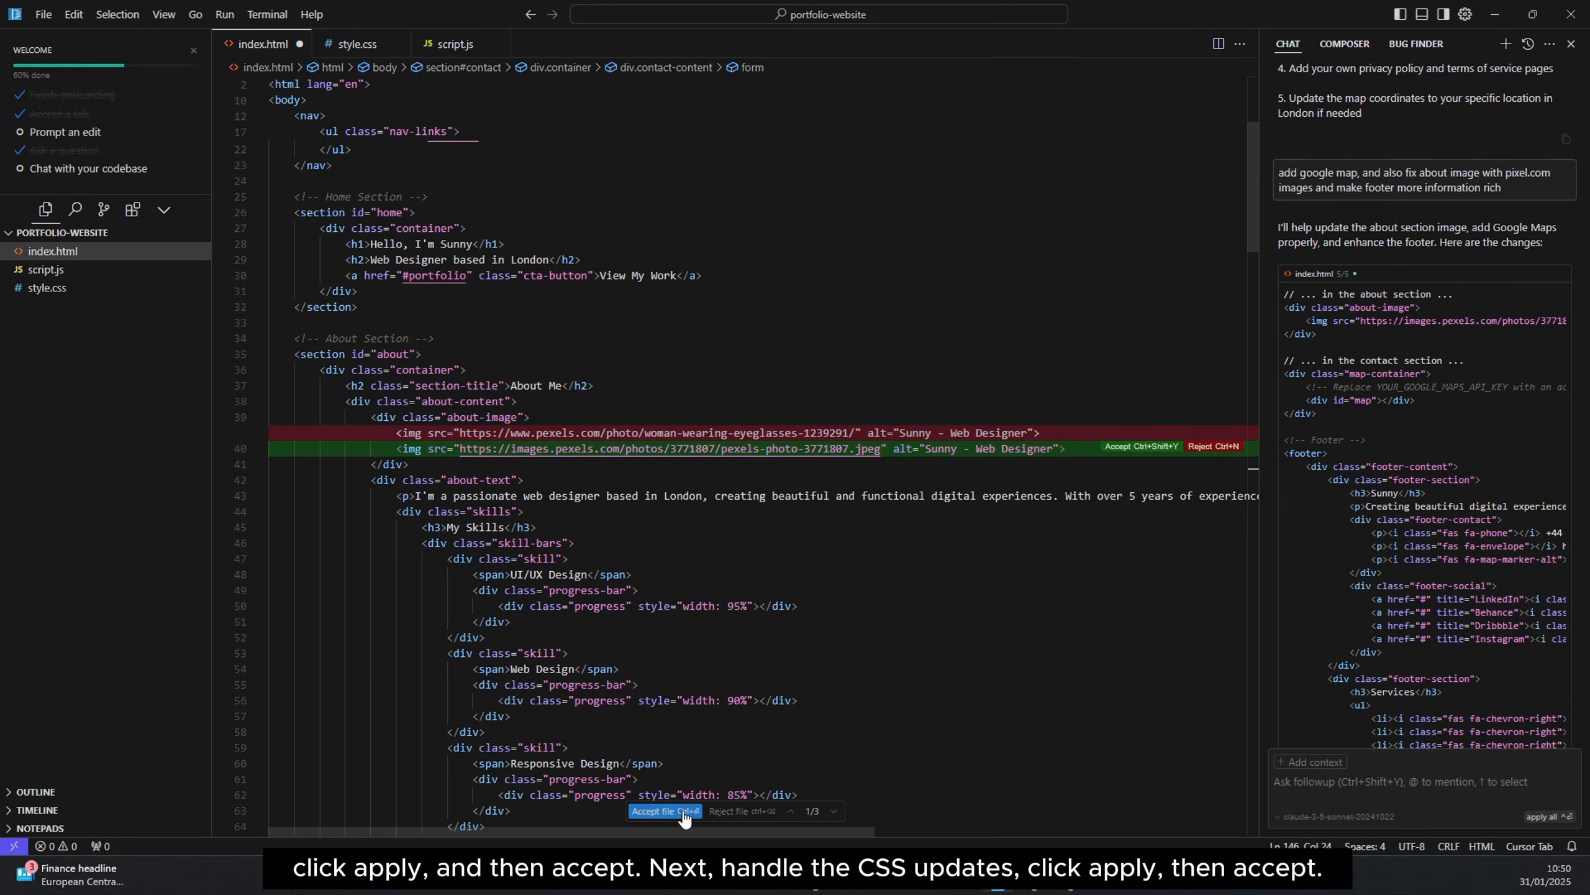
# - Accept the Pexels about image change and the map and footer styles in style.css
pyautogui.click(665, 810)
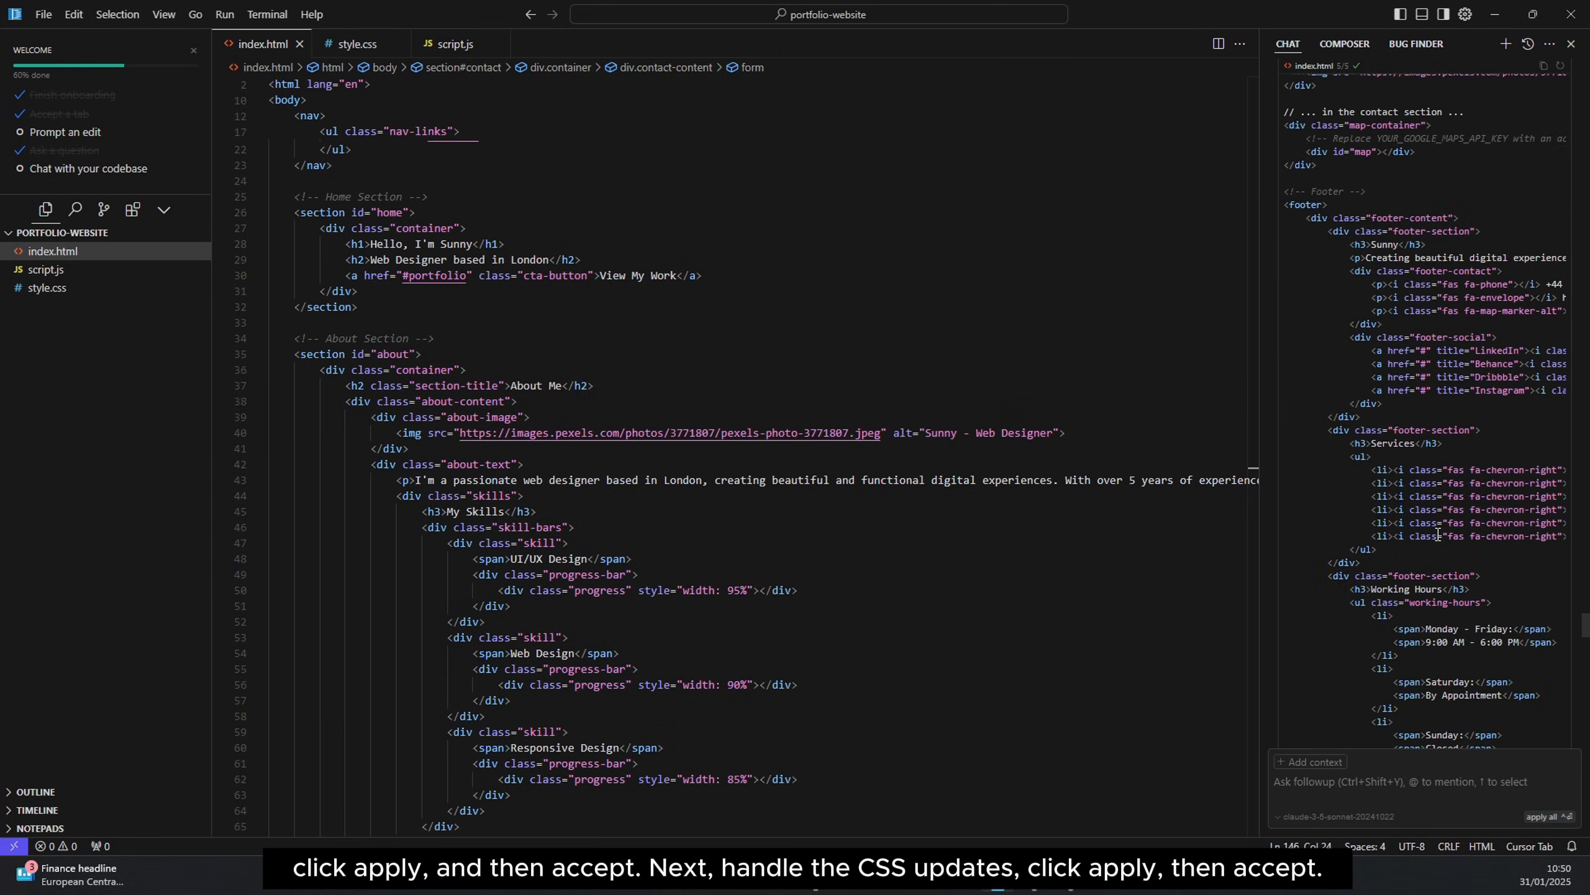
pyautogui.scroll(-3)
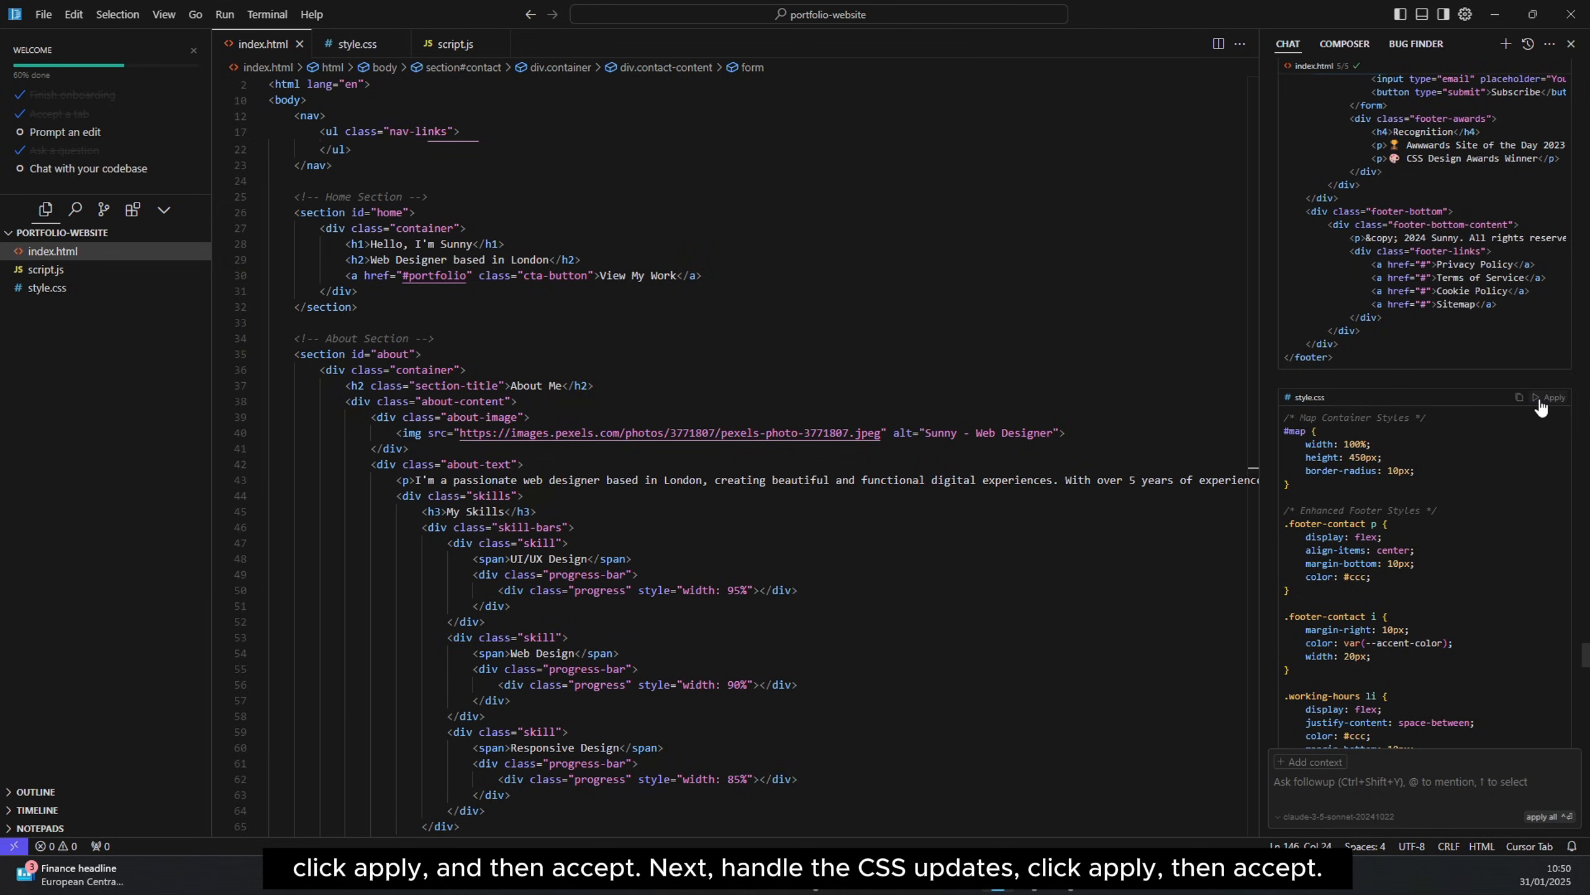
pyautogui.click(1551, 396)
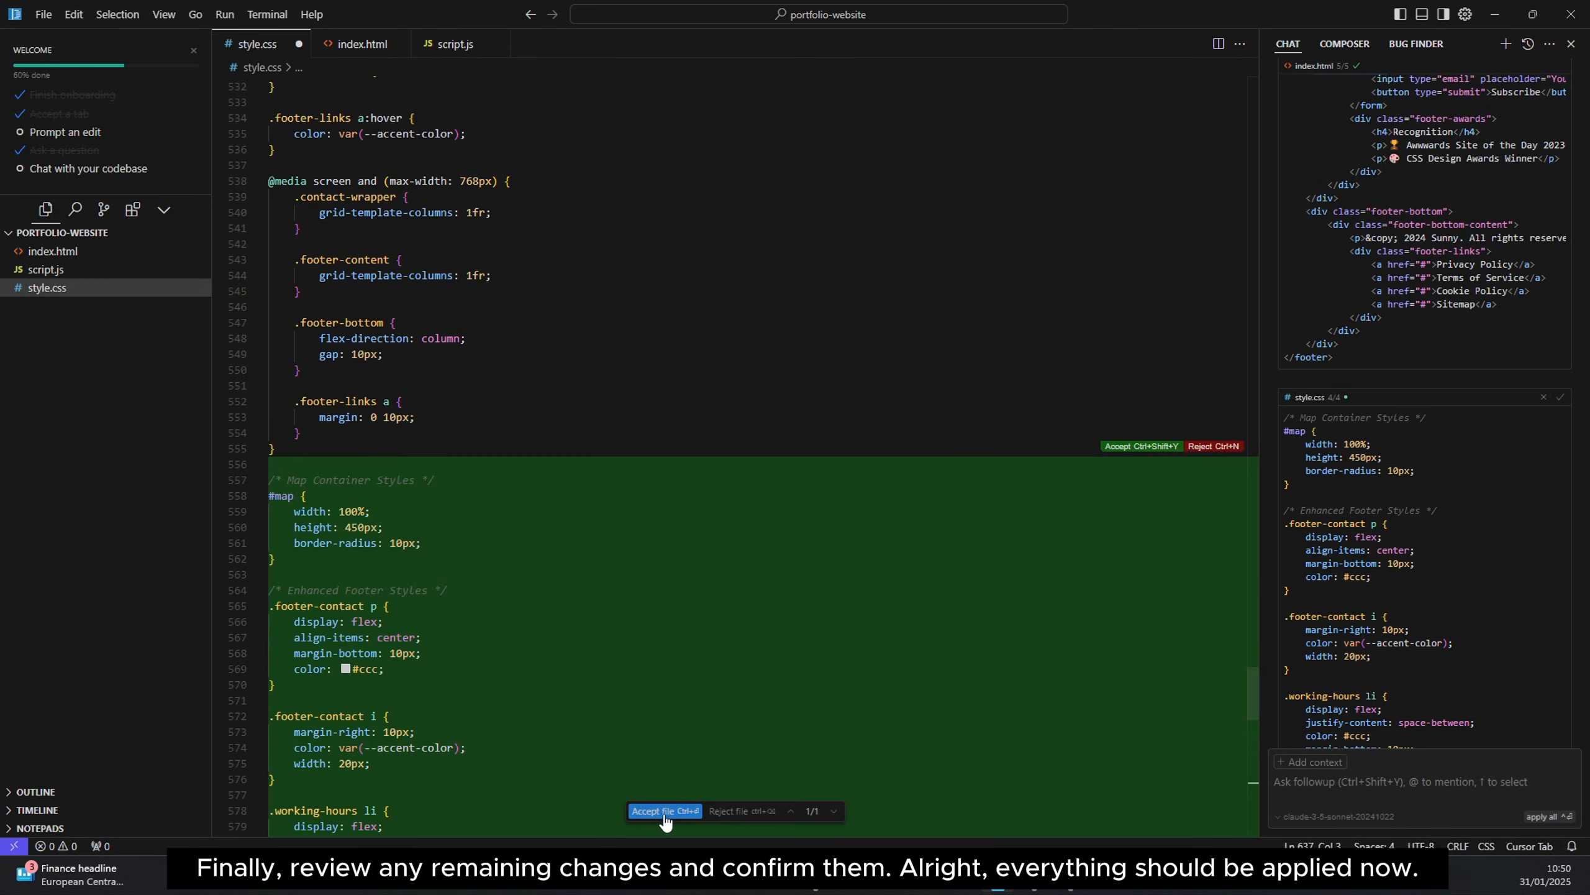
pyautogui.click(665, 810)
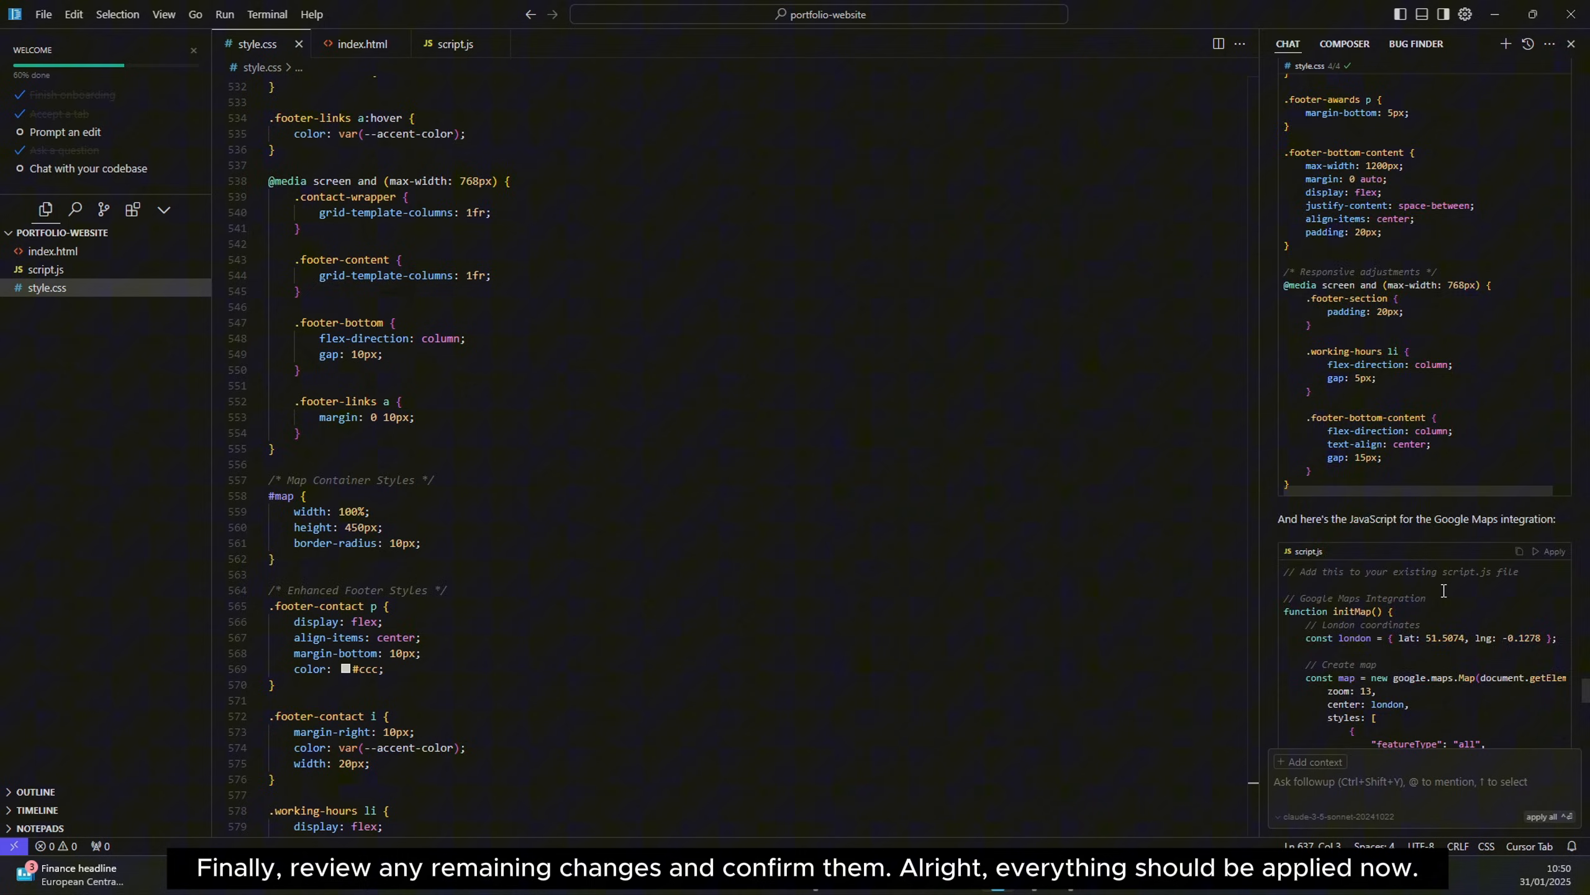
# - Apply and accept the Google Maps script in script.js and the map and footer markup in index.html
pyautogui.click(1551, 551)
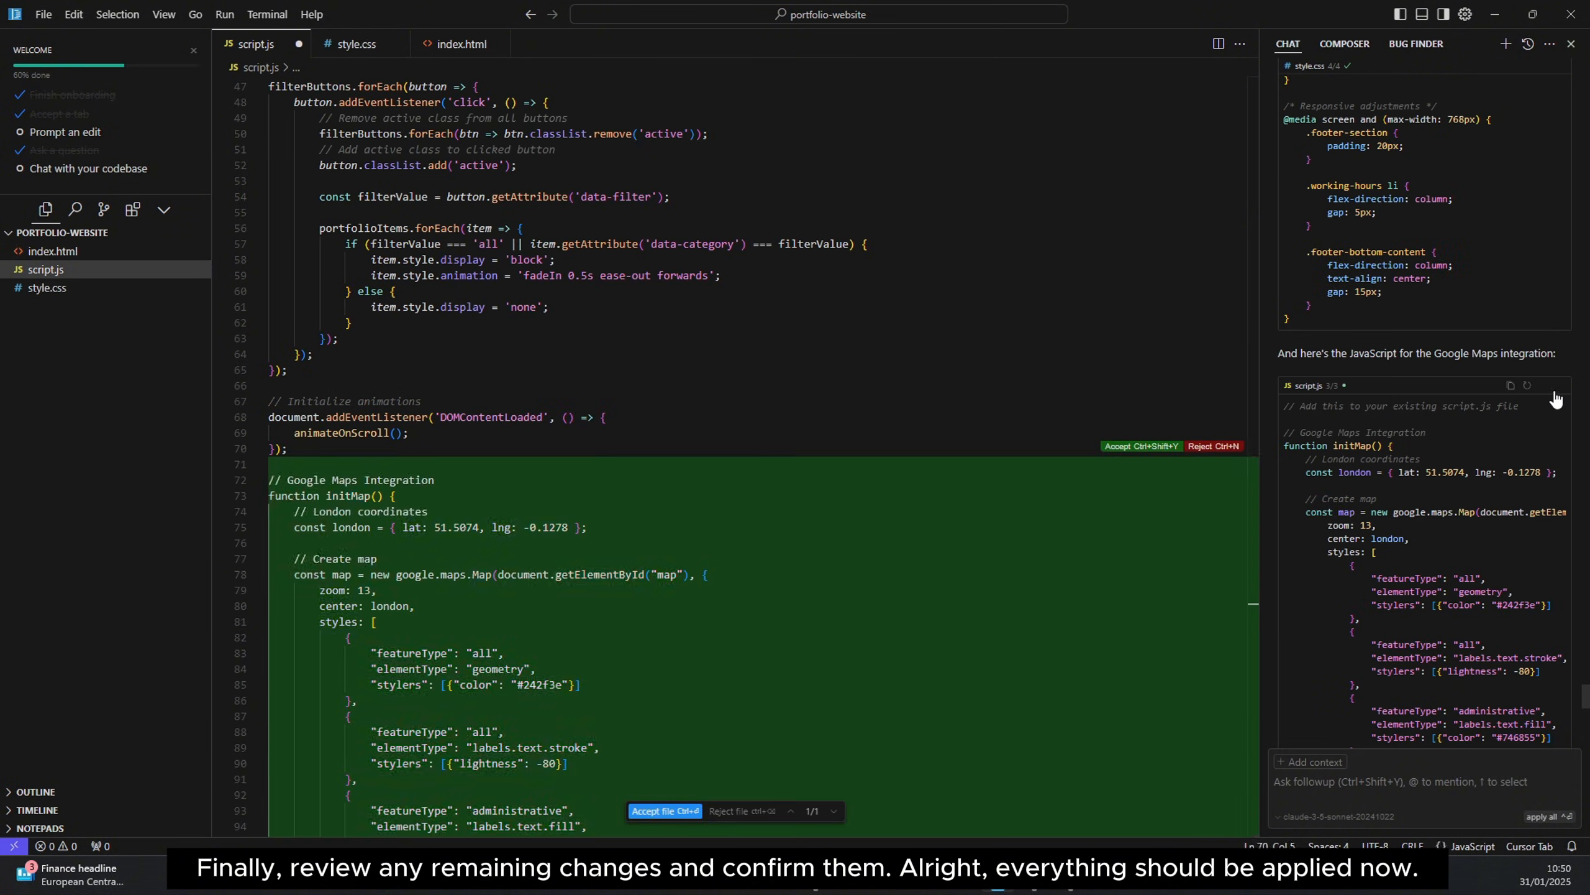
pyautogui.click(665, 810)
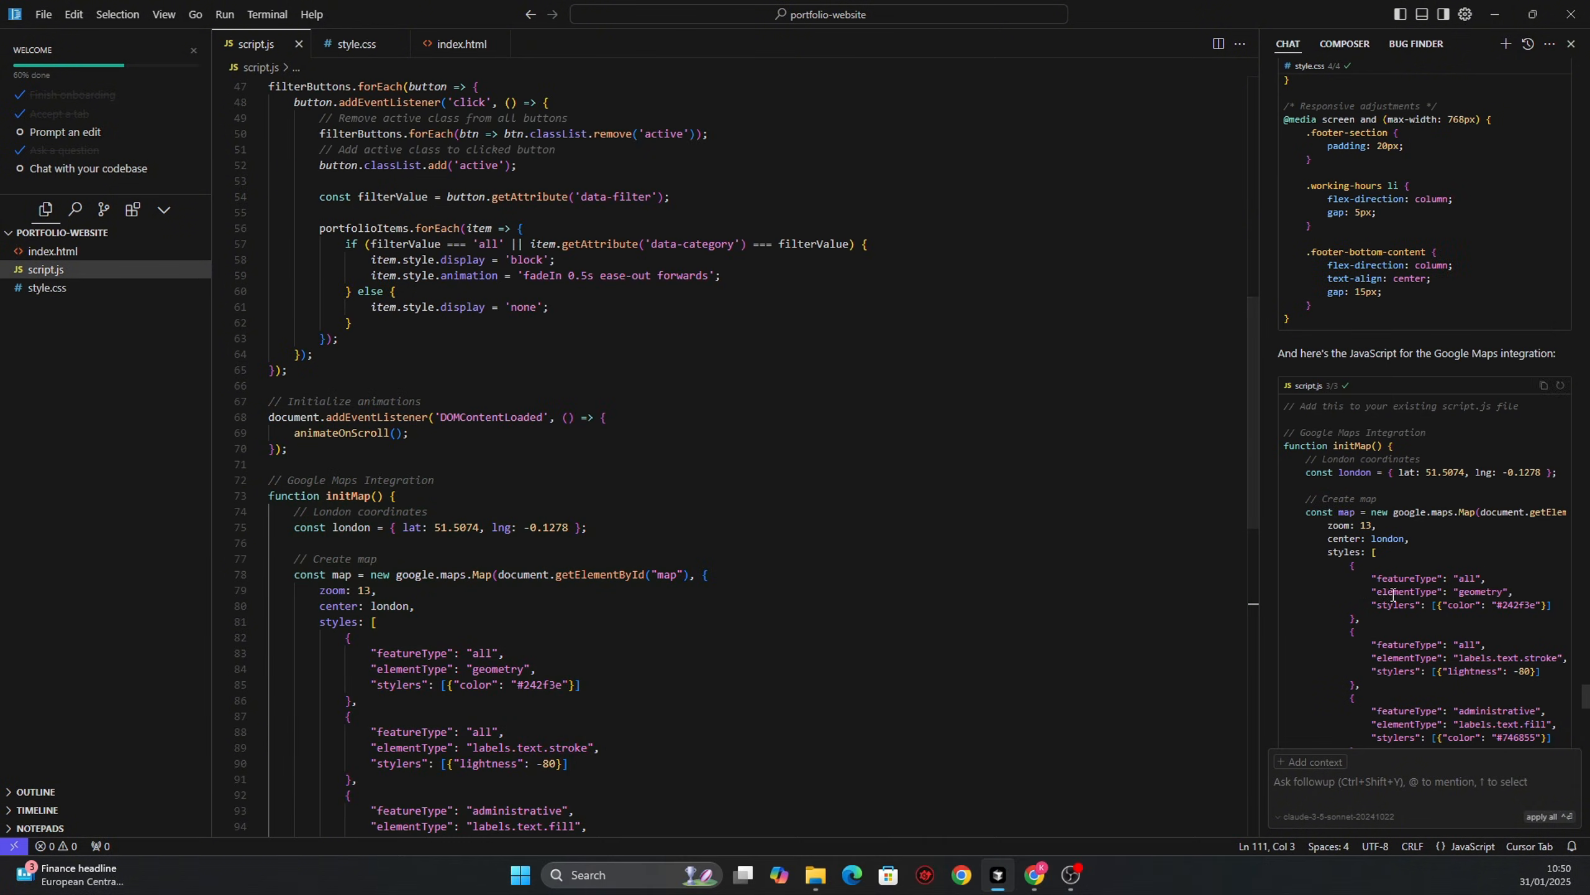
pyautogui.scroll(-3)
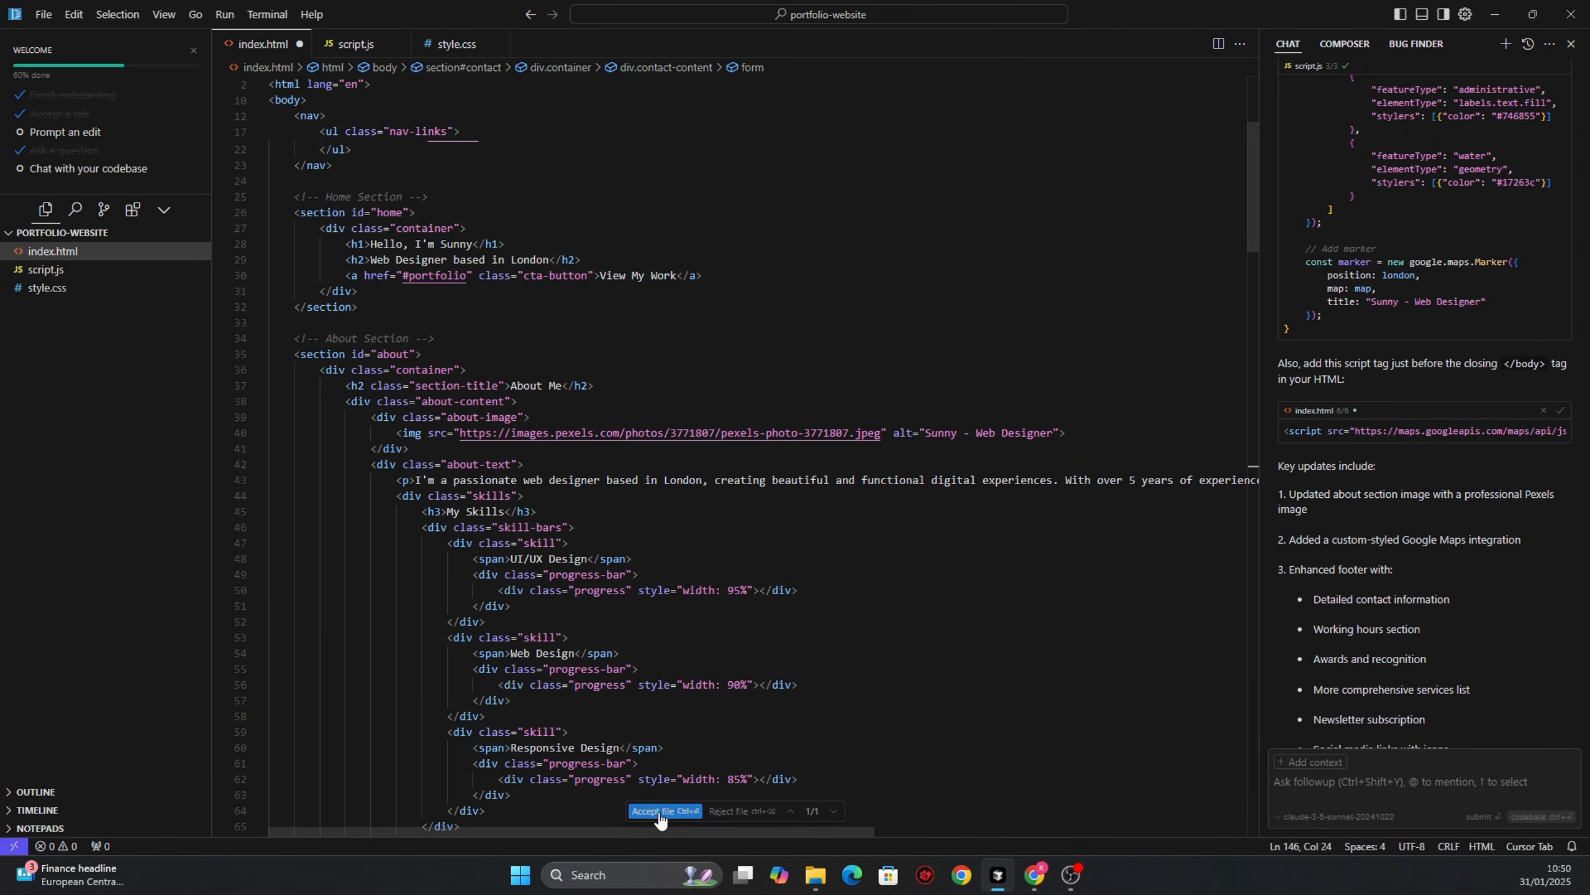
pyautogui.click(663, 810)
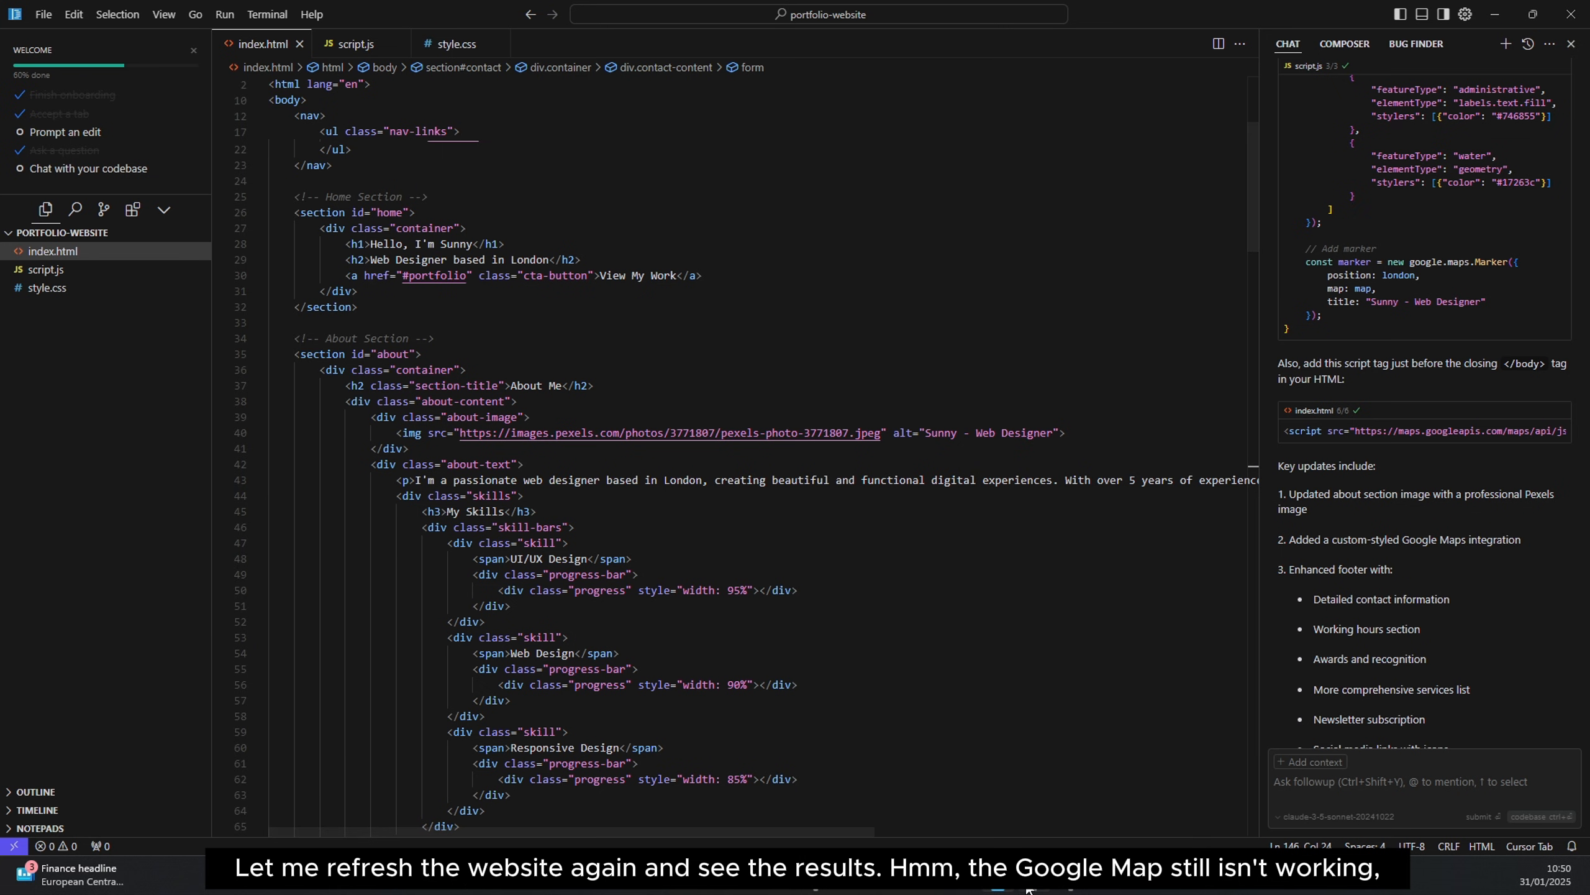
# - Switch to Chrome and review the About photo, contact, failing map and richer footer sections
pyautogui.click(324, 16)
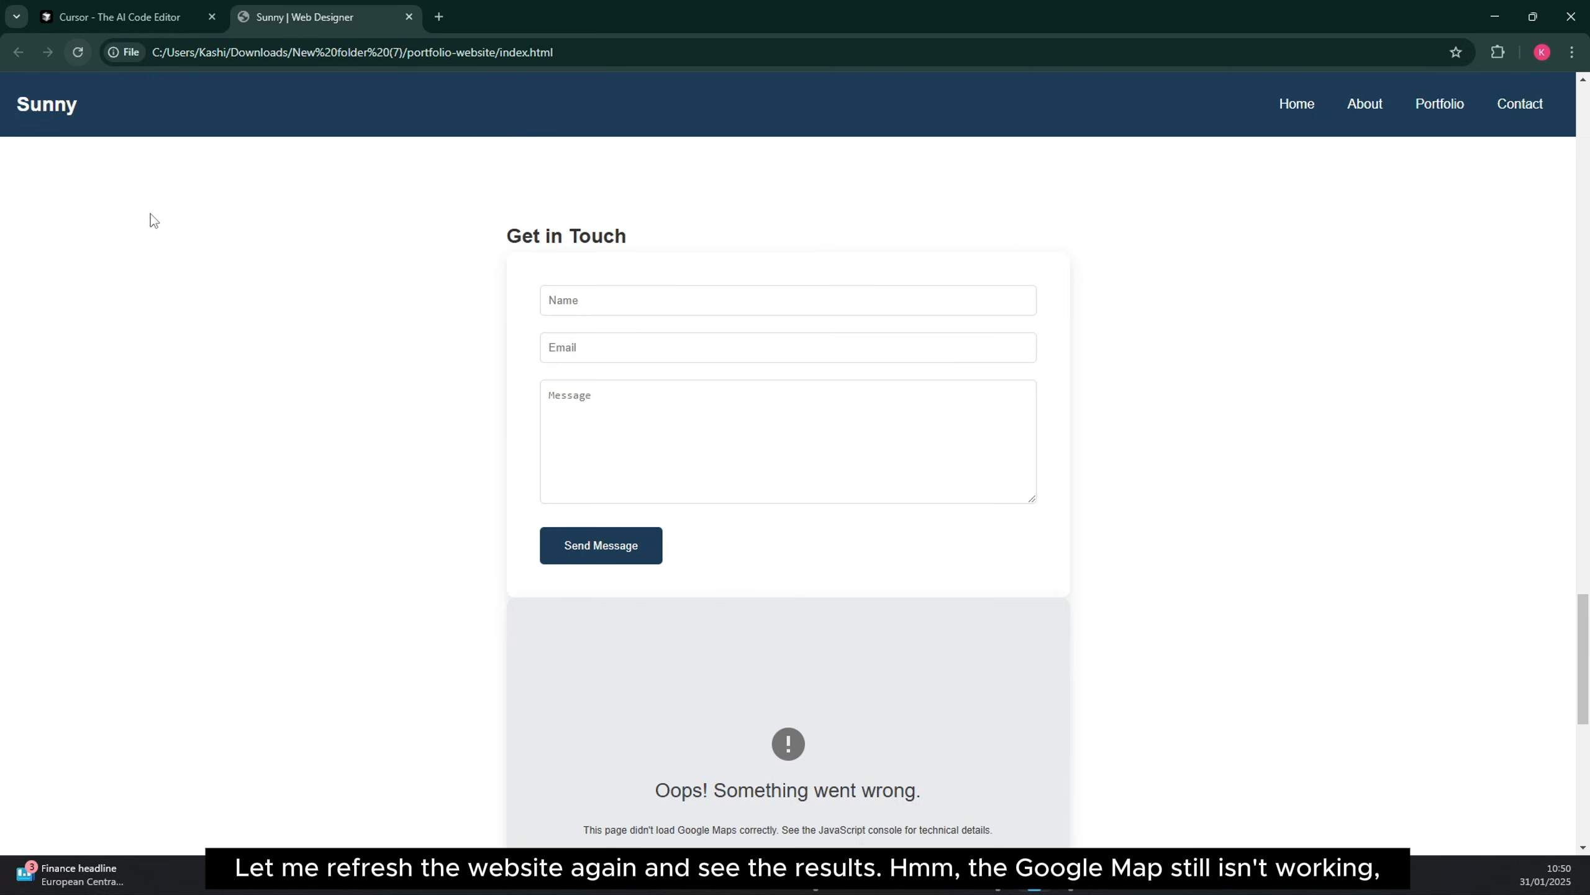
pyautogui.scroll(-3)
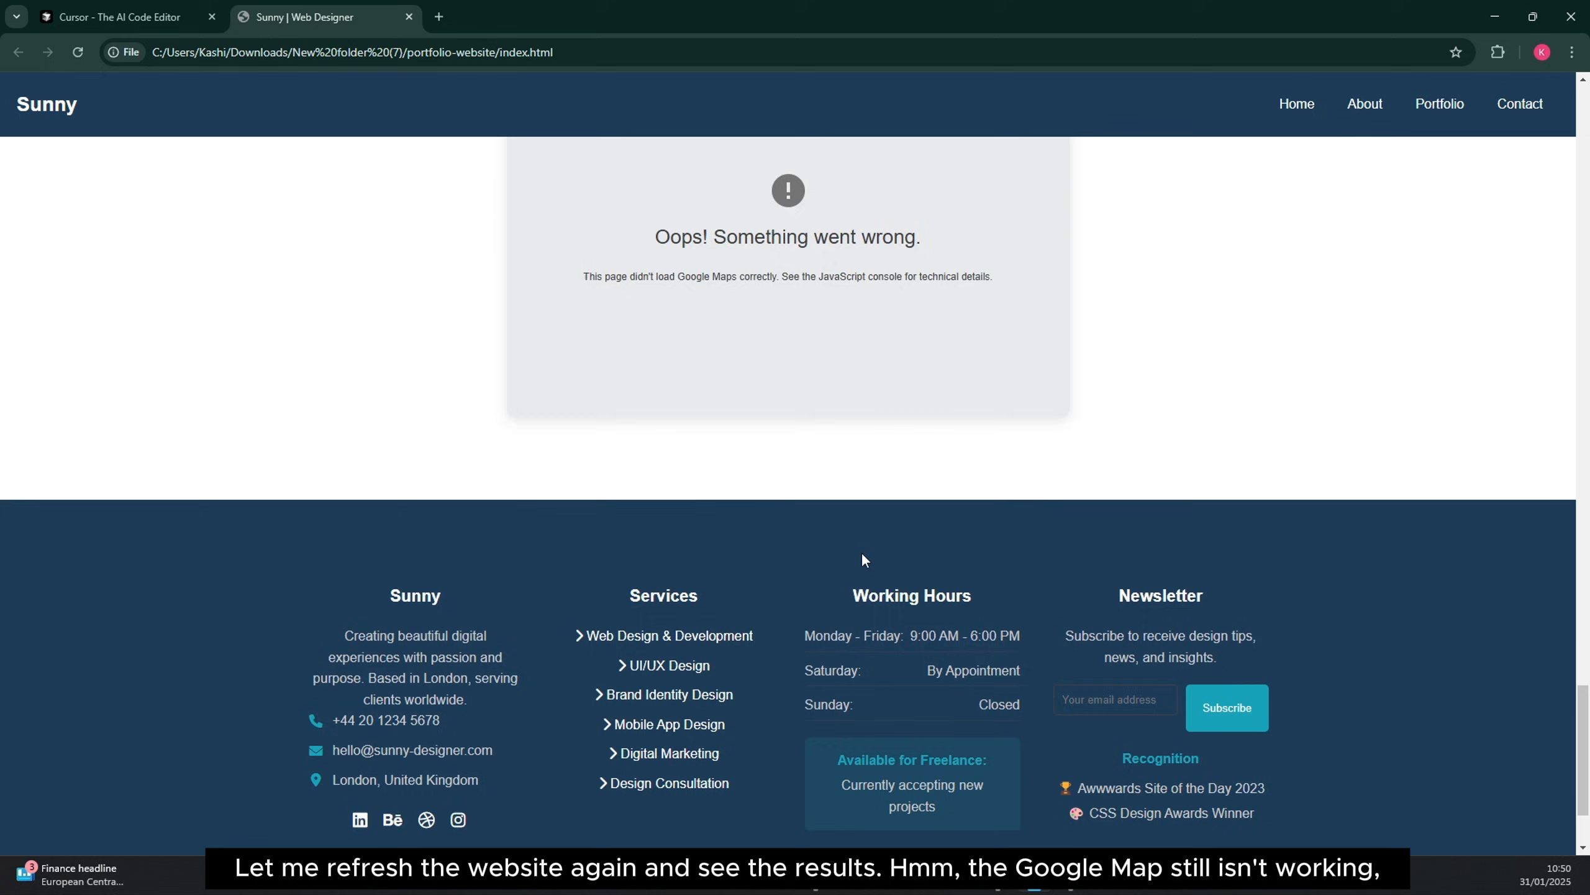
pyautogui.scroll(-3)
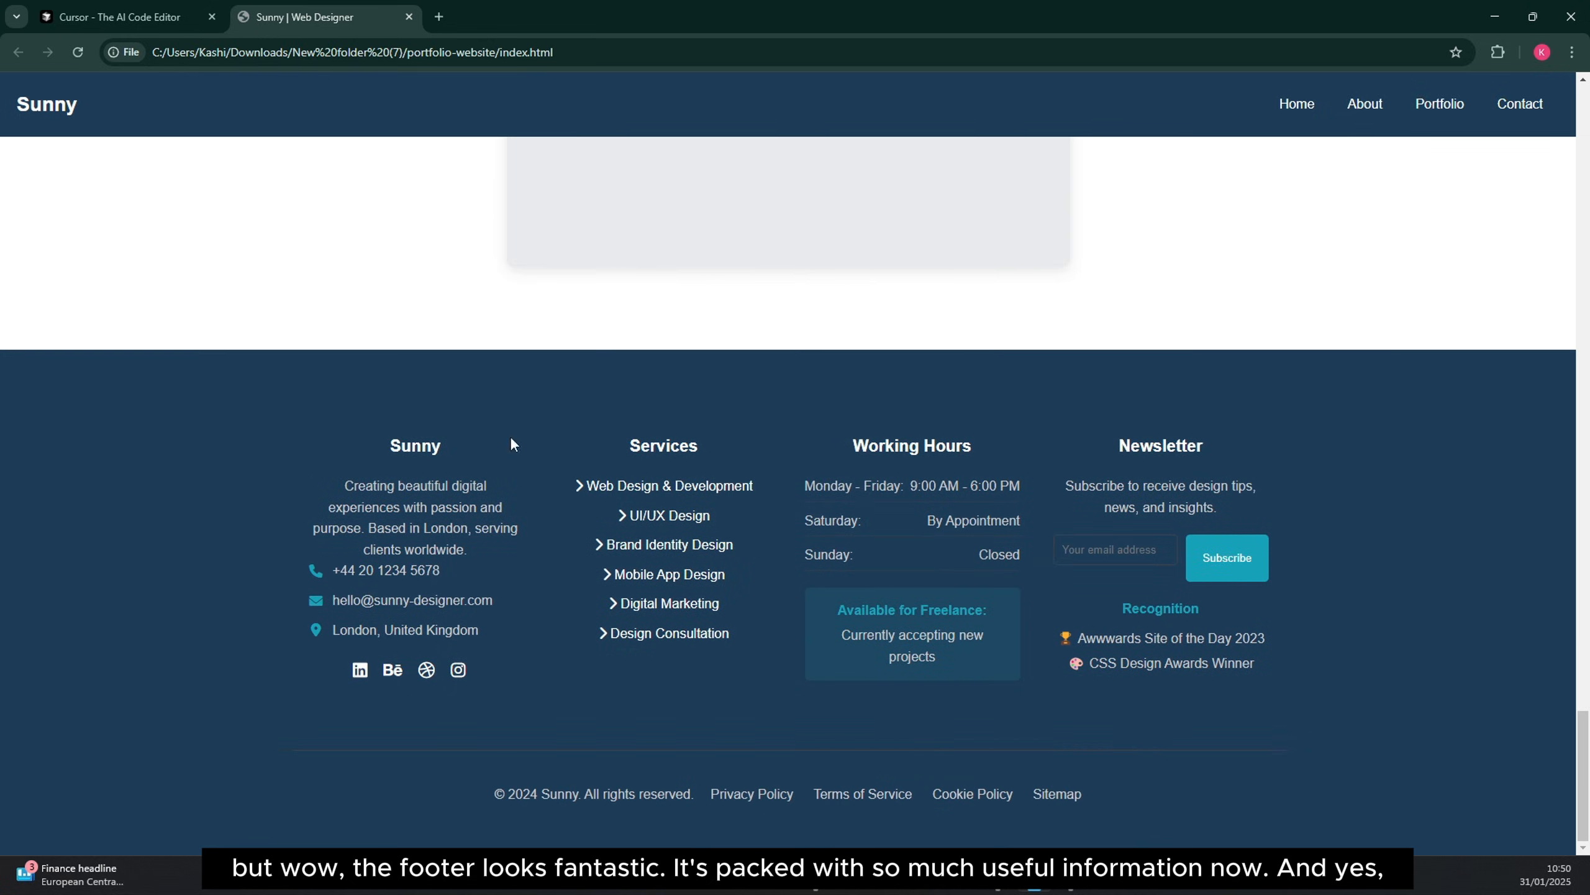
pyautogui.scroll(3)
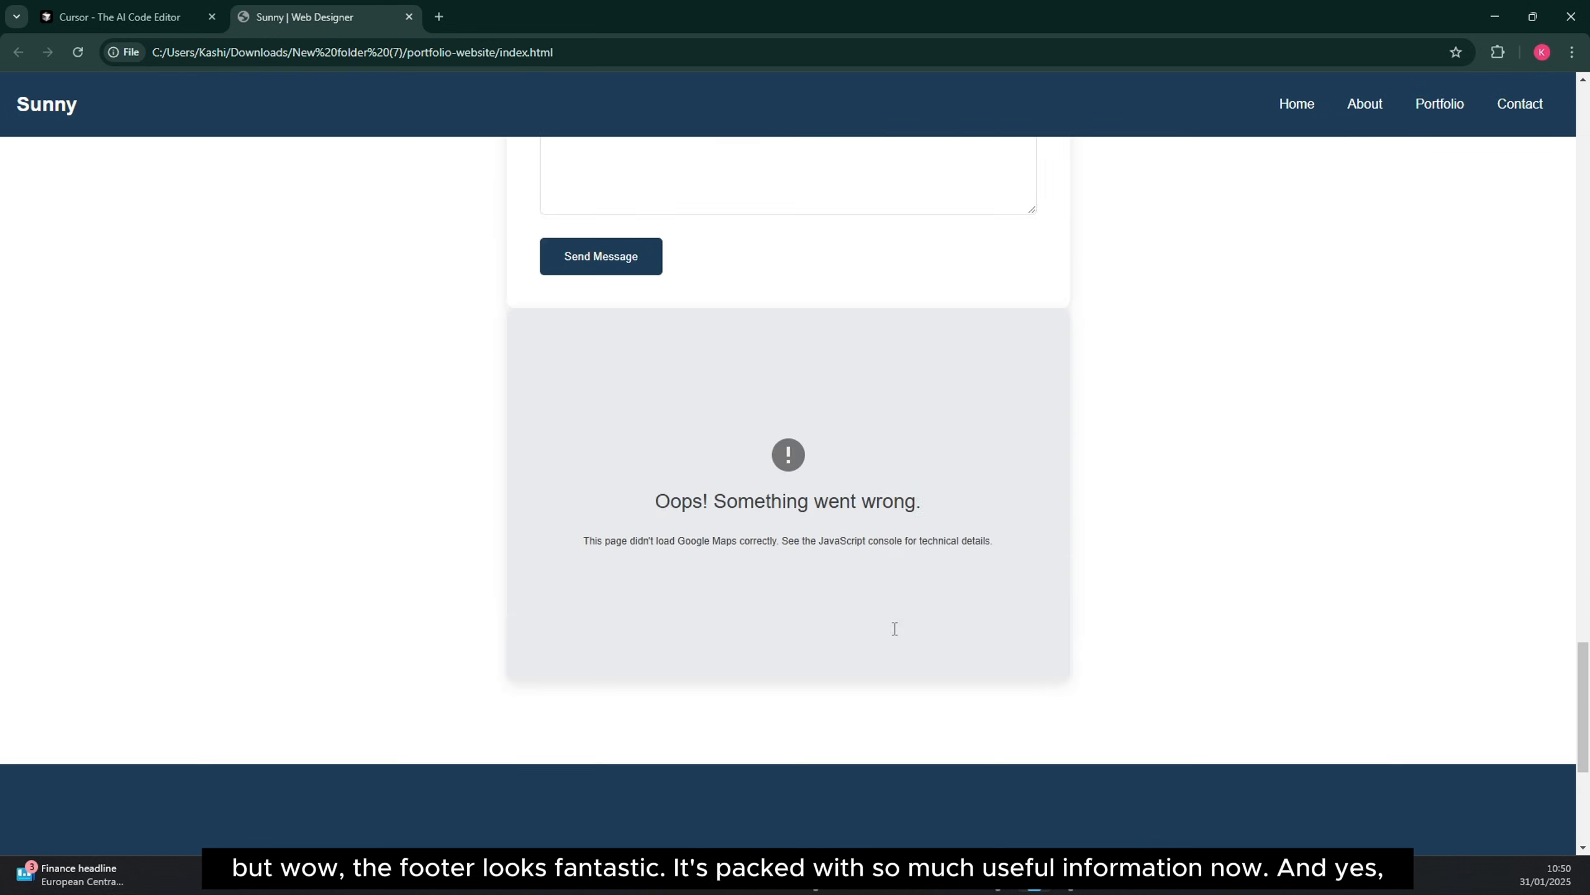
pyautogui.scroll(3)
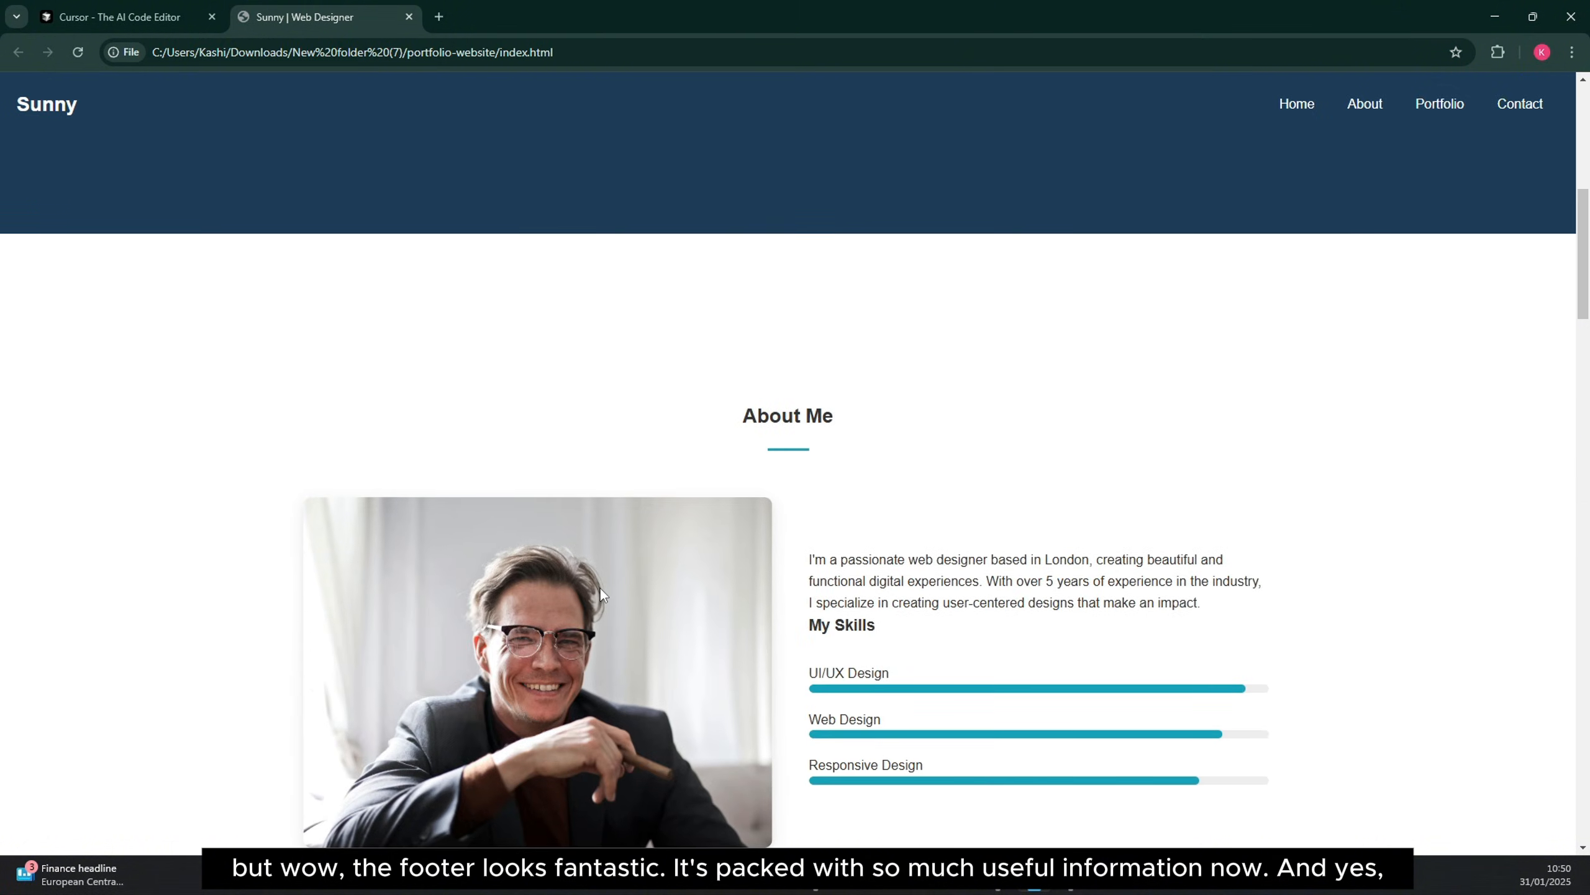
pyautogui.scroll(3)
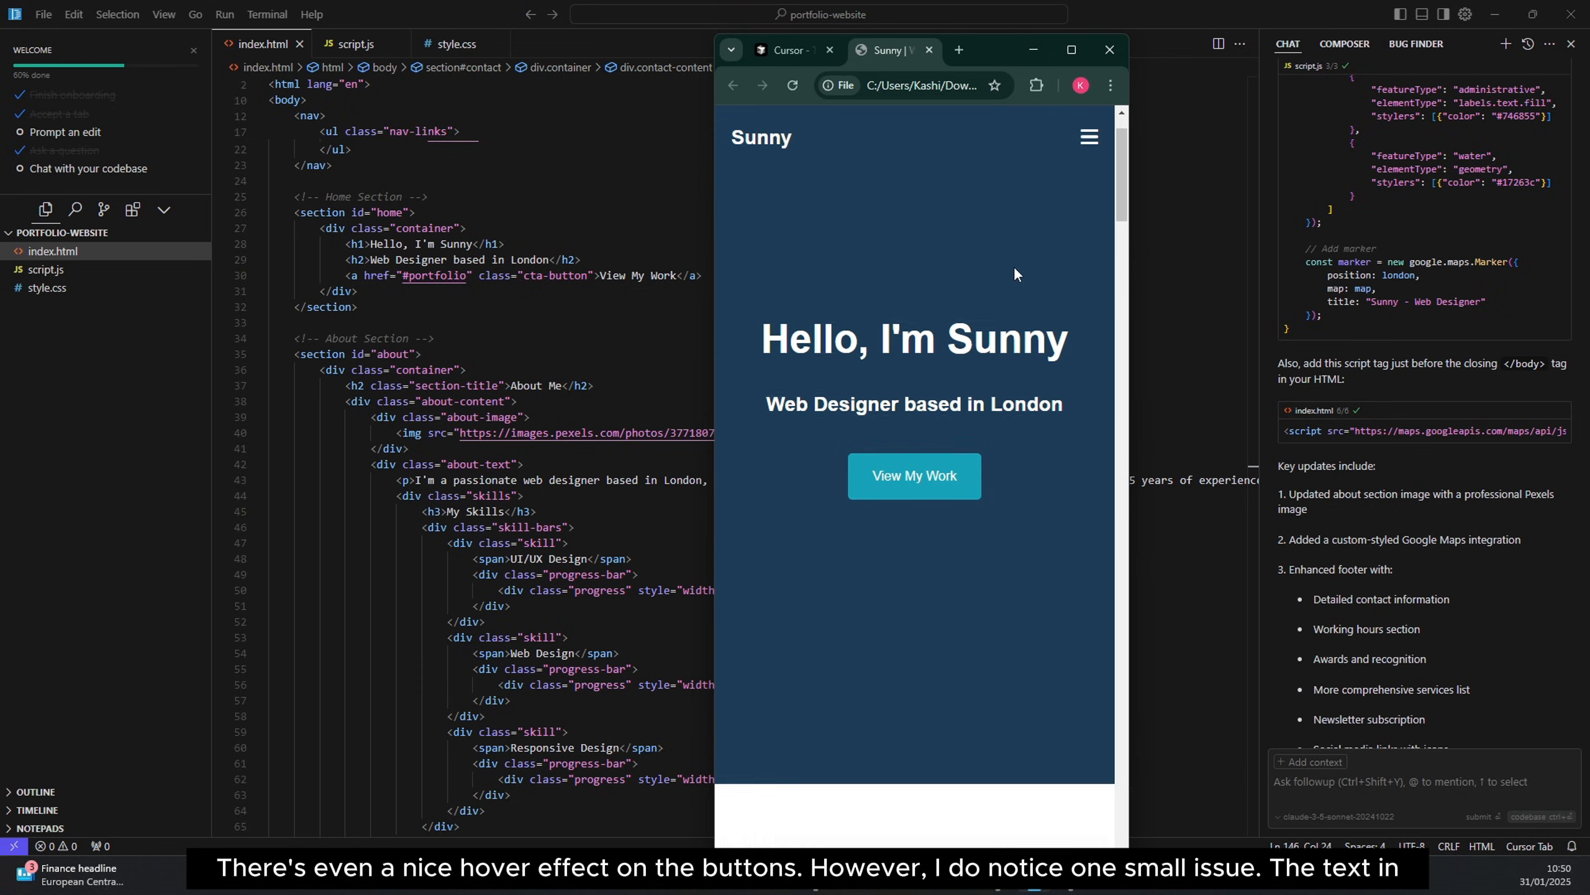
# - Scroll the narrow mobile preview from My Work and services past the map to the footer
pyautogui.scroll(-3)
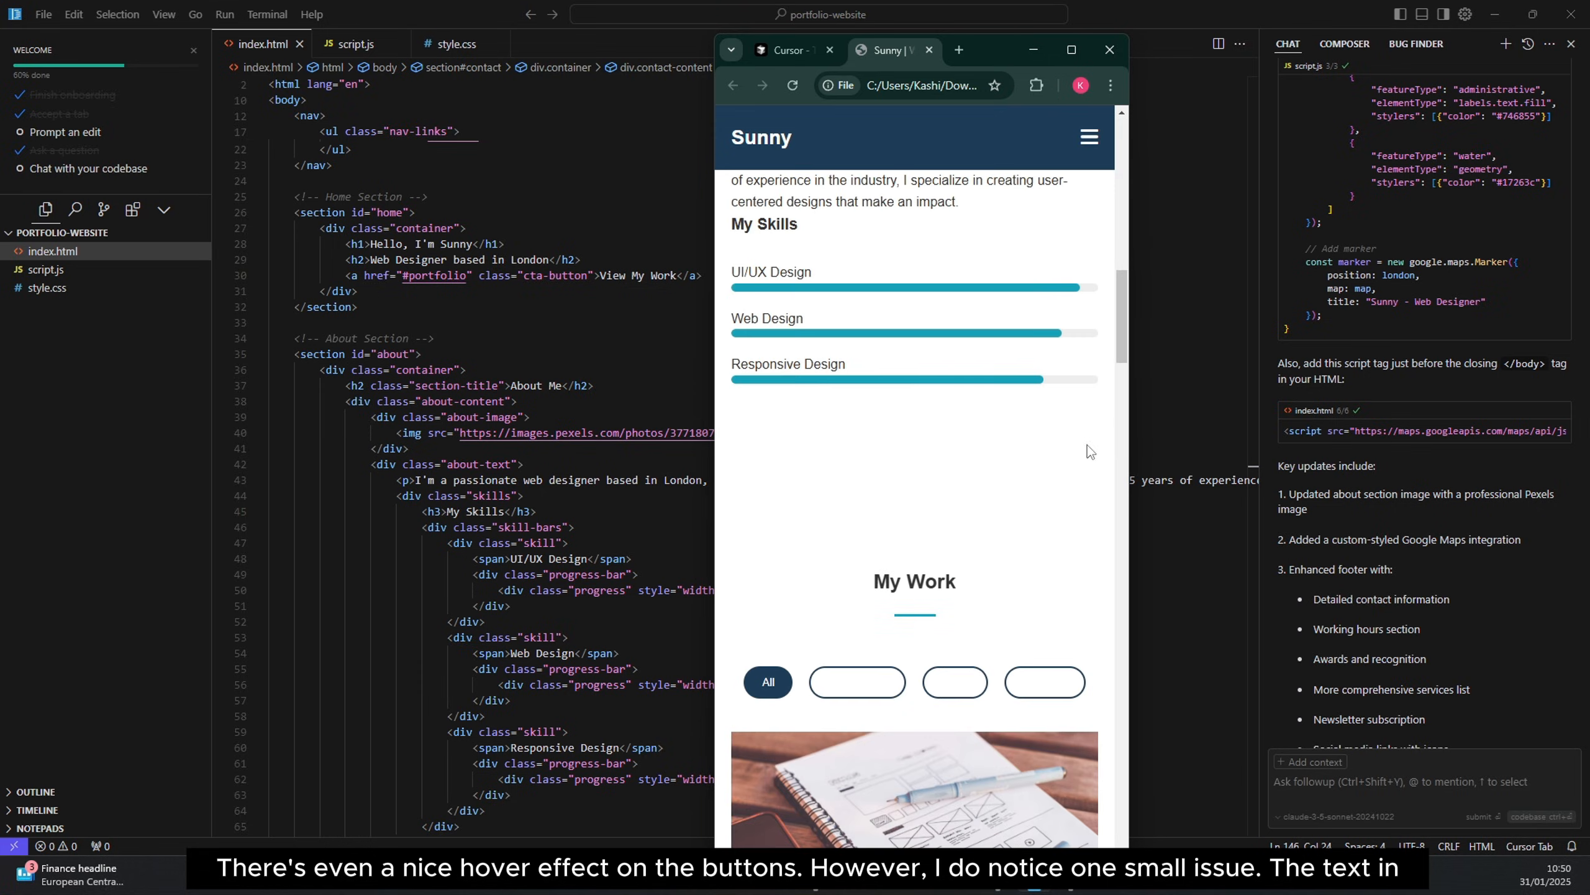
pyautogui.scroll(-3)
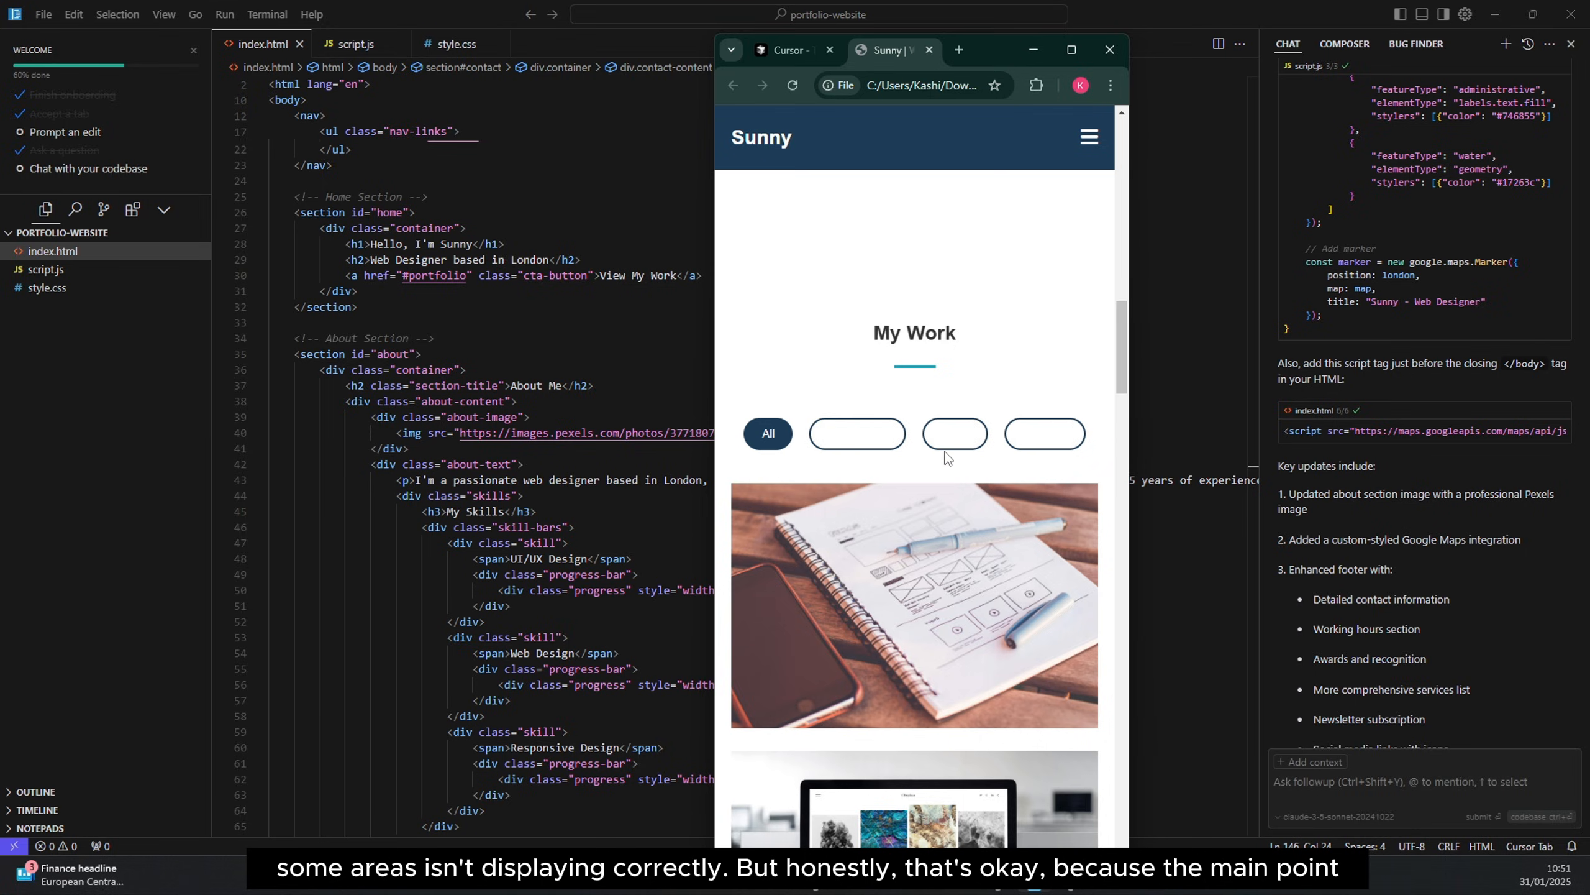
pyautogui.scroll(-3)
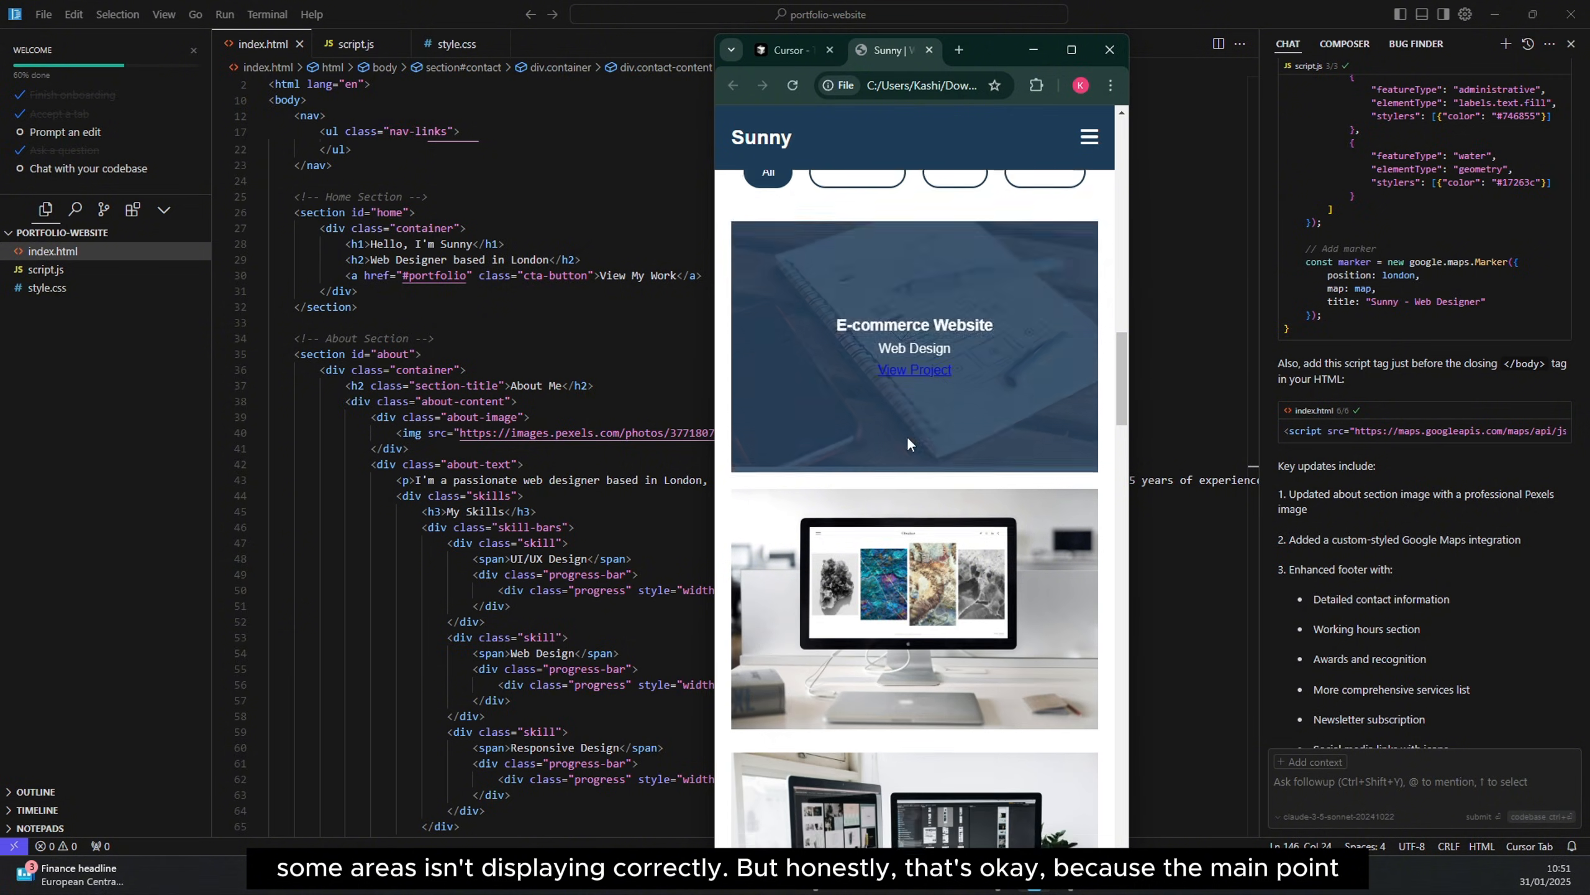
pyautogui.scroll(-3)
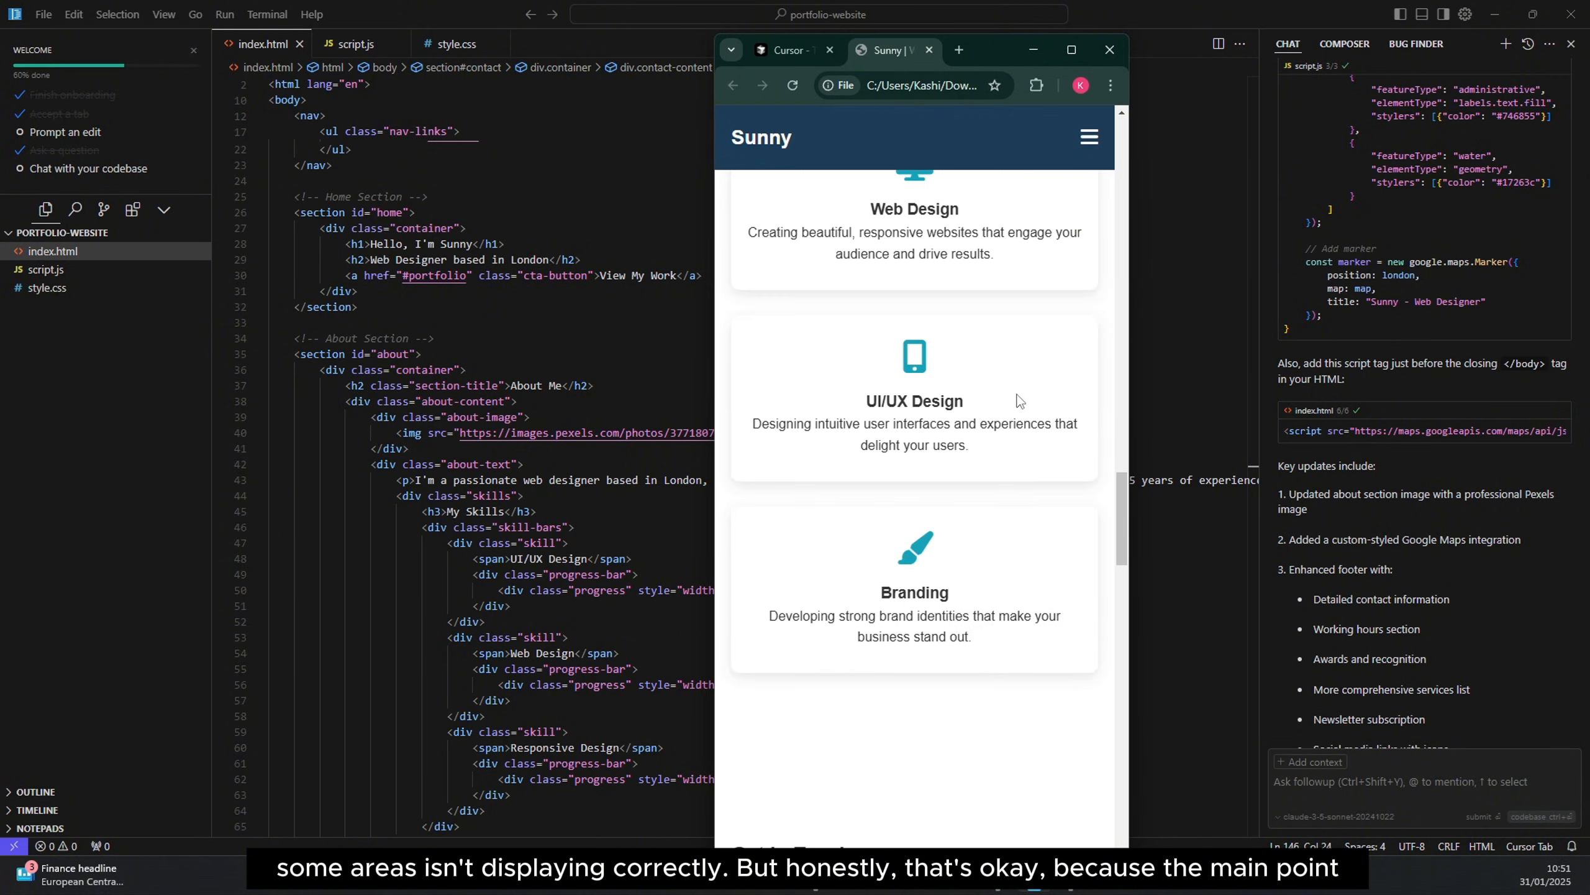
pyautogui.scroll(-3)
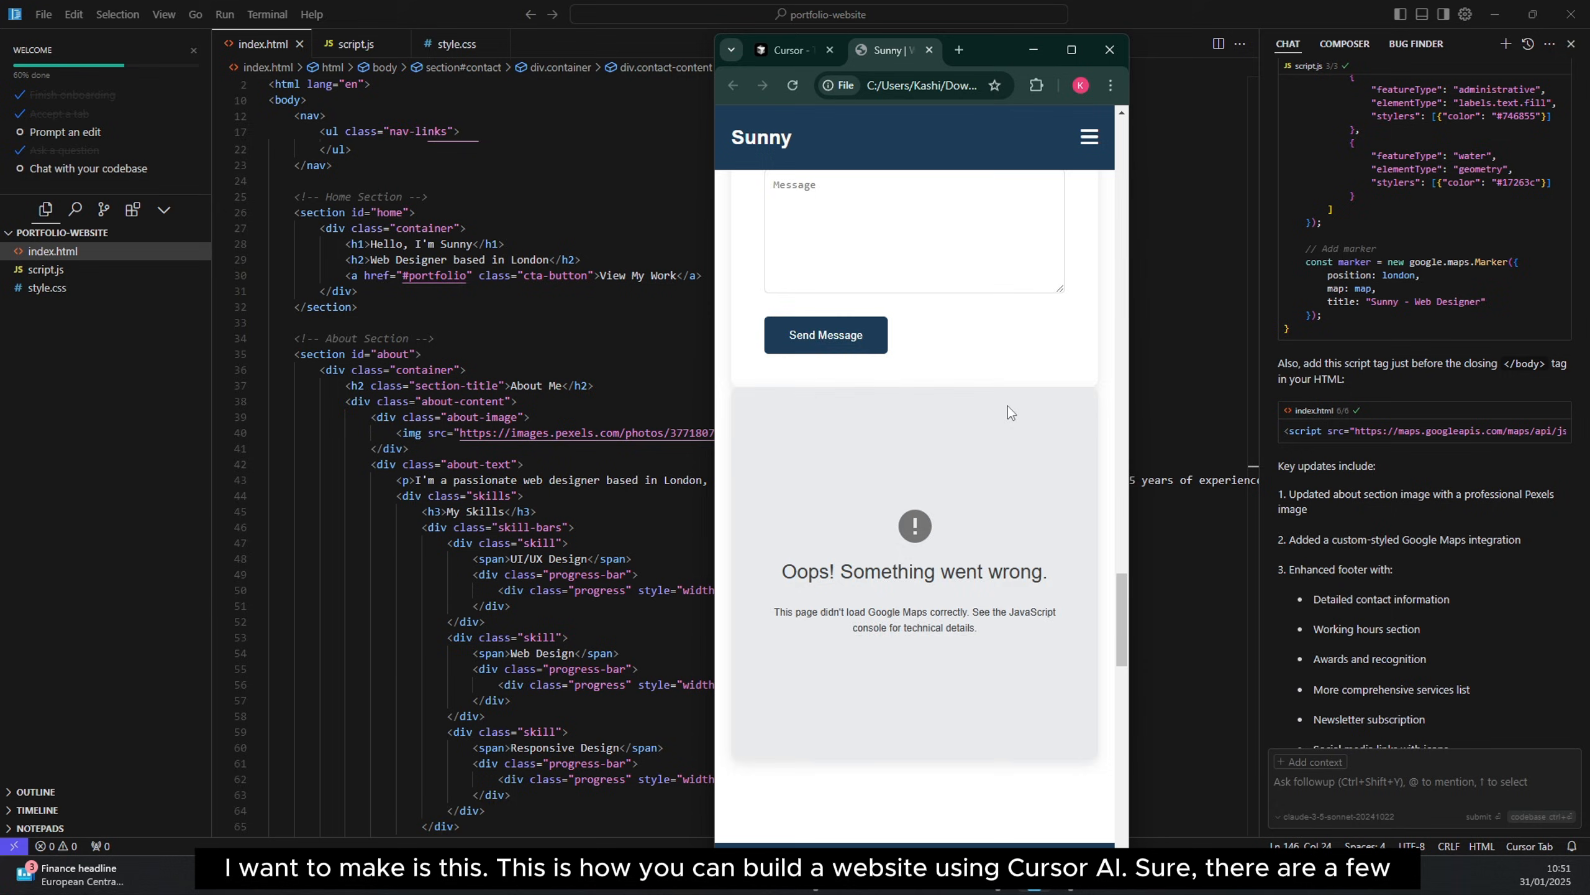
pyautogui.scroll(-3)
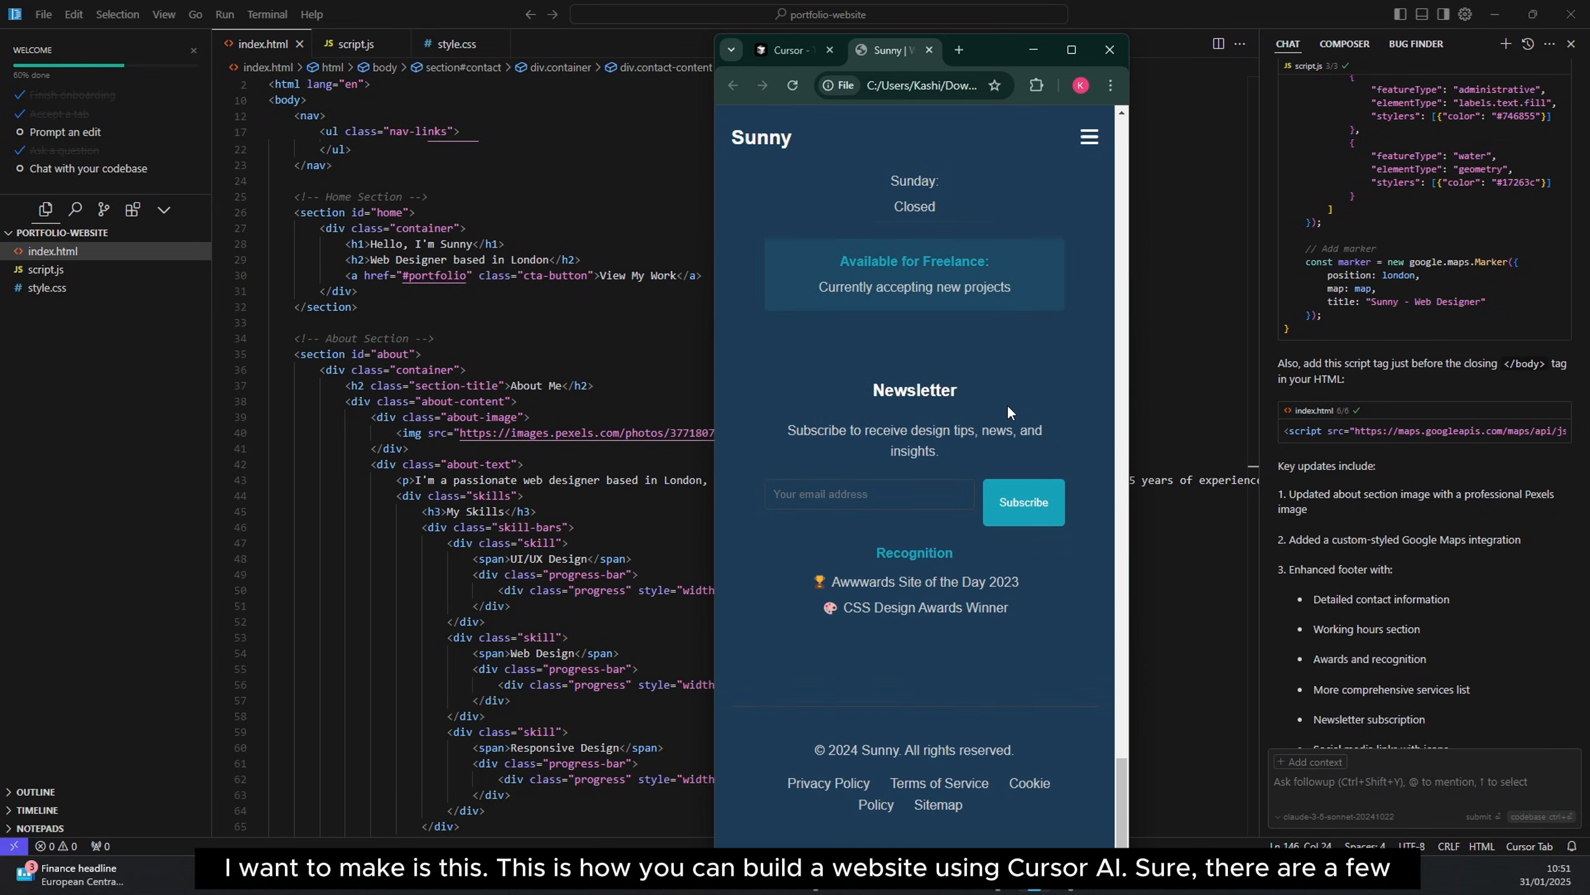
pyautogui.moveTo(1022, 511)
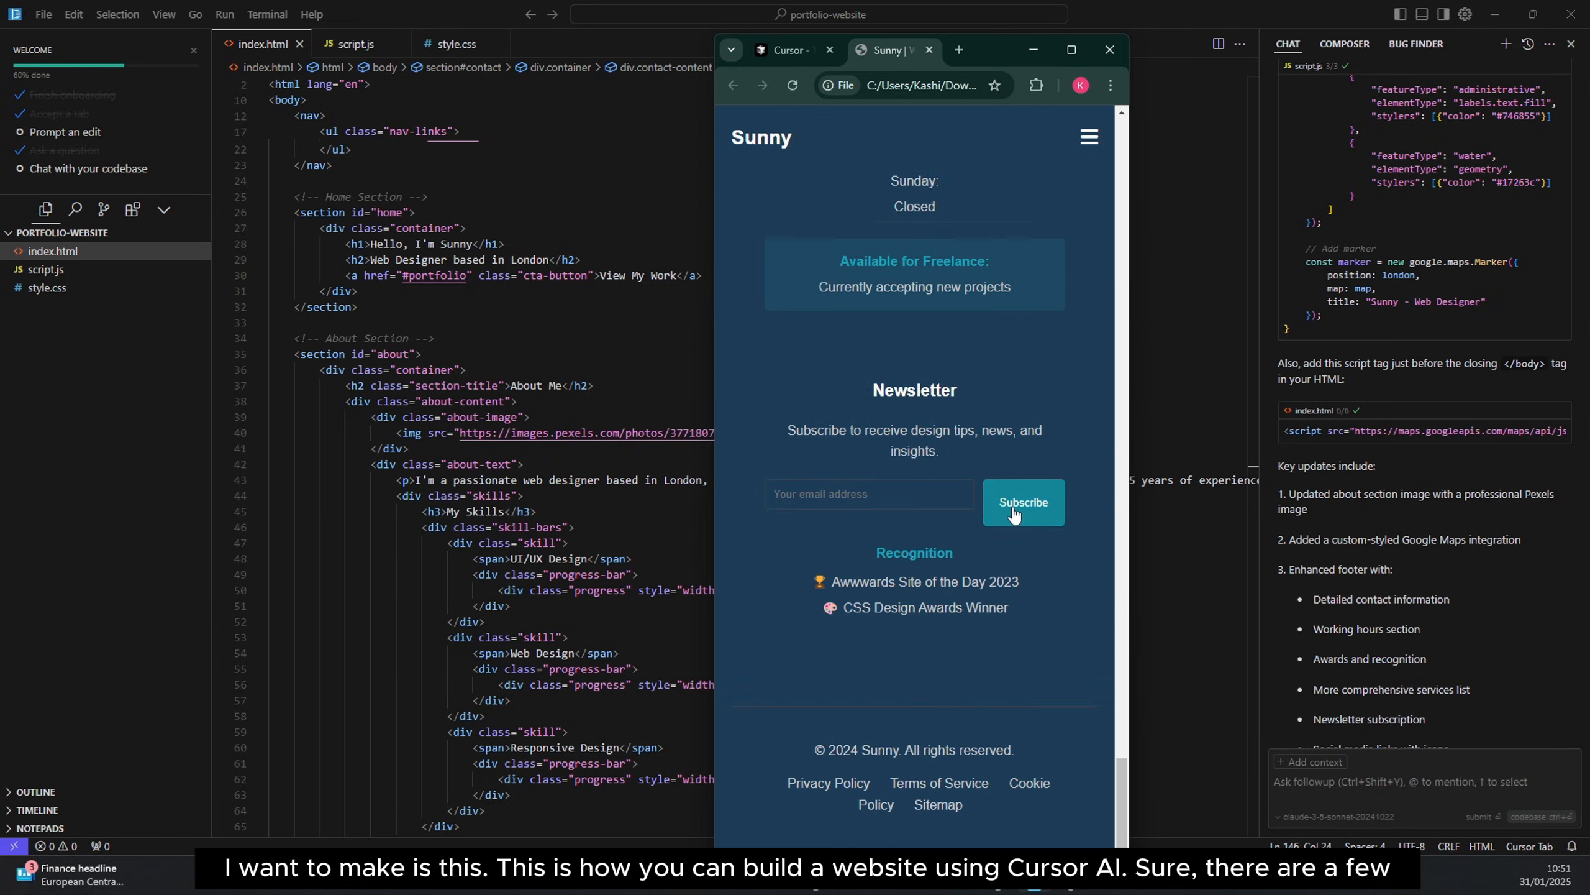
pyautogui.moveTo(952, 468)
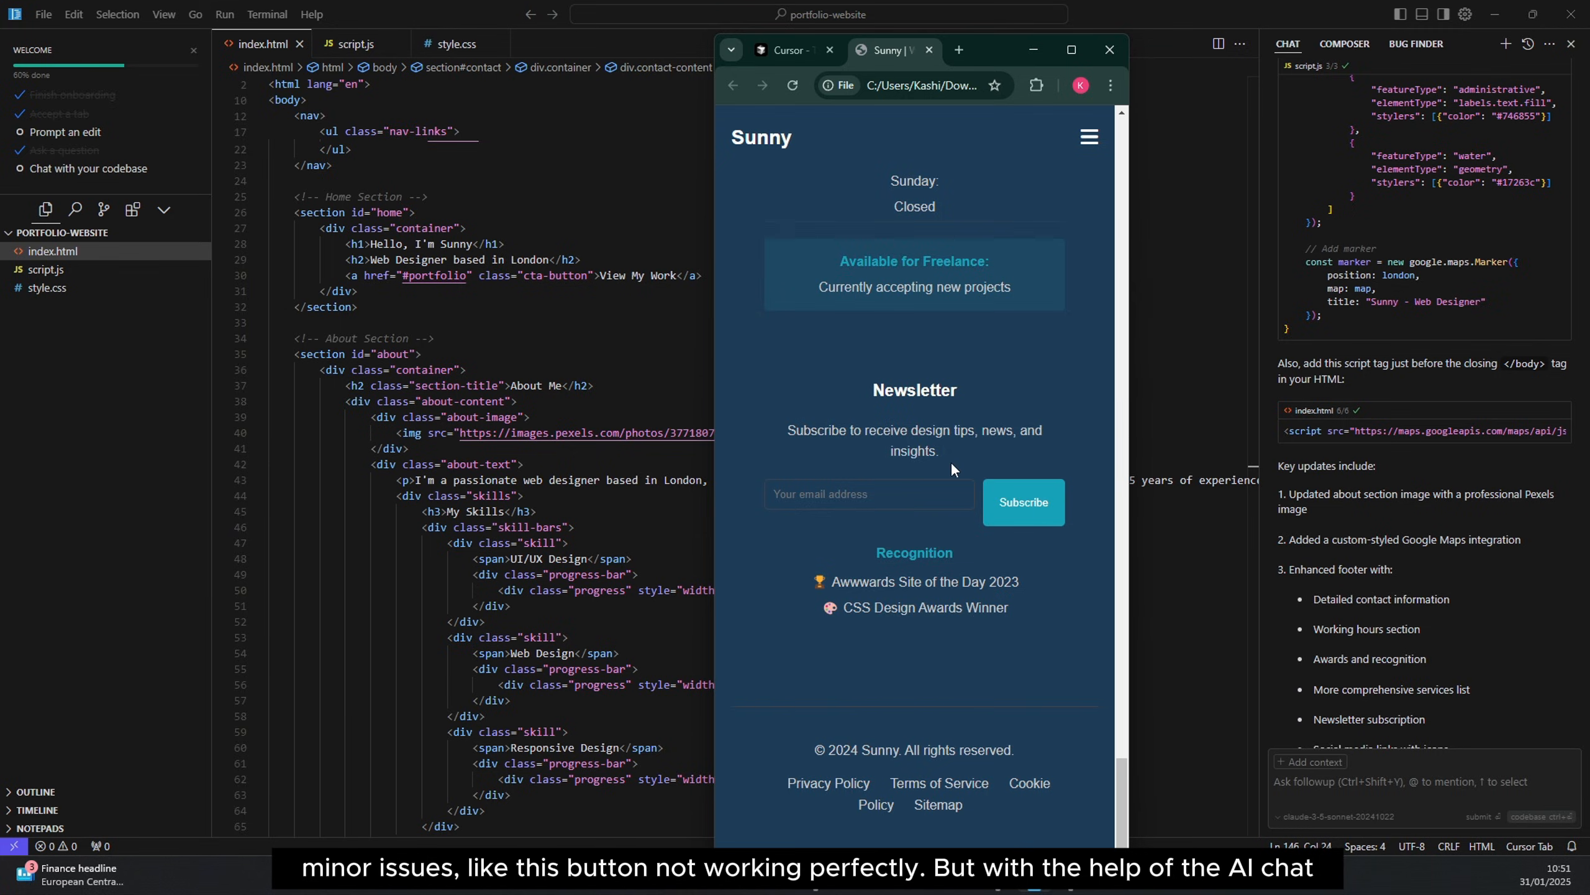
pyautogui.moveTo(986, 398)
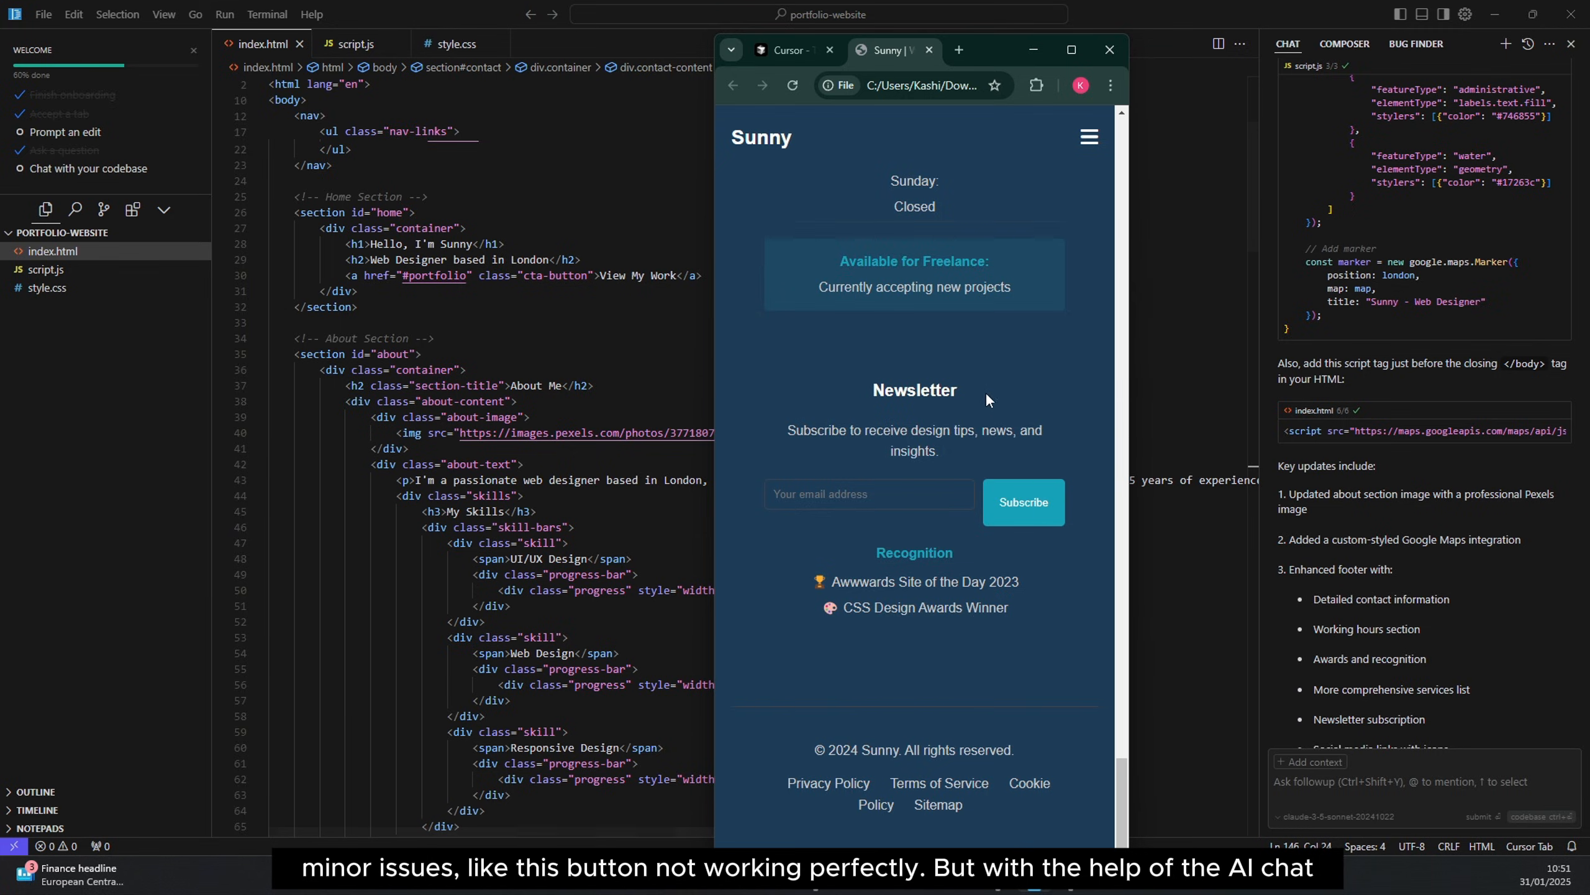
pyautogui.moveTo(1071, 50)
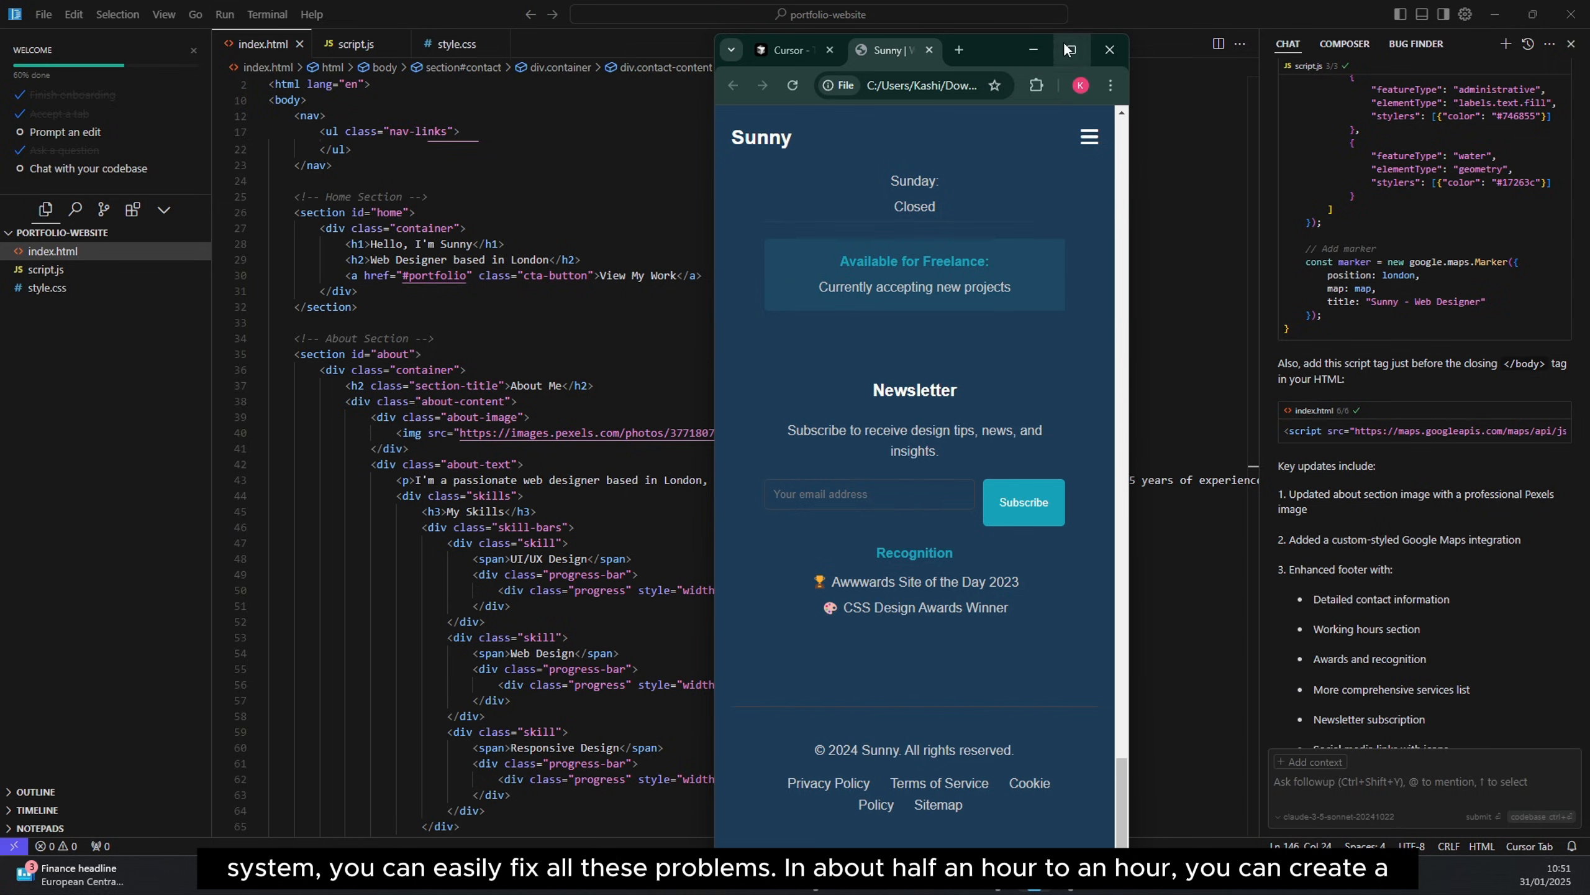
# - Maximize Chrome and scroll back up to the Hello, I'm Sunny hero section
pyautogui.click(1069, 50)
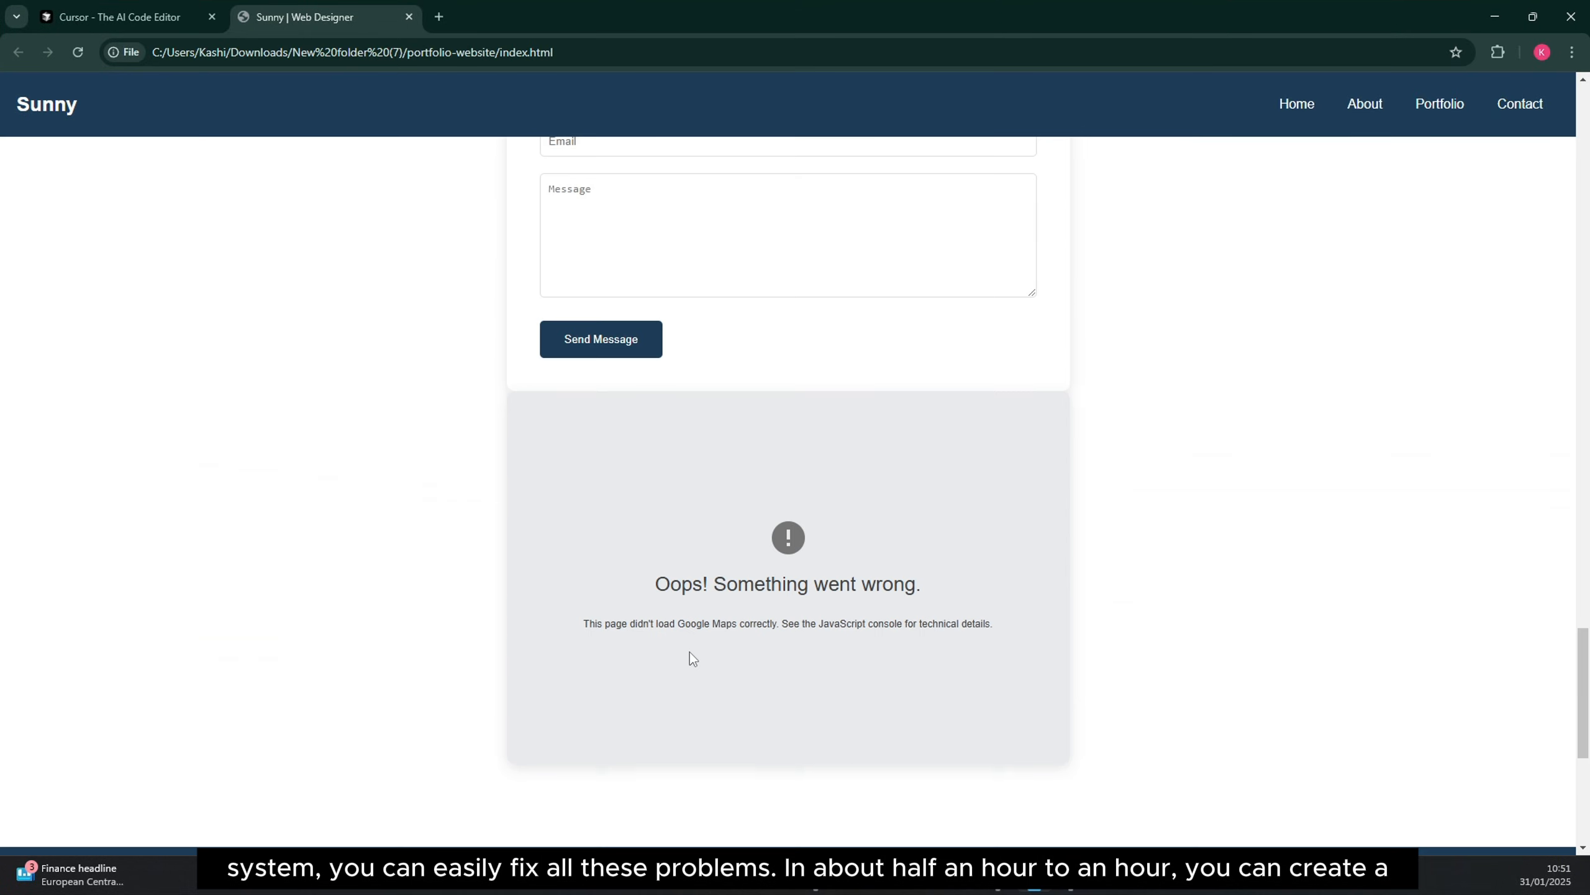
pyautogui.scroll(3)
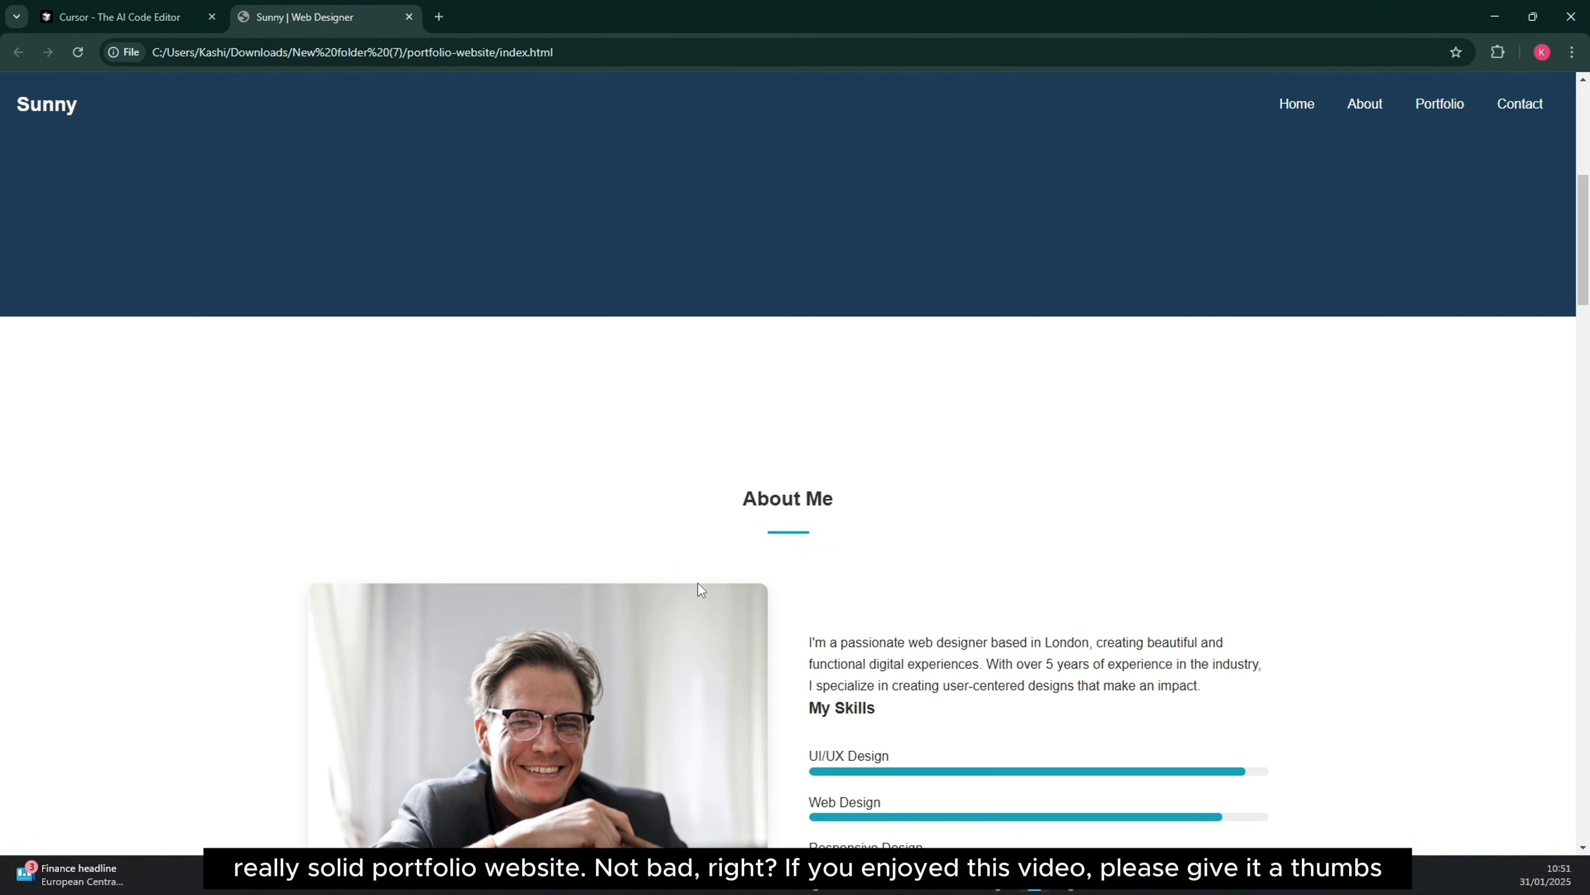
pyautogui.scroll(3)
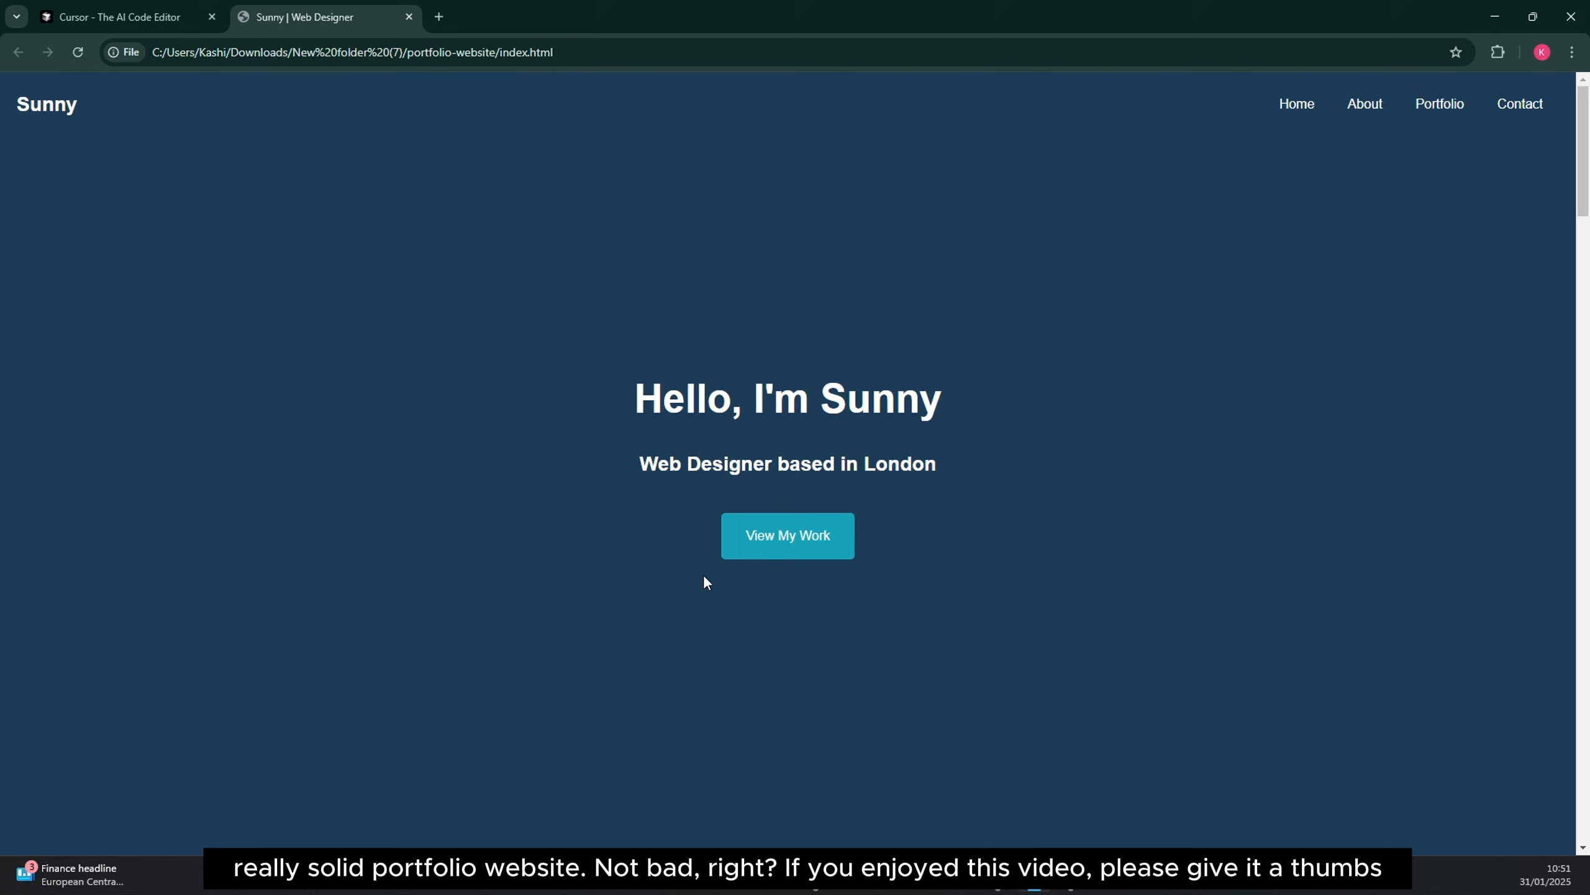
pyautogui.moveTo(786, 517)
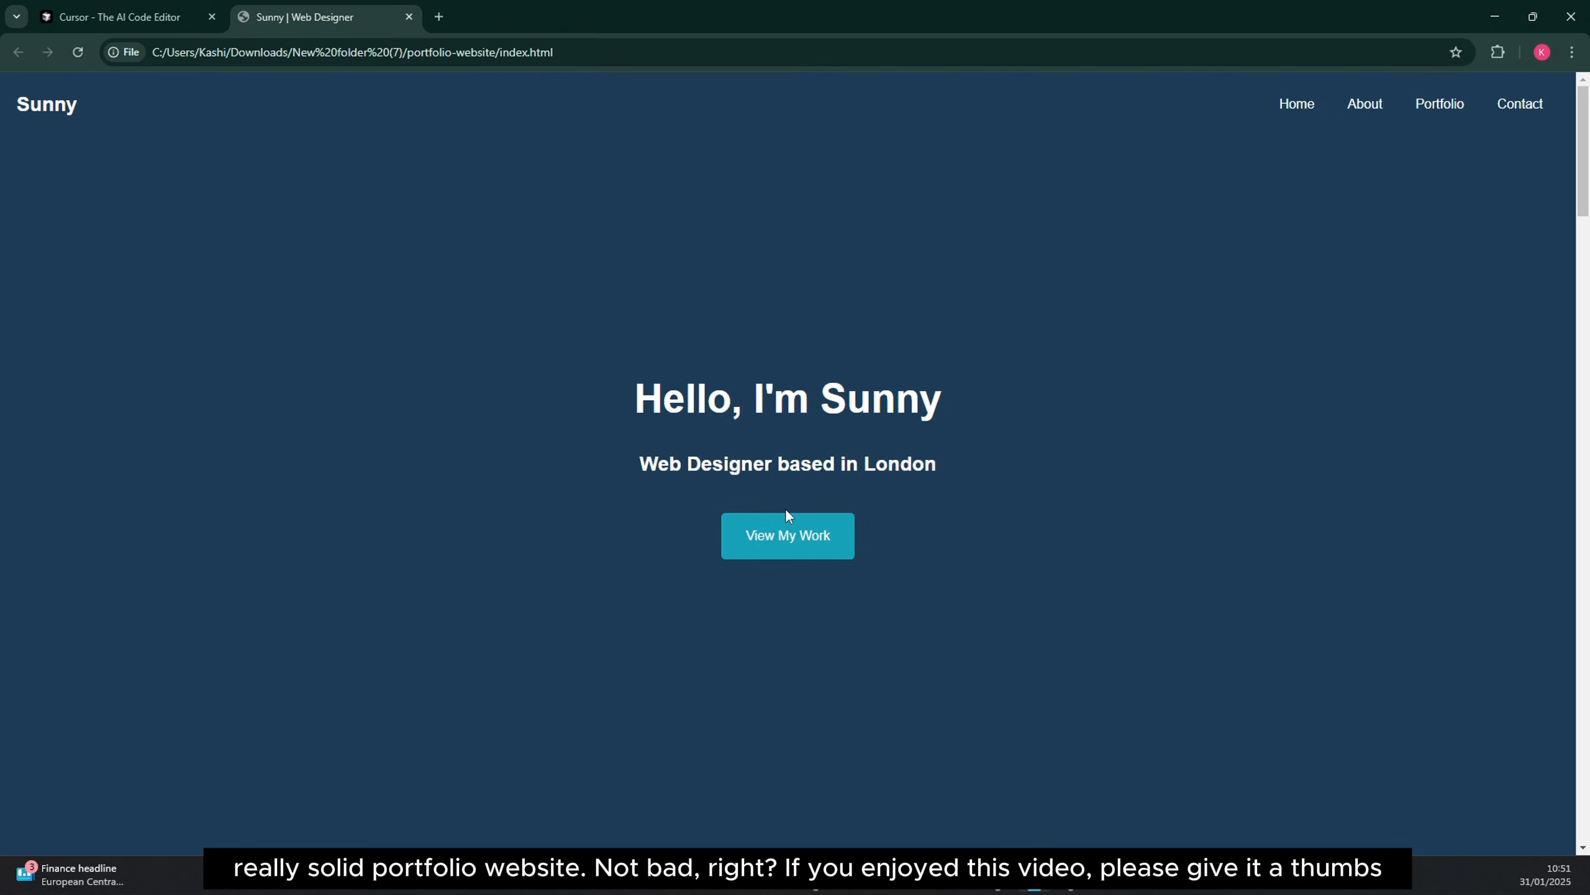
pyautogui.moveTo(802, 506)
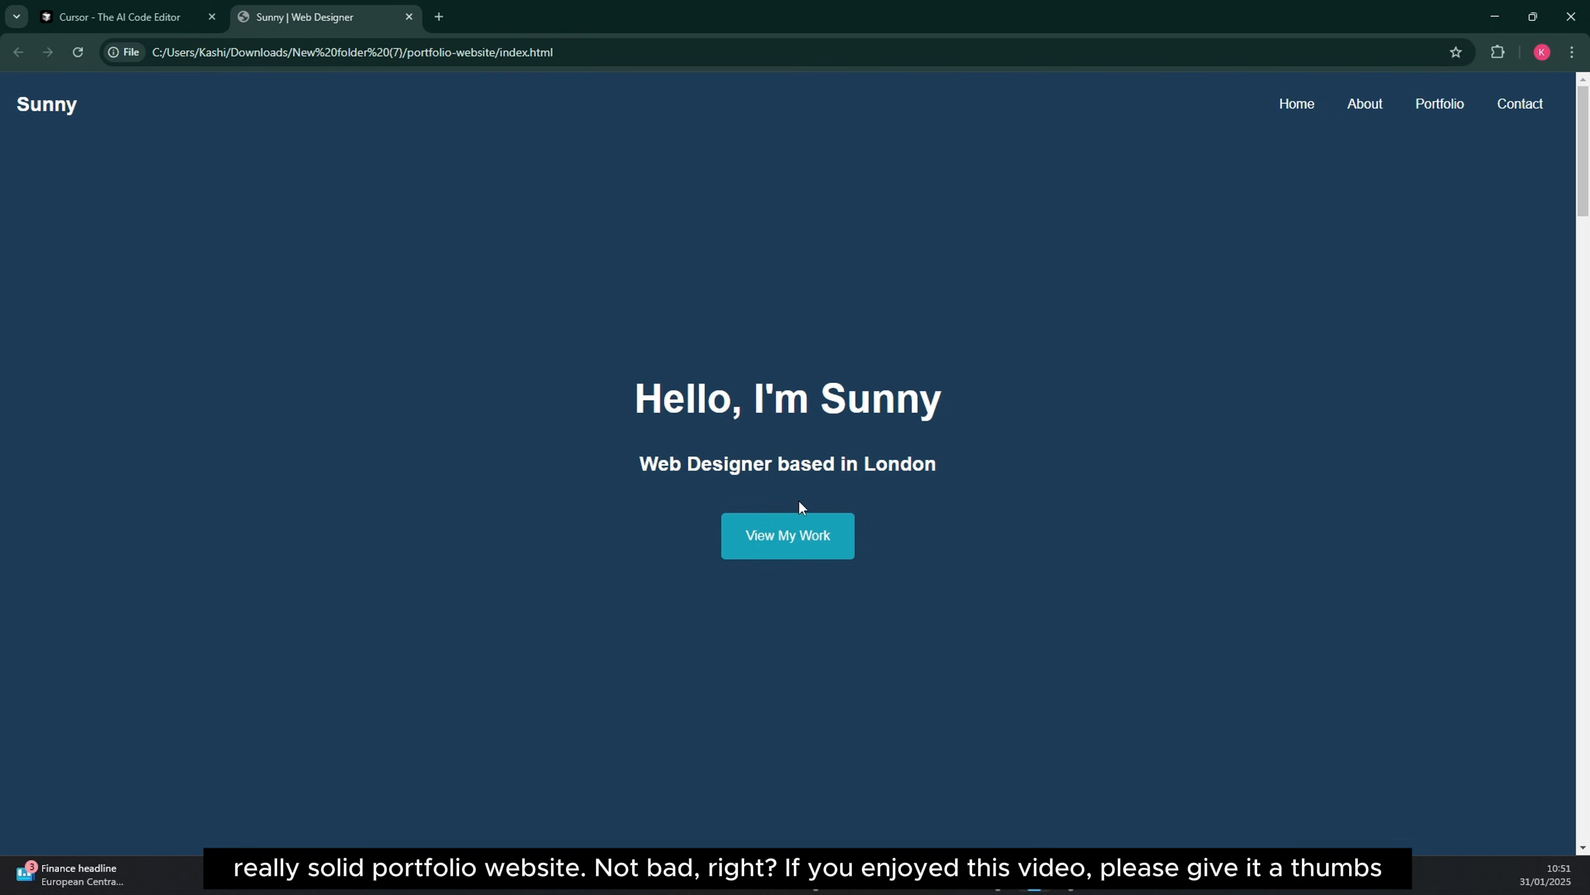
pyautogui.moveTo(912, 317)
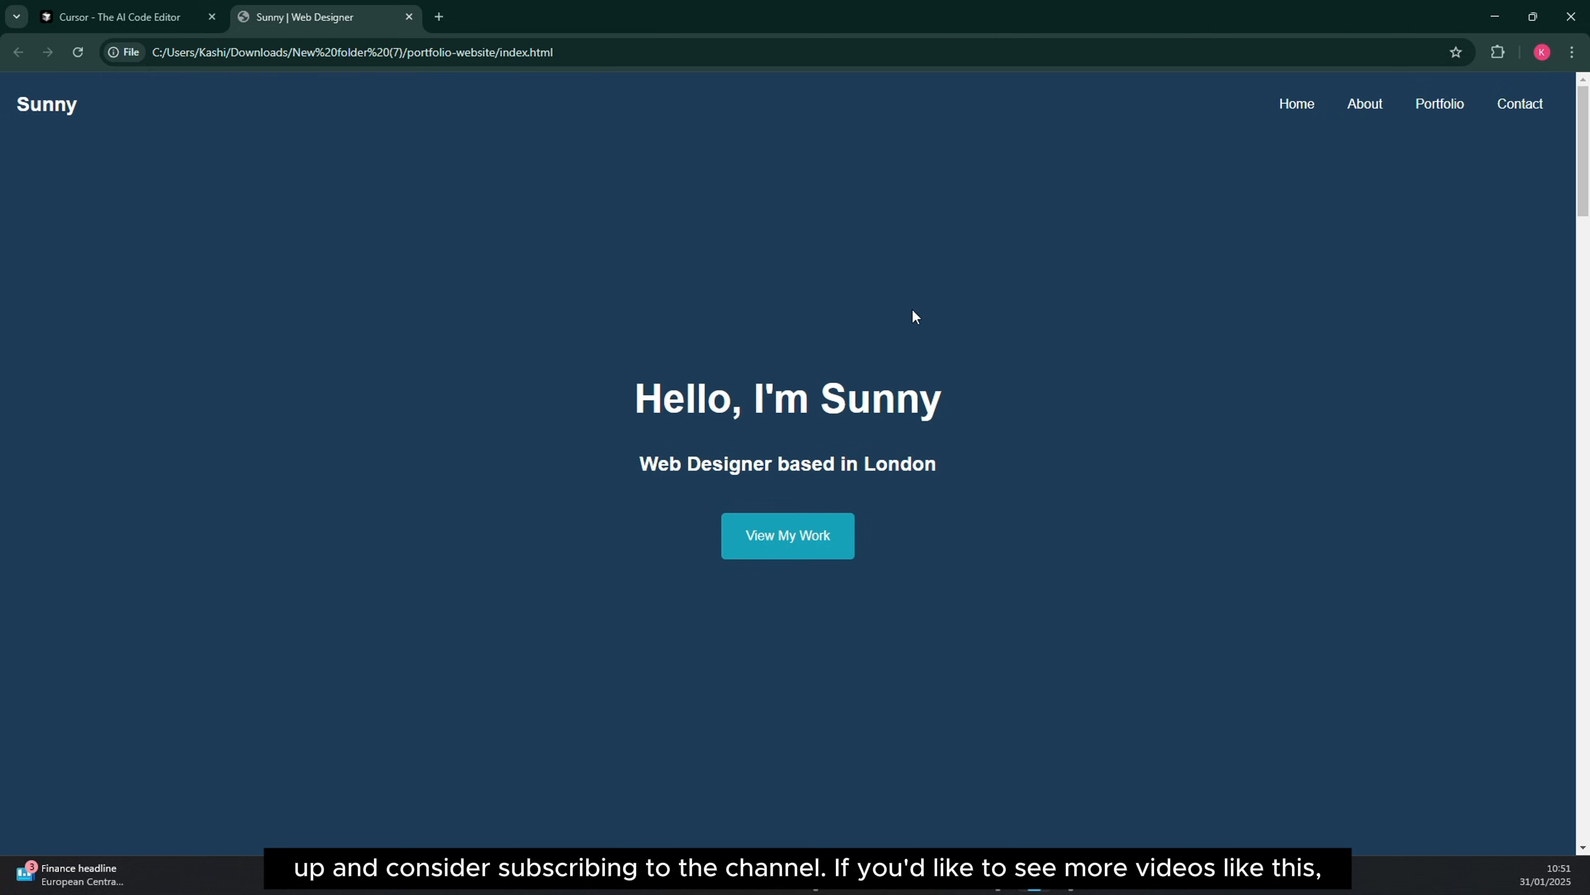
pyautogui.moveTo(922, 282)
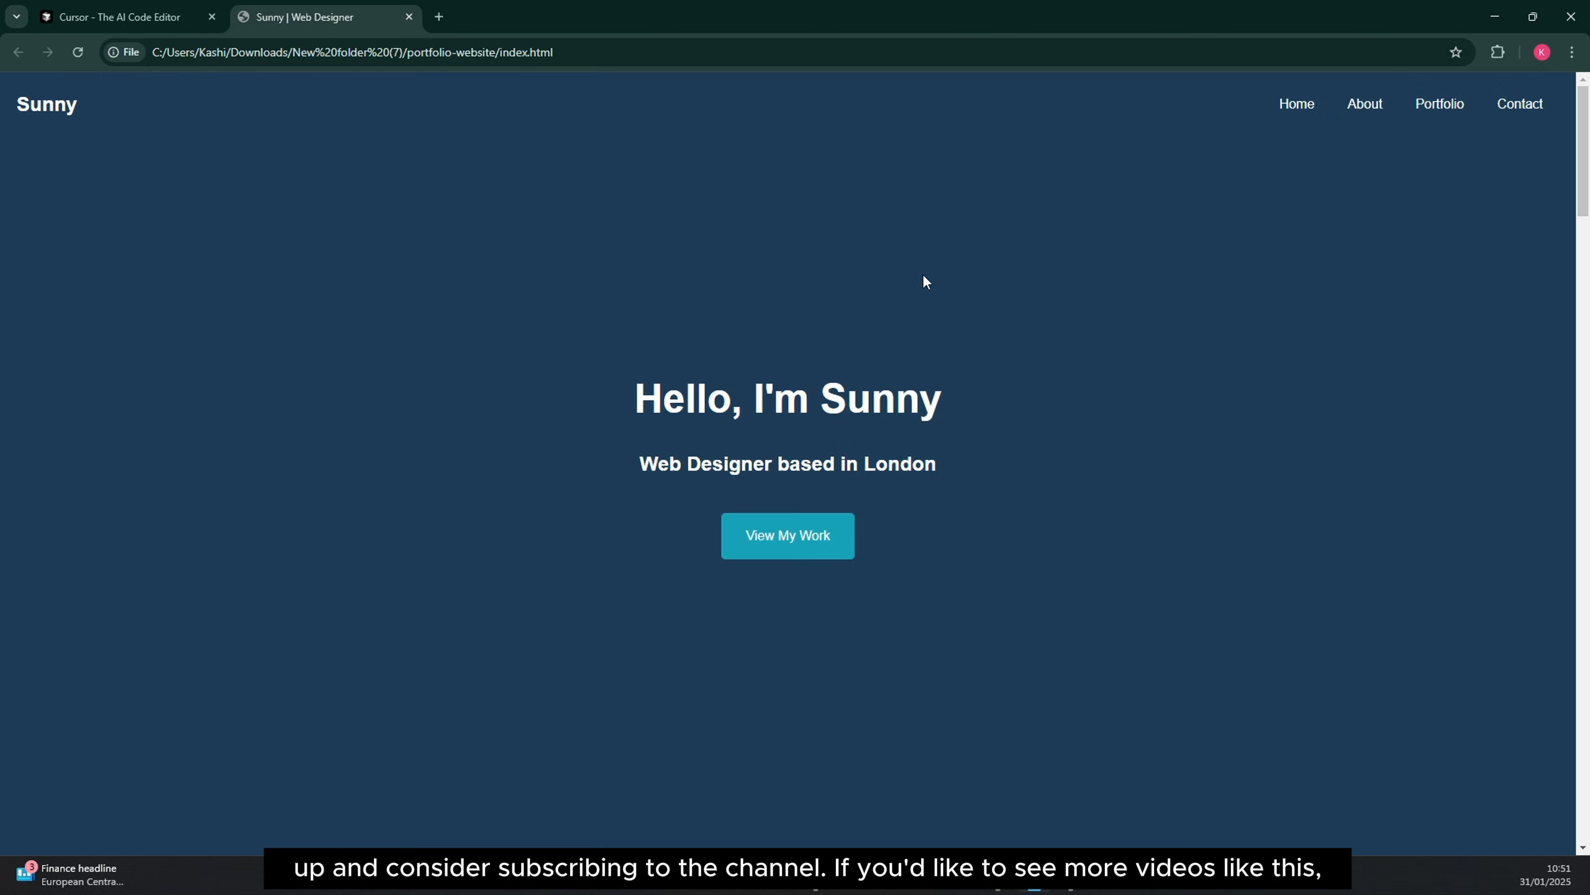